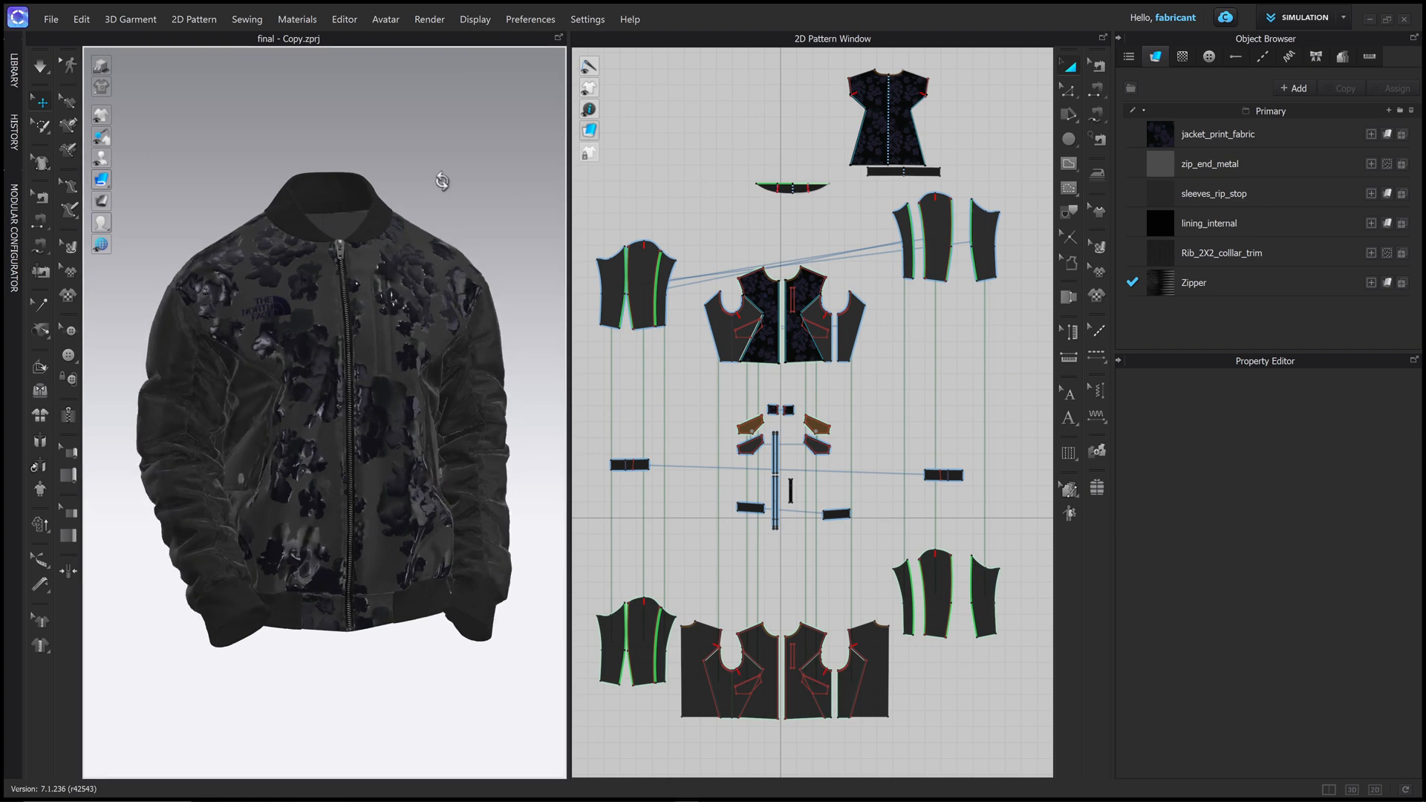
# Orbit to view the jacket from the side, return to the front, and open the Render menu.
pyautogui.moveTo(441, 181); pyautogui.dragTo(406, 179)
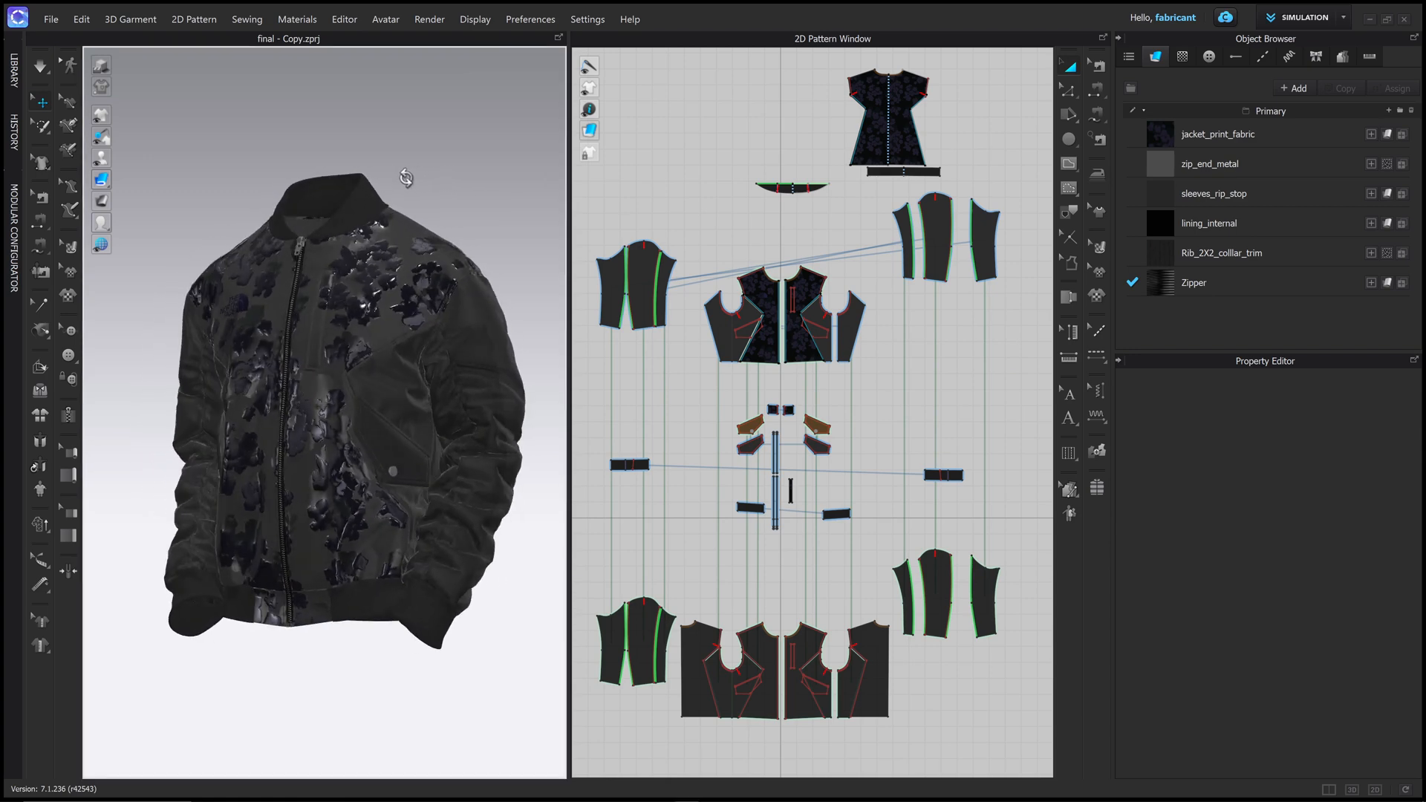
pyautogui.moveTo(406, 178); pyautogui.dragTo(544, 145)
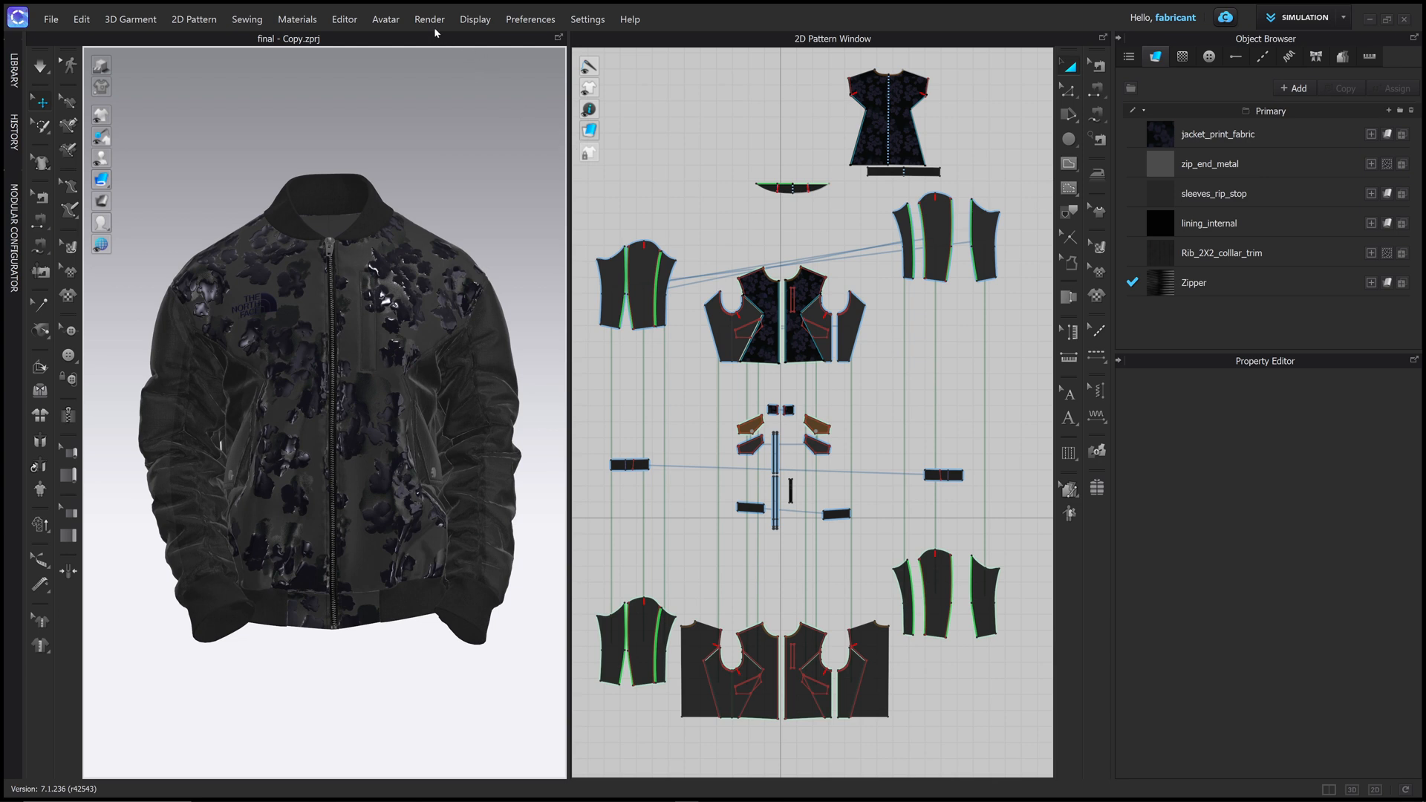
pyautogui.click(428, 18)
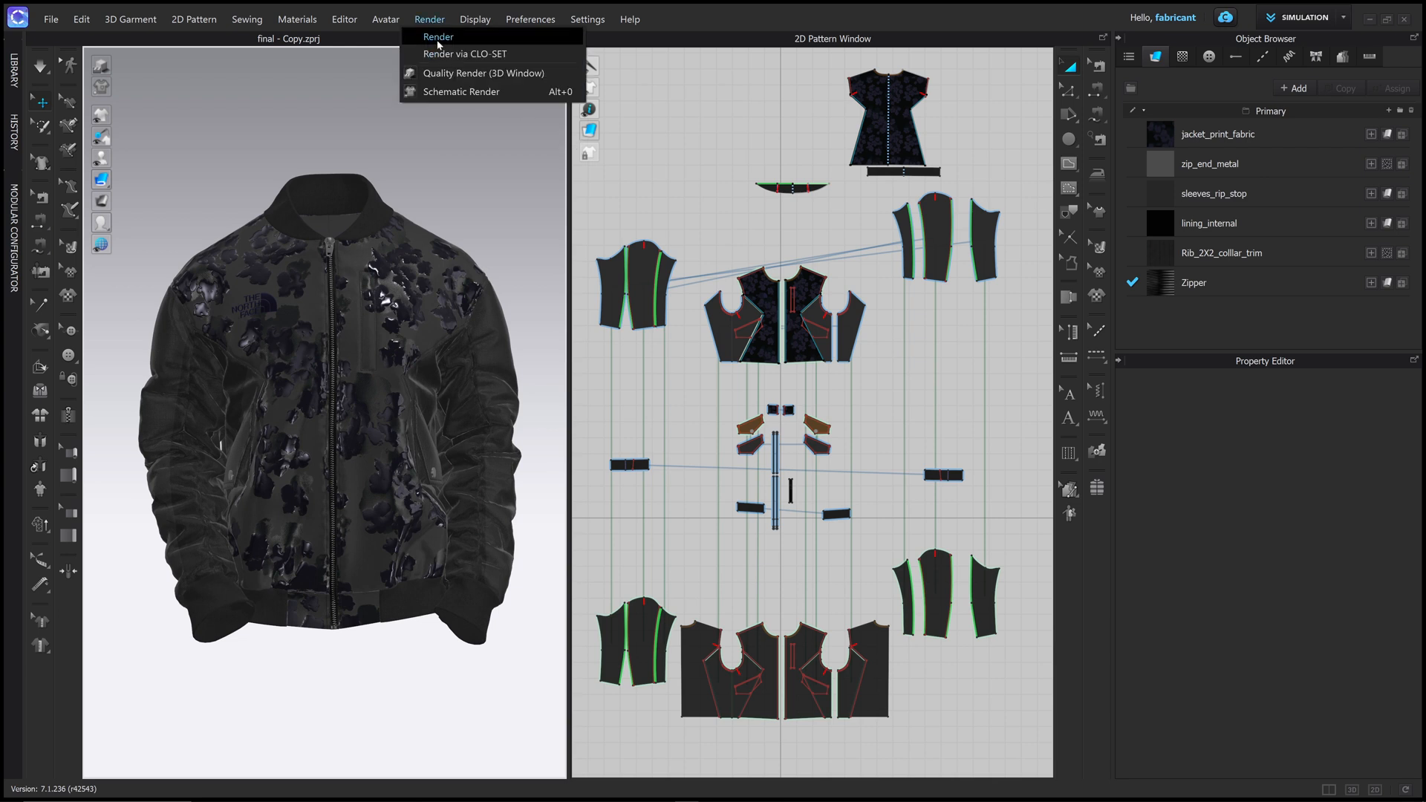
# Open the Render window with the jacket preview and zoom out the 3D view.
pyautogui.click(438, 36)
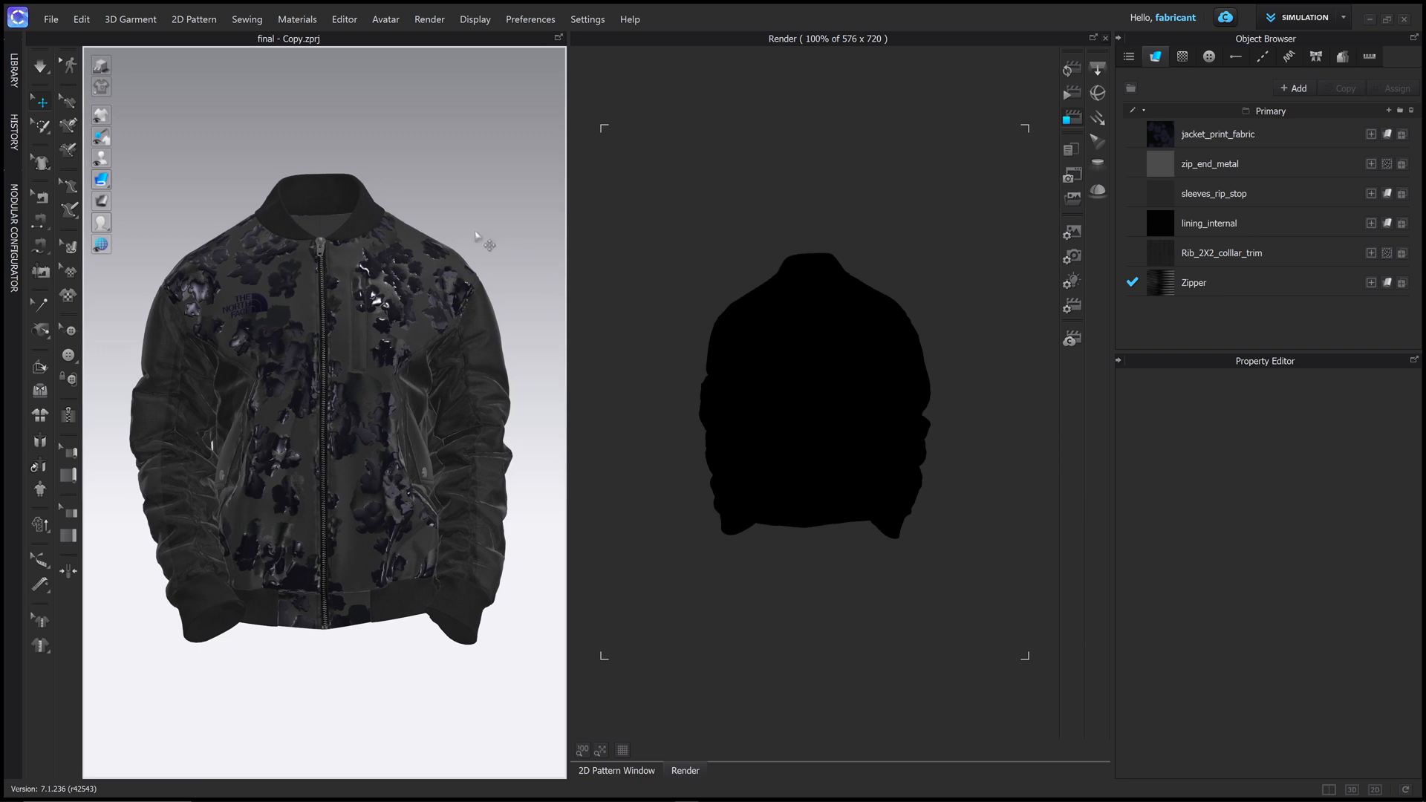
pyautogui.scroll(-3)
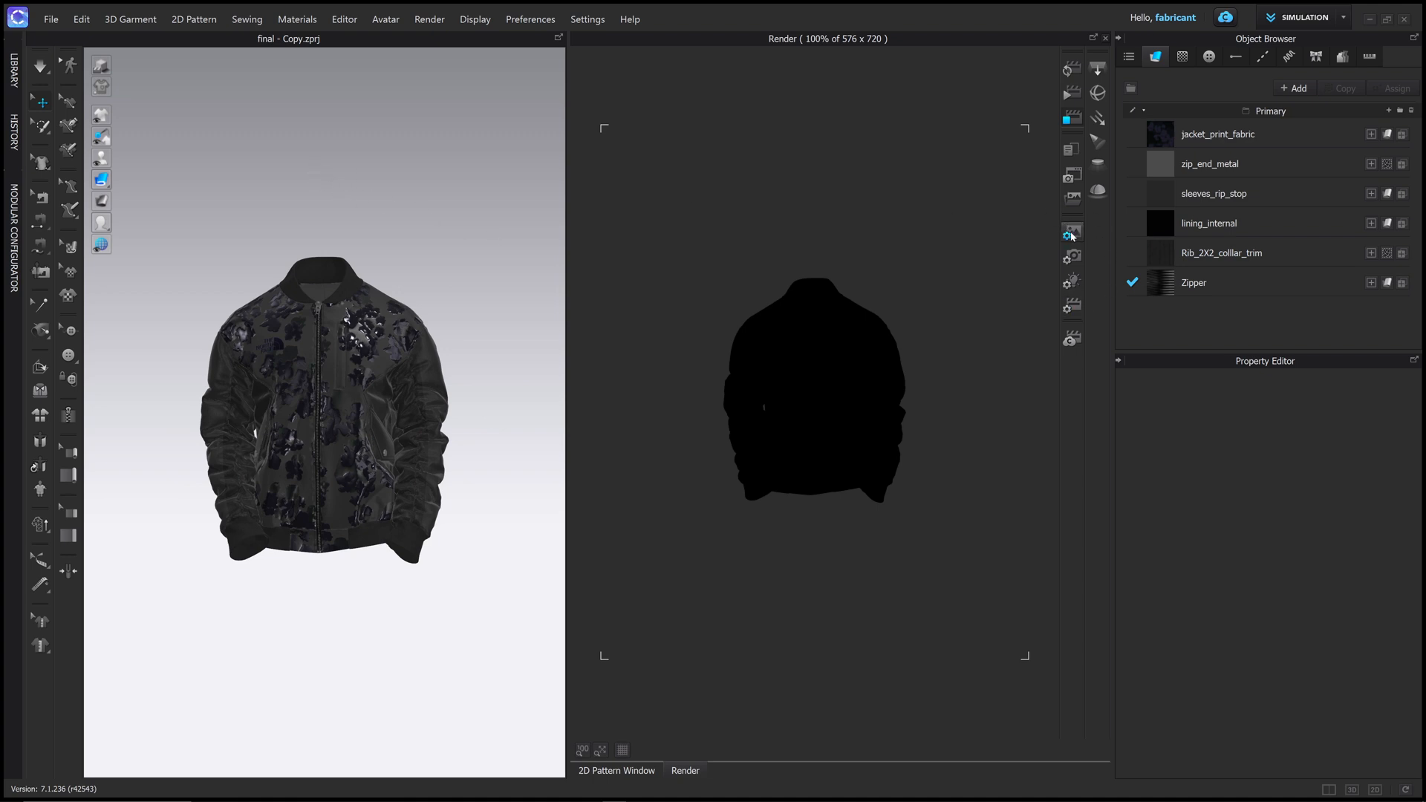
# Open Render Properties and switch background transparency off, then back on.
pyautogui.click(1071, 233)
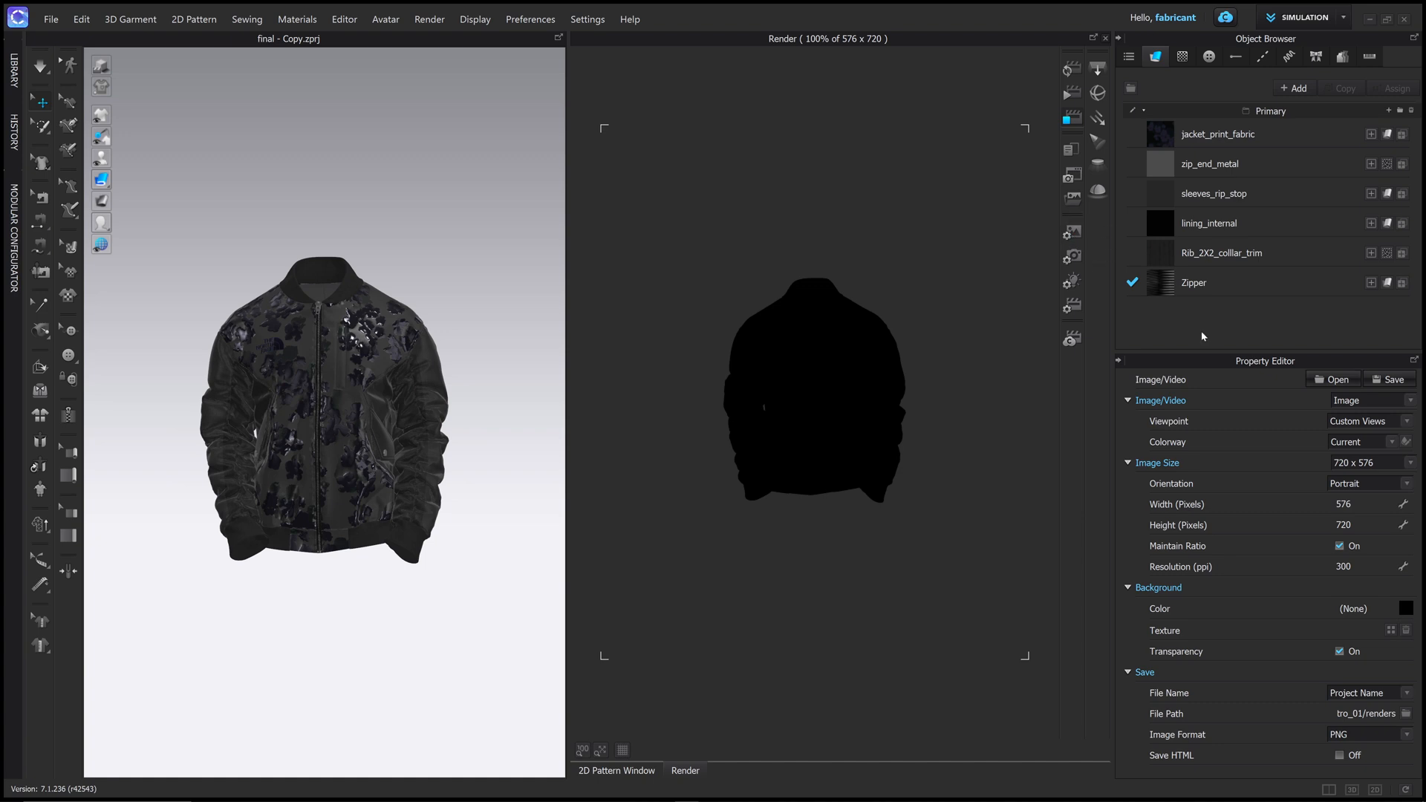
pyautogui.moveTo(1143, 599)
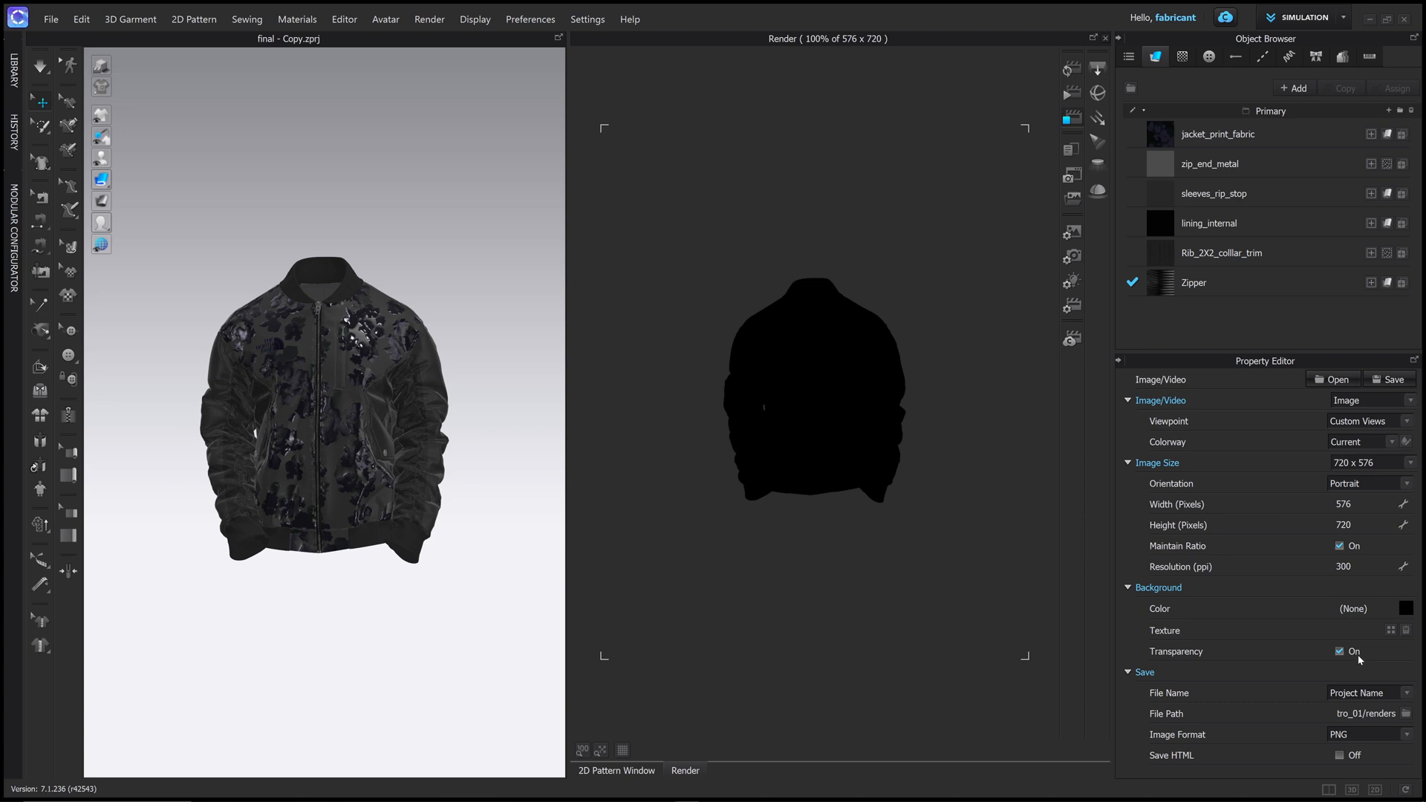
pyautogui.moveTo(984, 333)
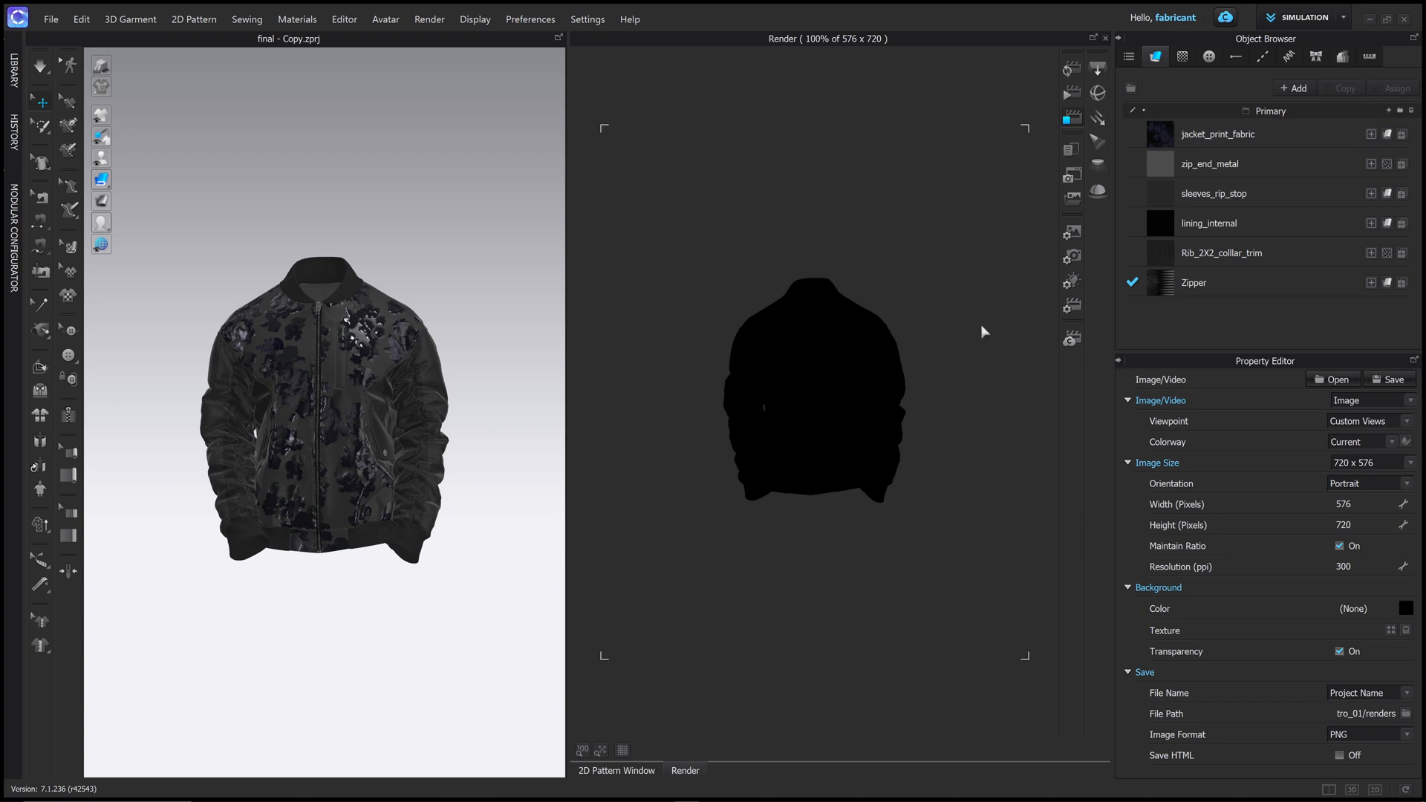
pyautogui.moveTo(842, 412)
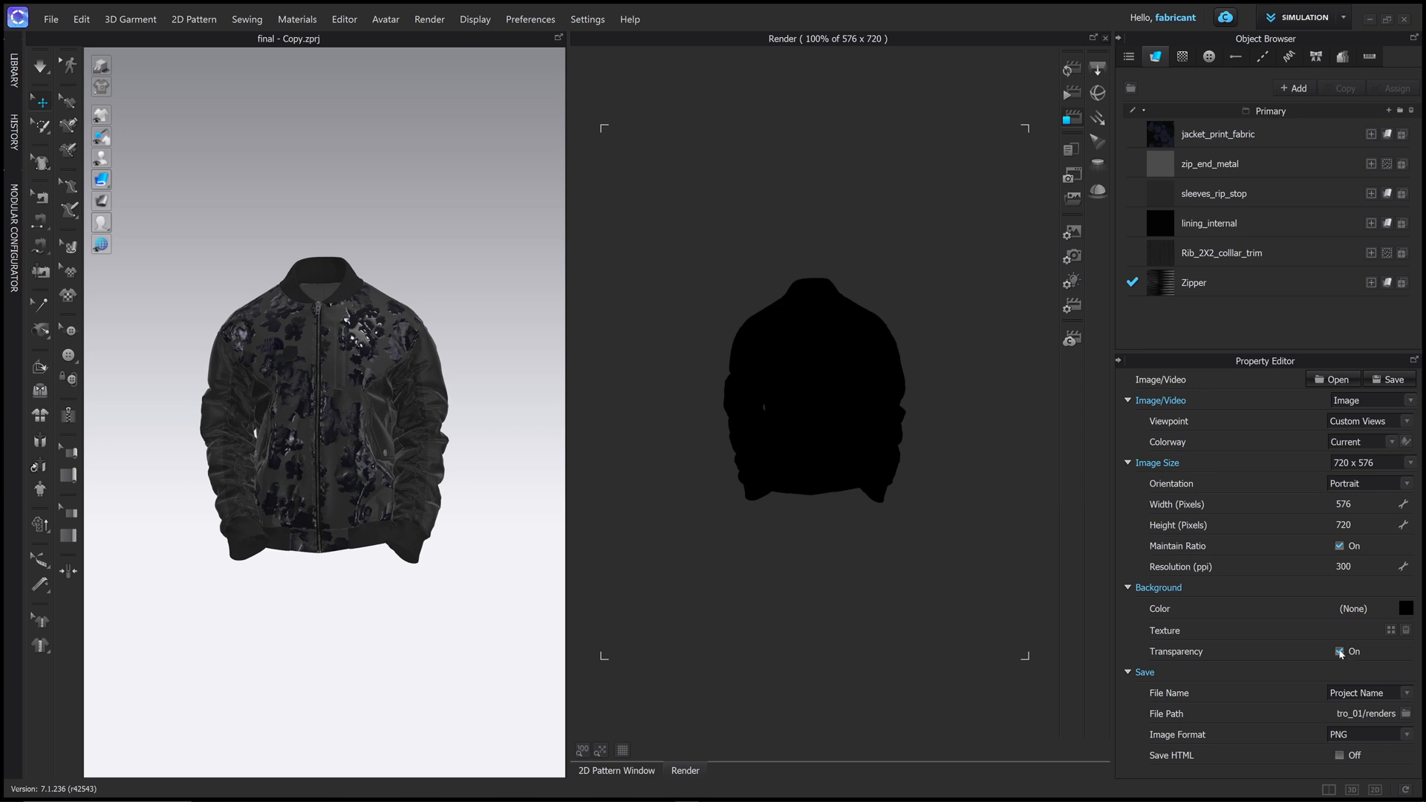
pyautogui.click(1340, 651)
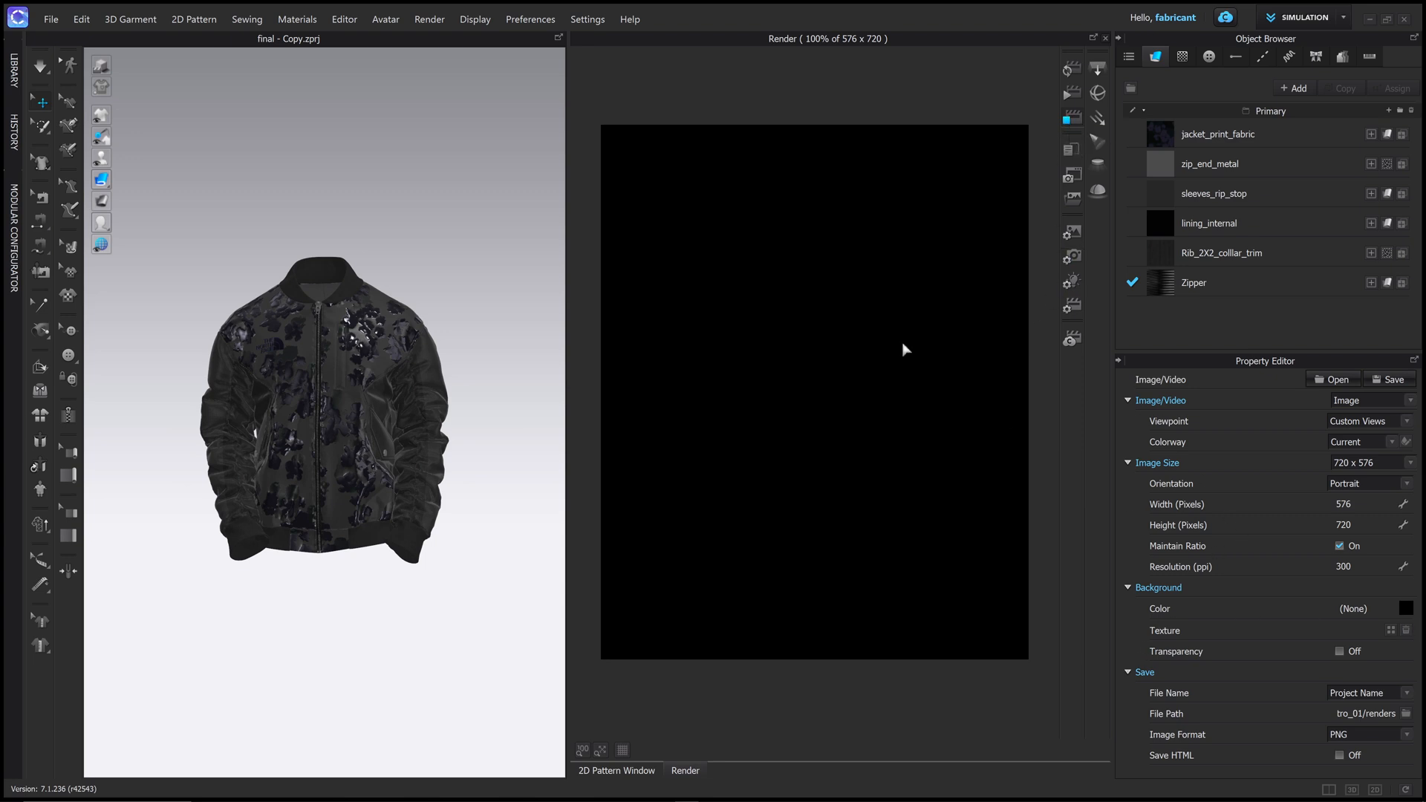
pyautogui.moveTo(837, 318)
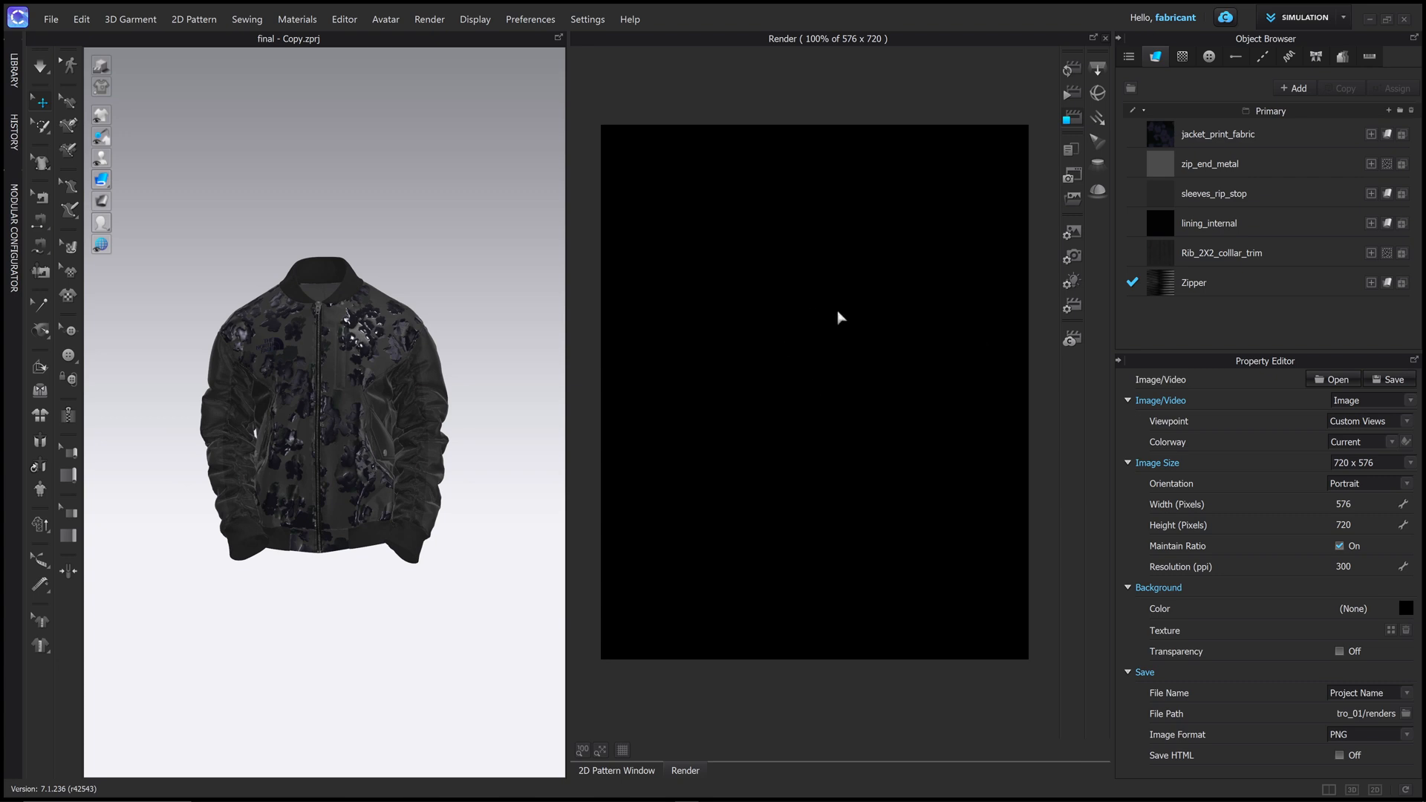
pyautogui.moveTo(1299, 651)
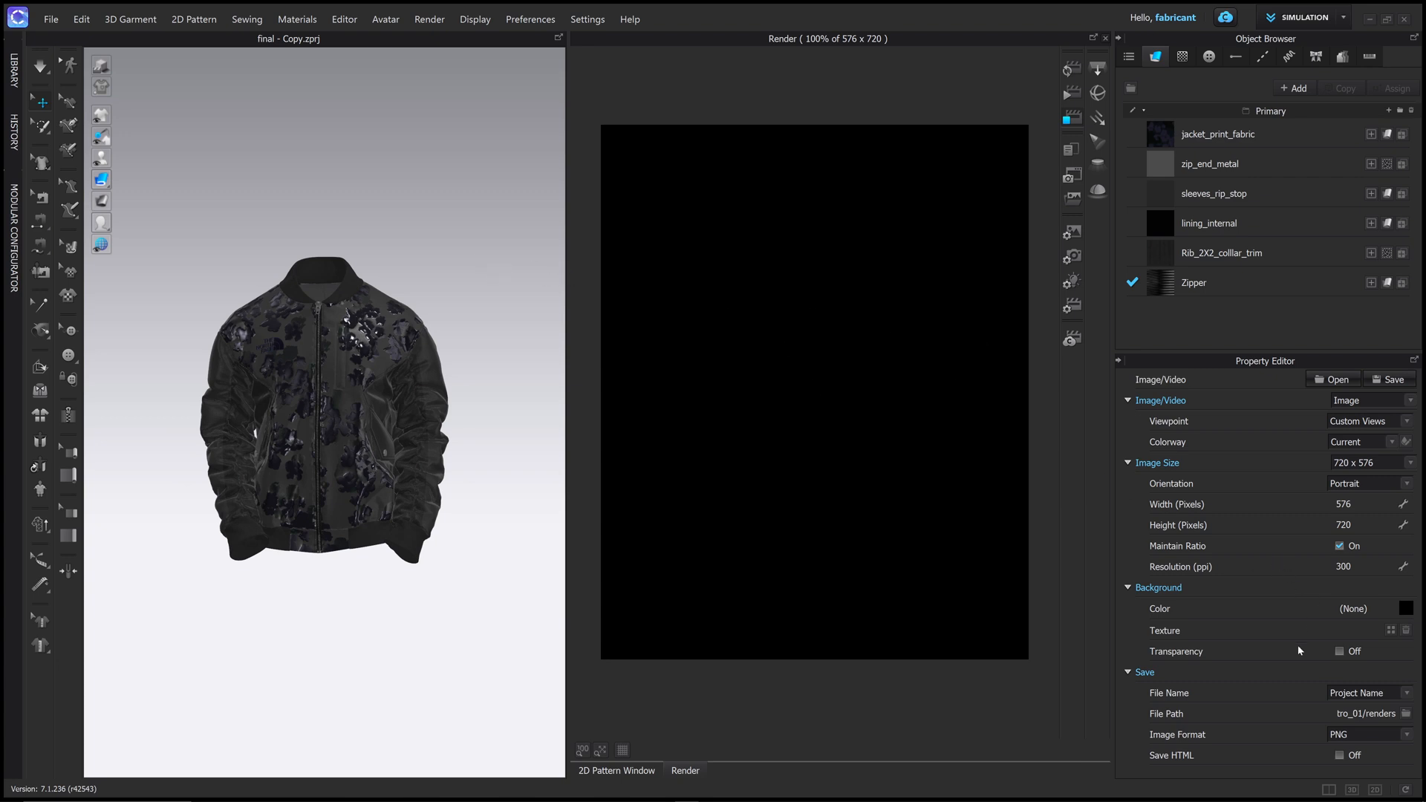
pyautogui.click(1339, 651)
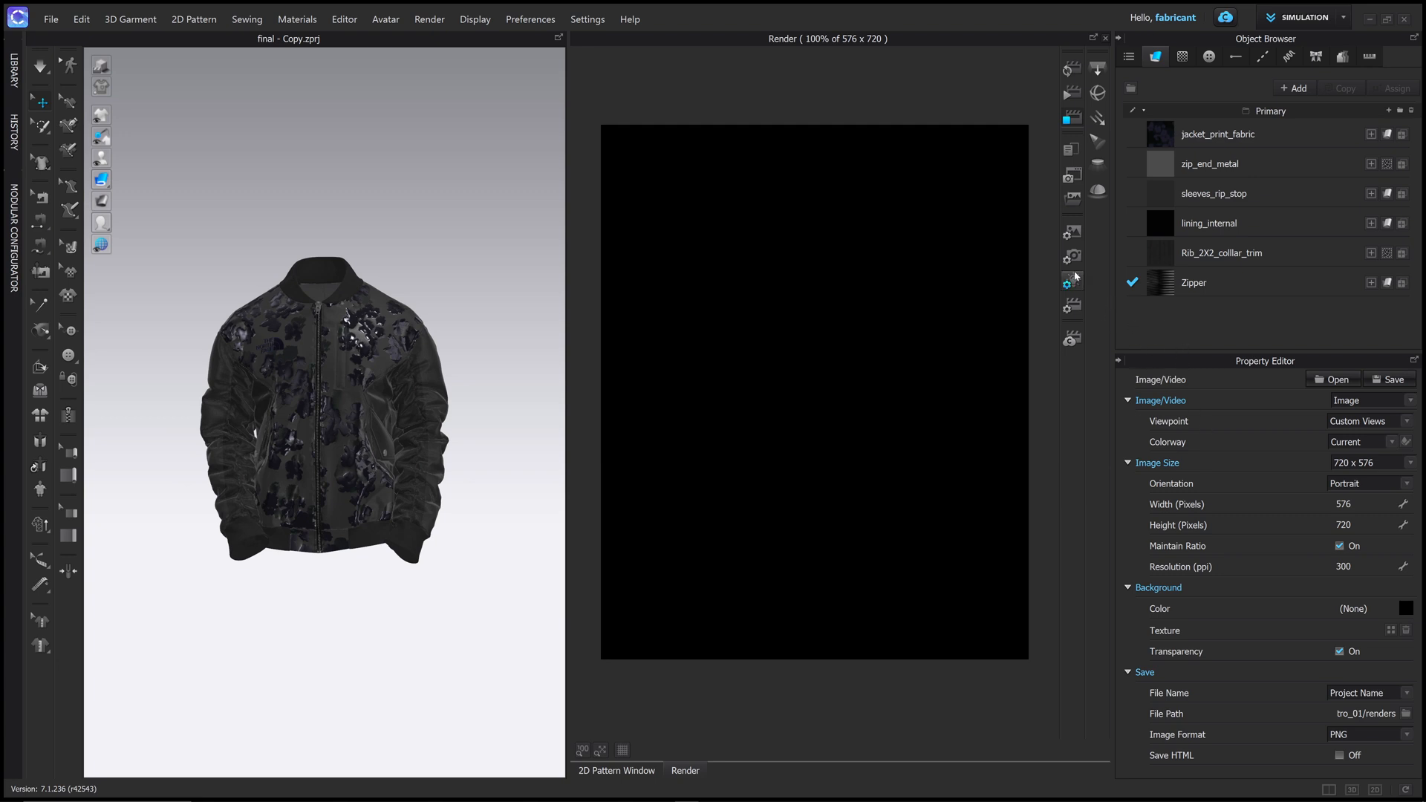
pyautogui.moveTo(1071, 281)
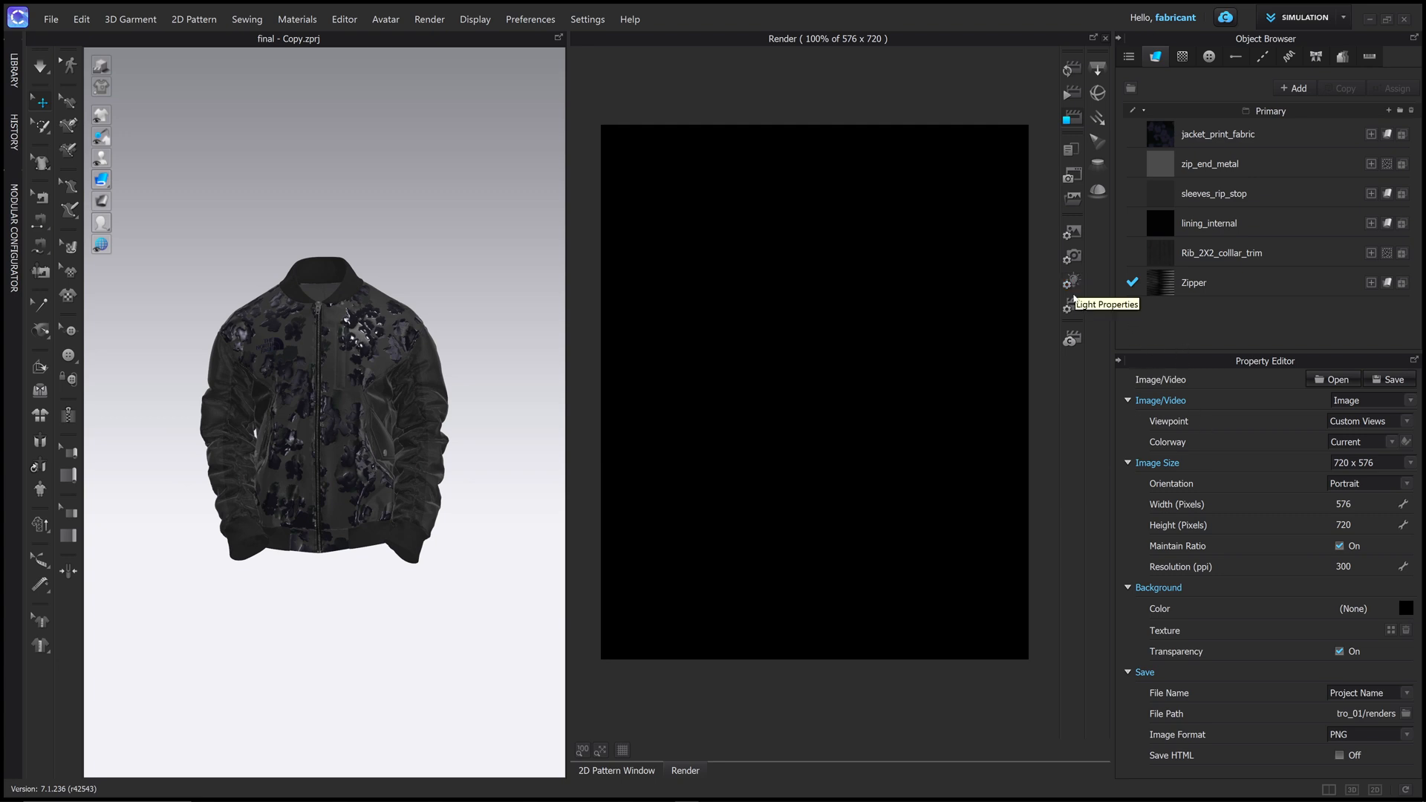
# Show the render light properties, with ground shadow intensity at 1.0.
pyautogui.click(1071, 280)
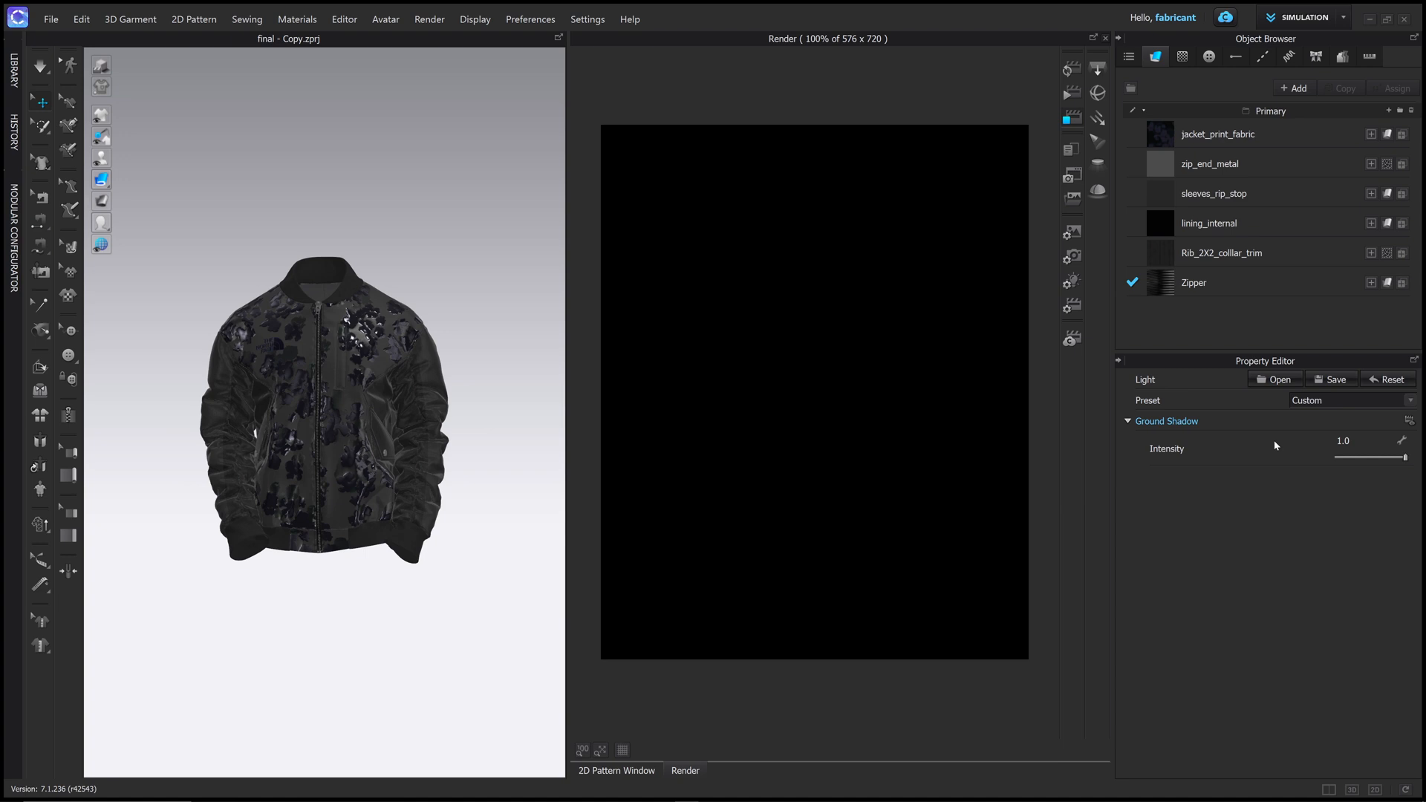
pyautogui.moveTo(1354, 389)
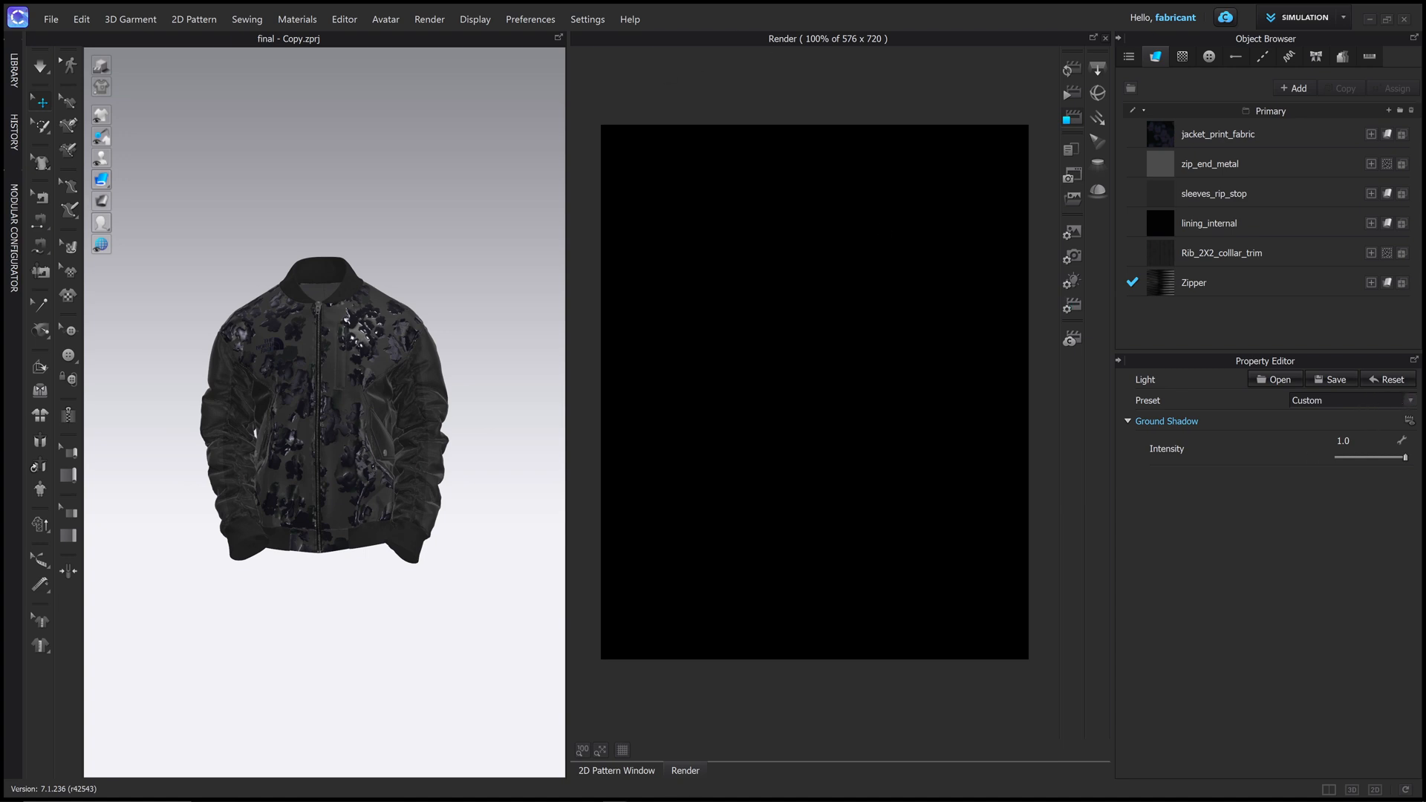
pyautogui.moveTo(1237, 529)
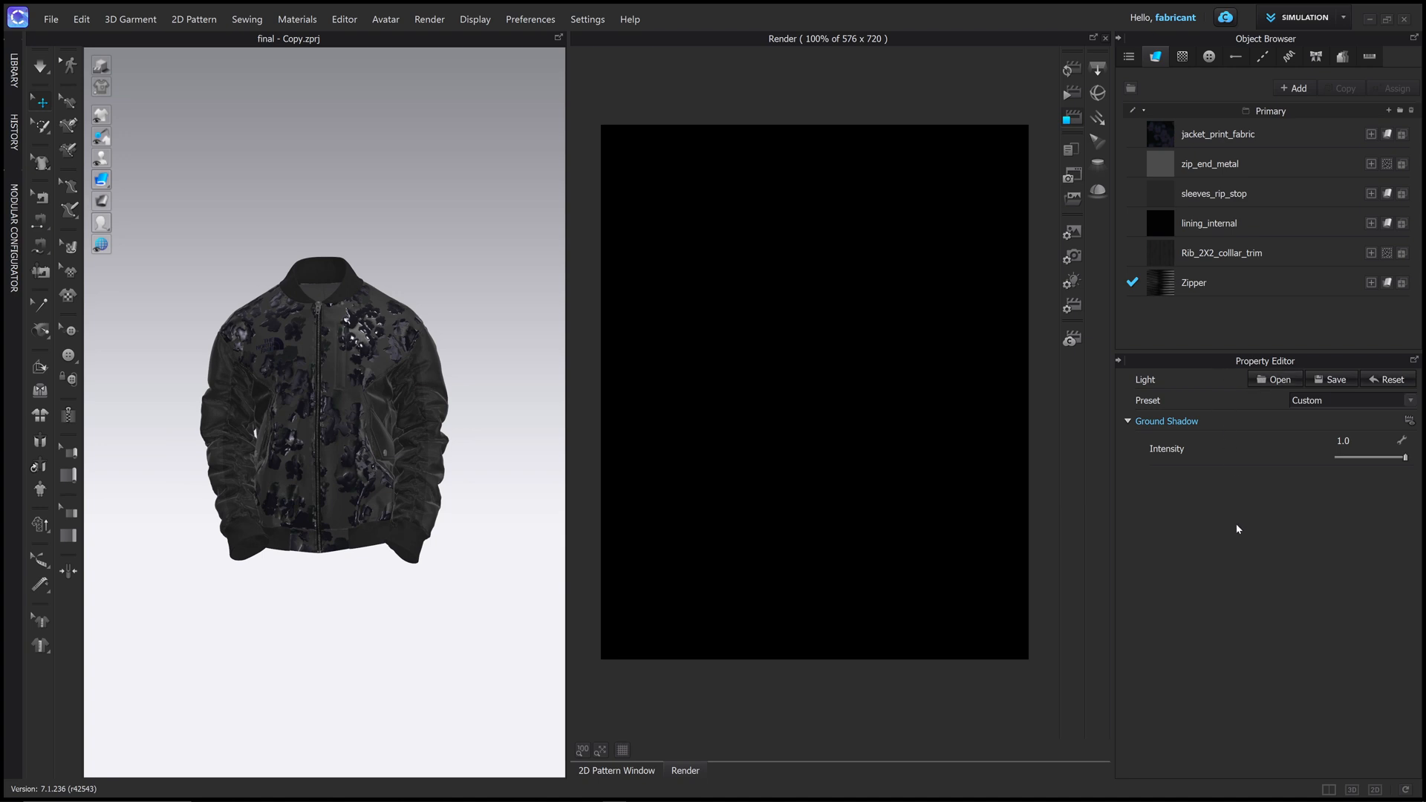
pyautogui.moveTo(1204, 335)
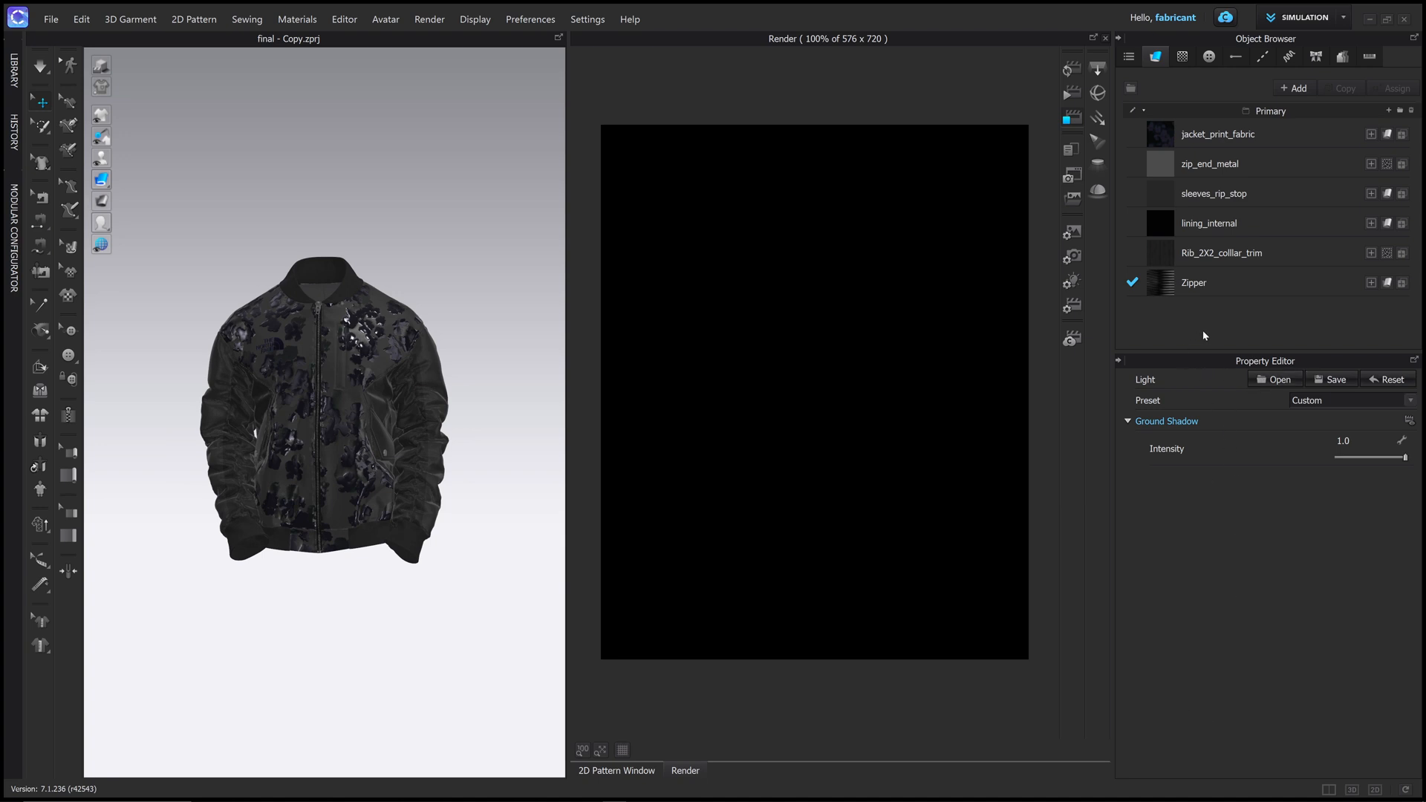
pyautogui.moveTo(1405, 450)
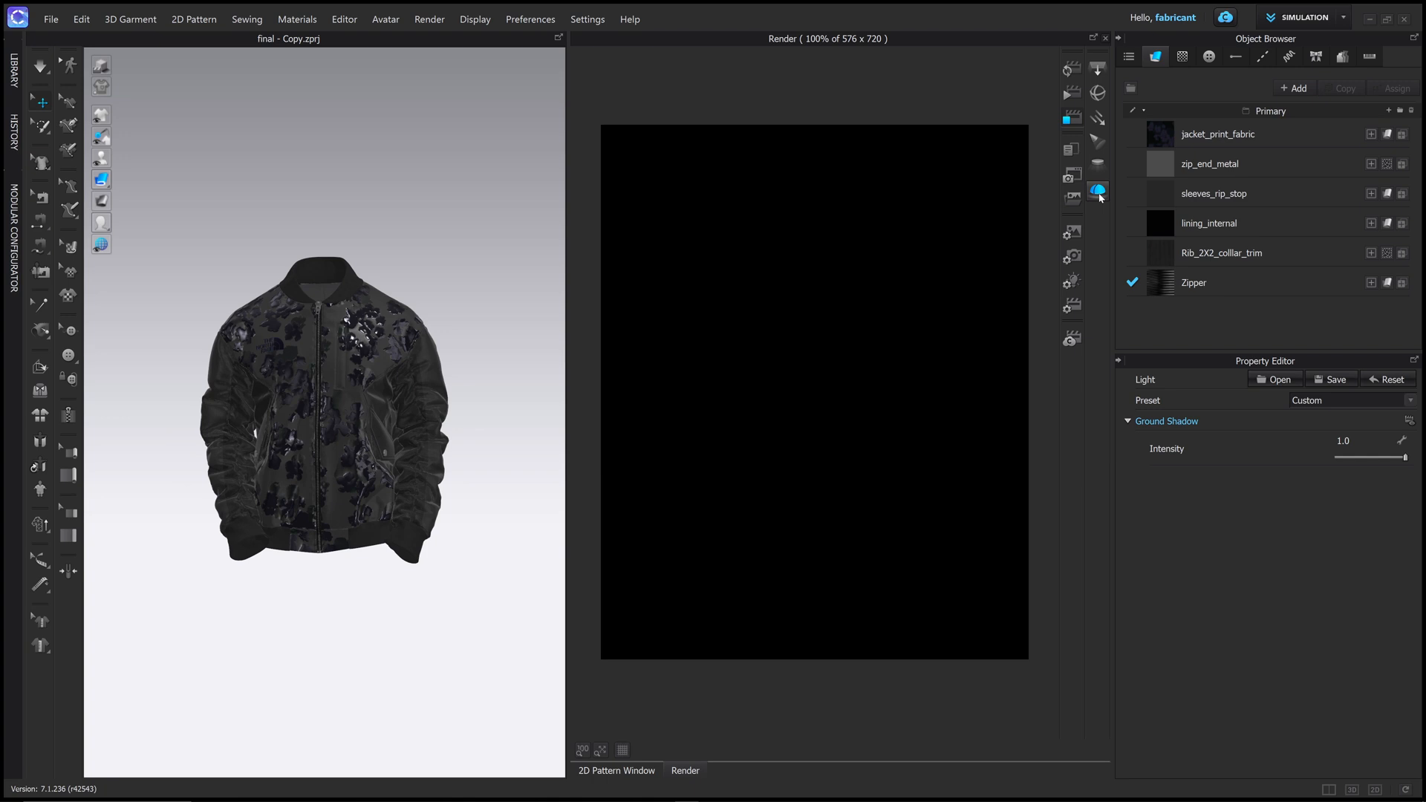
# Give the dome light a new environment map, producing a grey backdrop in the preview.
pyautogui.click(1097, 190)
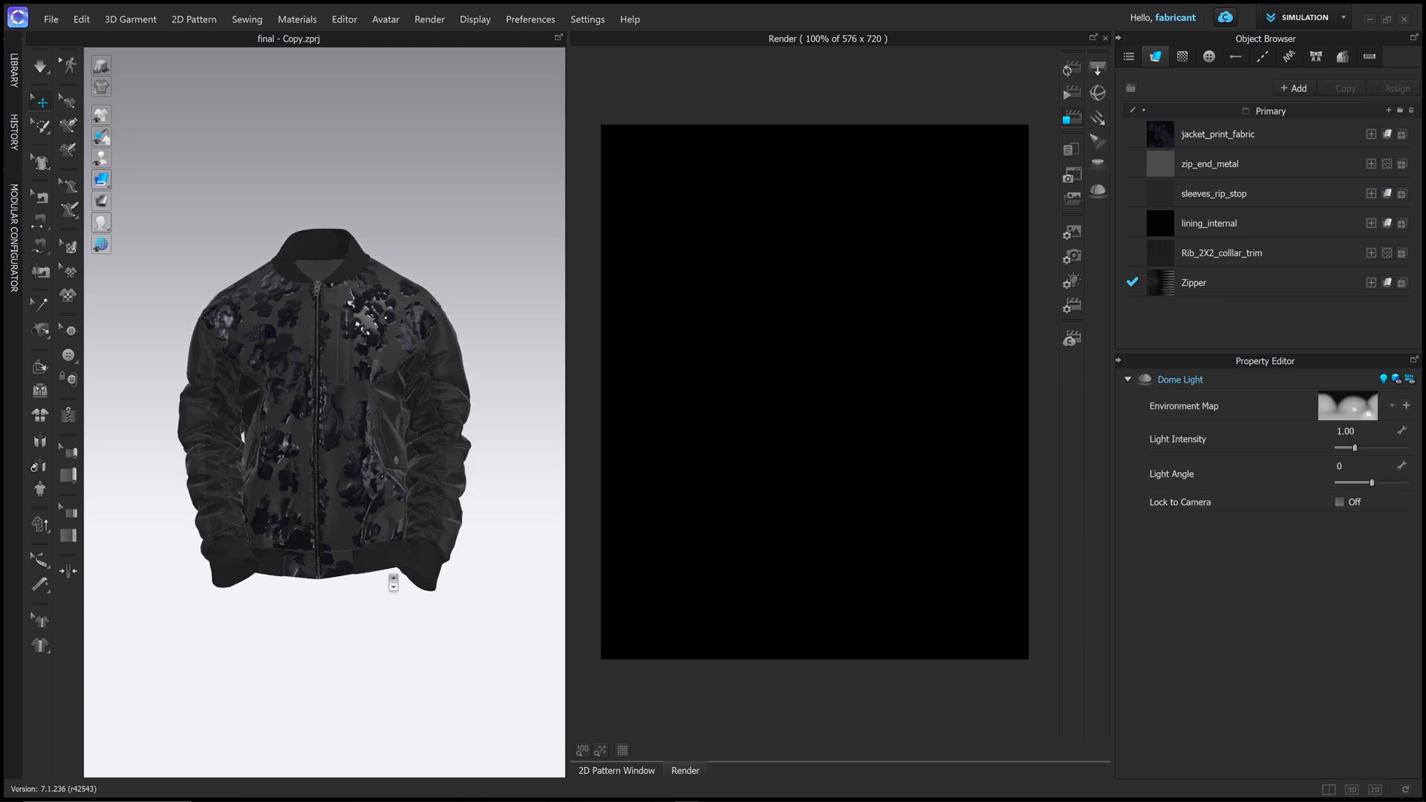
pyautogui.scroll(-3)
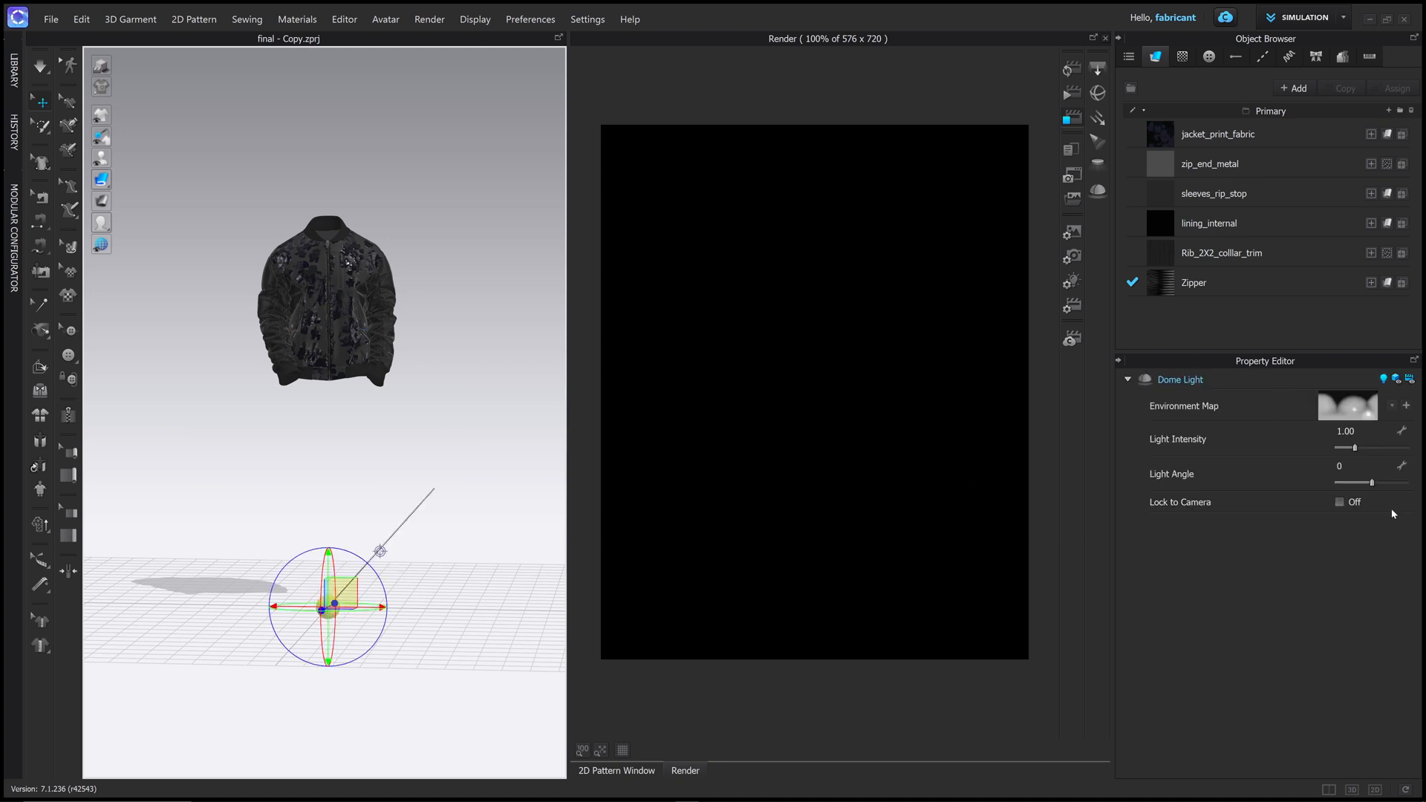
pyautogui.moveTo(1406, 420)
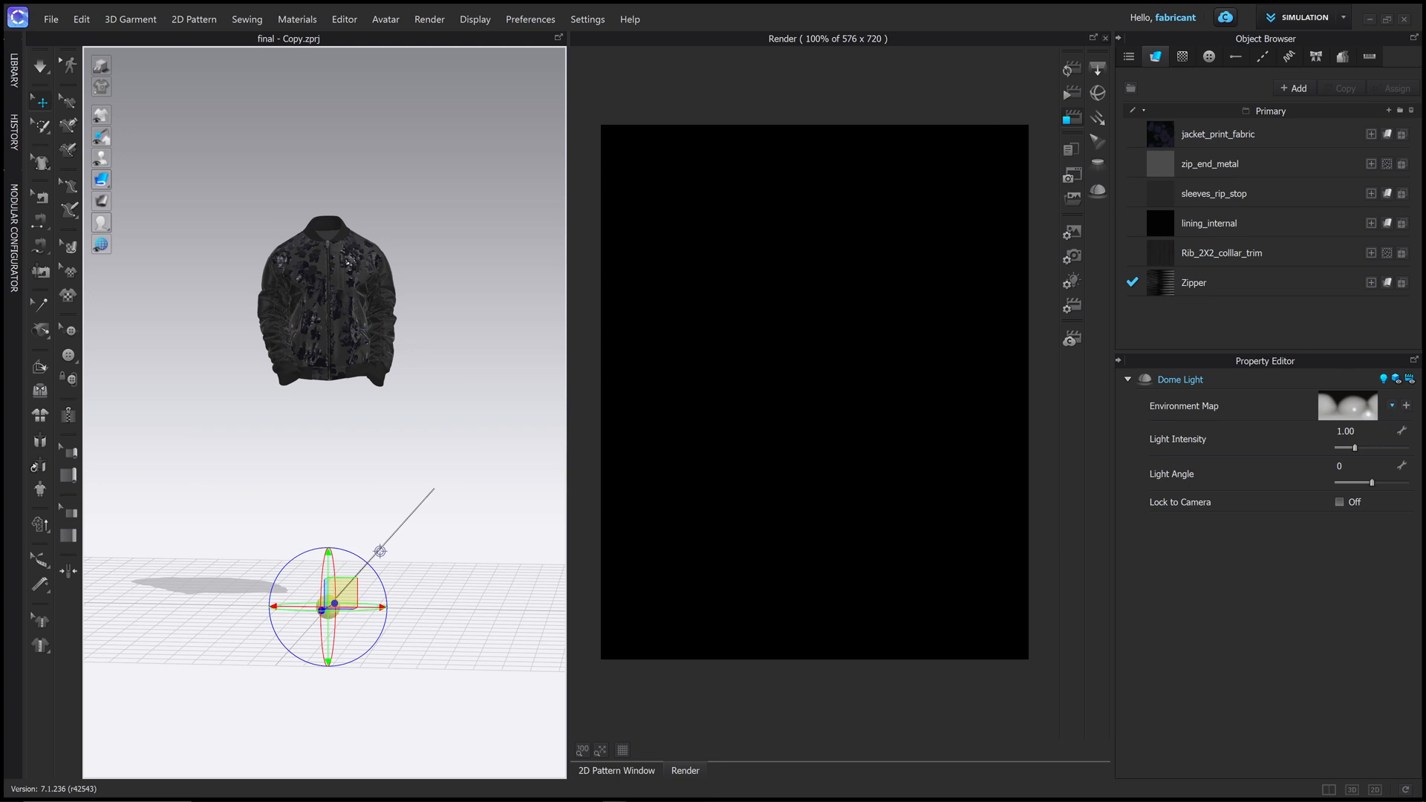
pyautogui.click(1346, 405)
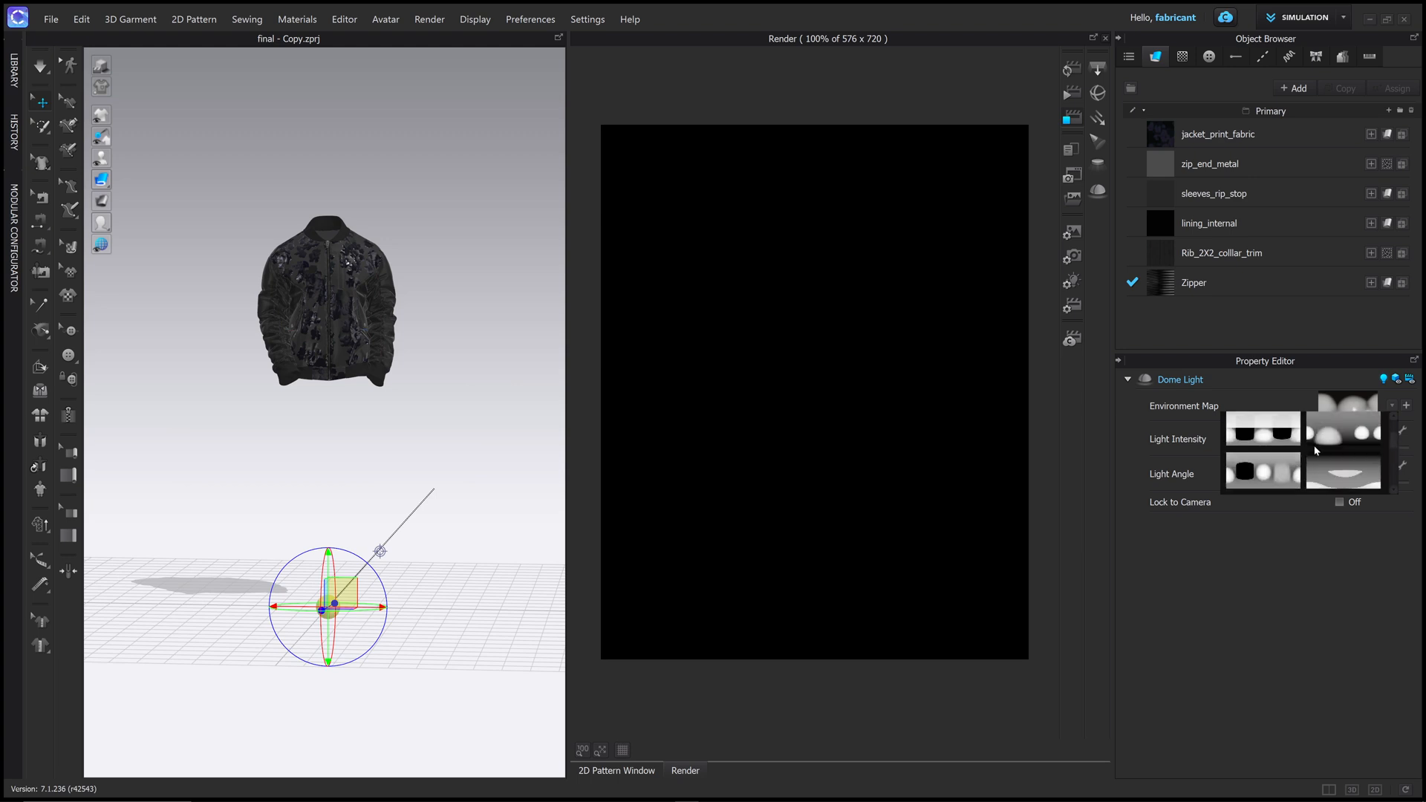
pyautogui.click(1263, 435)
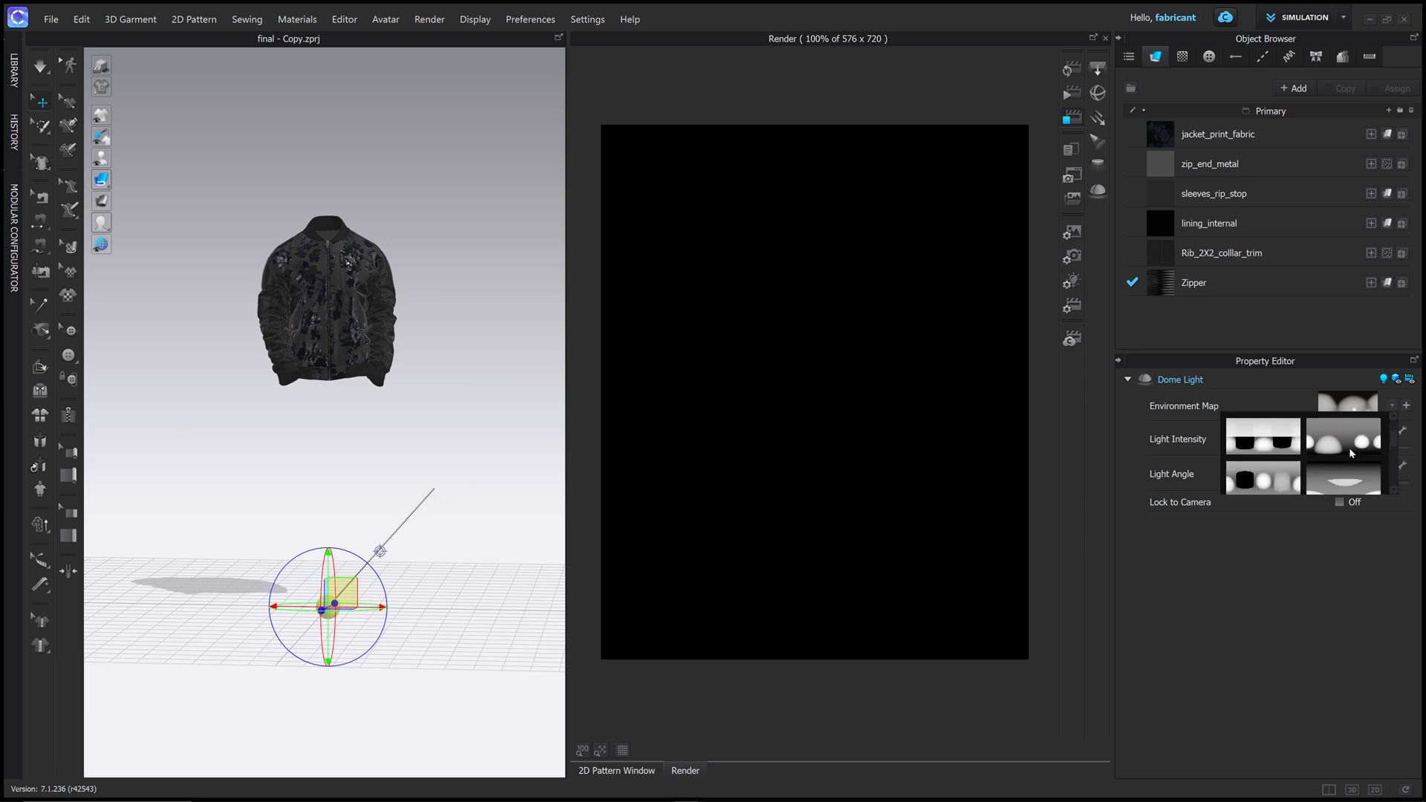
pyautogui.click(1344, 439)
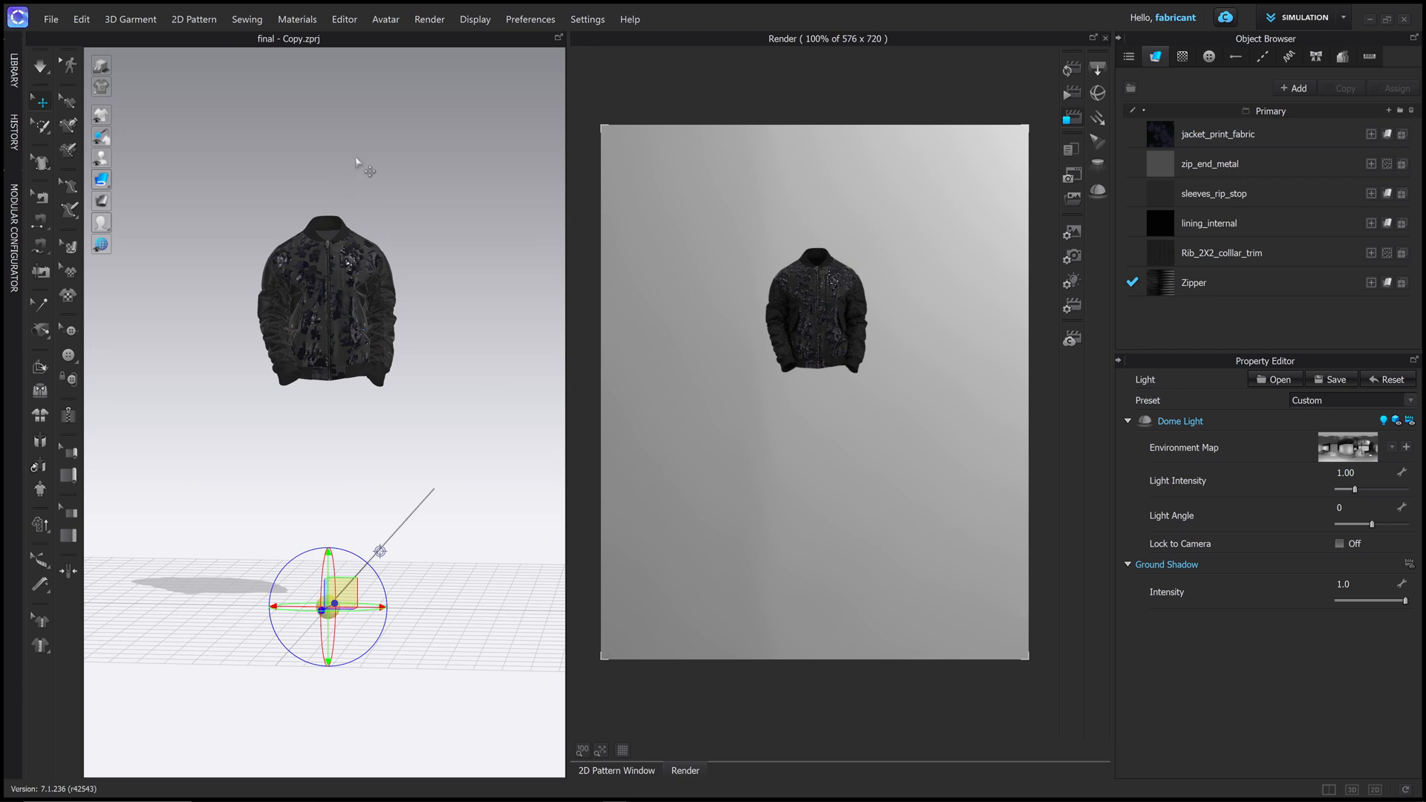
pyautogui.moveTo(995, 445)
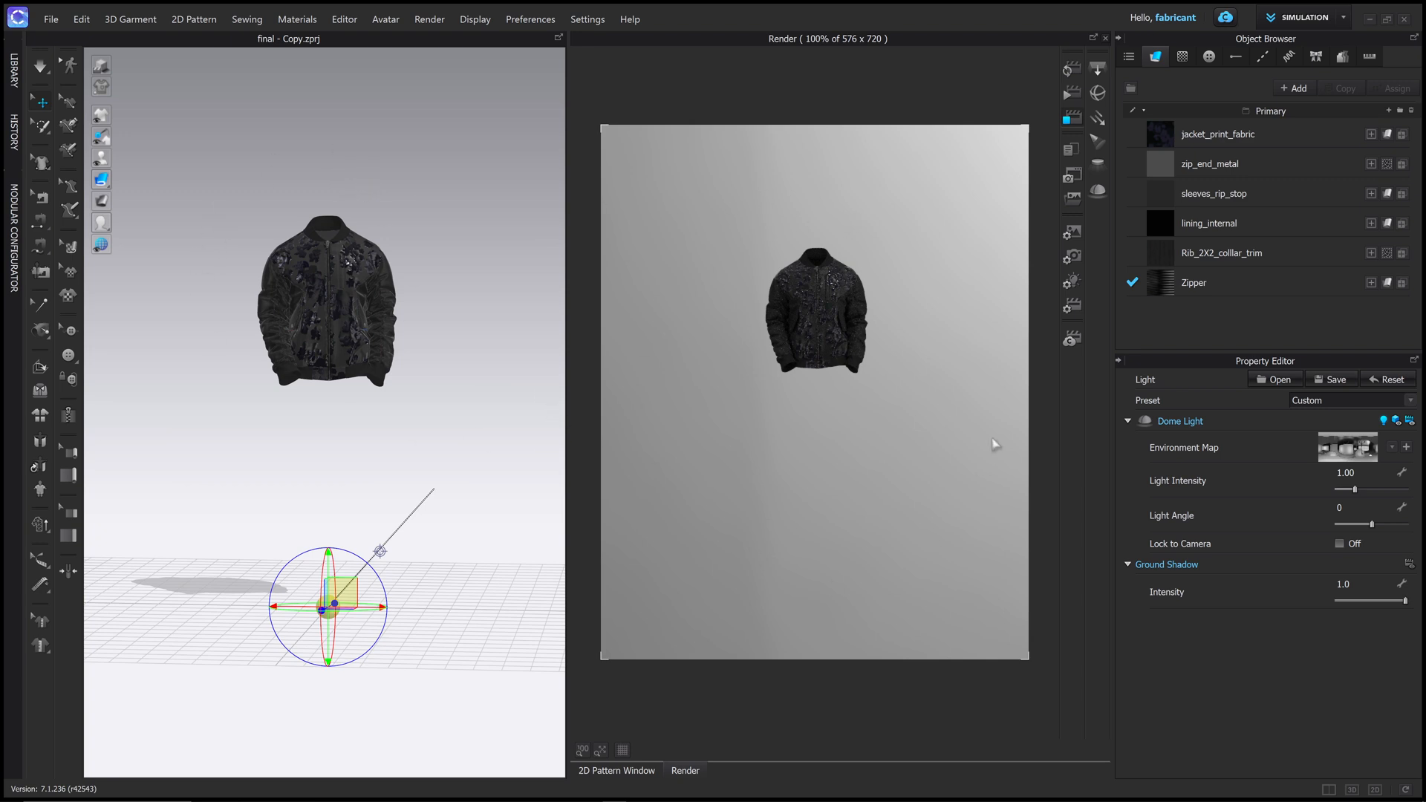
pyautogui.moveTo(909, 360)
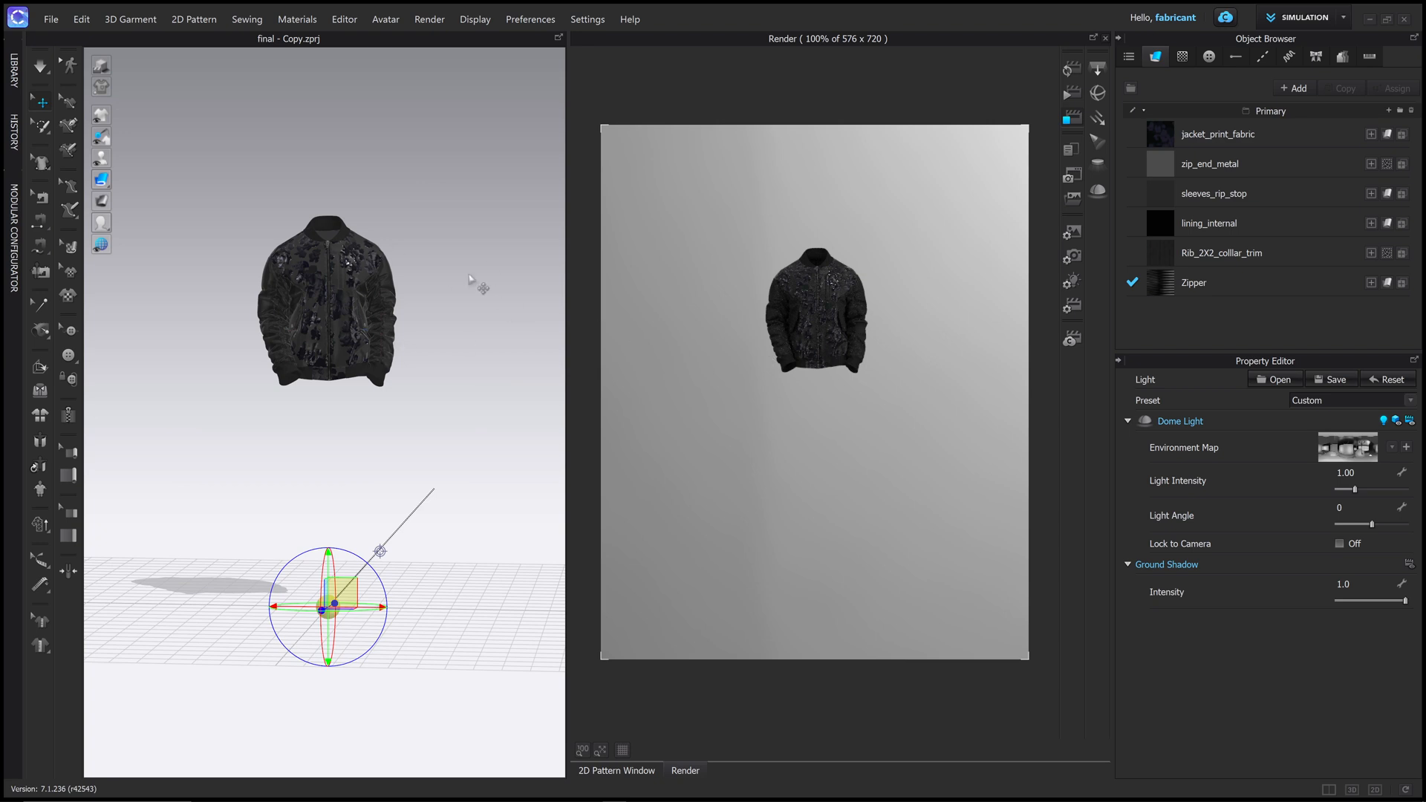
pyautogui.moveTo(430, 408)
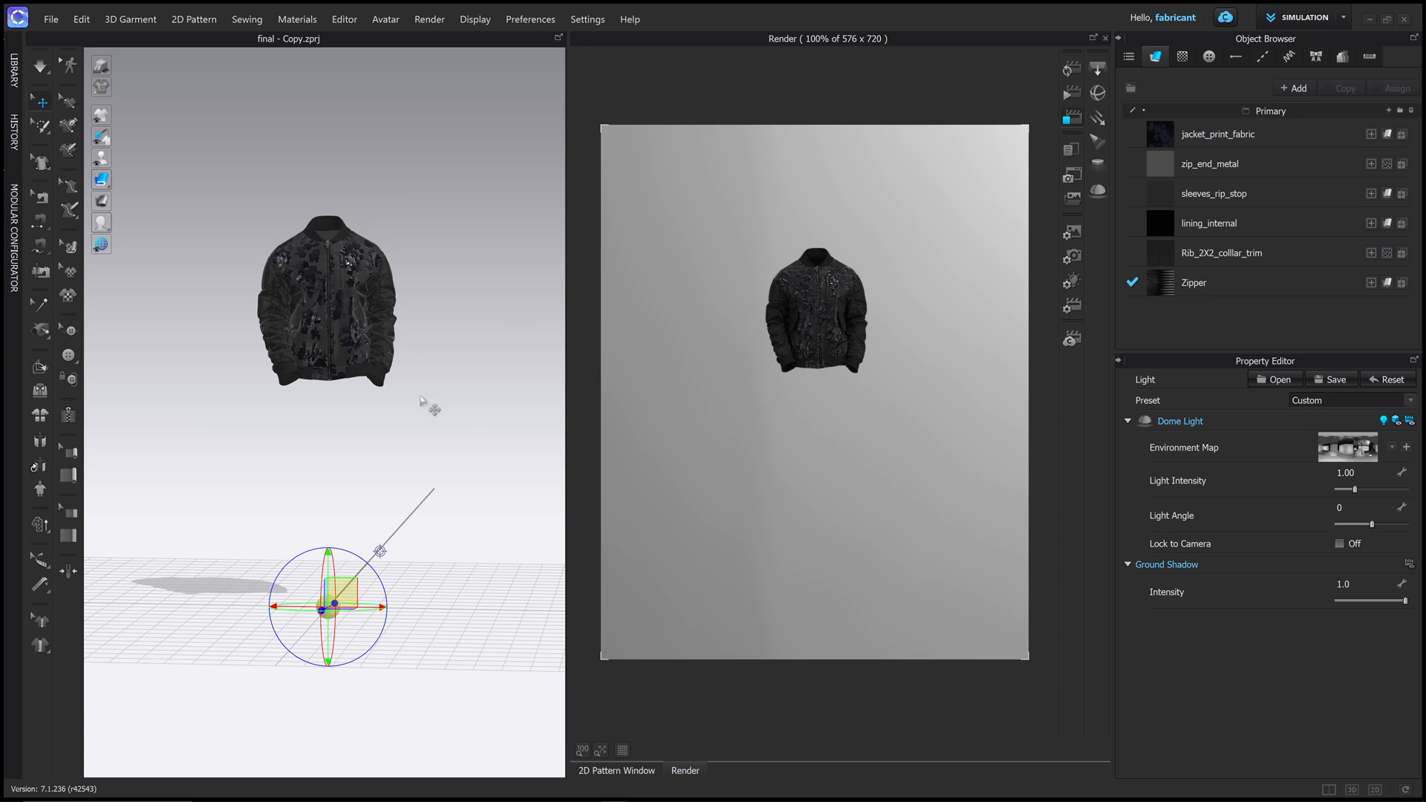
pyautogui.moveTo(769, 375)
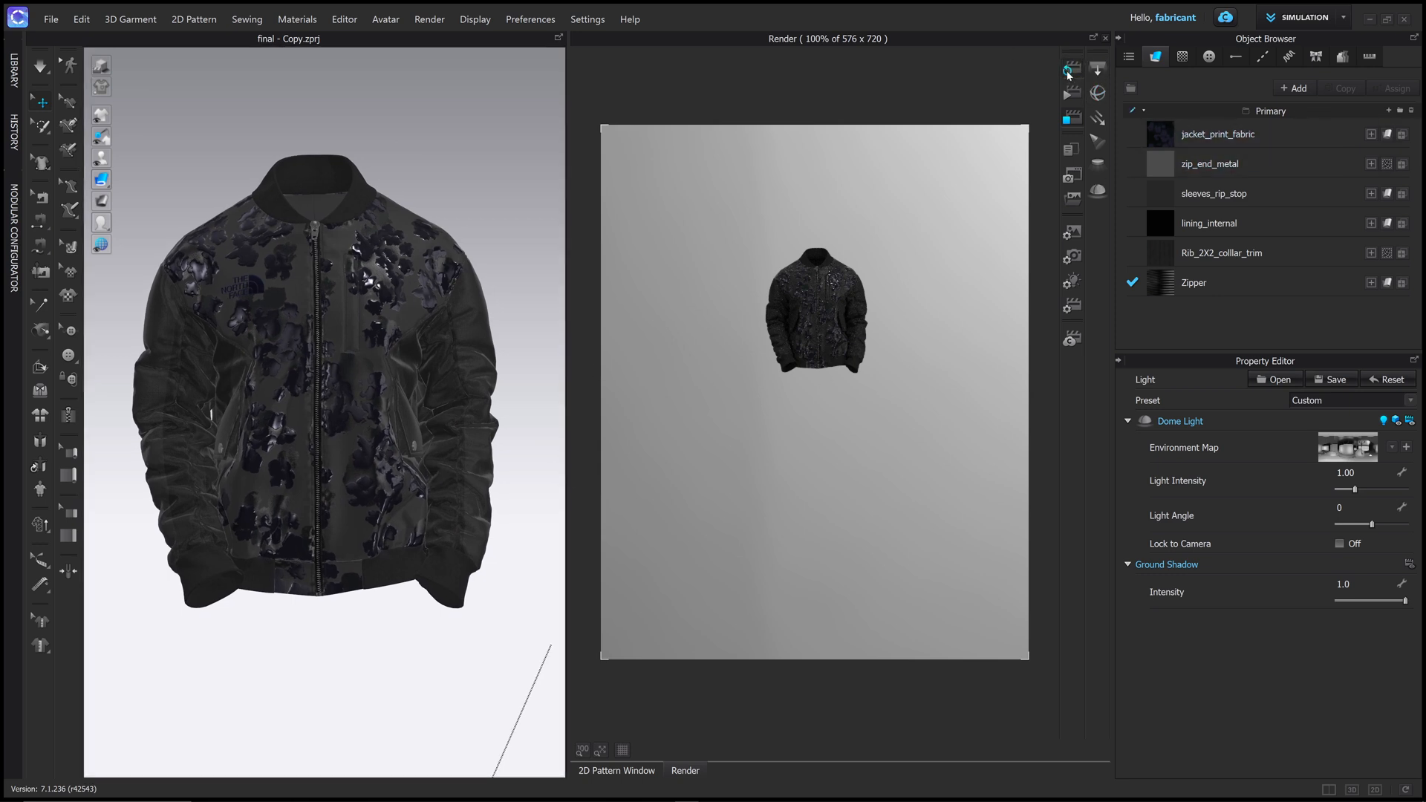
# Restart the interactive render so the front-facing jacket fills the render frame.
pyautogui.click(1071, 69)
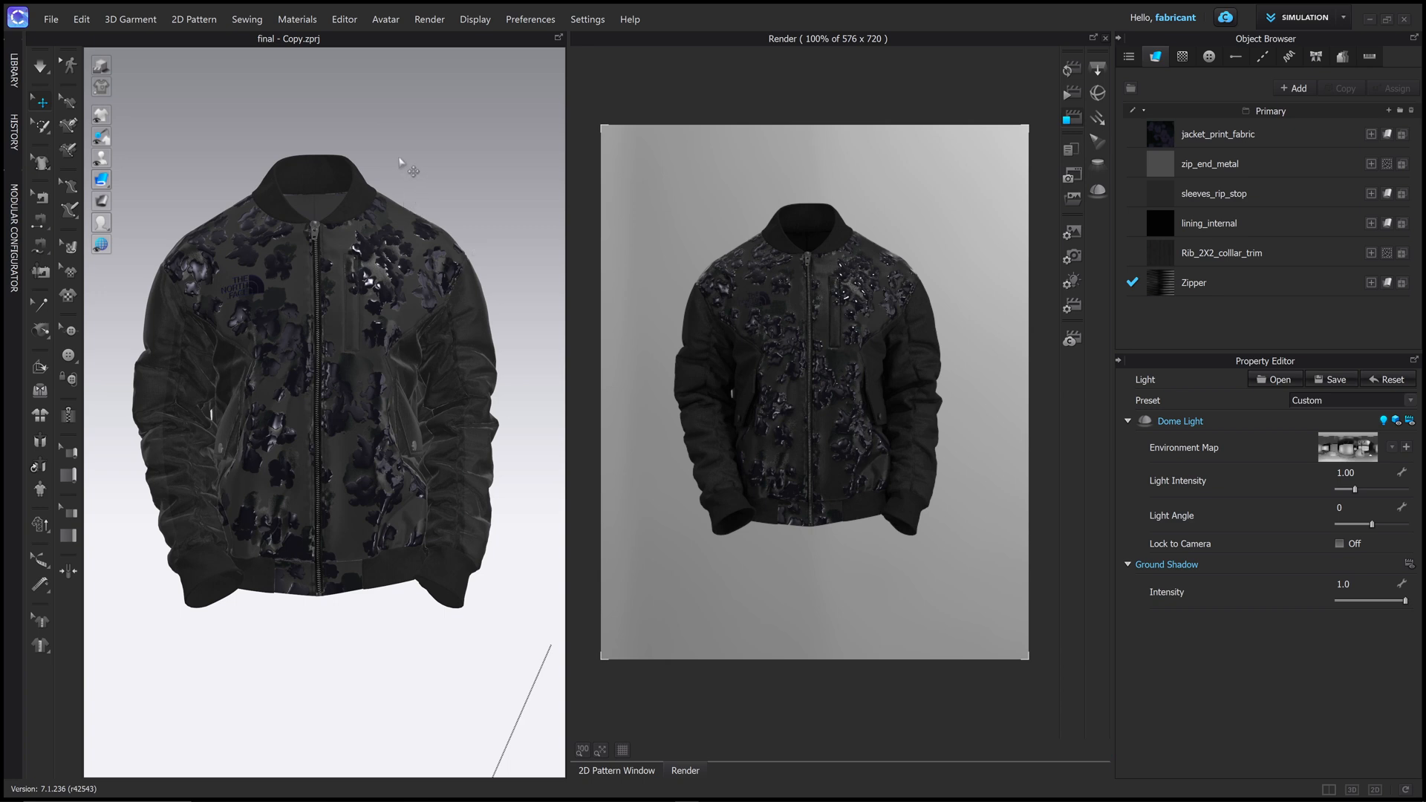
pyautogui.moveTo(477, 84)
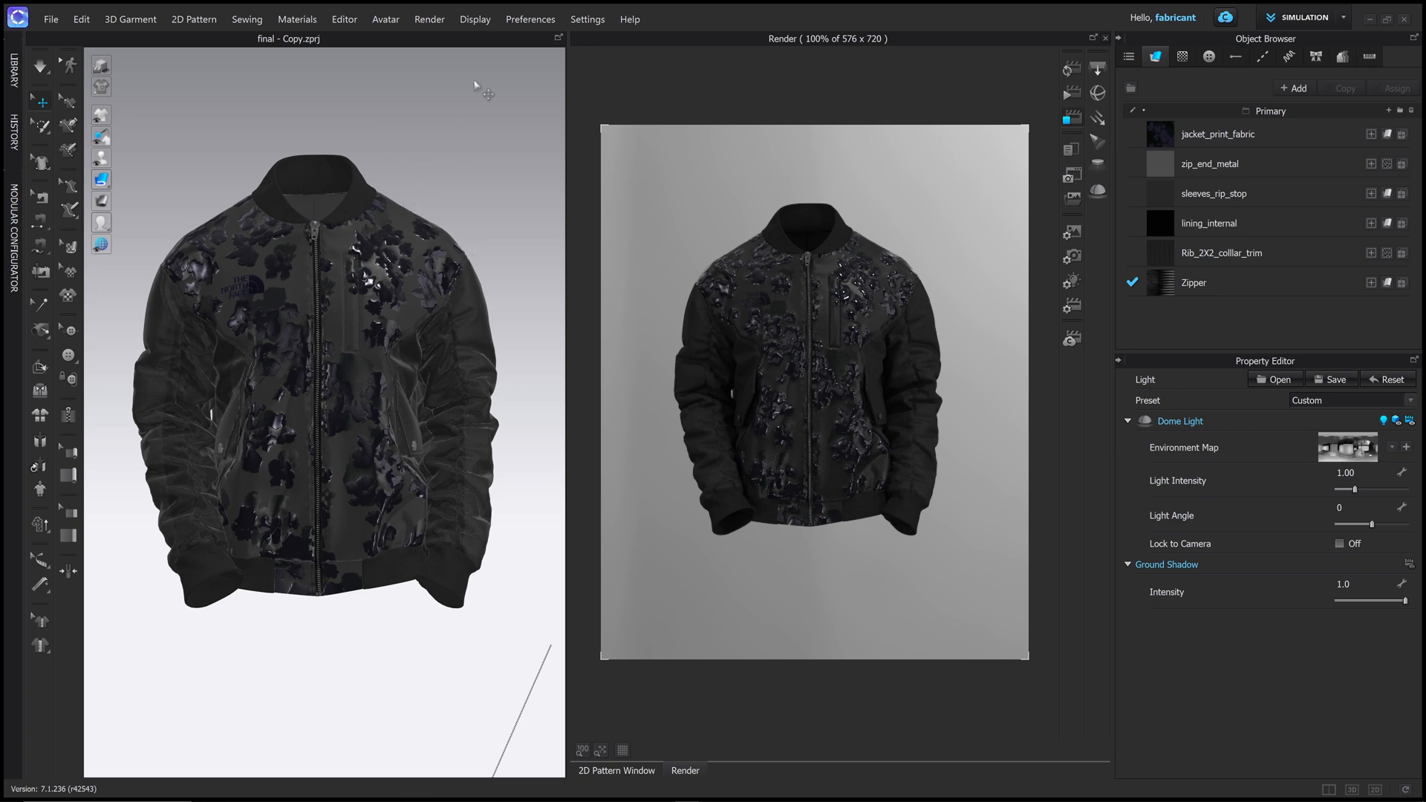
pyautogui.click(474, 17)
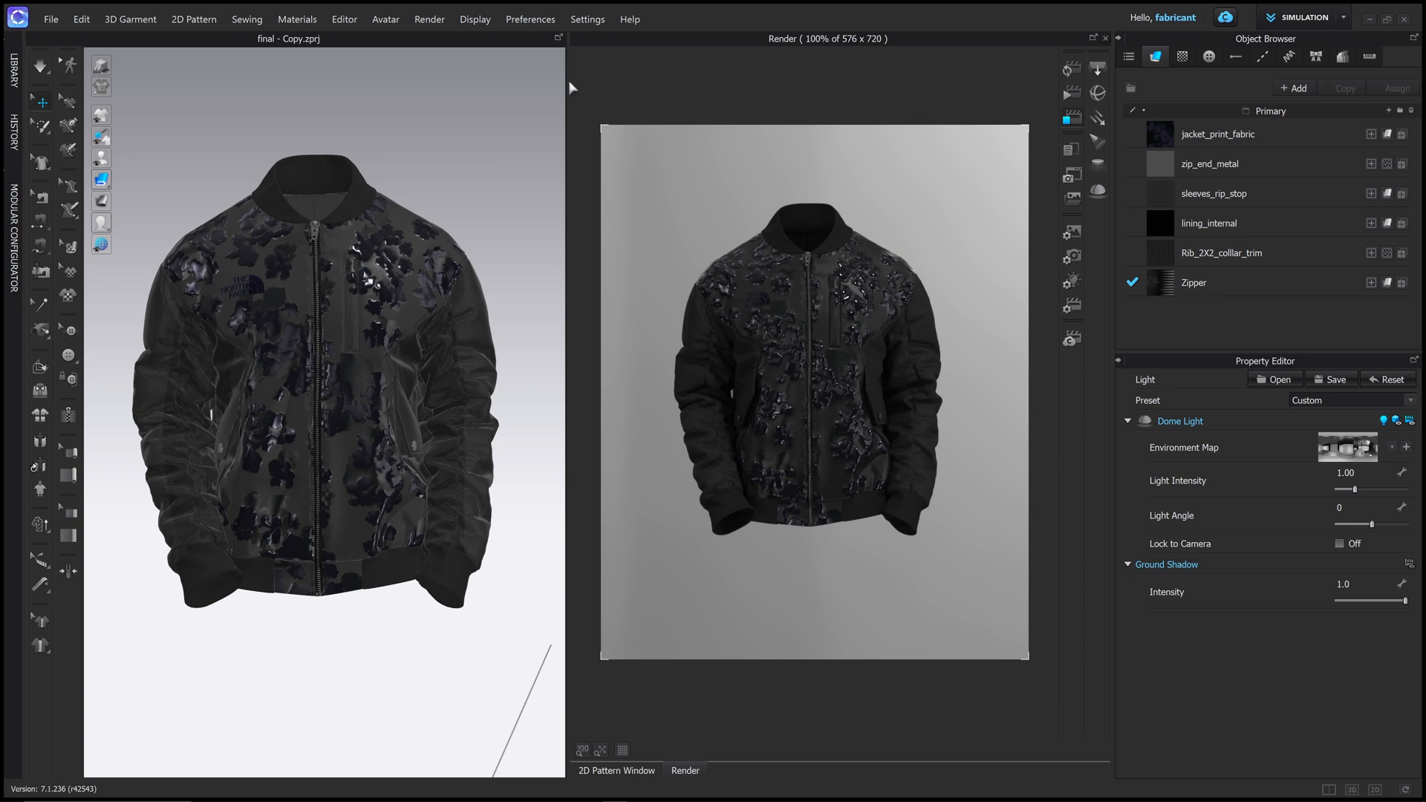
# Delete the old saved views from the Custom View list.
pyautogui.click(474, 18)
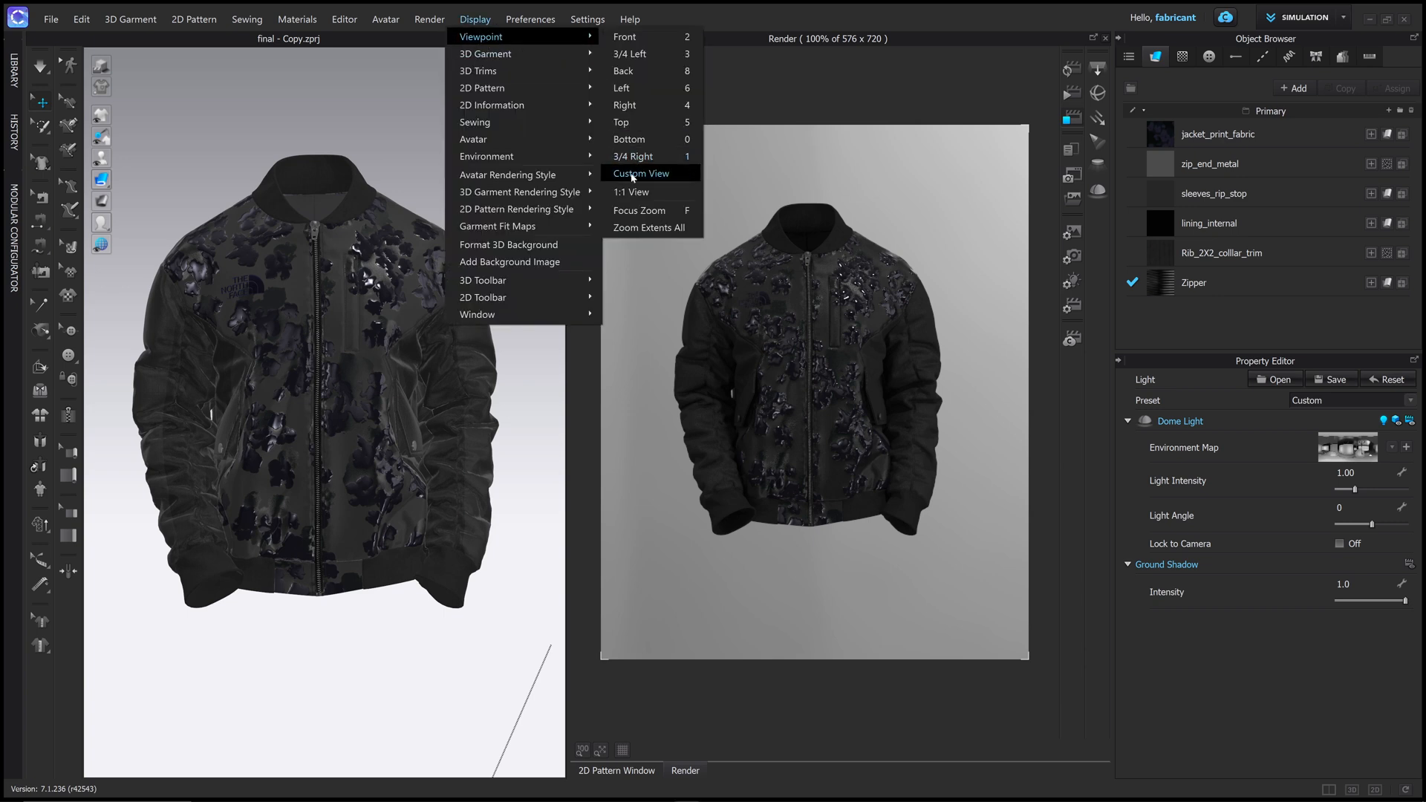
pyautogui.click(642, 174)
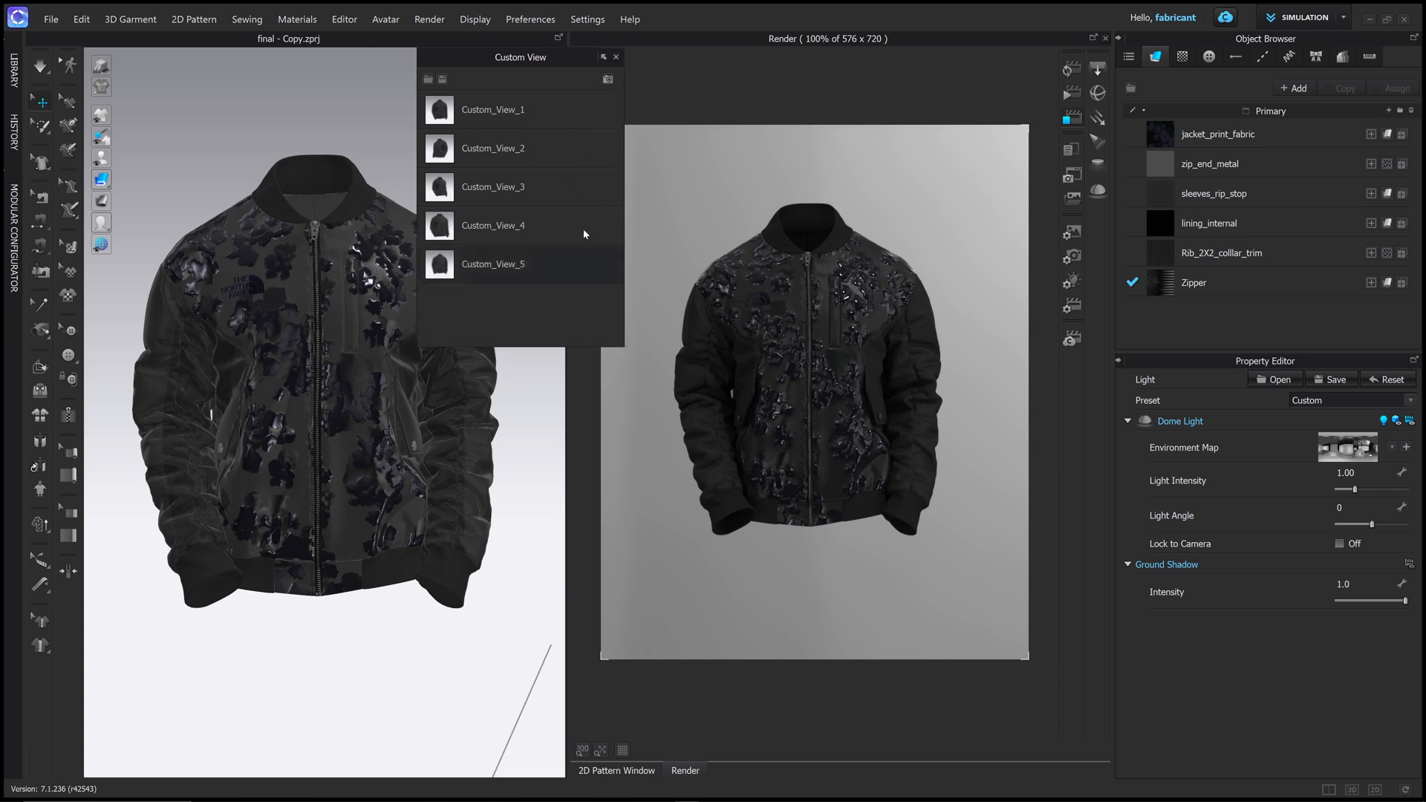
pyautogui.moveTo(540, 267)
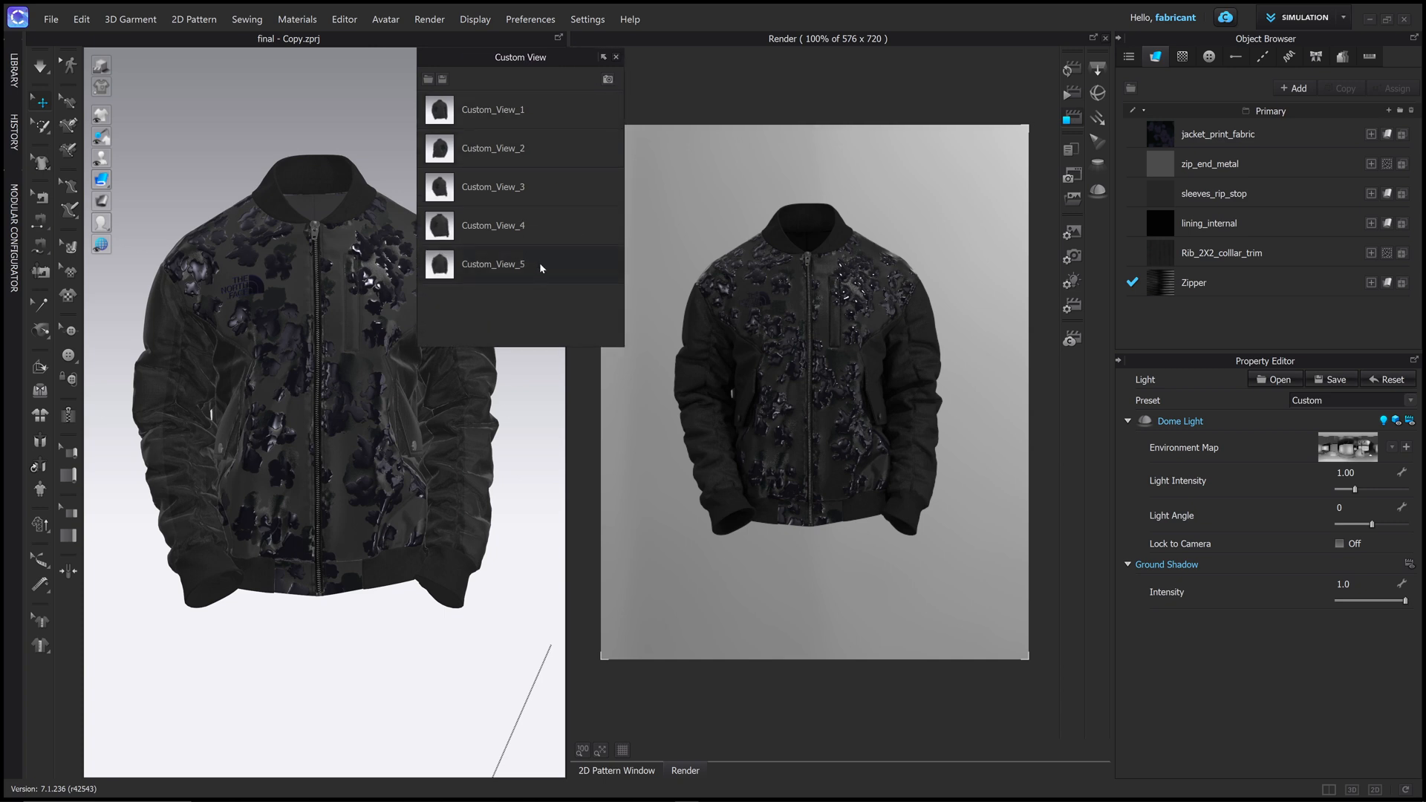
pyautogui.click(493, 264)
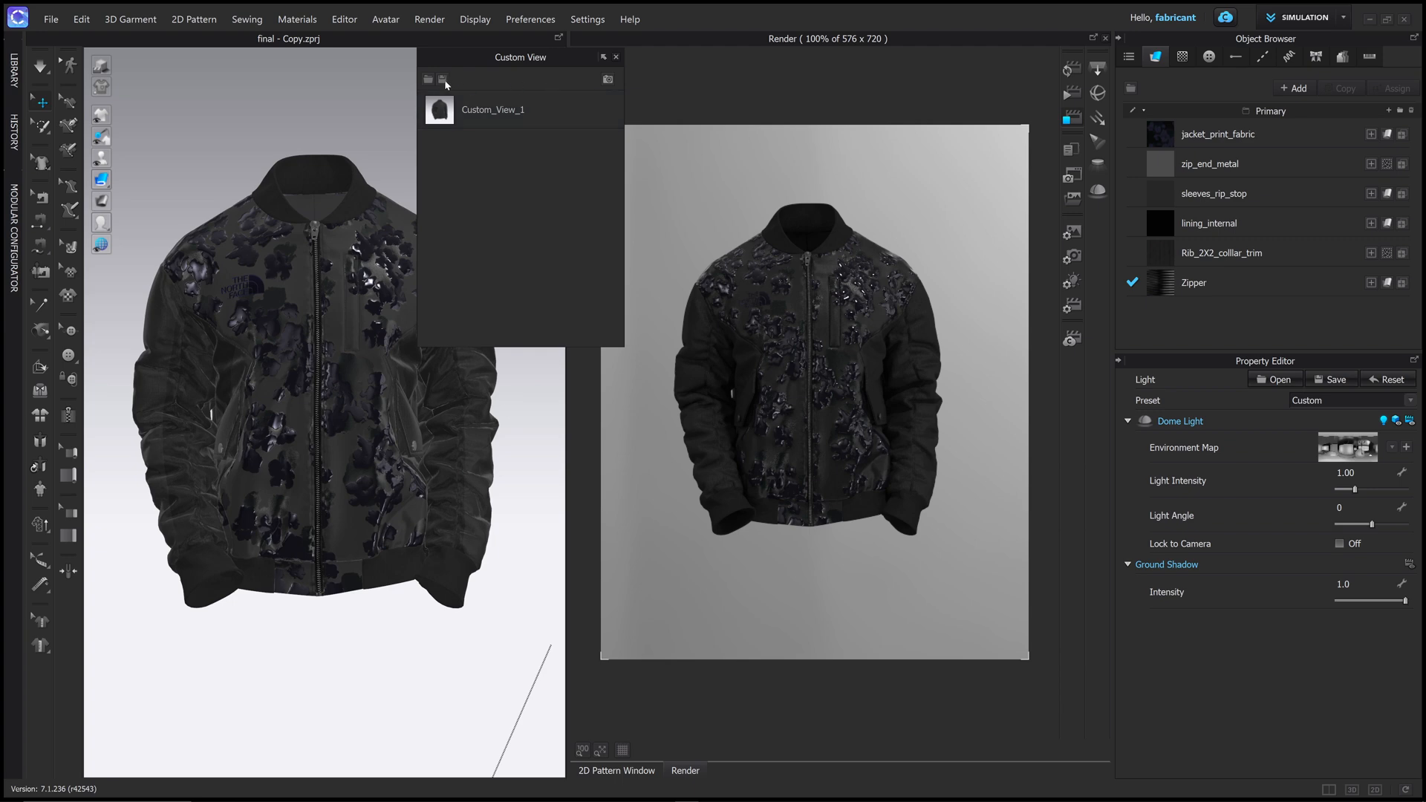
pyautogui.click(518, 109)
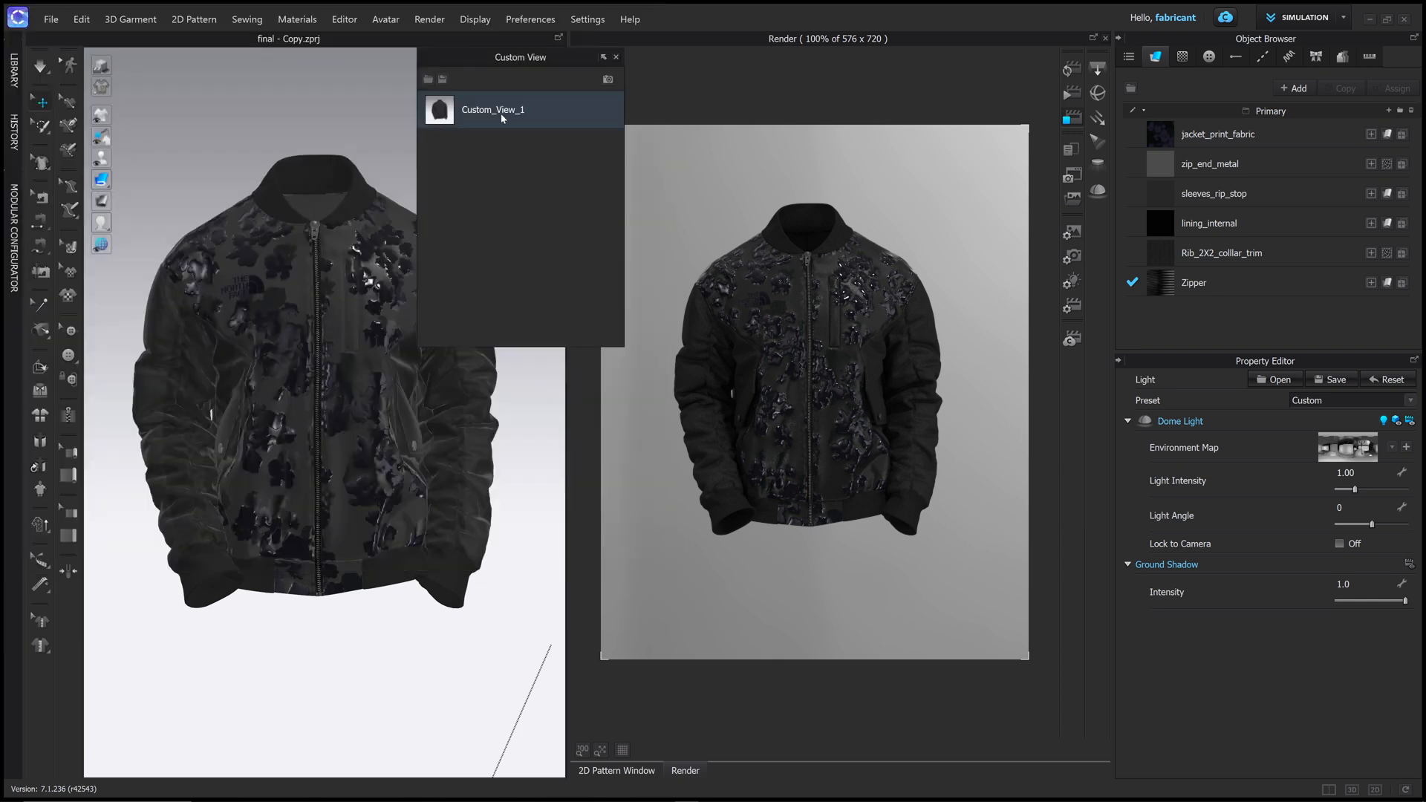
# Save new camera views, recalling Custom_View_1 and Custom_View_2, and orbit to a side view.
pyautogui.click(50, 18)
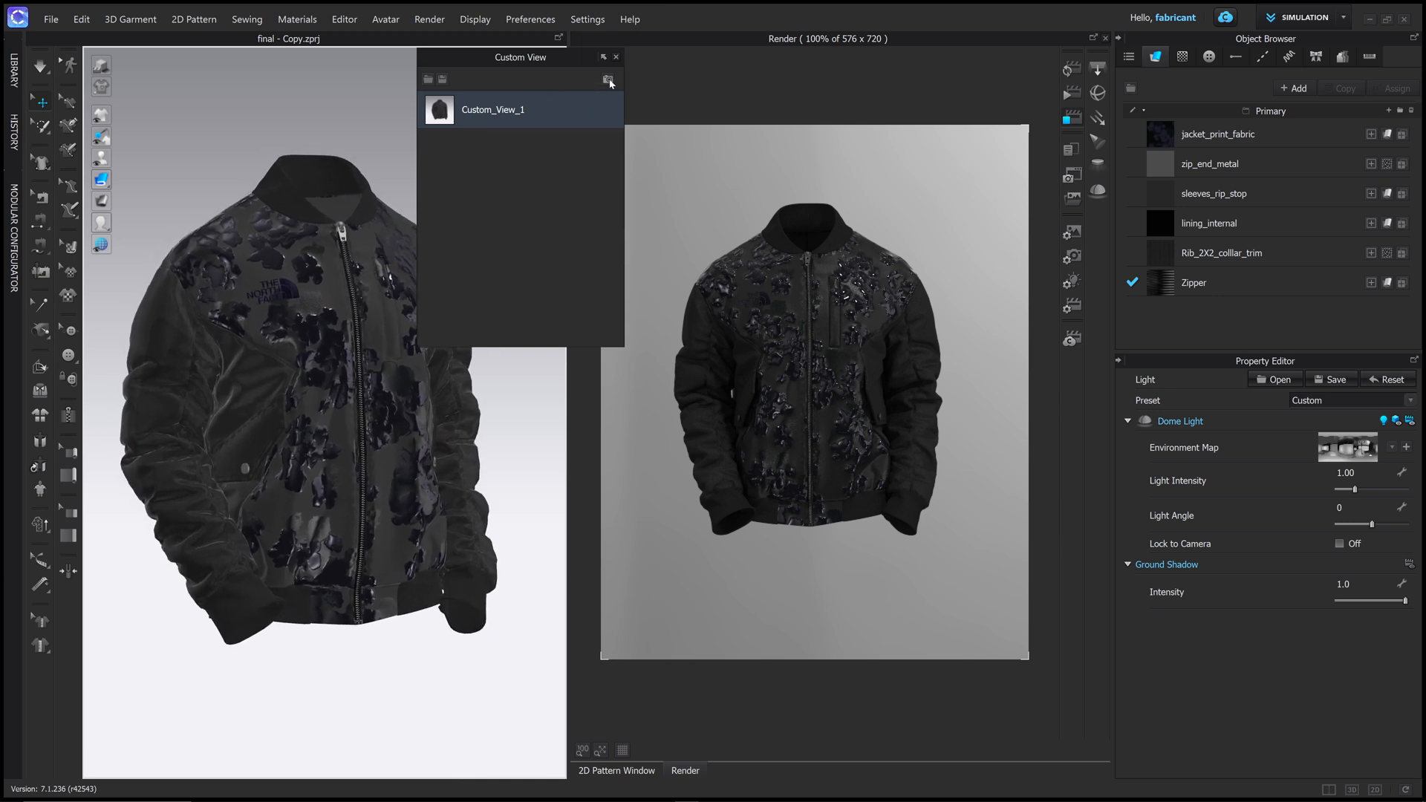
pyautogui.click(607, 81)
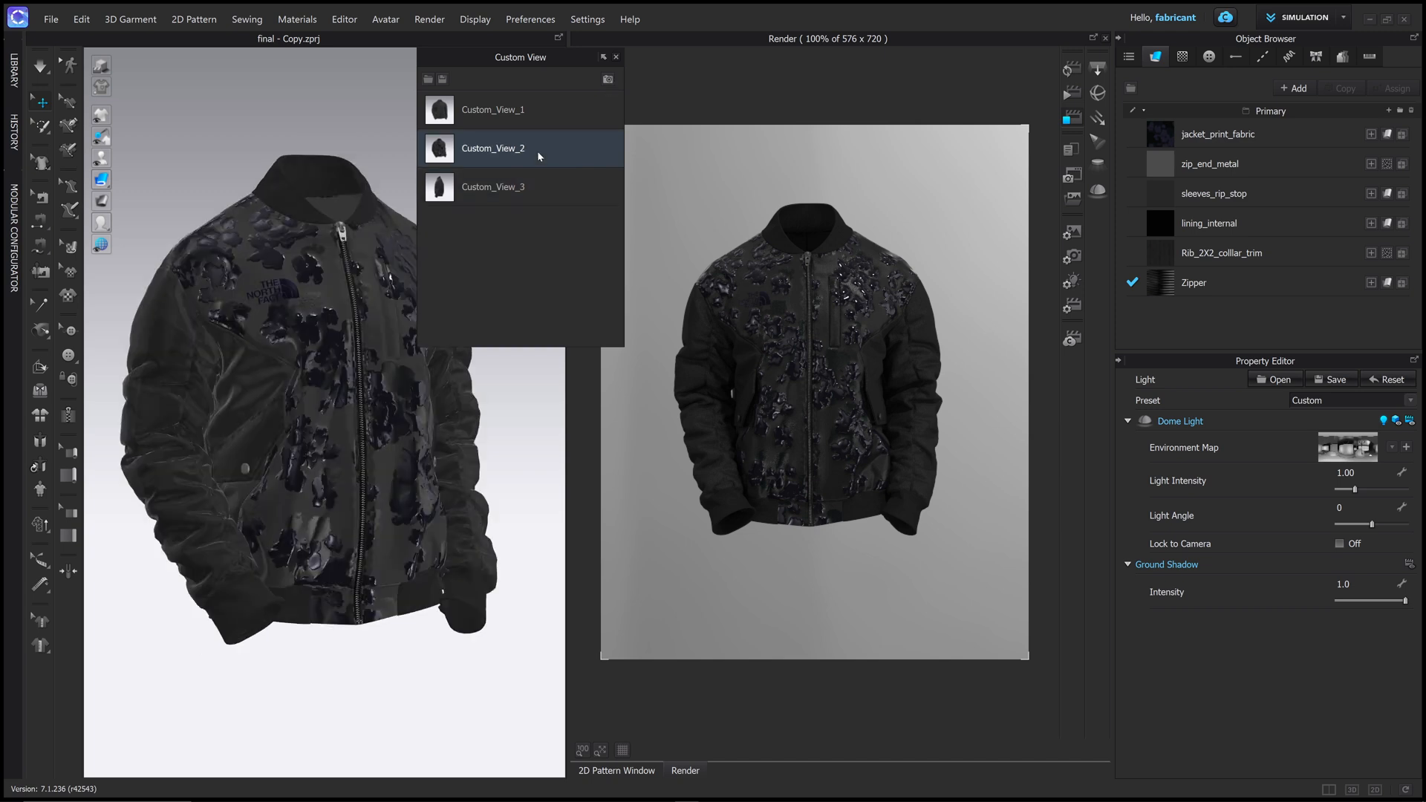
pyautogui.click(493, 109)
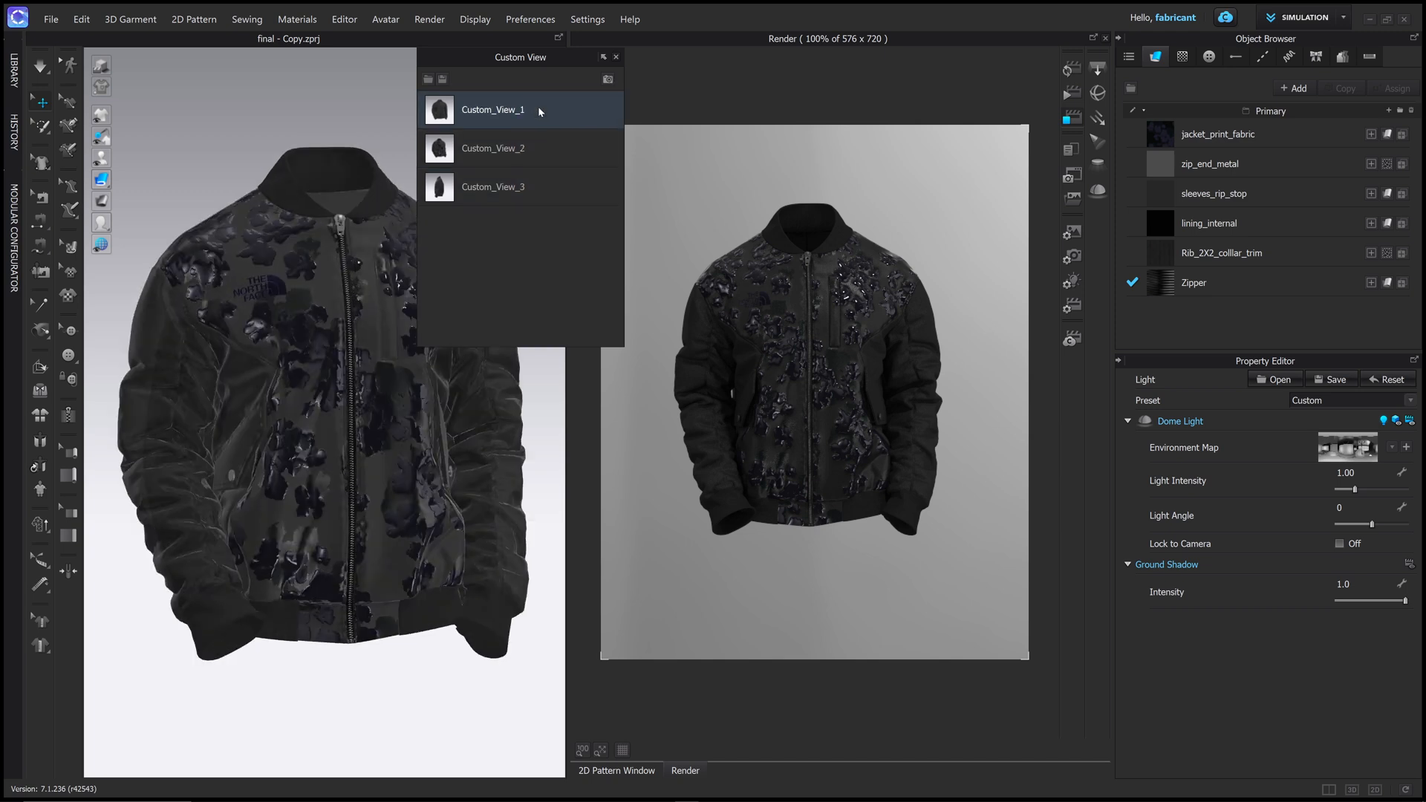
pyautogui.click(493, 187)
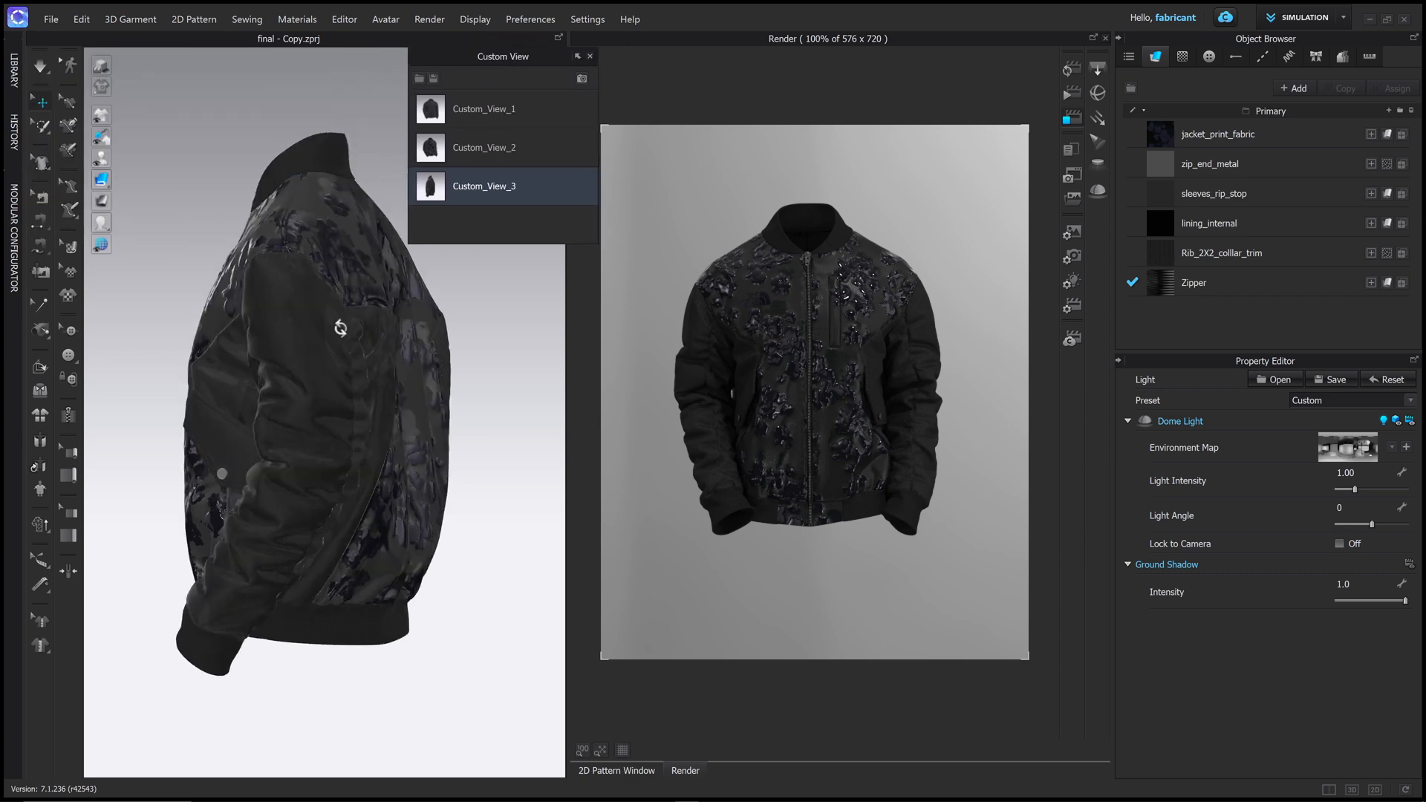
pyautogui.moveTo(345, 328); pyautogui.dragTo(463, 305)
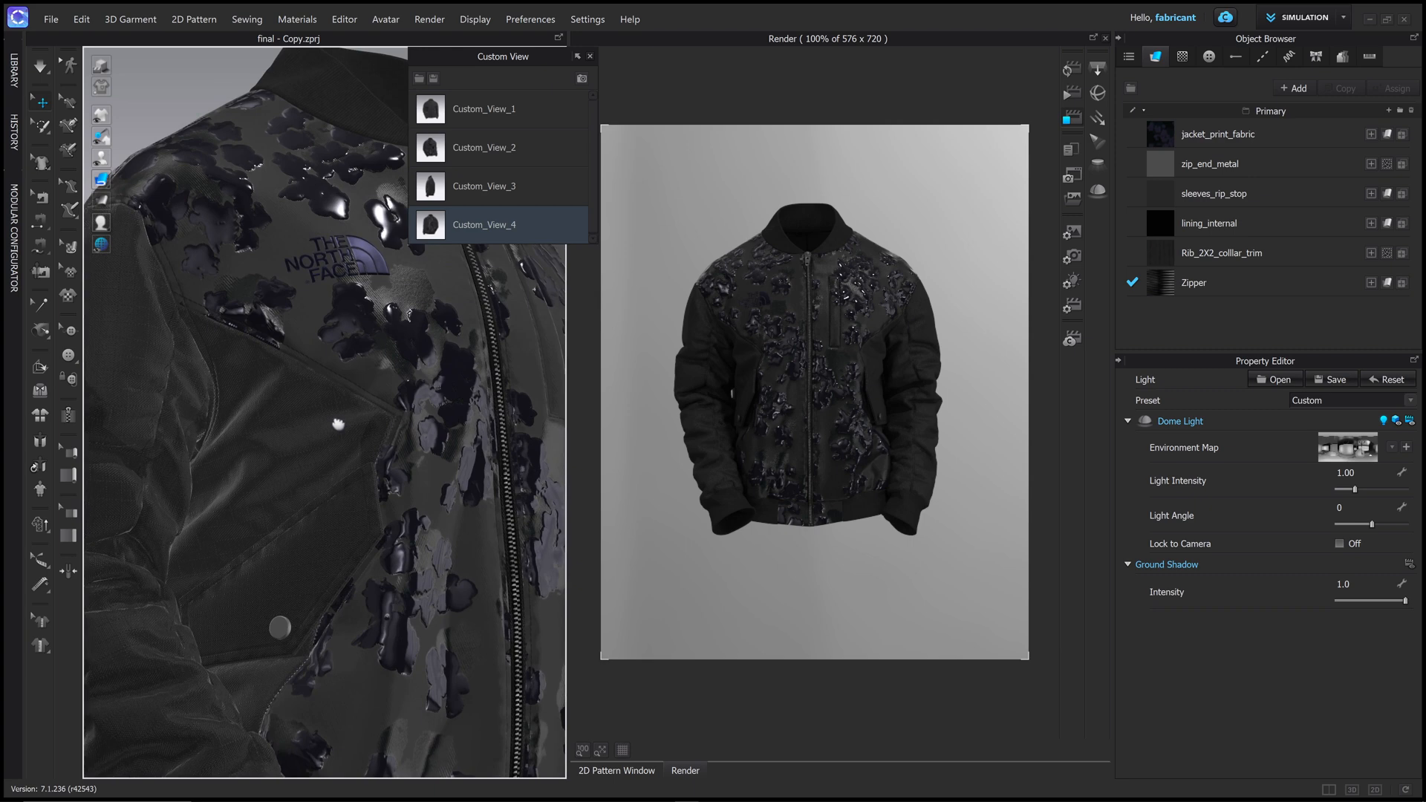
# Sync the render preview to the chest-logo close-up custom view.
pyautogui.click(484, 224)
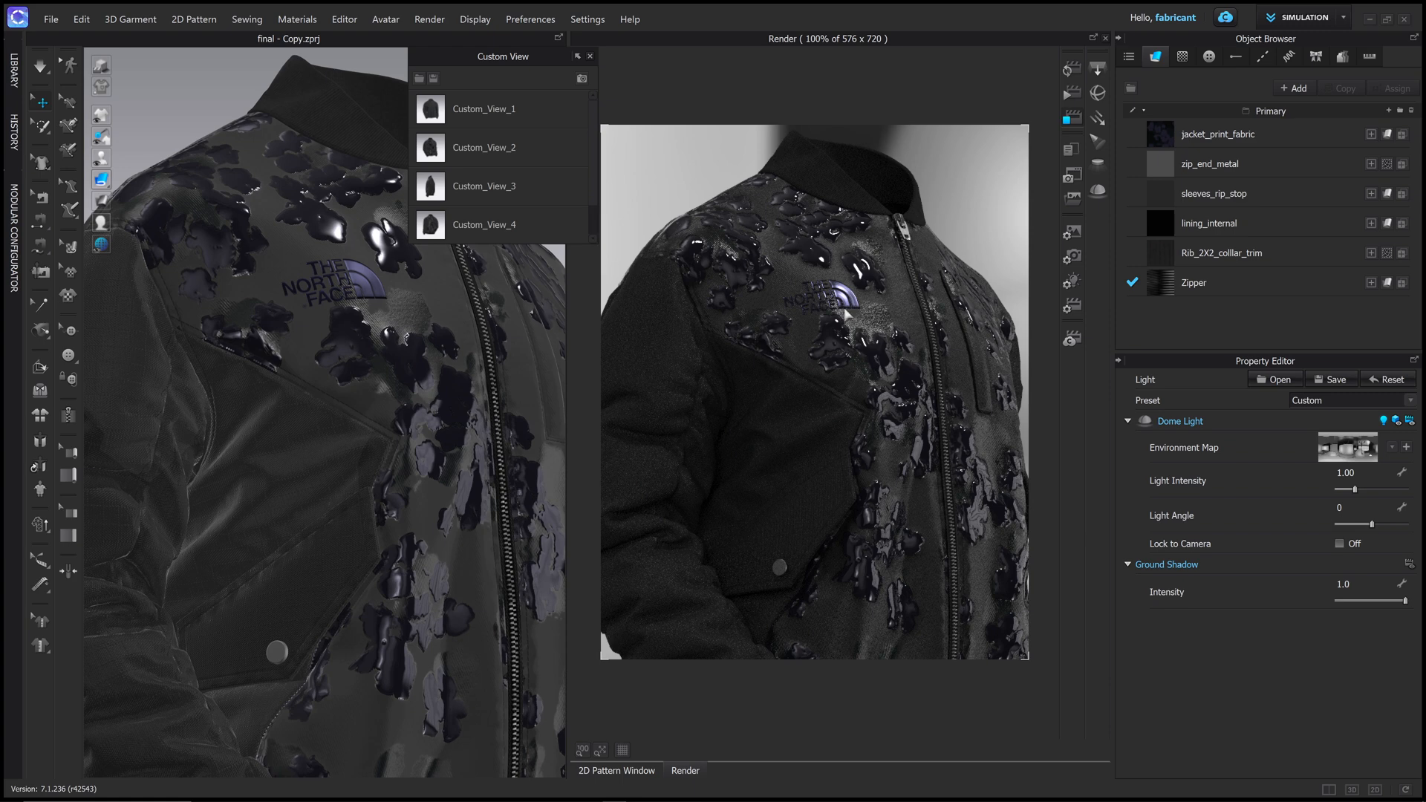
pyautogui.moveTo(1127, 368)
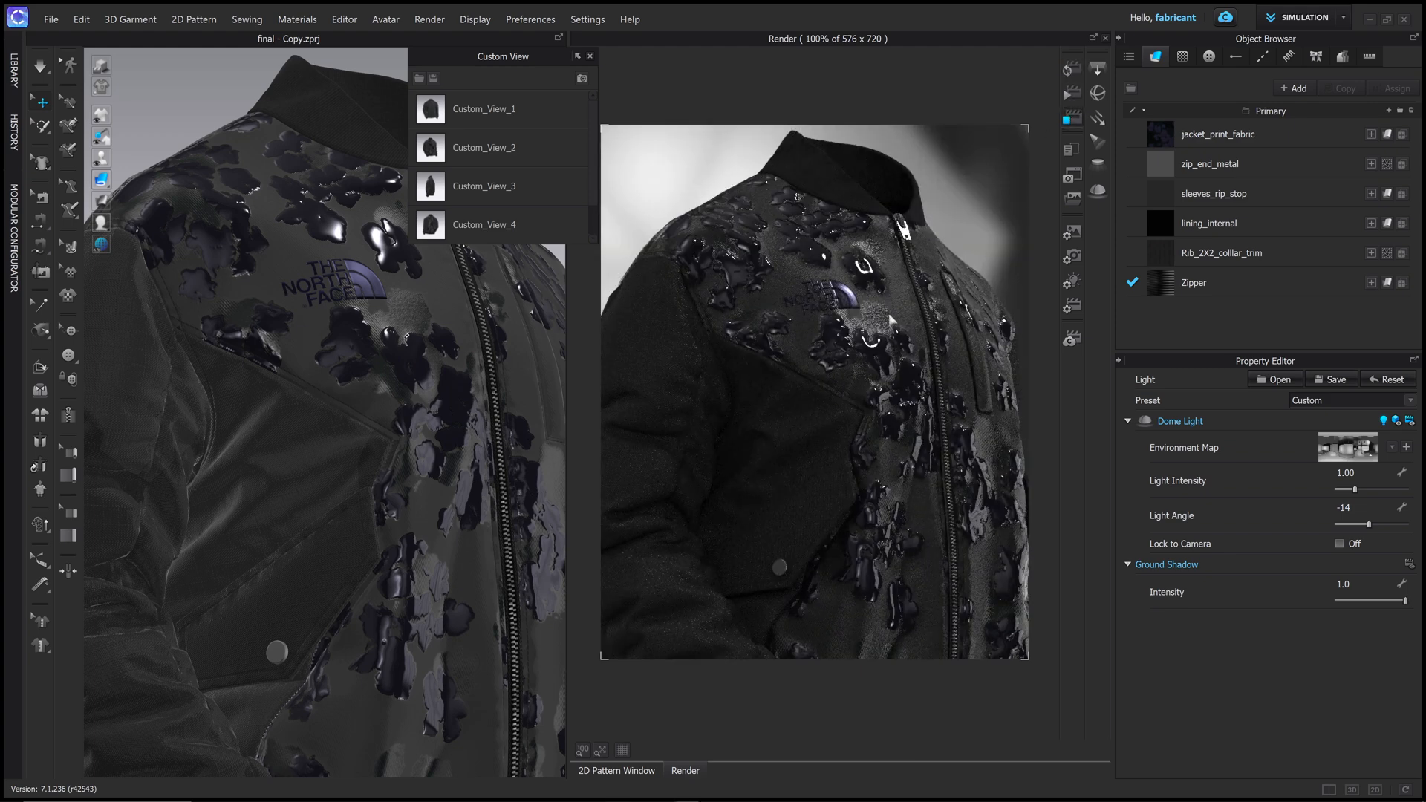
pyautogui.moveTo(864, 179)
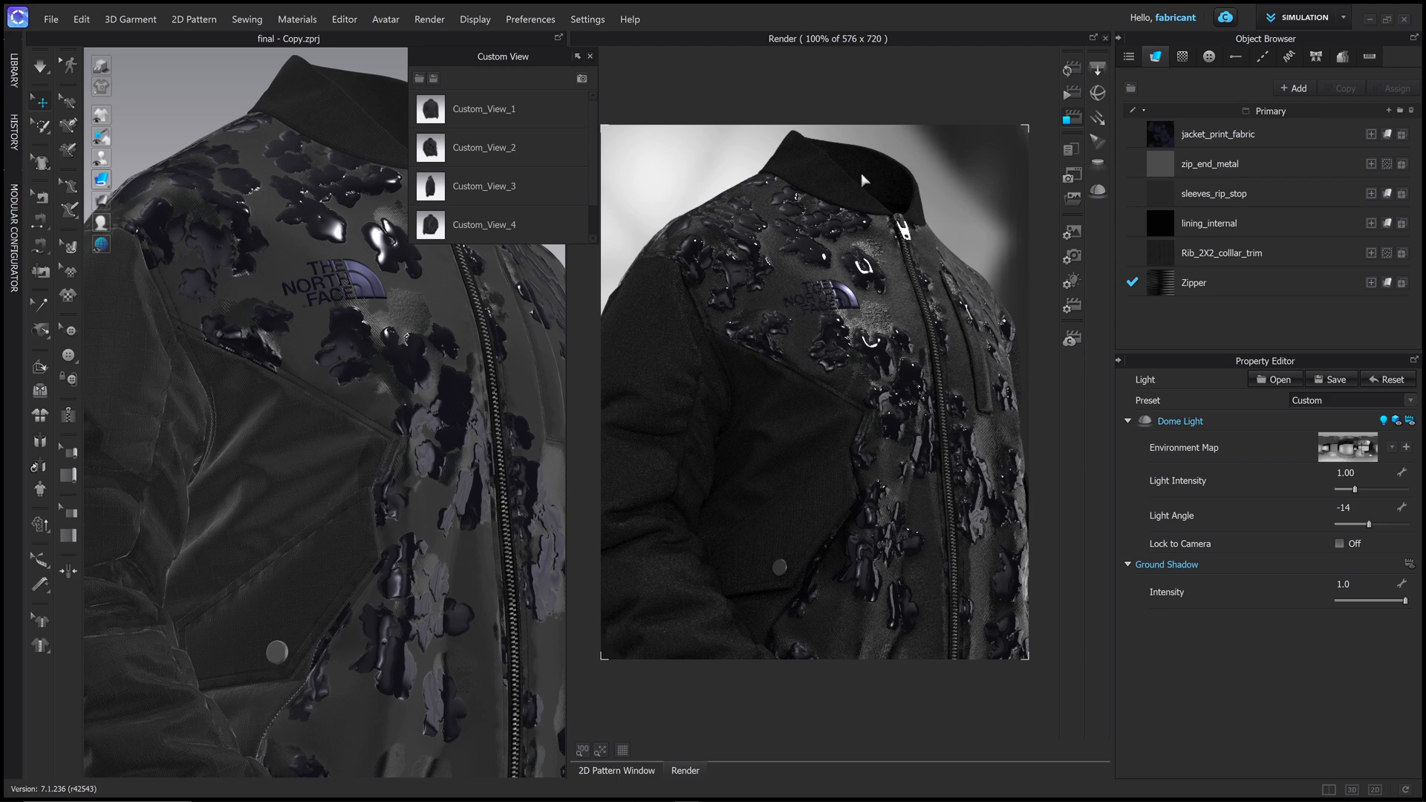
pyautogui.moveTo(1285, 453)
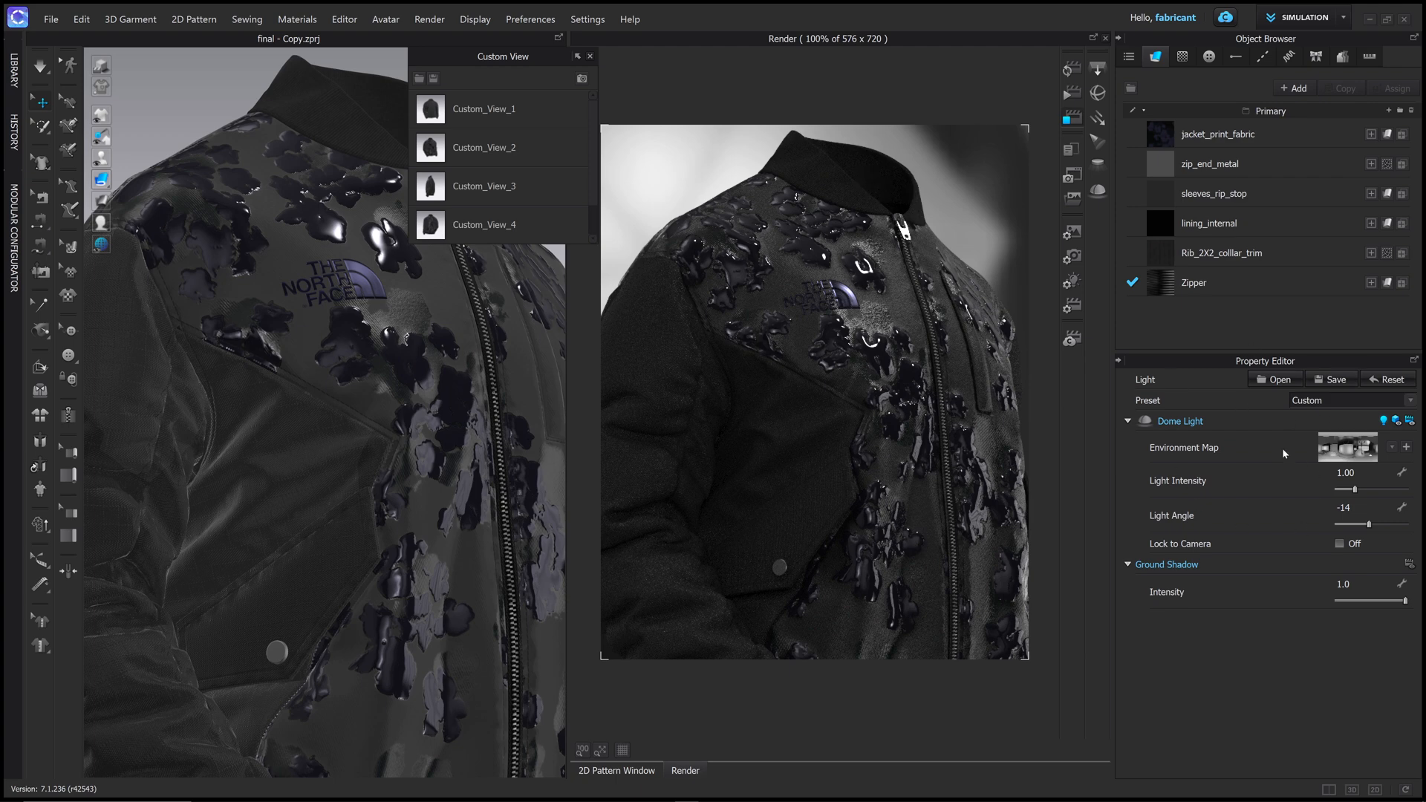
pyautogui.moveTo(1232, 519)
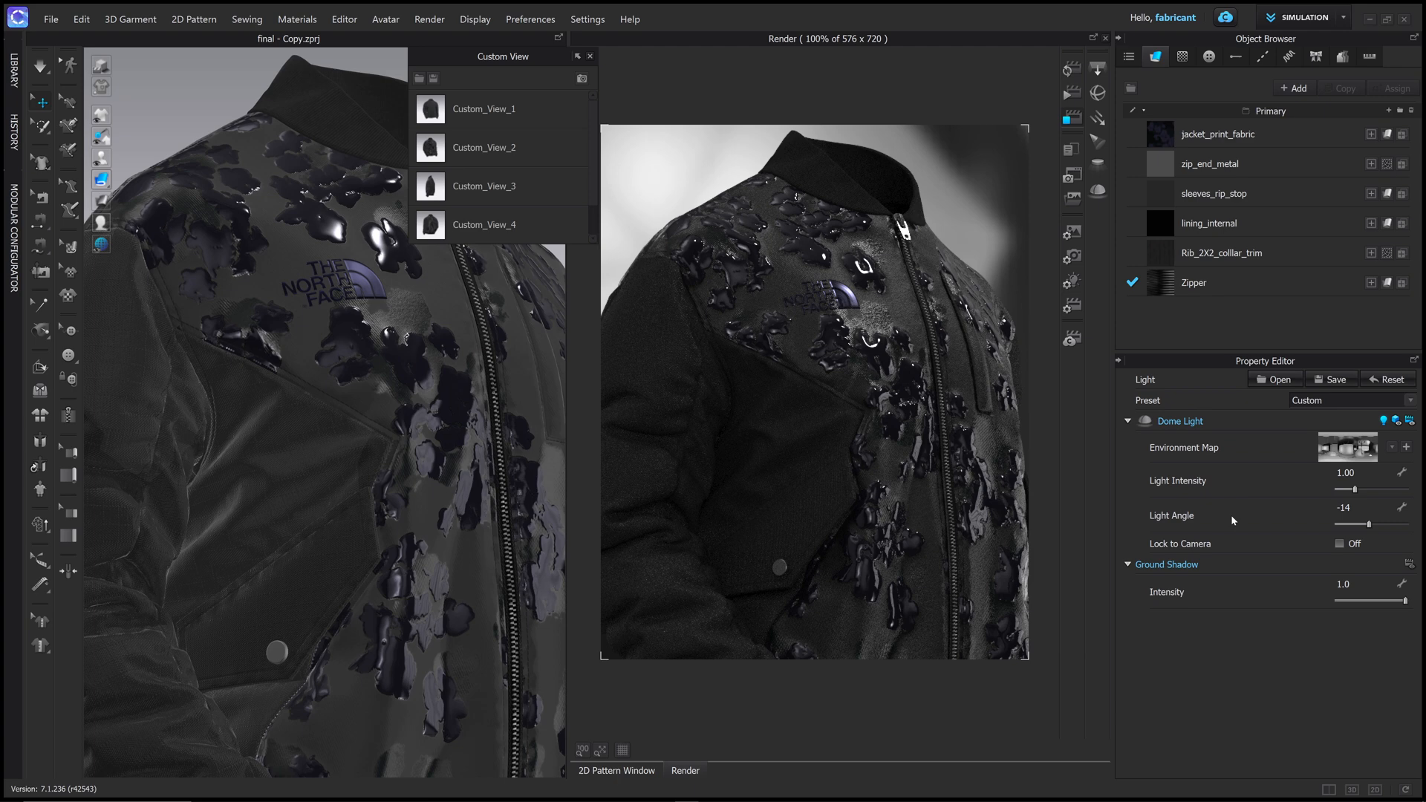
pyautogui.moveTo(850, 194)
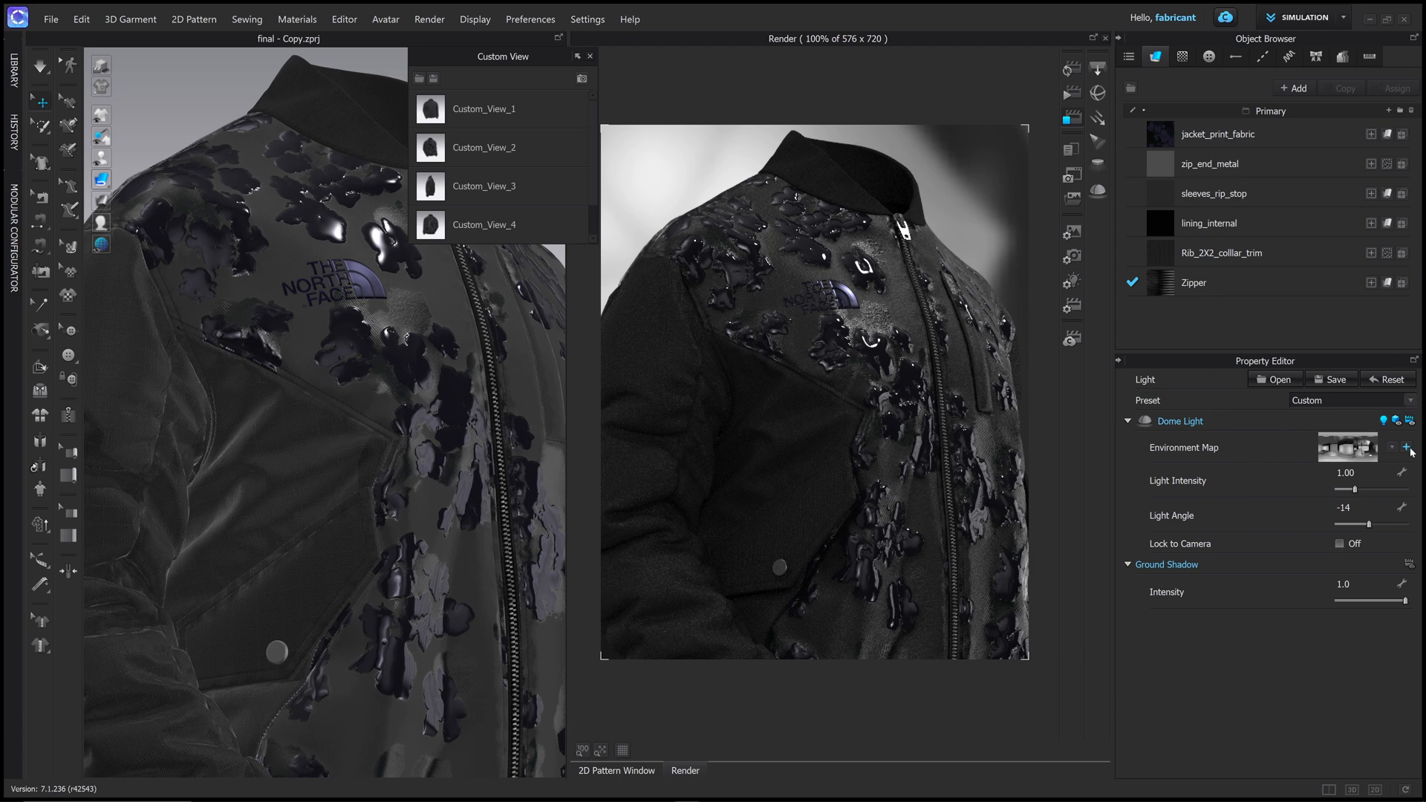
pyautogui.click(1405, 447)
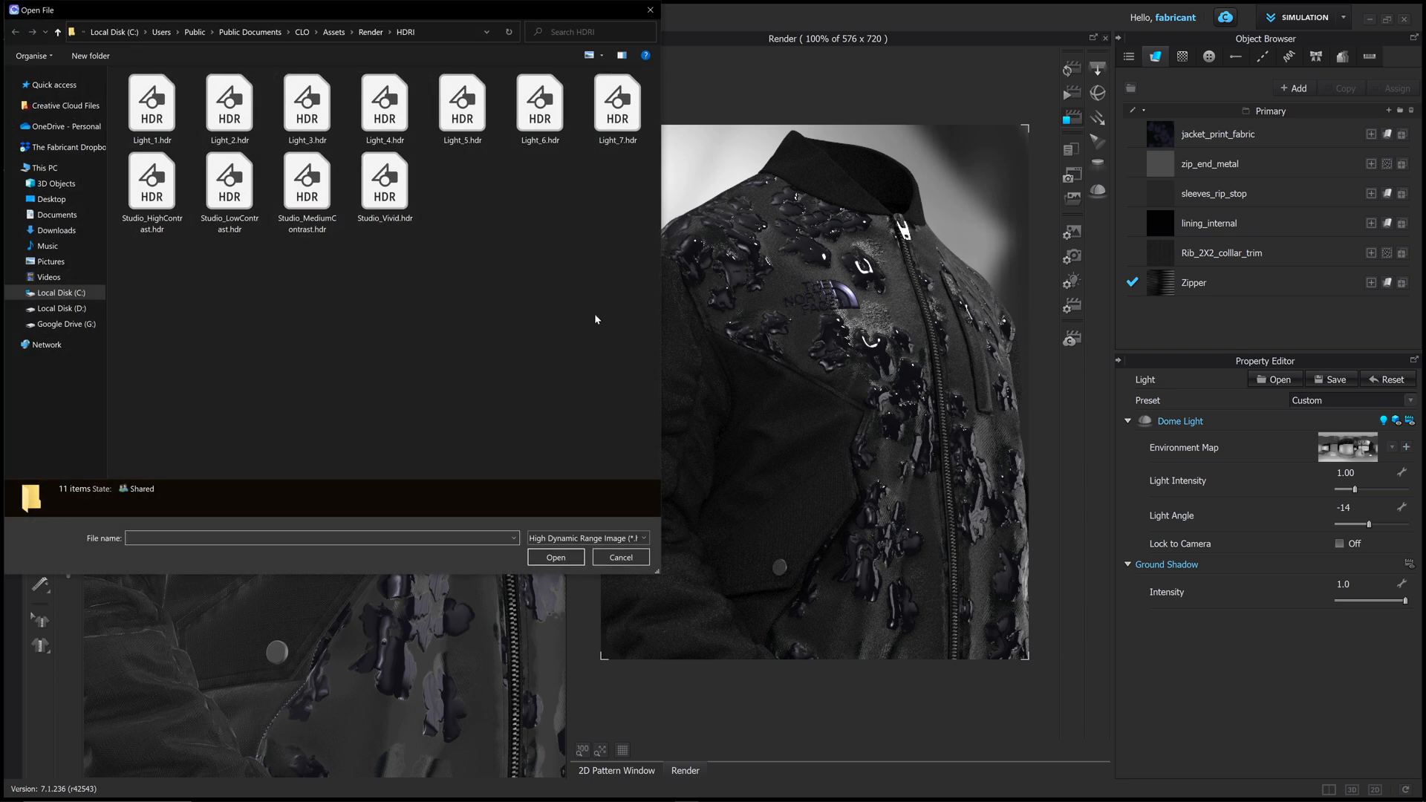
pyautogui.moveTo(424, 262)
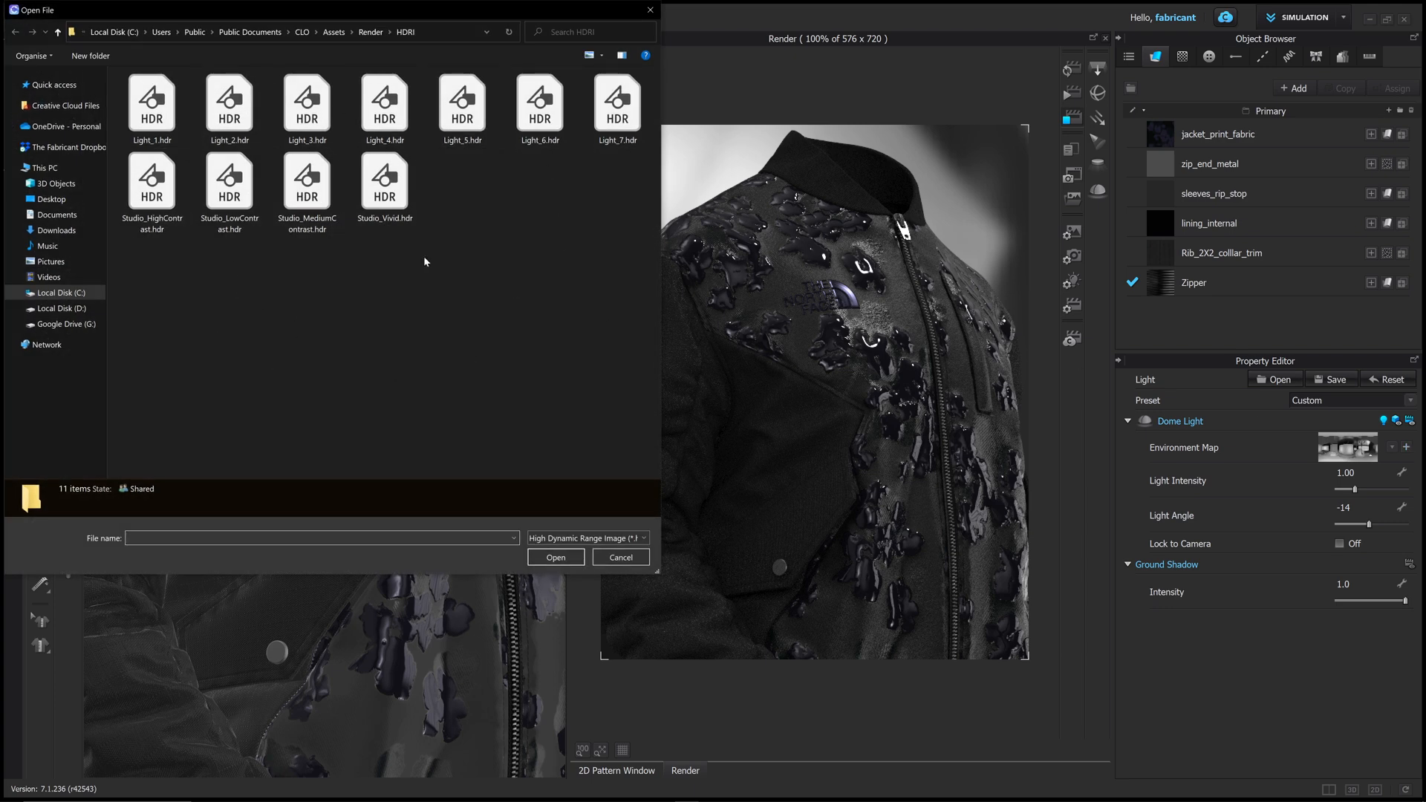
pyautogui.moveTo(506, 247)
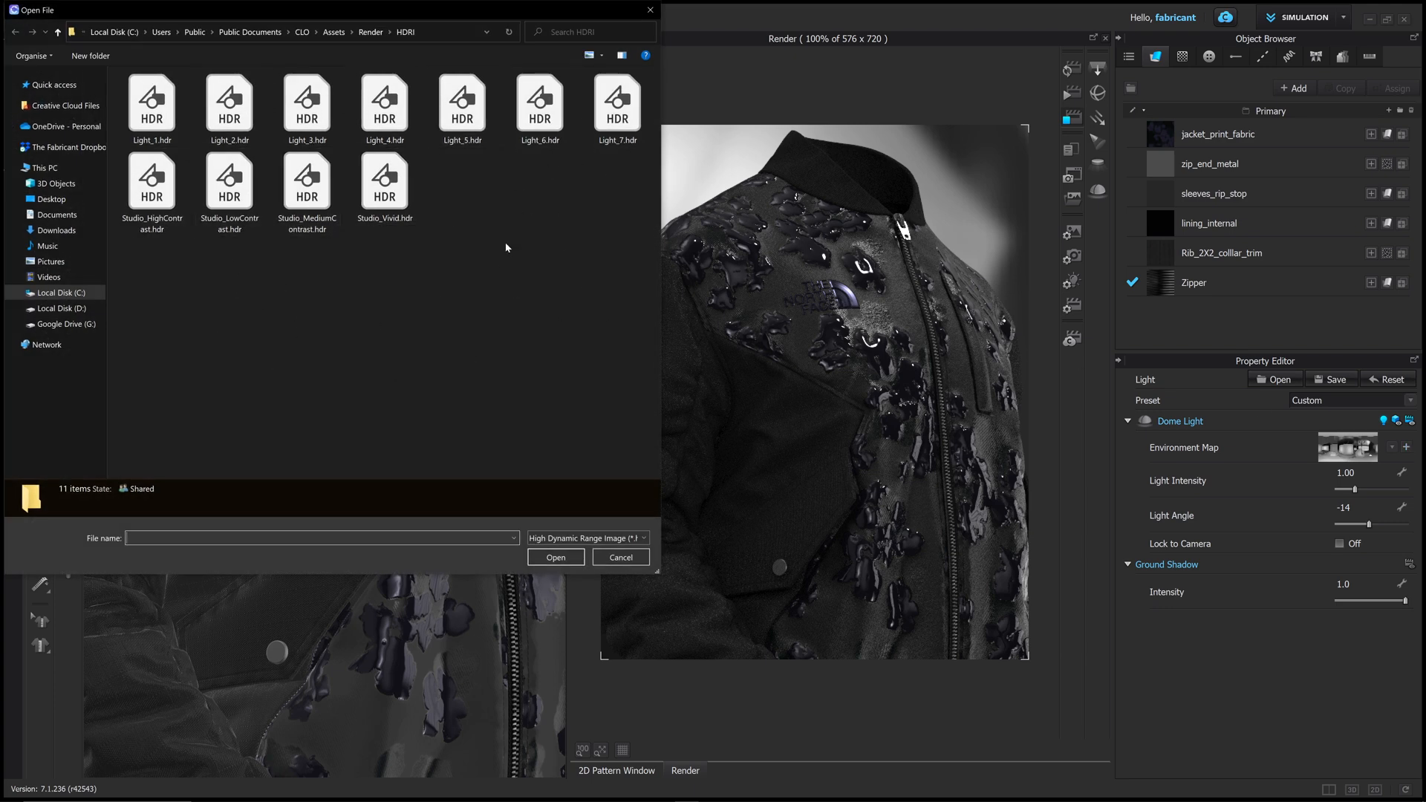
pyautogui.moveTo(384, 184)
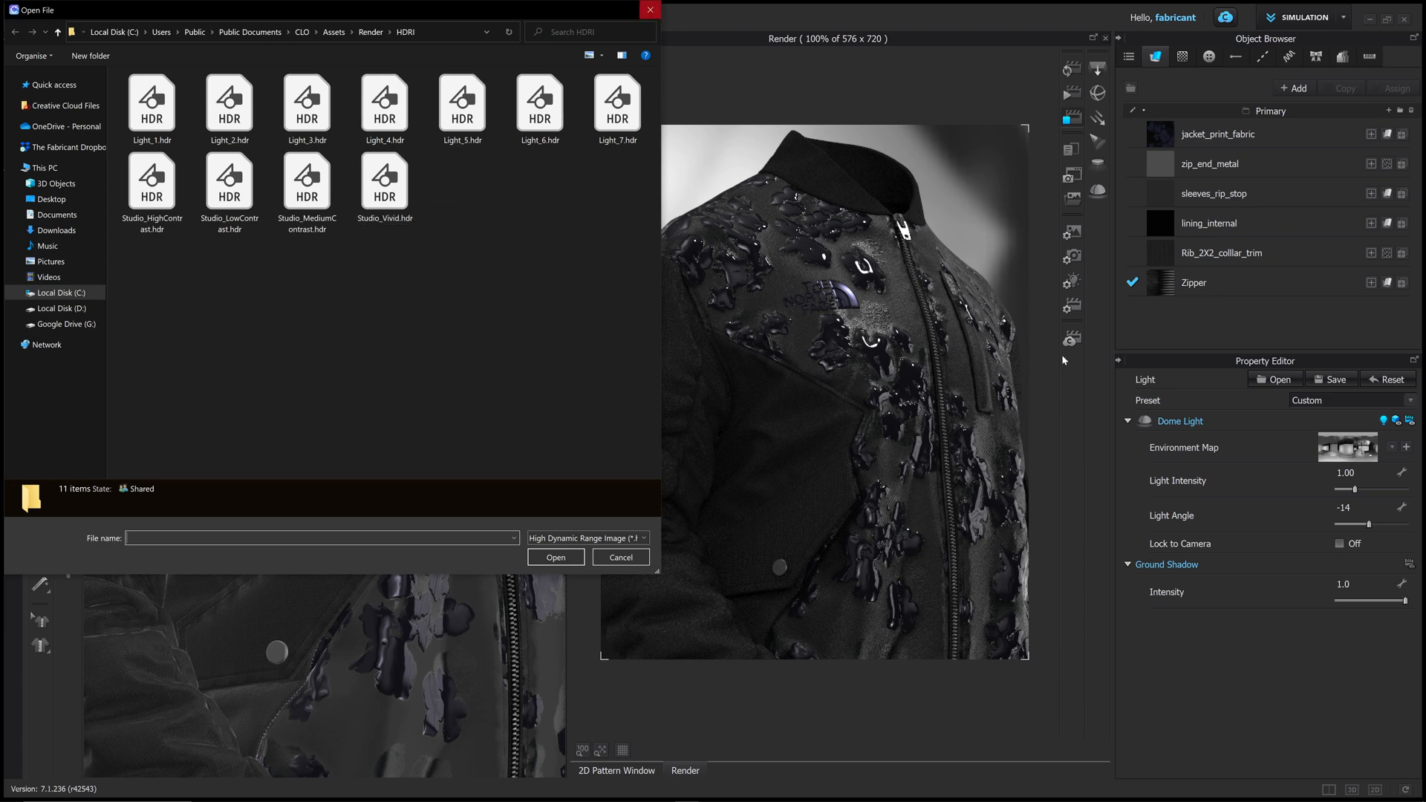
pyautogui.click(617, 107)
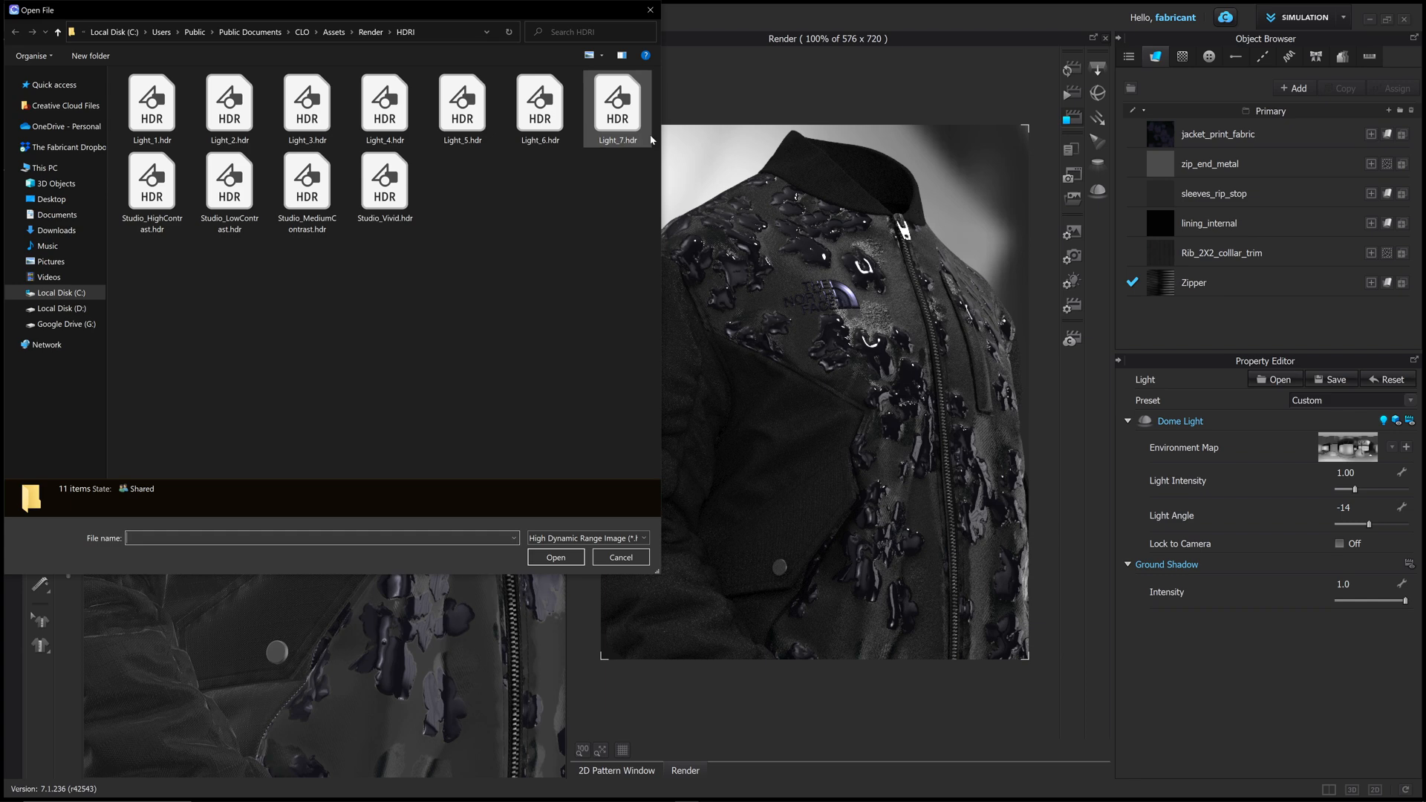
pyautogui.moveTo(650, 9)
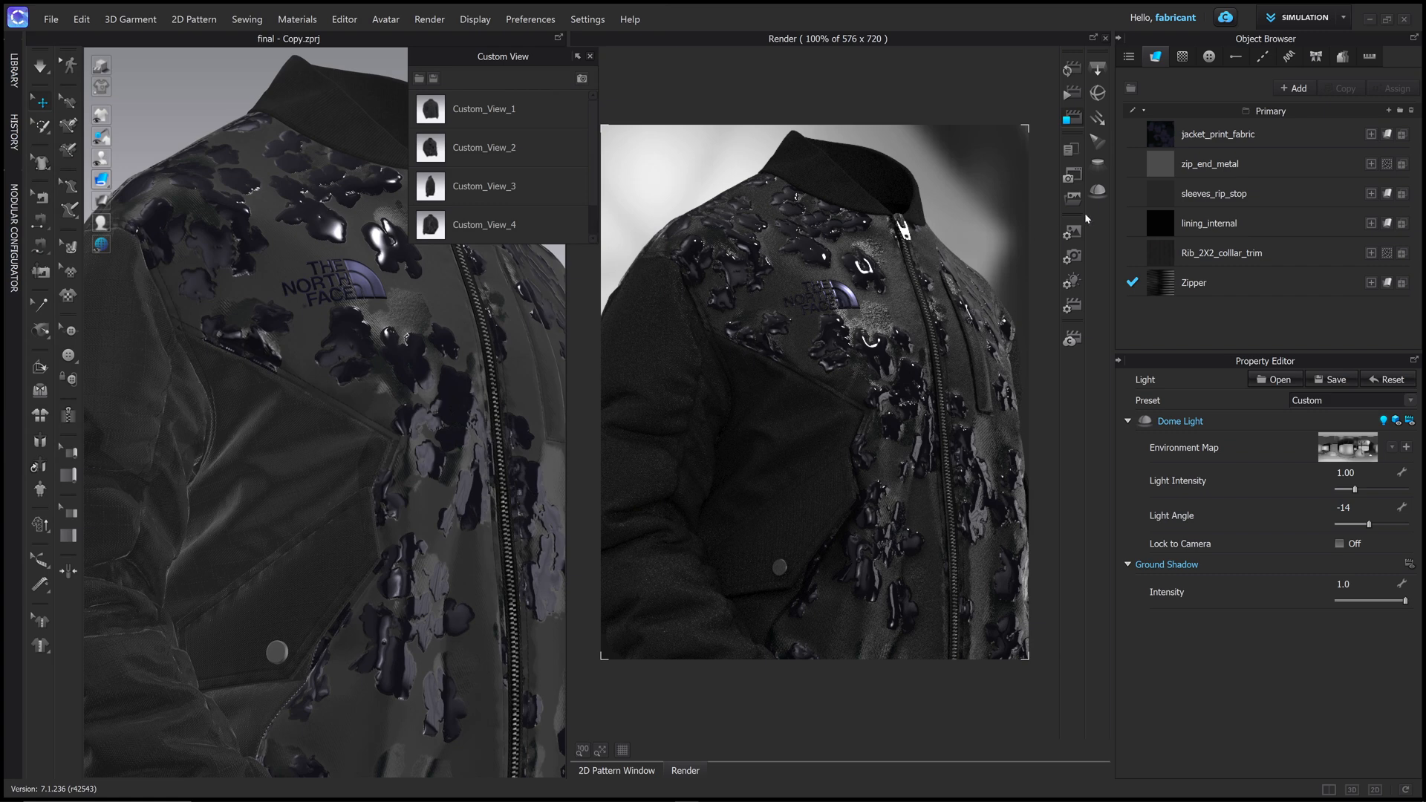
pyautogui.moveTo(1097, 68)
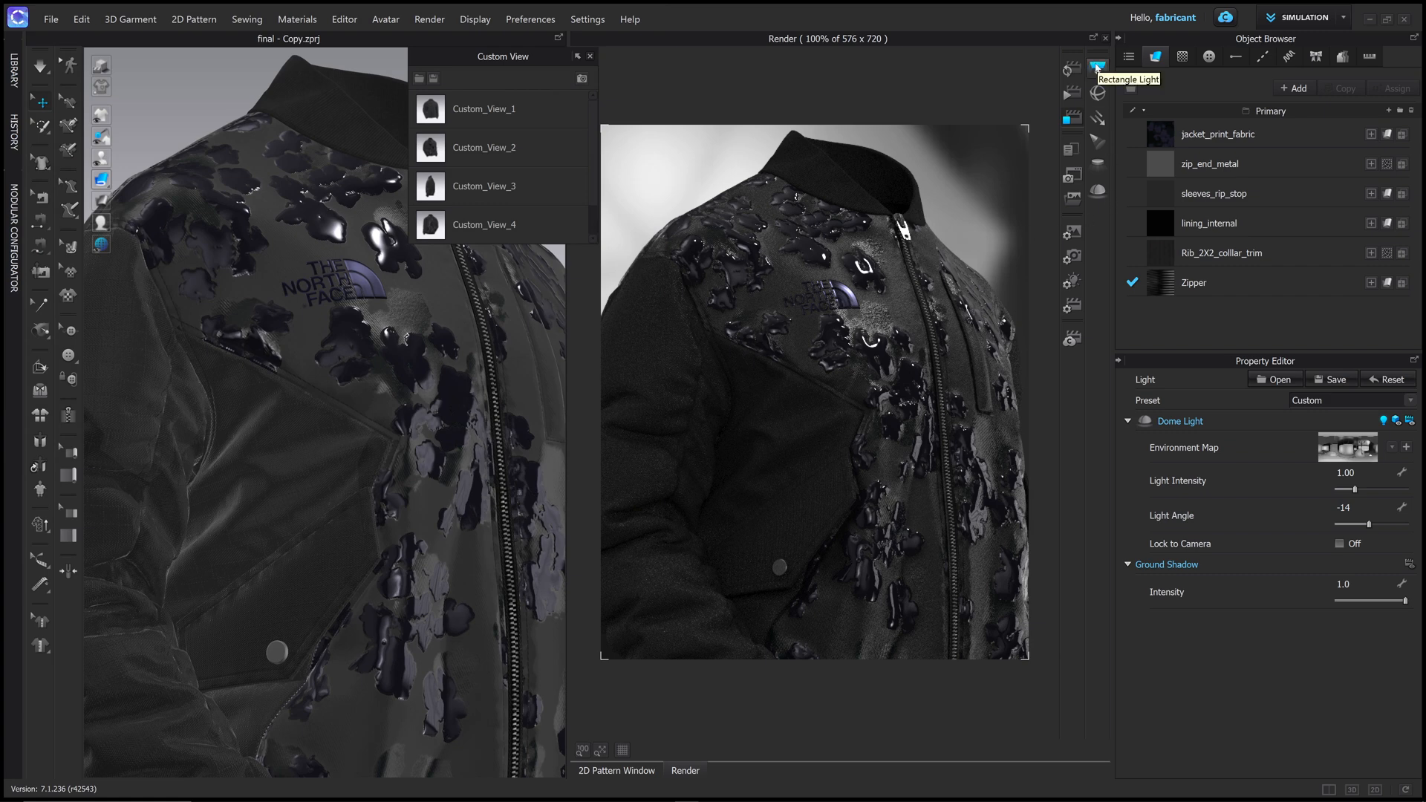
# Add a rectangle light at intensity 10 and return to the Custom_View_1 front view.
pyautogui.click(1098, 68)
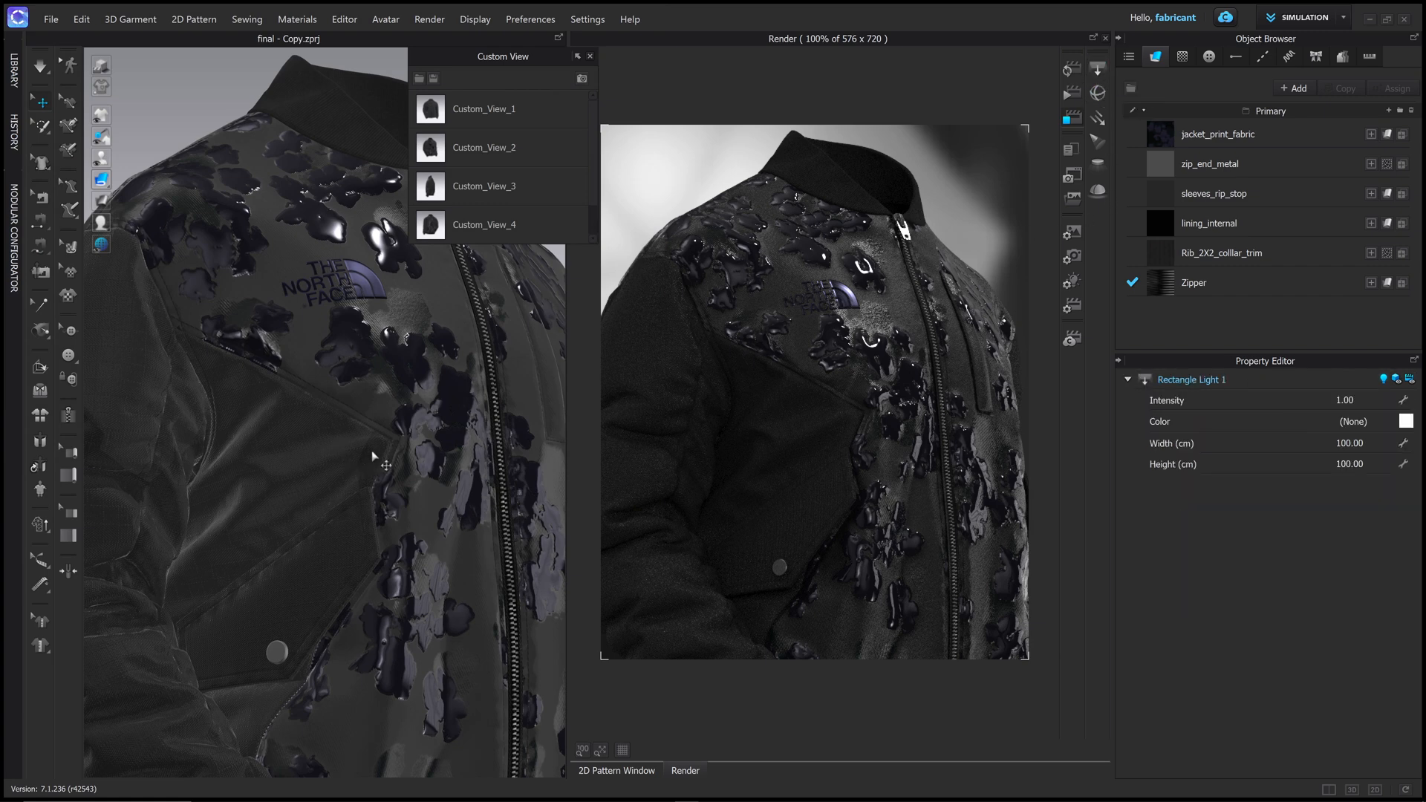
pyautogui.click(485, 224)
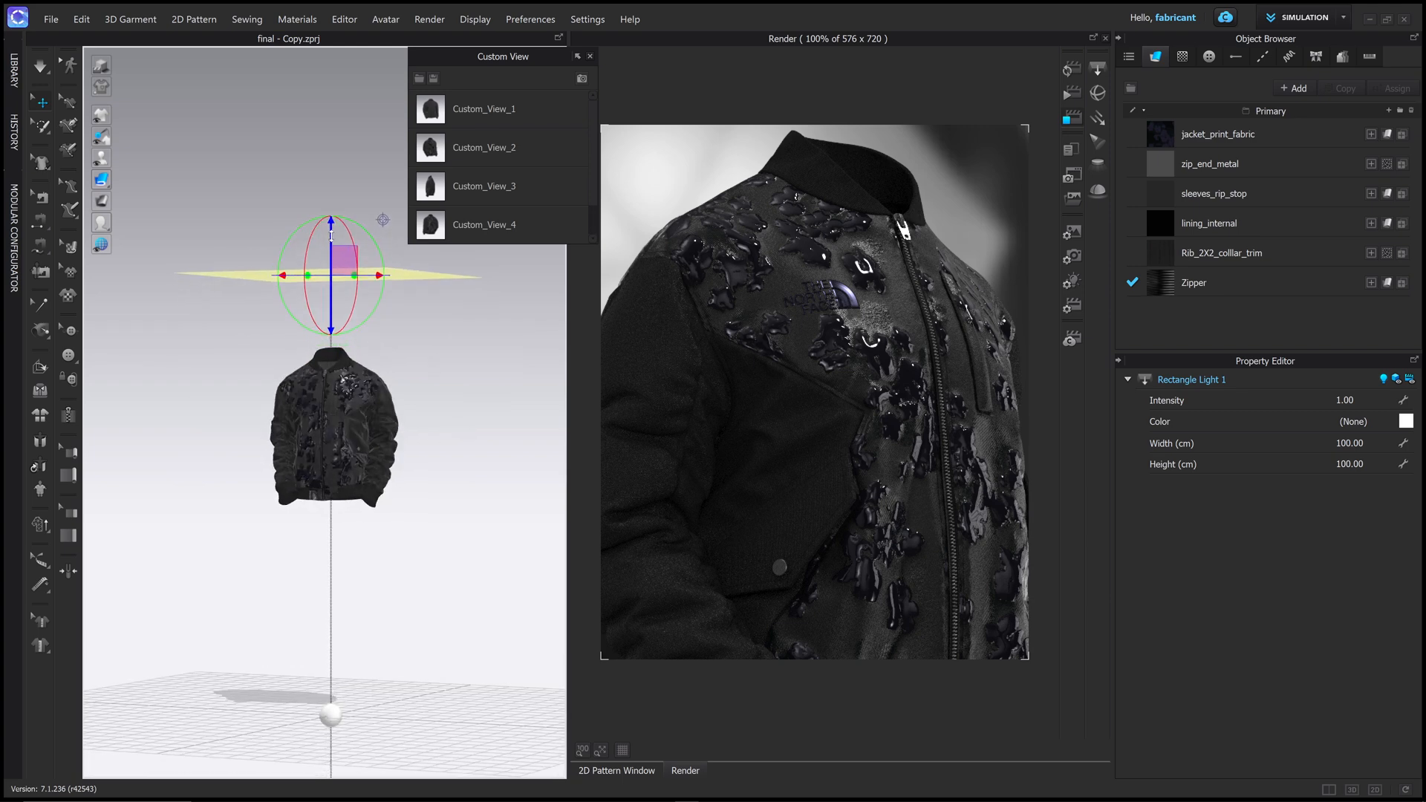
pyautogui.tripleClick(1344, 400)
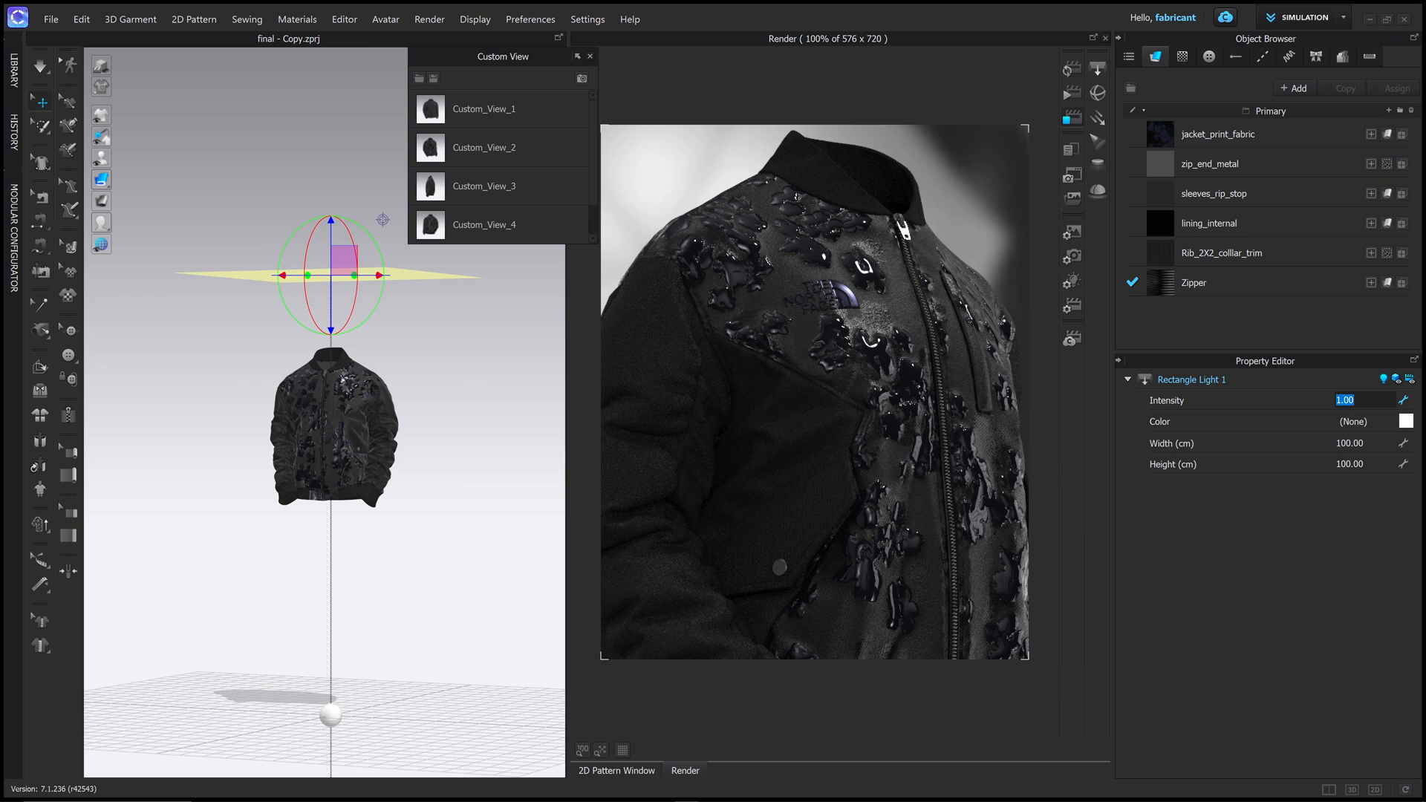
pyautogui.write('15.00')
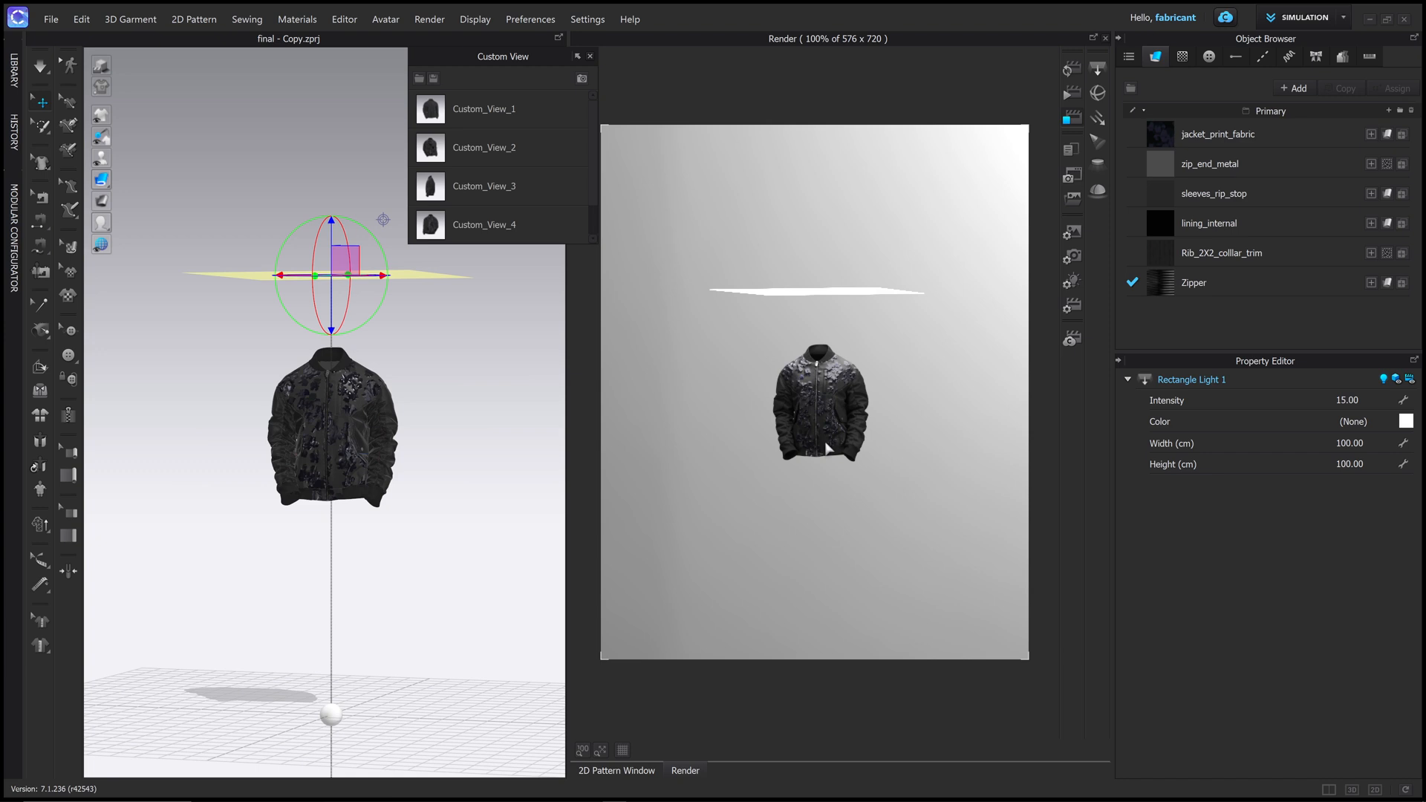
pyautogui.moveTo(621, 269)
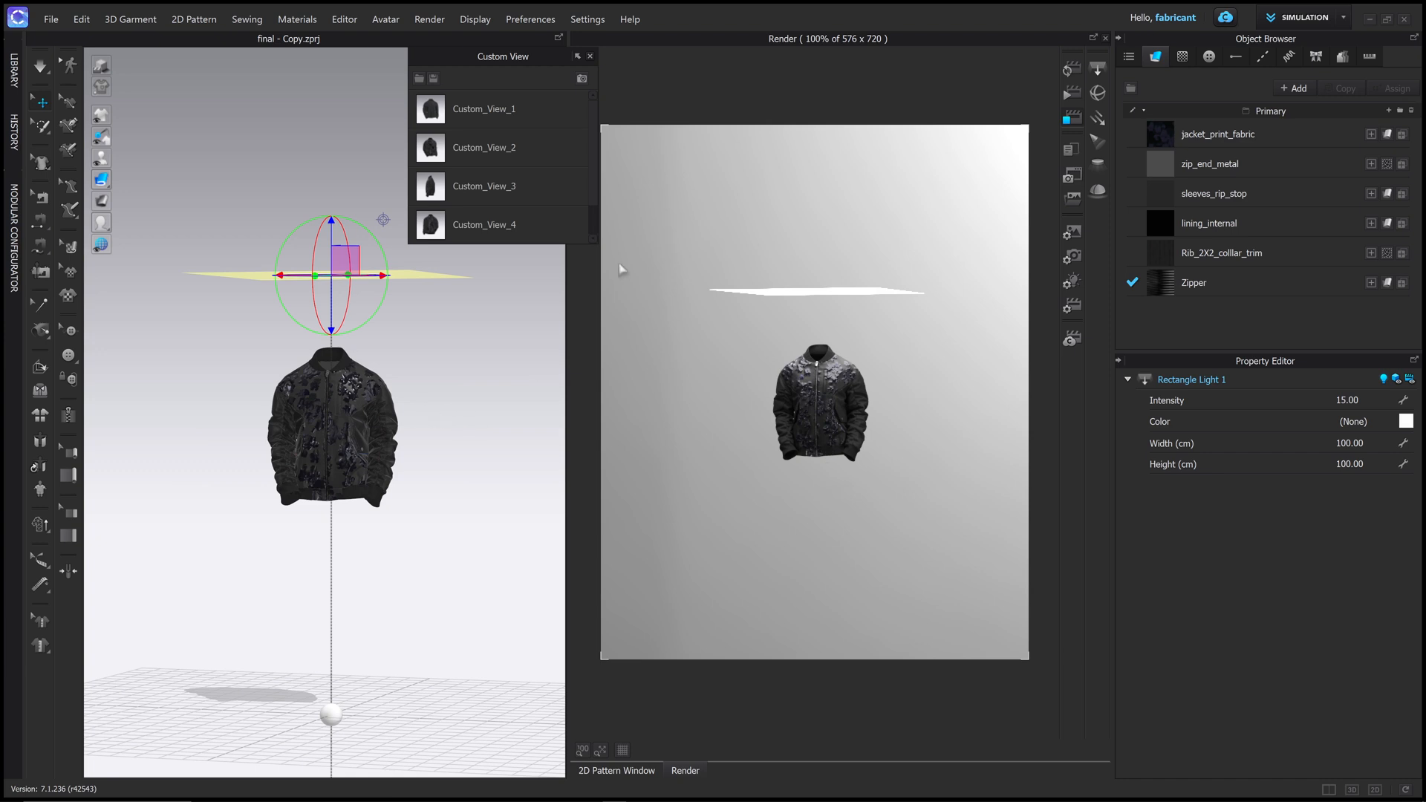
pyautogui.moveTo(498, 115)
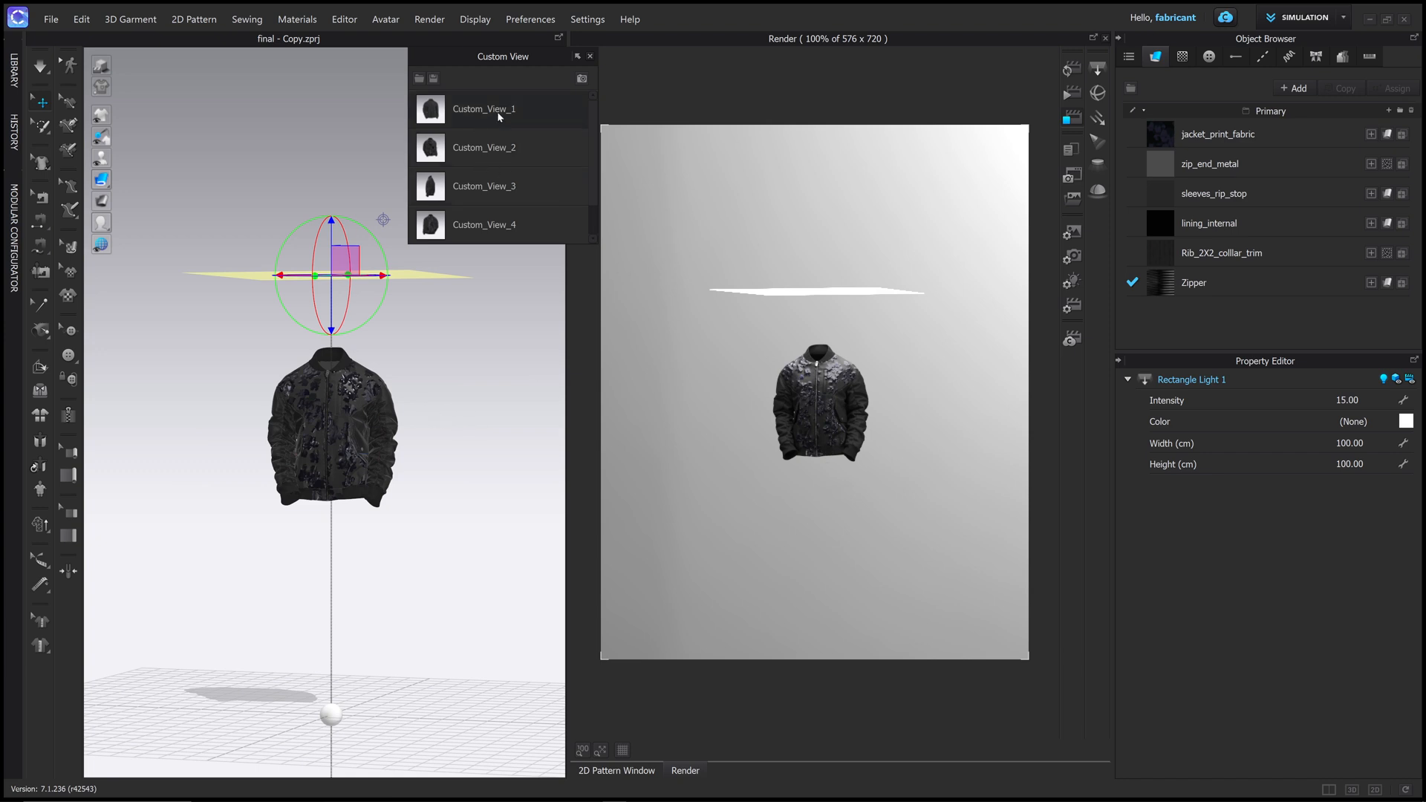
pyautogui.click(483, 109)
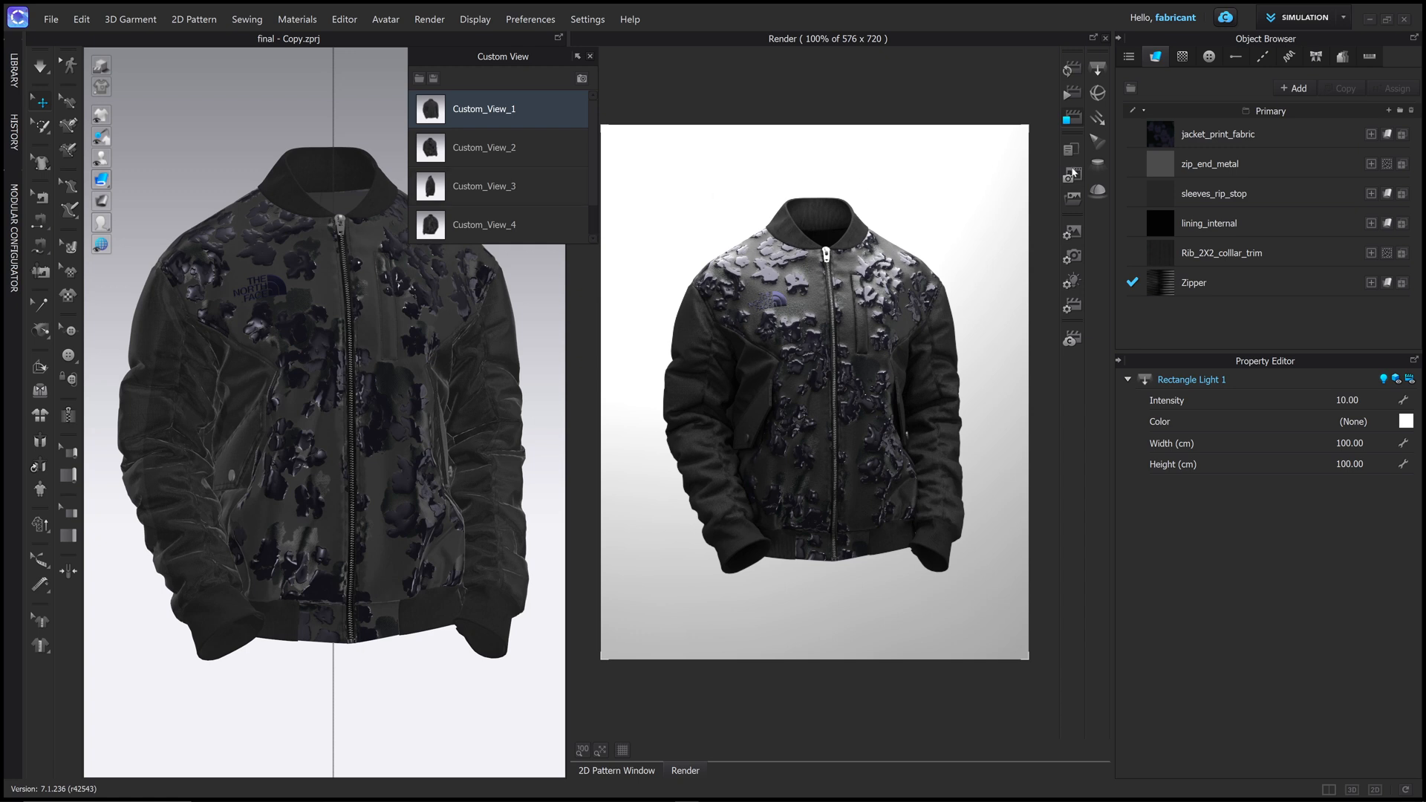
pyautogui.moveTo(1098, 139)
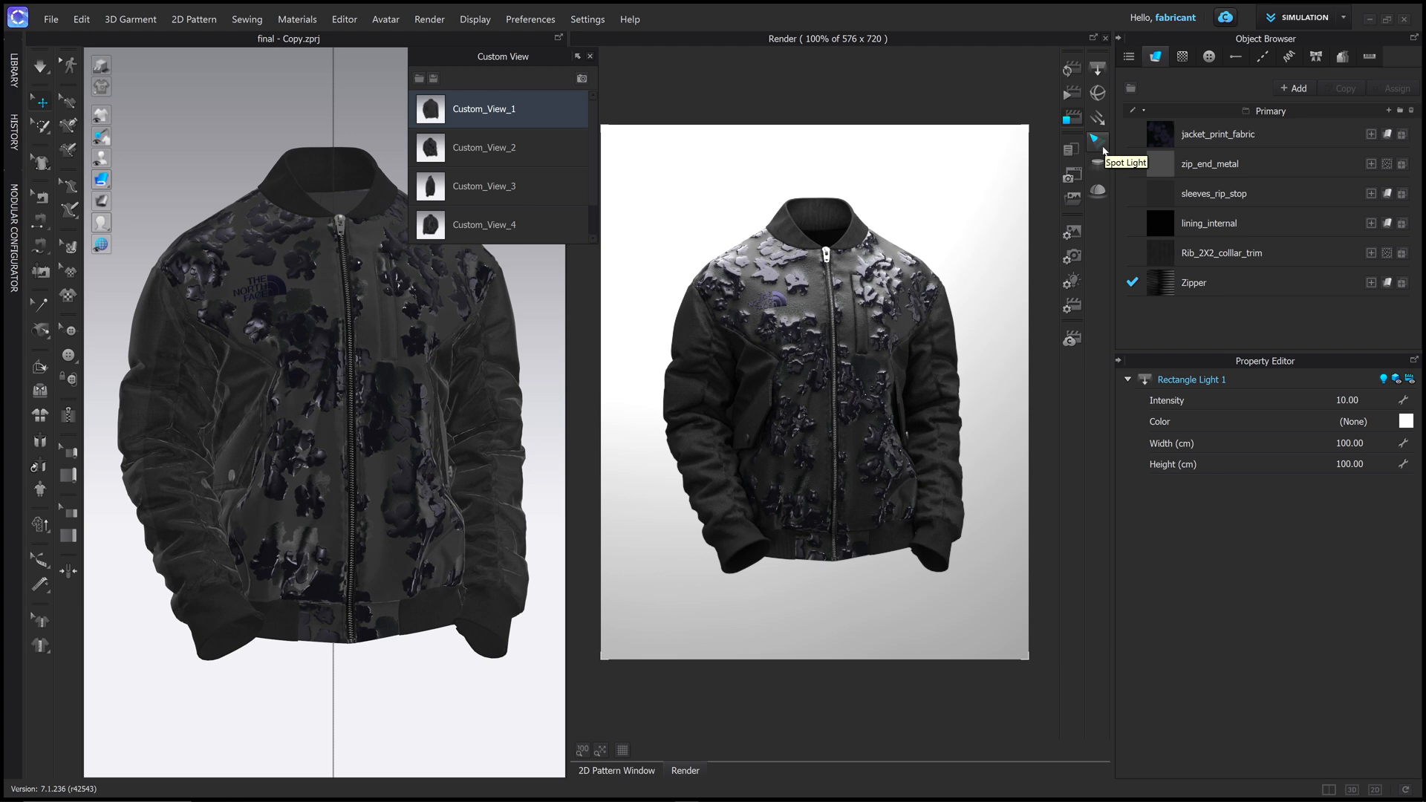
# Add a spot light with a 60-degree cone and intensity 10, then refresh the render.
pyautogui.click(1098, 138)
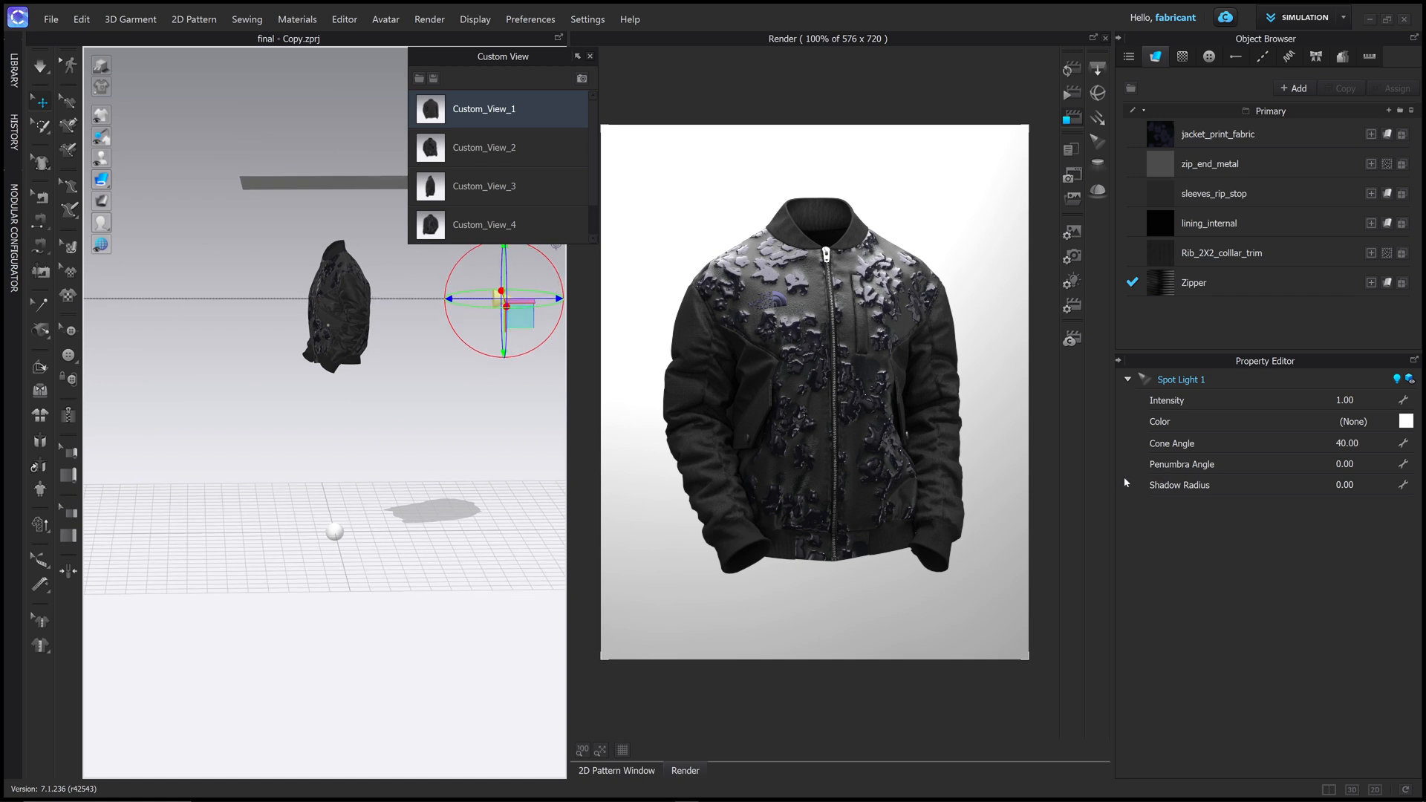
pyautogui.moveTo(1126, 483)
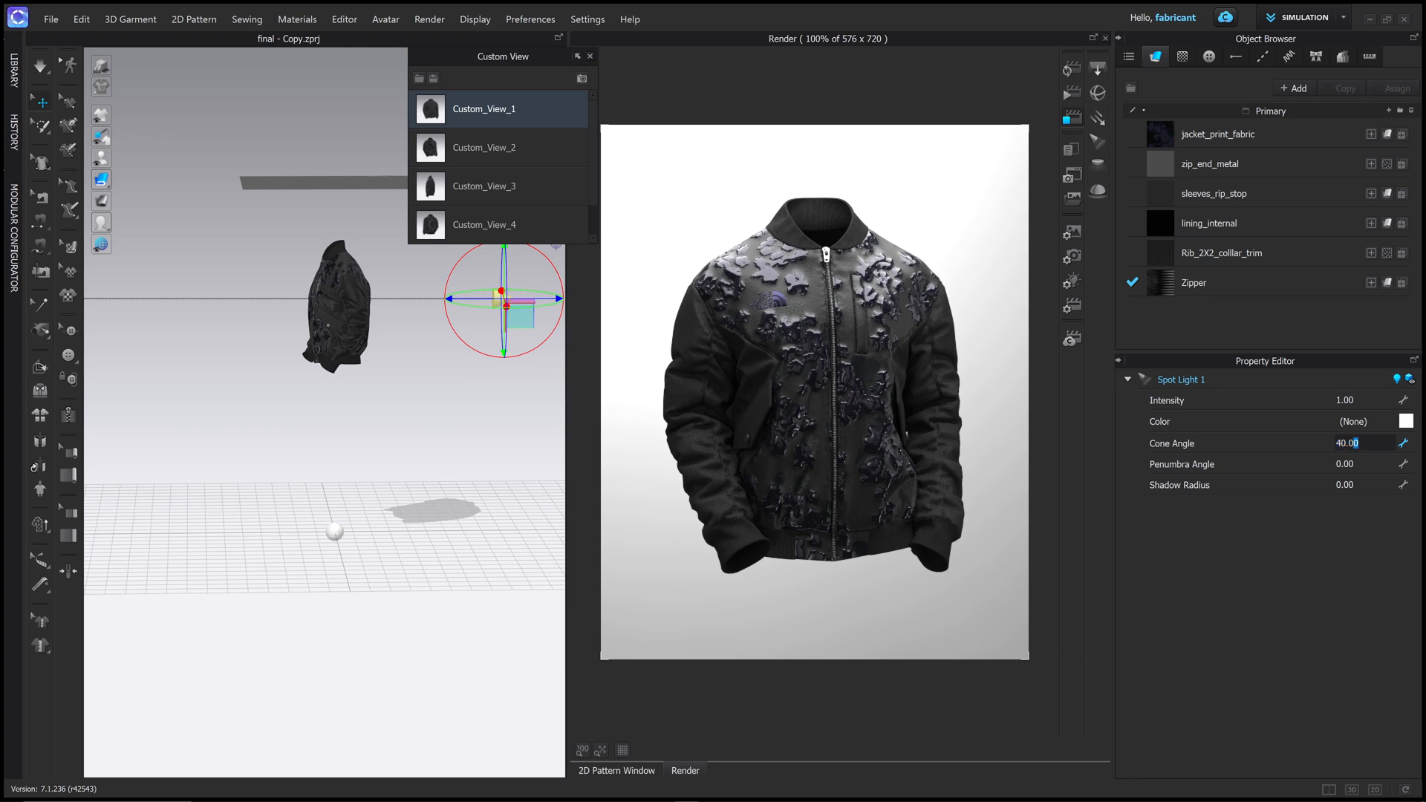
pyautogui.write('60.00')
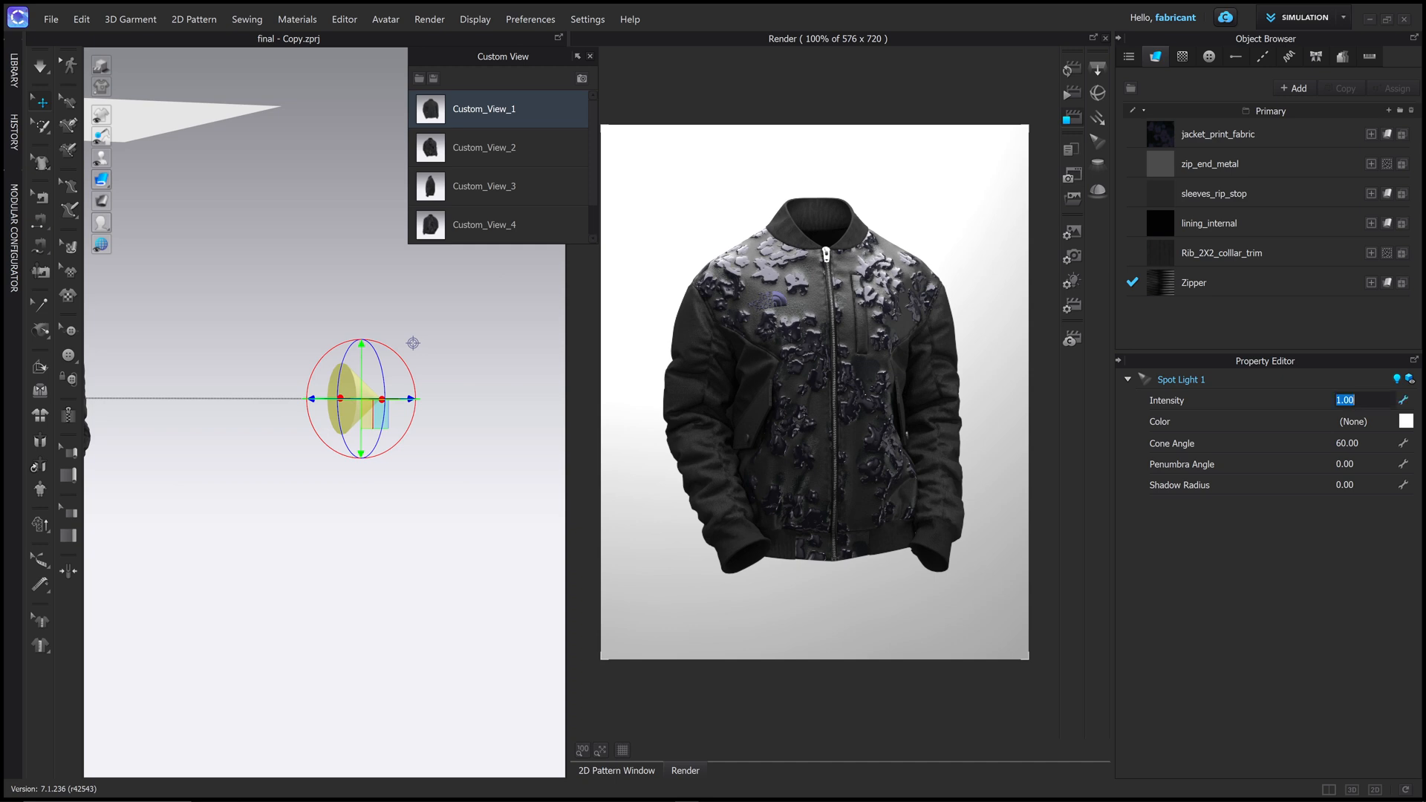
pyautogui.write('10')
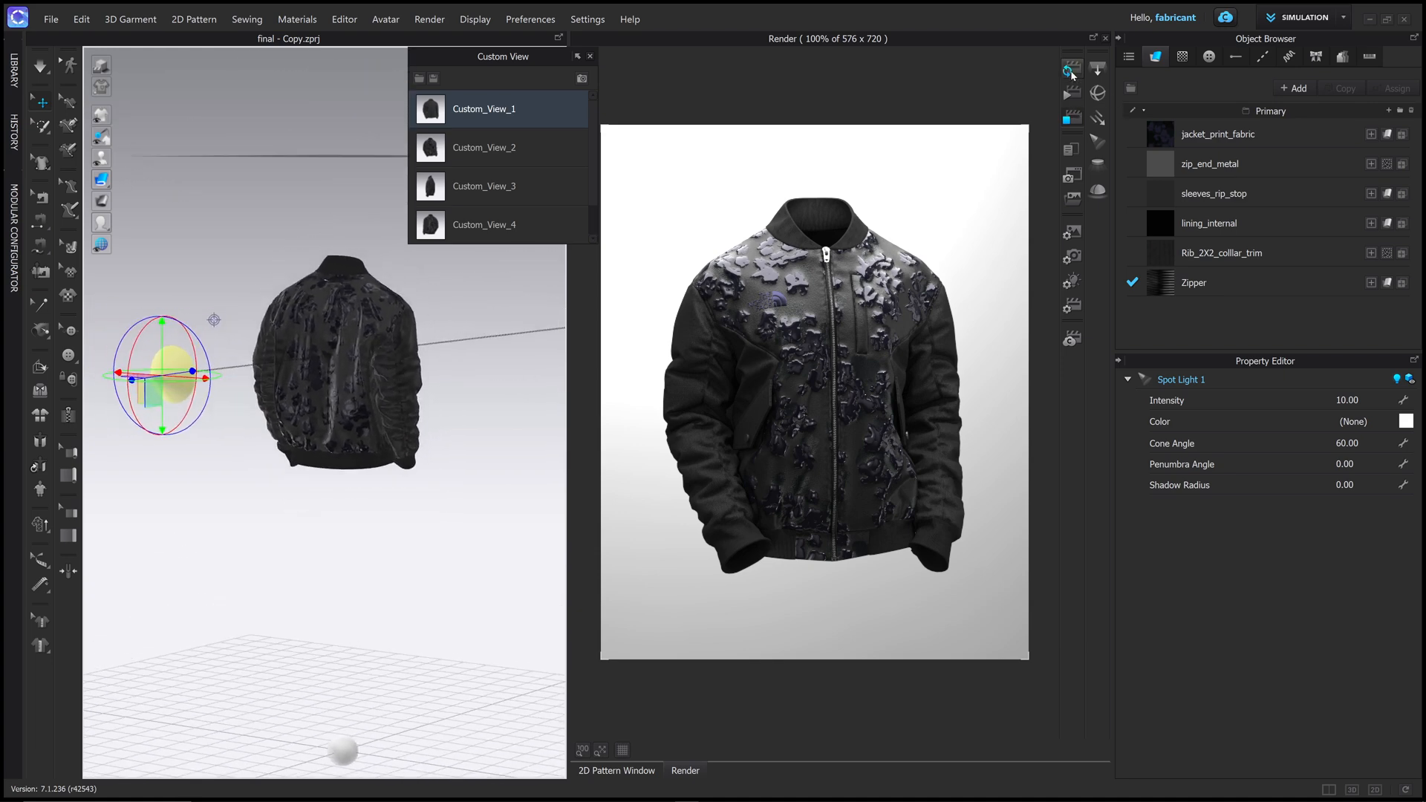
pyautogui.click(1071, 69)
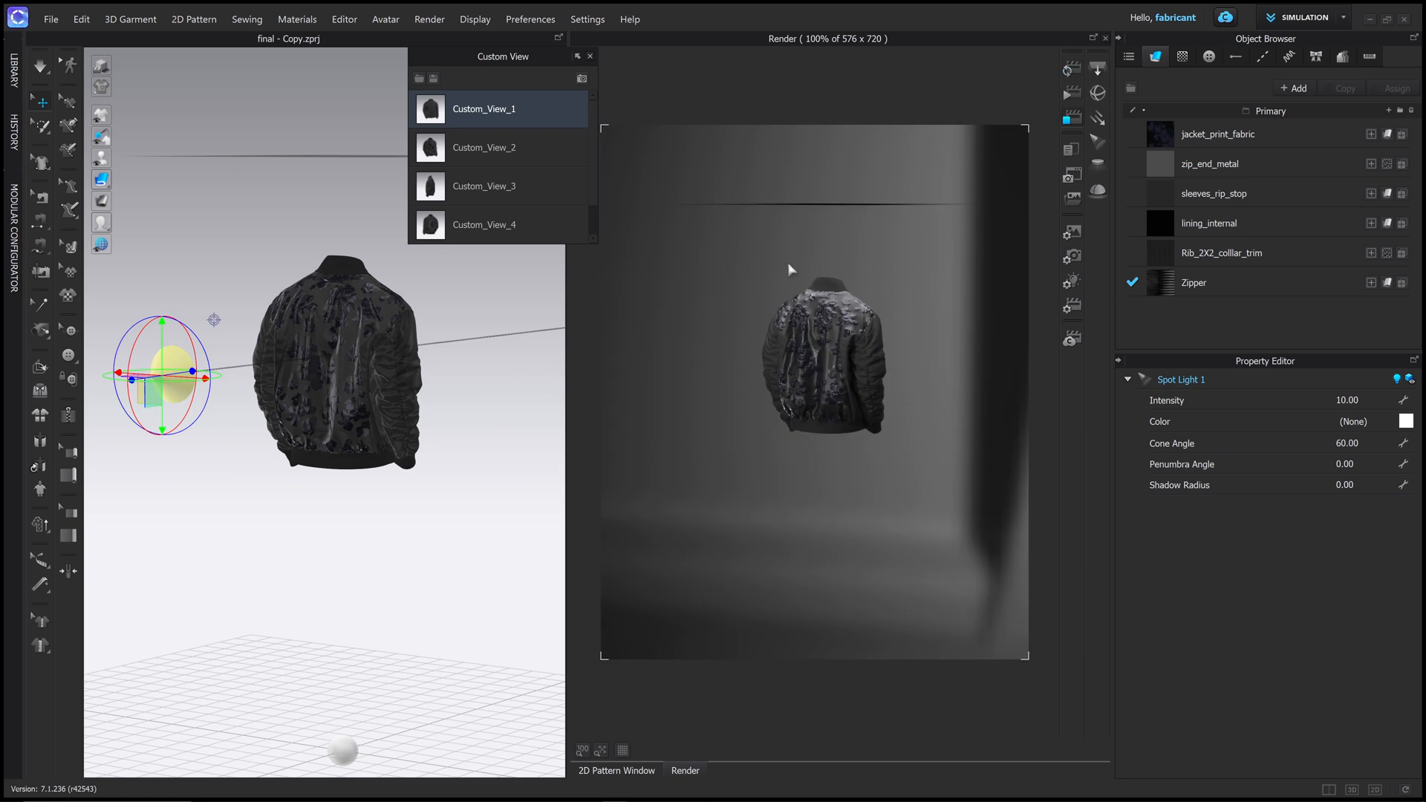
pyautogui.moveTo(768, 441)
pyautogui.write('100')
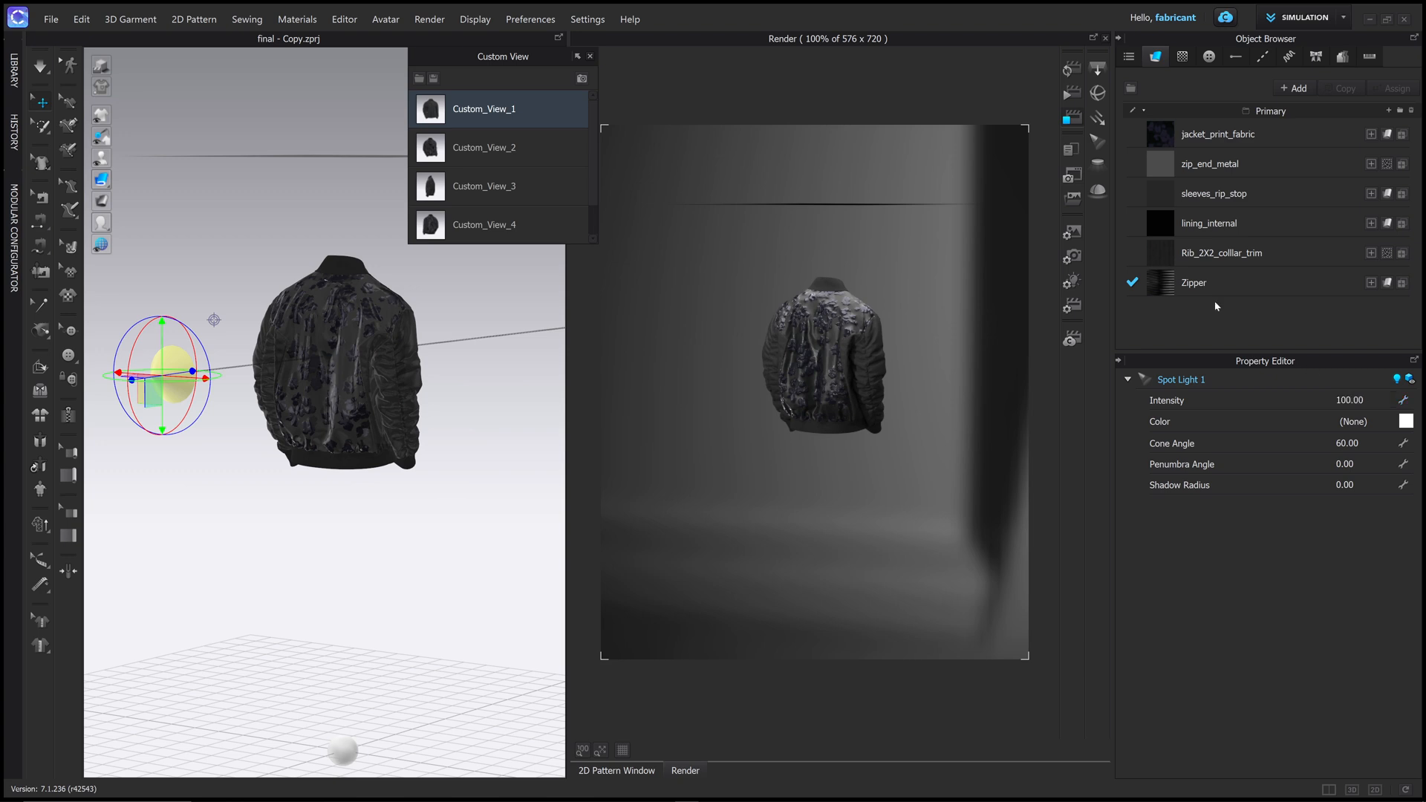
pyautogui.moveTo(1134, 222)
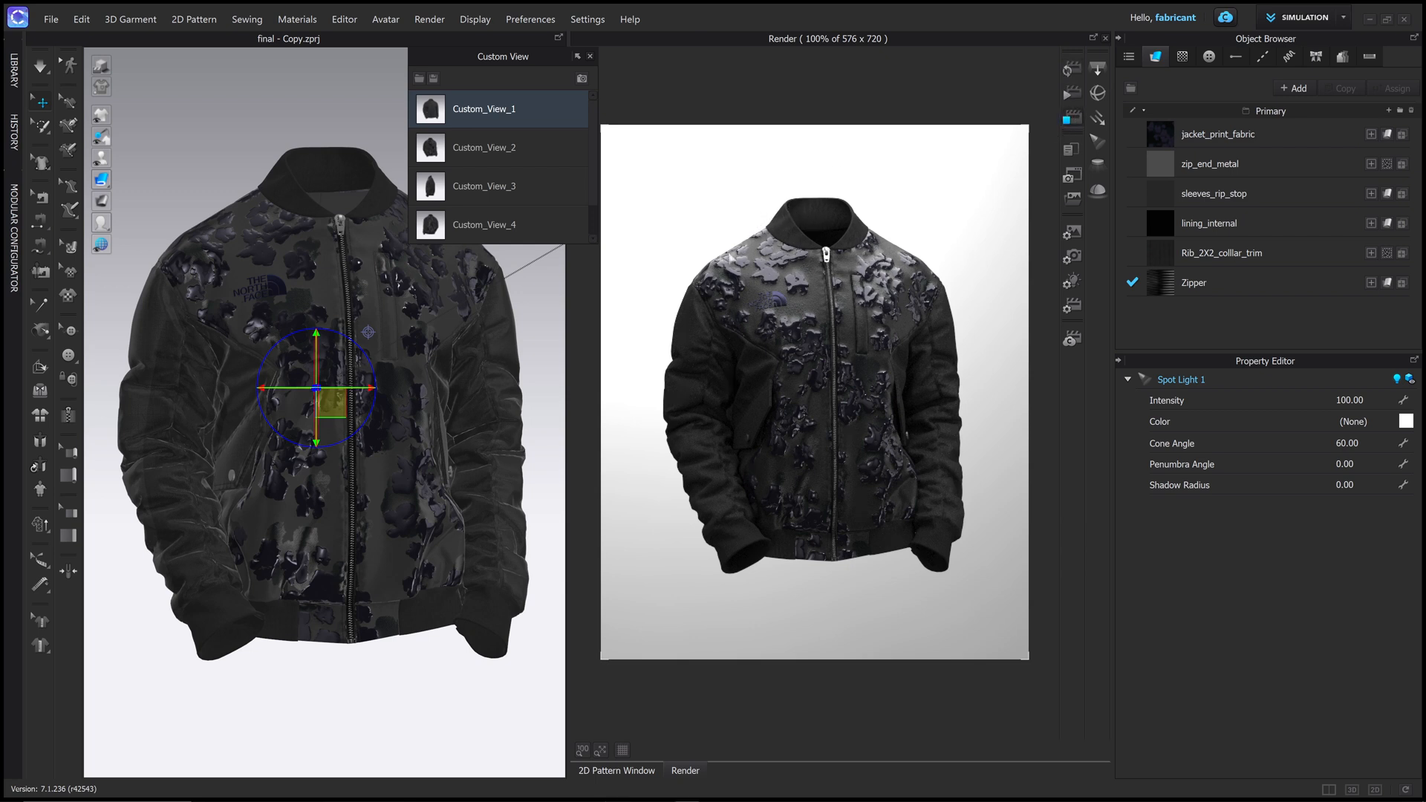
pyautogui.moveTo(792, 153)
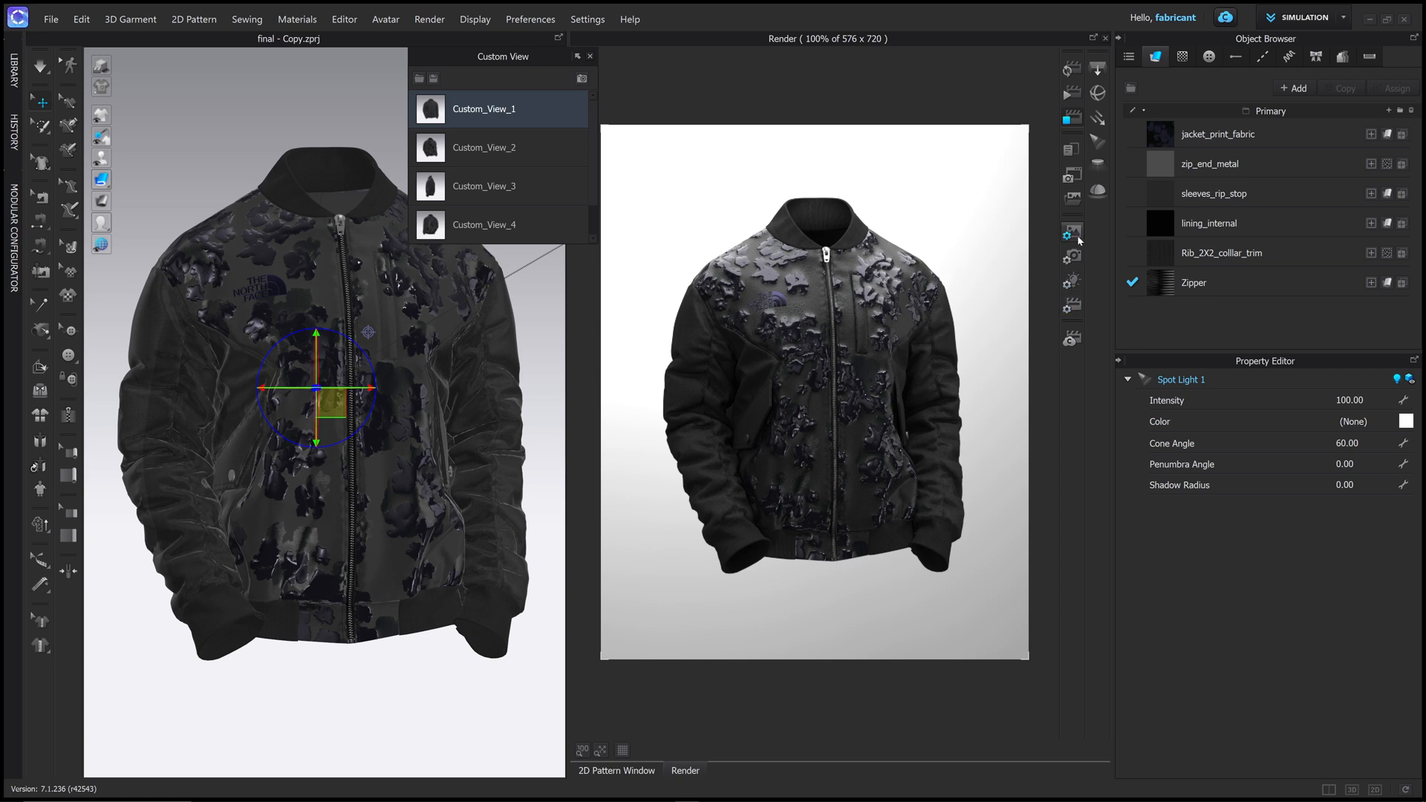
# Turn off background transparency for a black backdrop, then review render settings and scene lights.
pyautogui.click(1071, 232)
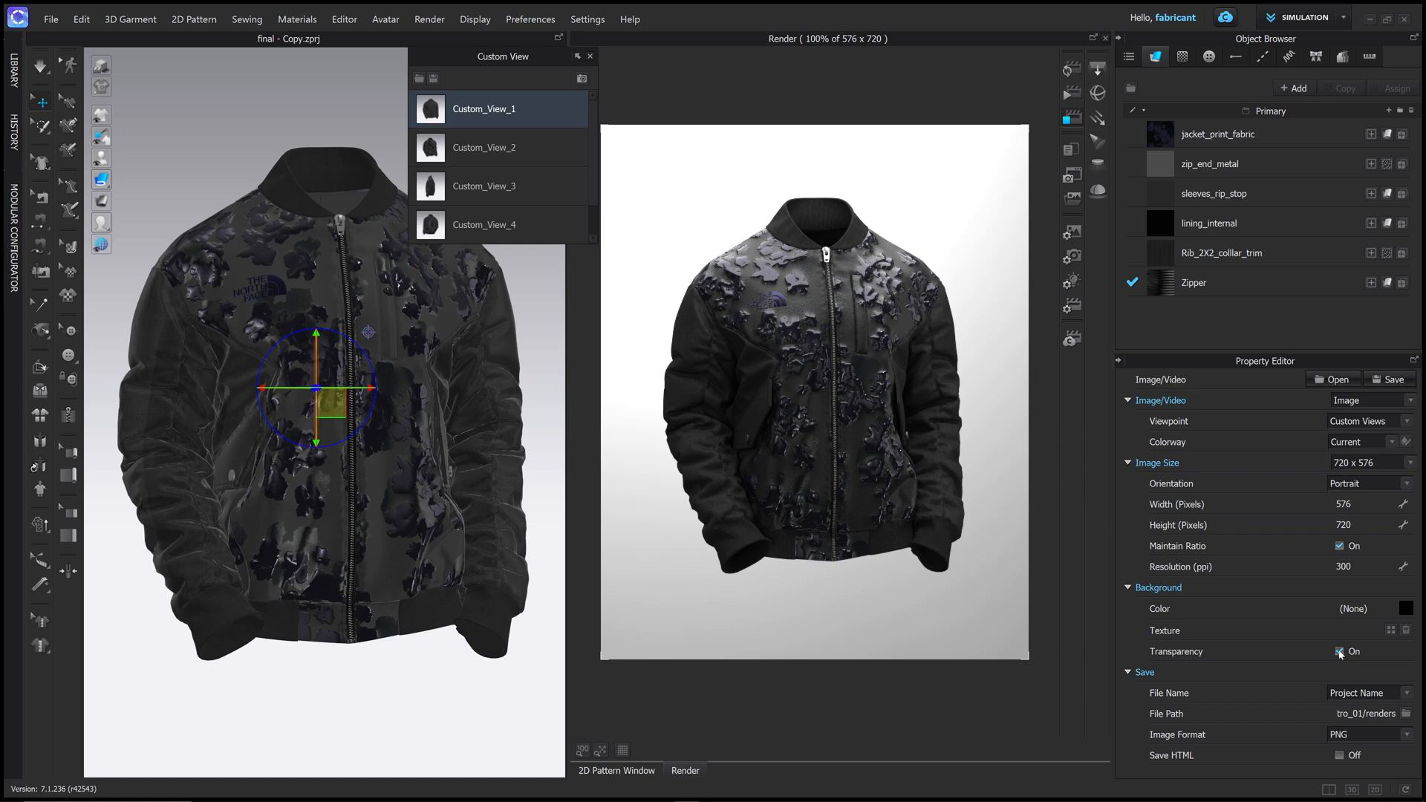
pyautogui.click(1340, 651)
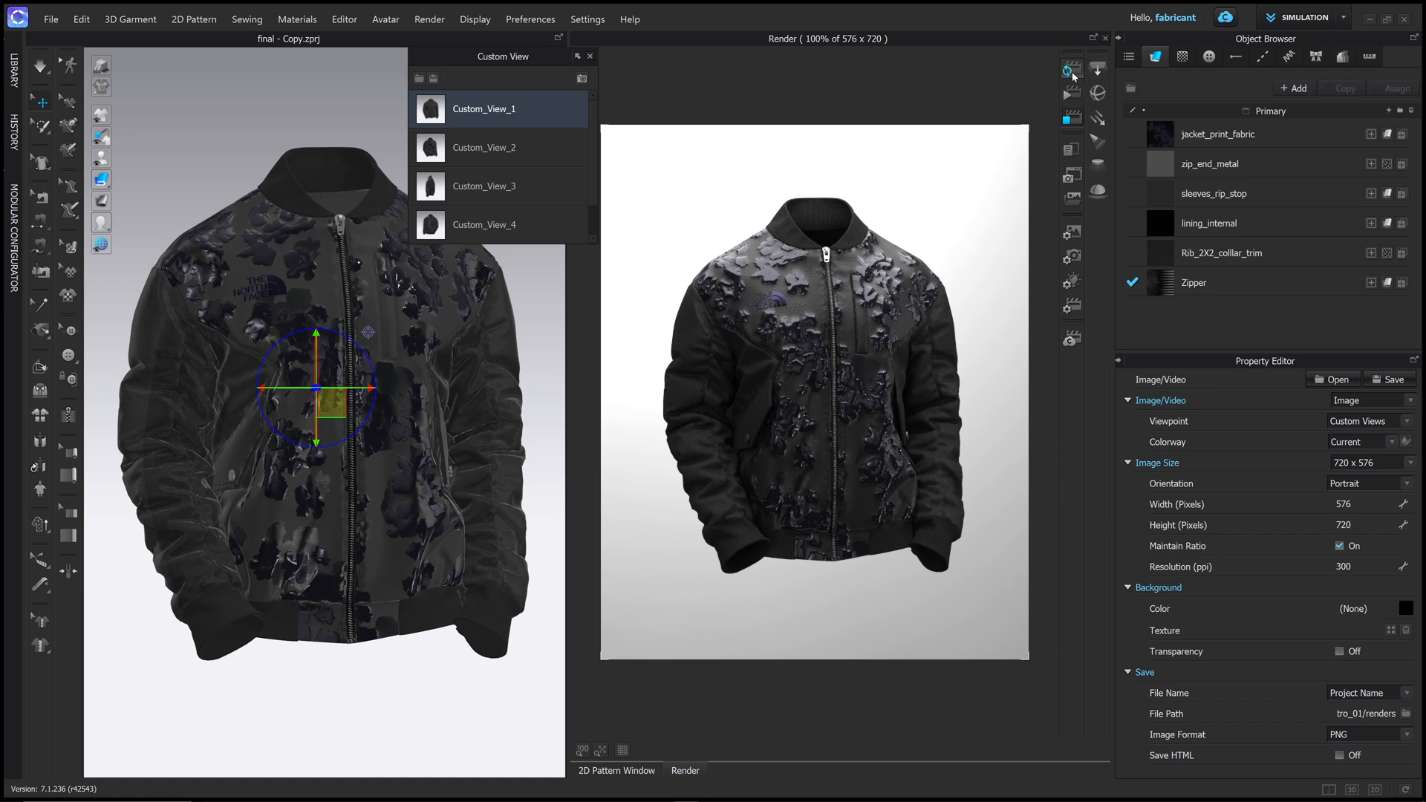
pyautogui.click(1071, 68)
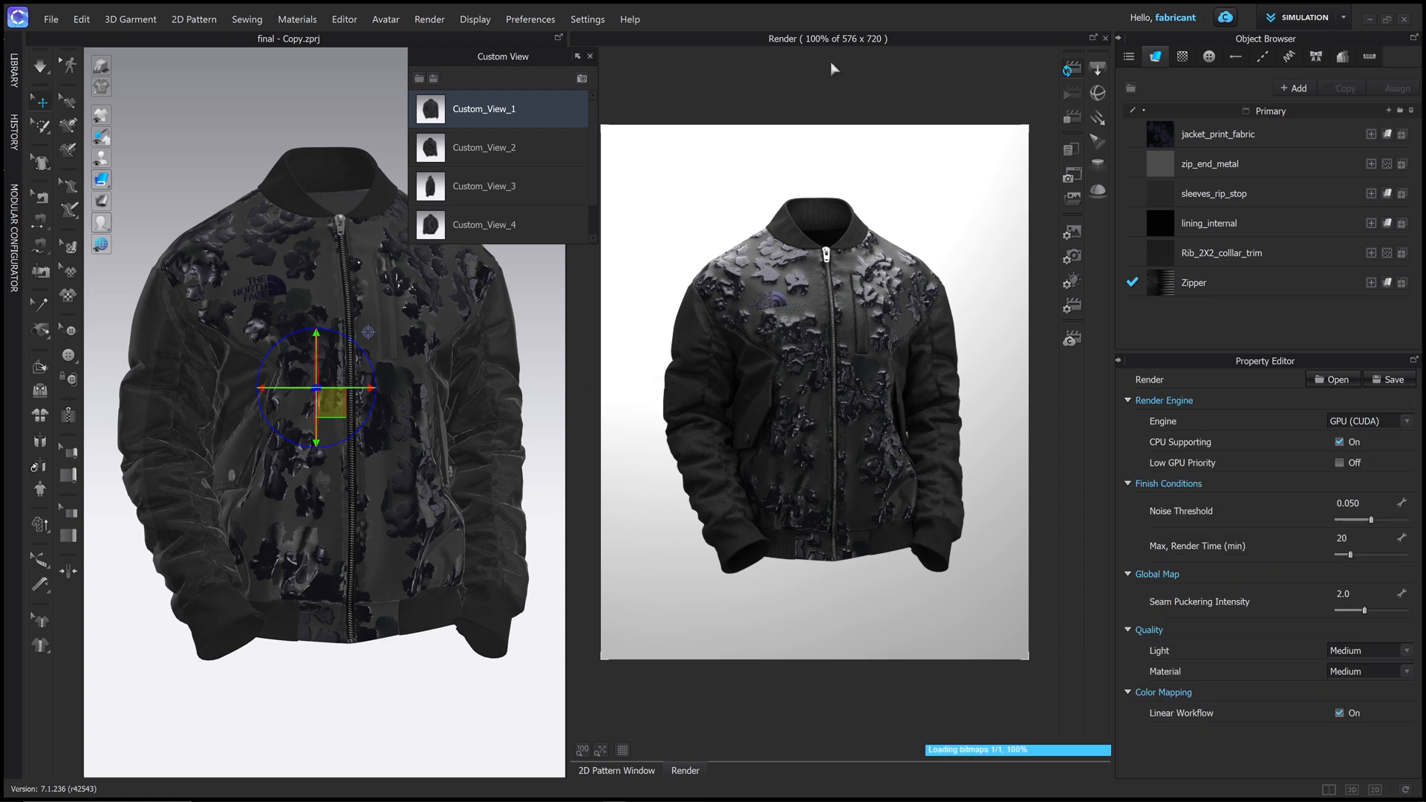
pyautogui.moveTo(1082, 298)
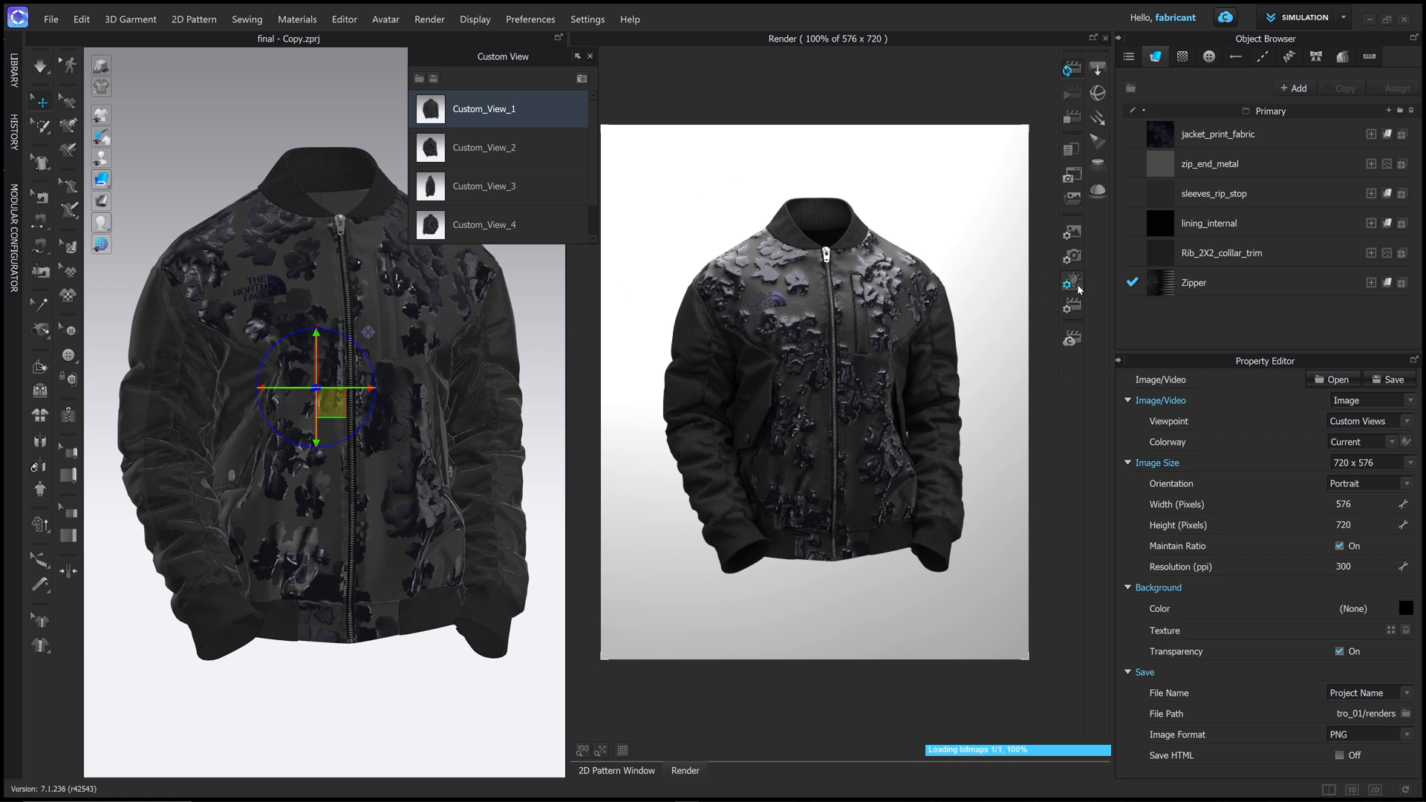
pyautogui.click(1072, 282)
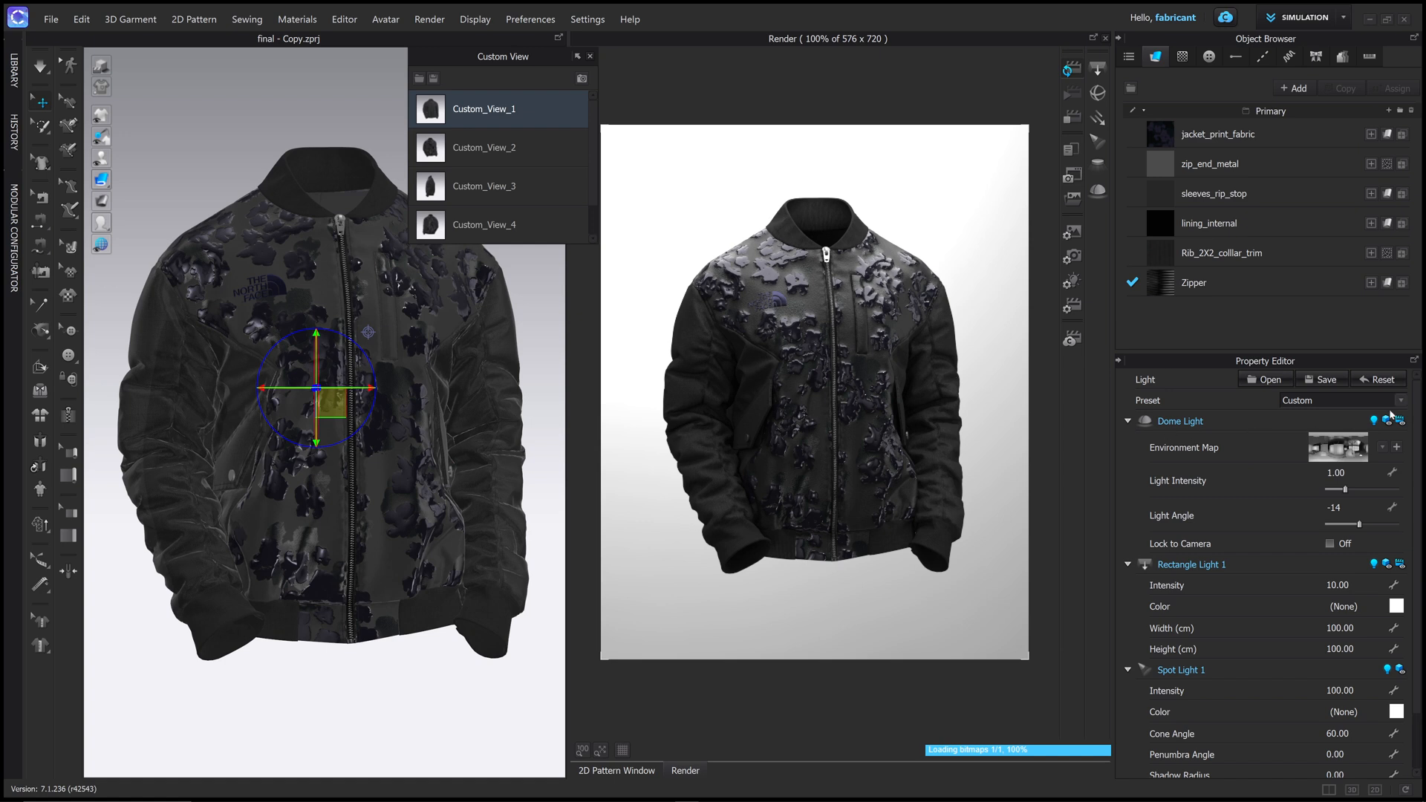
pyautogui.moveTo(1403, 426)
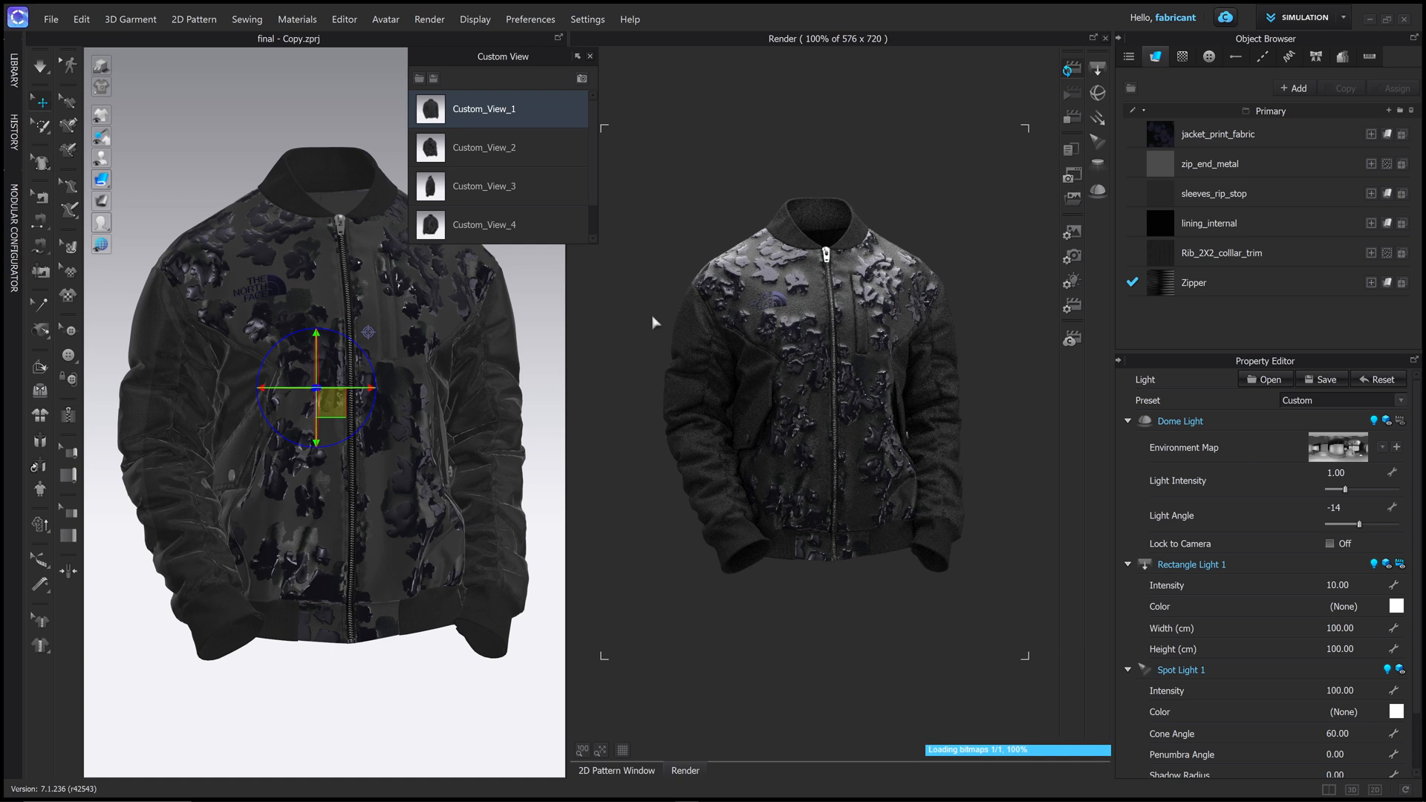
pyautogui.moveTo(896, 392)
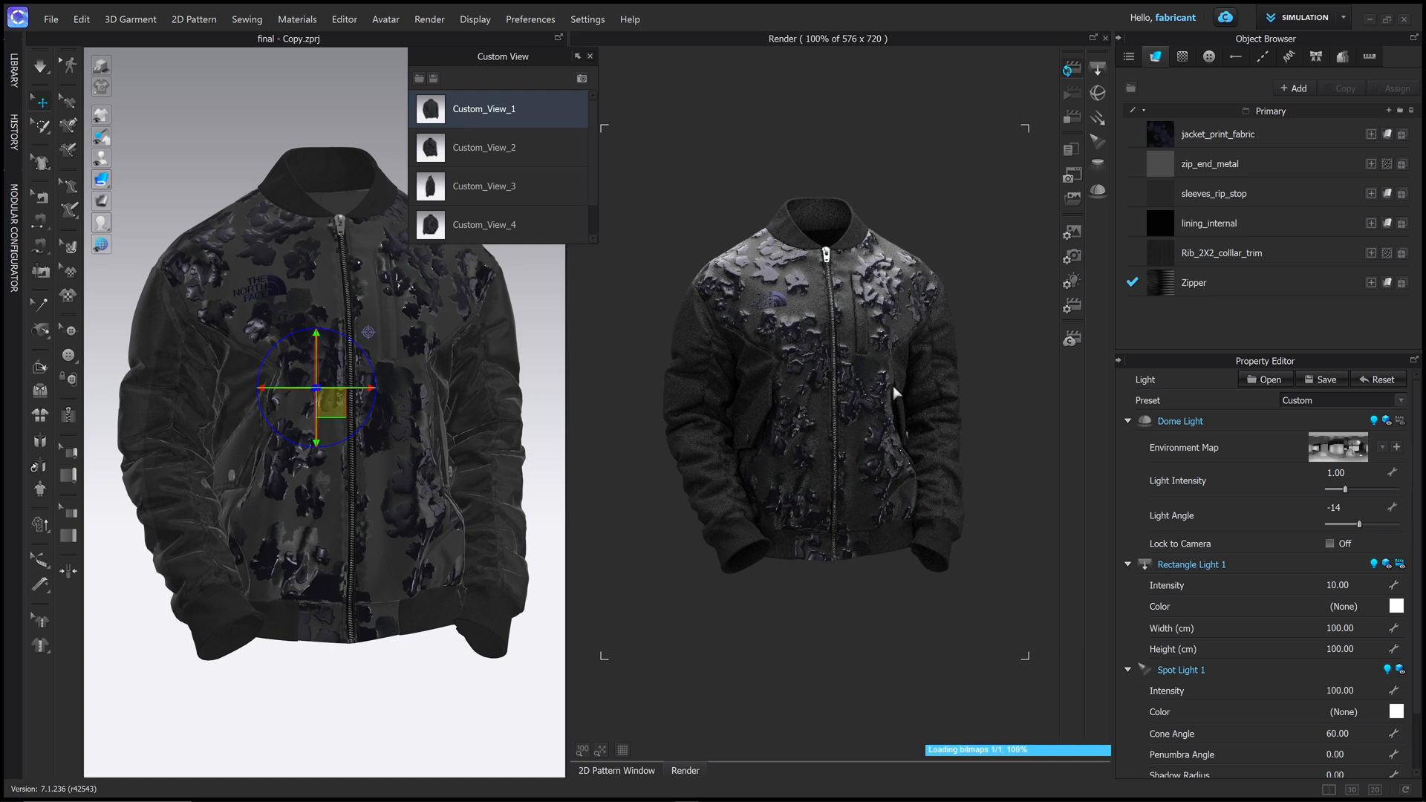
pyautogui.moveTo(1275, 463)
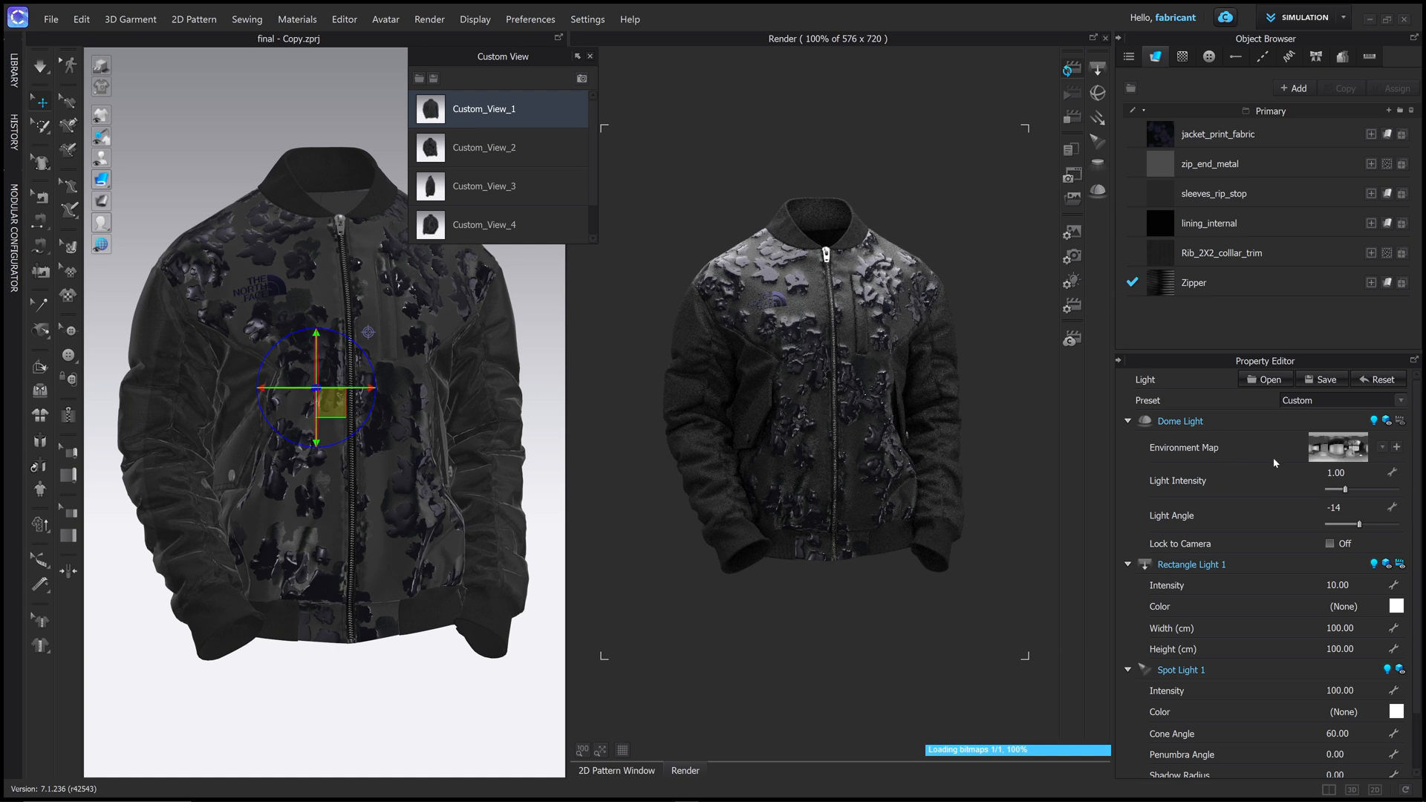
pyautogui.tripleClick(1336, 472)
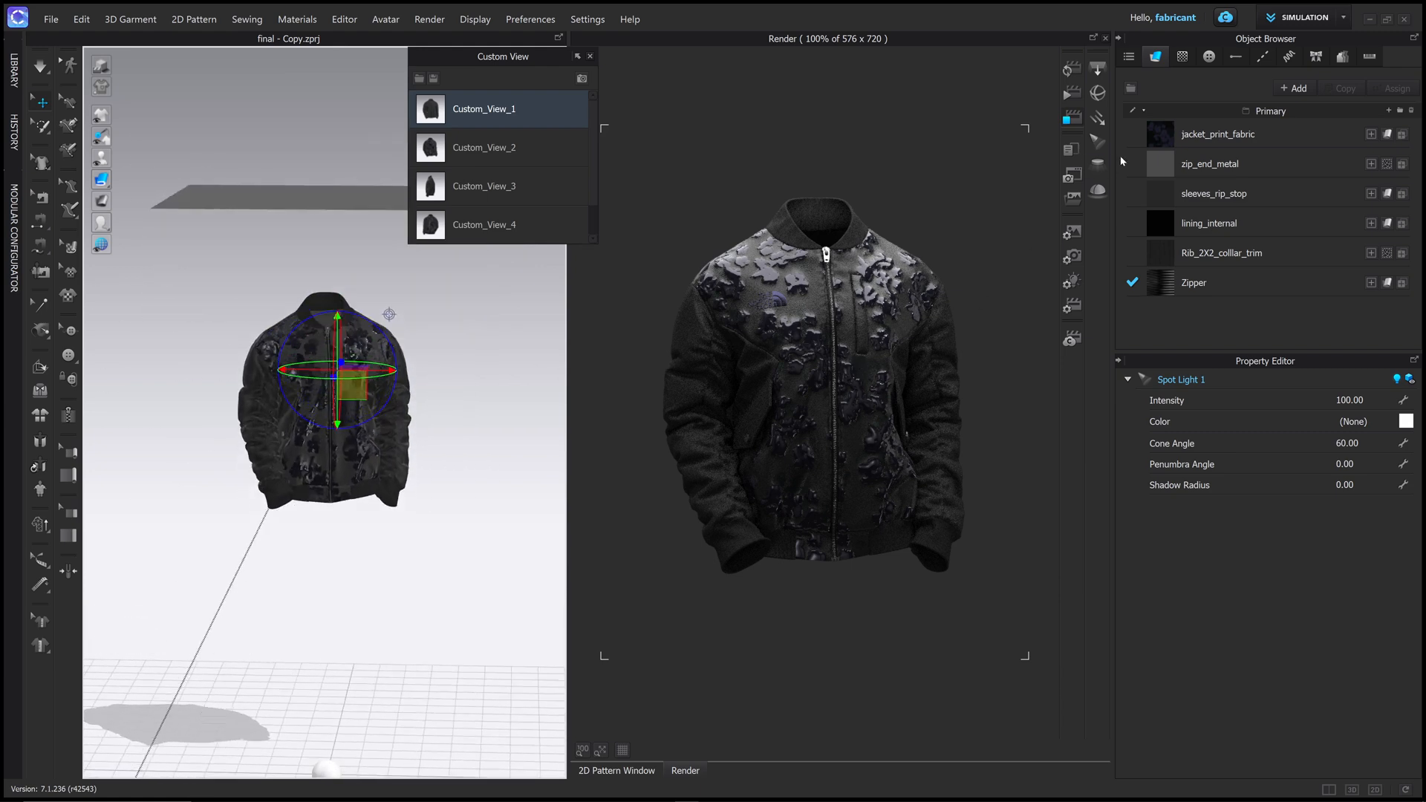
pyautogui.moveTo(1098, 93)
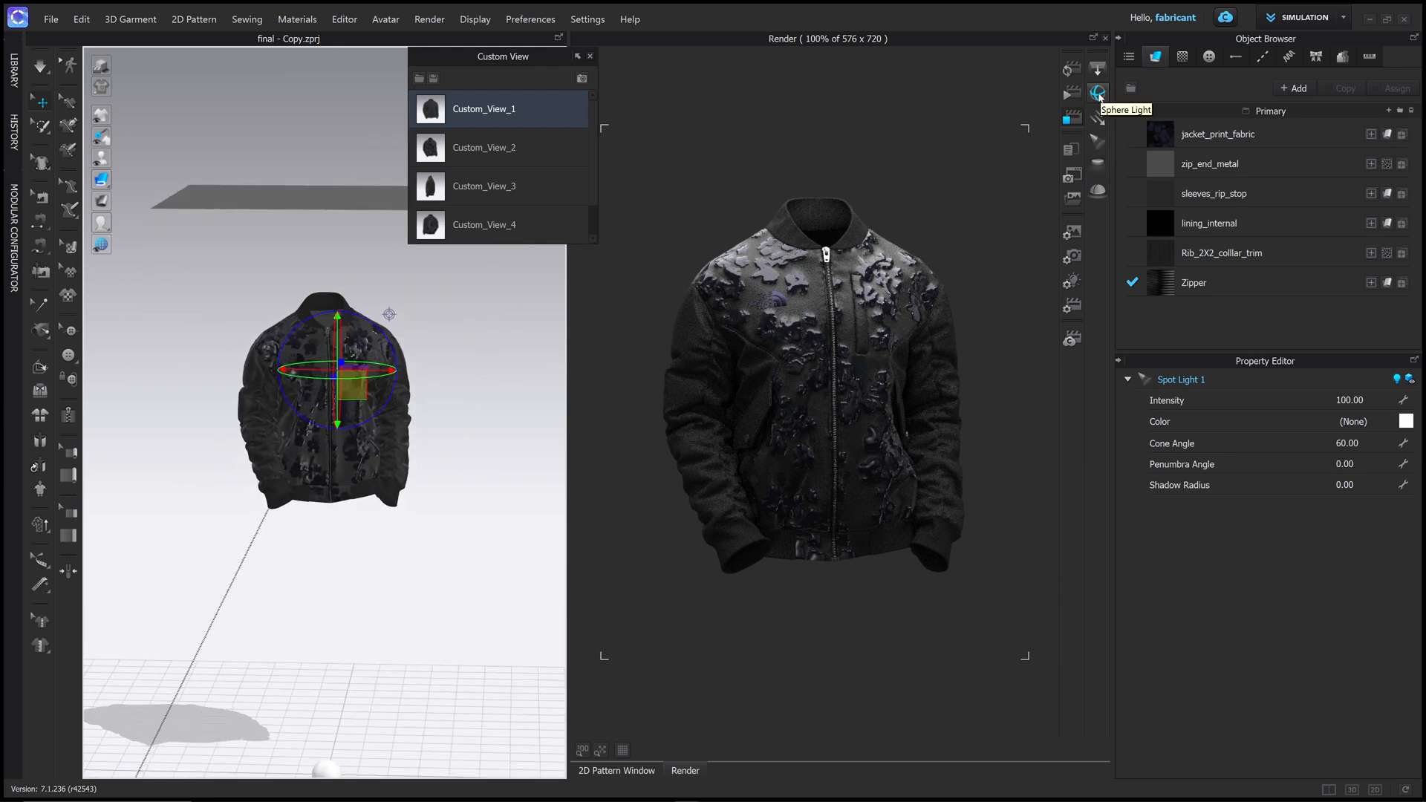
# Place a sphere light beside the jacket with intensity 5.00.
pyautogui.click(1097, 93)
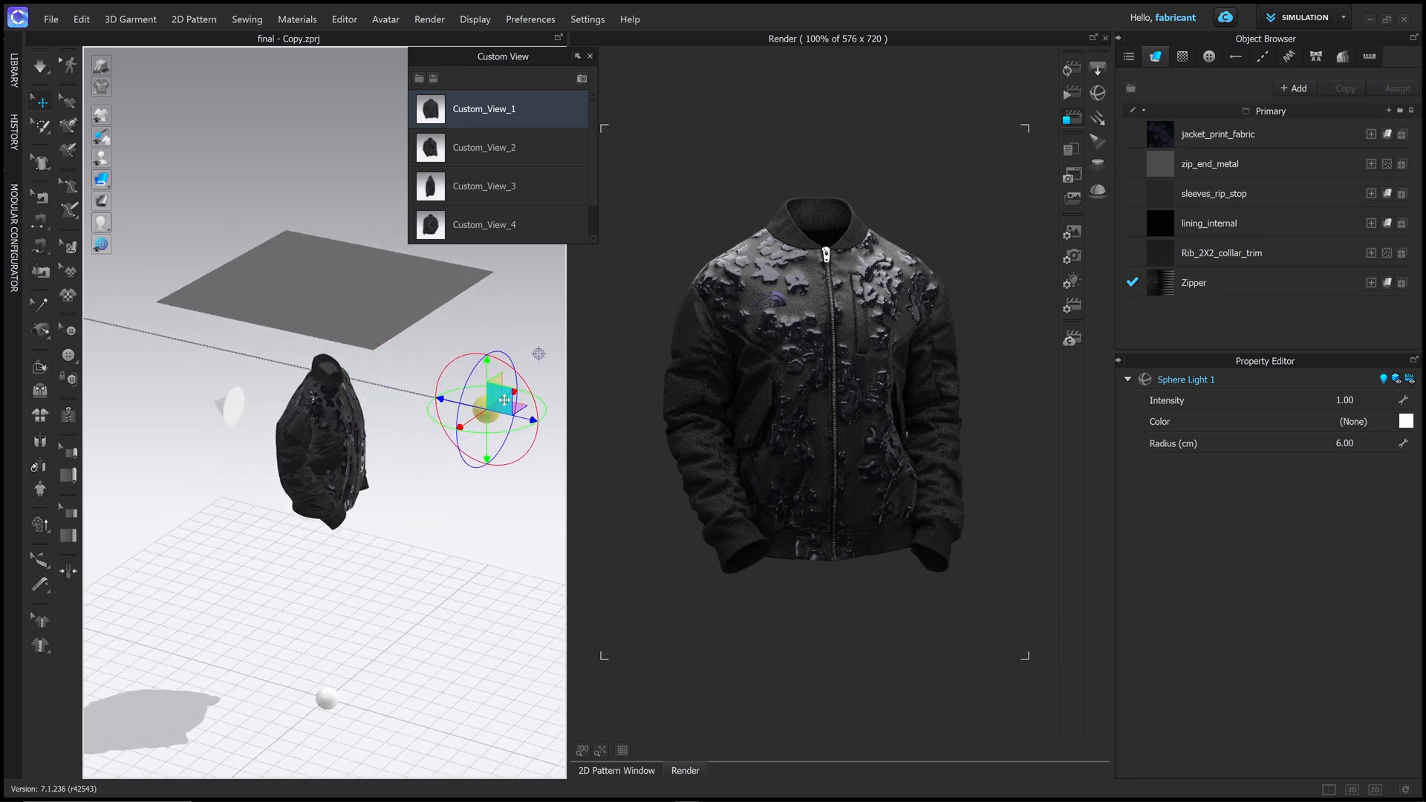
pyautogui.moveTo(318, 364); pyautogui.dragTo(319, 437)
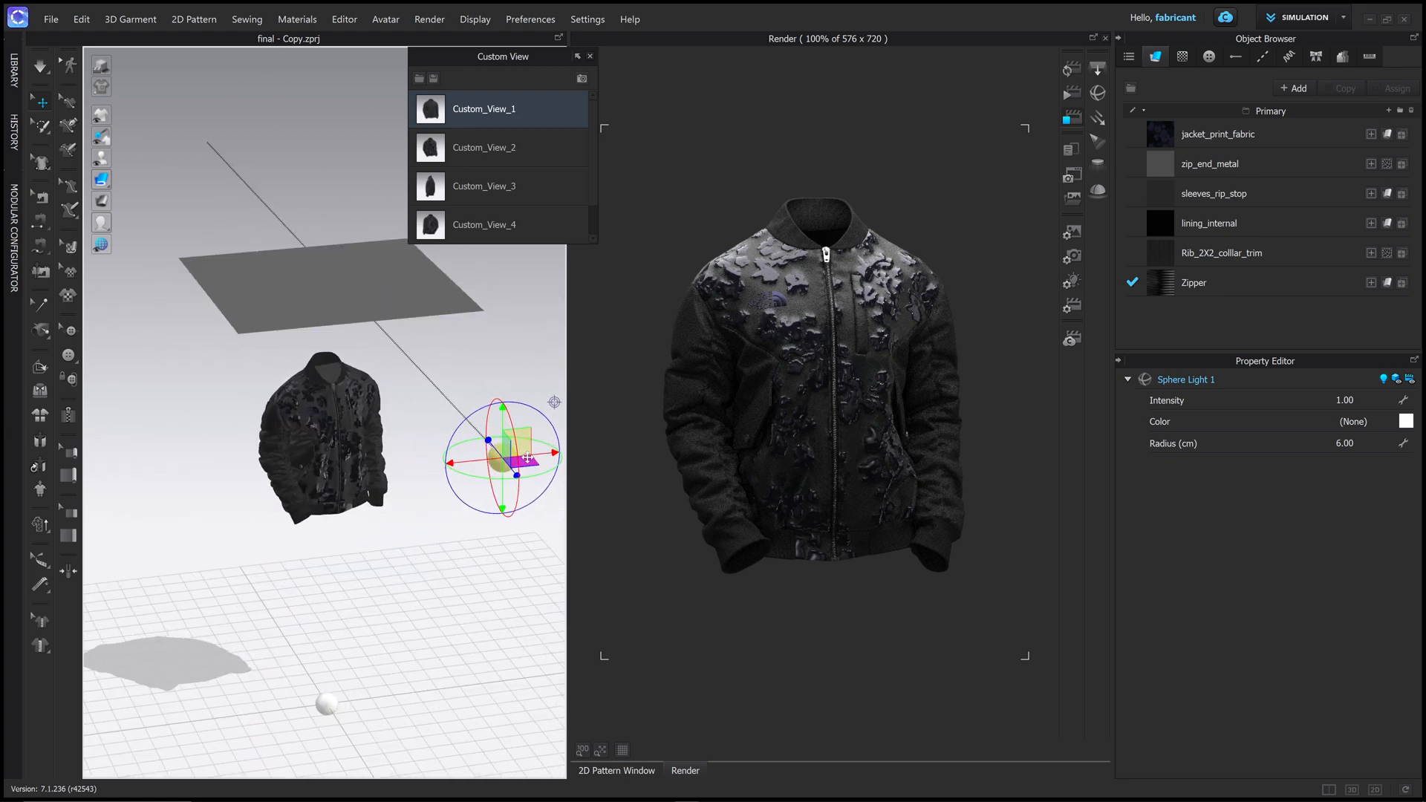
pyautogui.tripleClick(1345, 400)
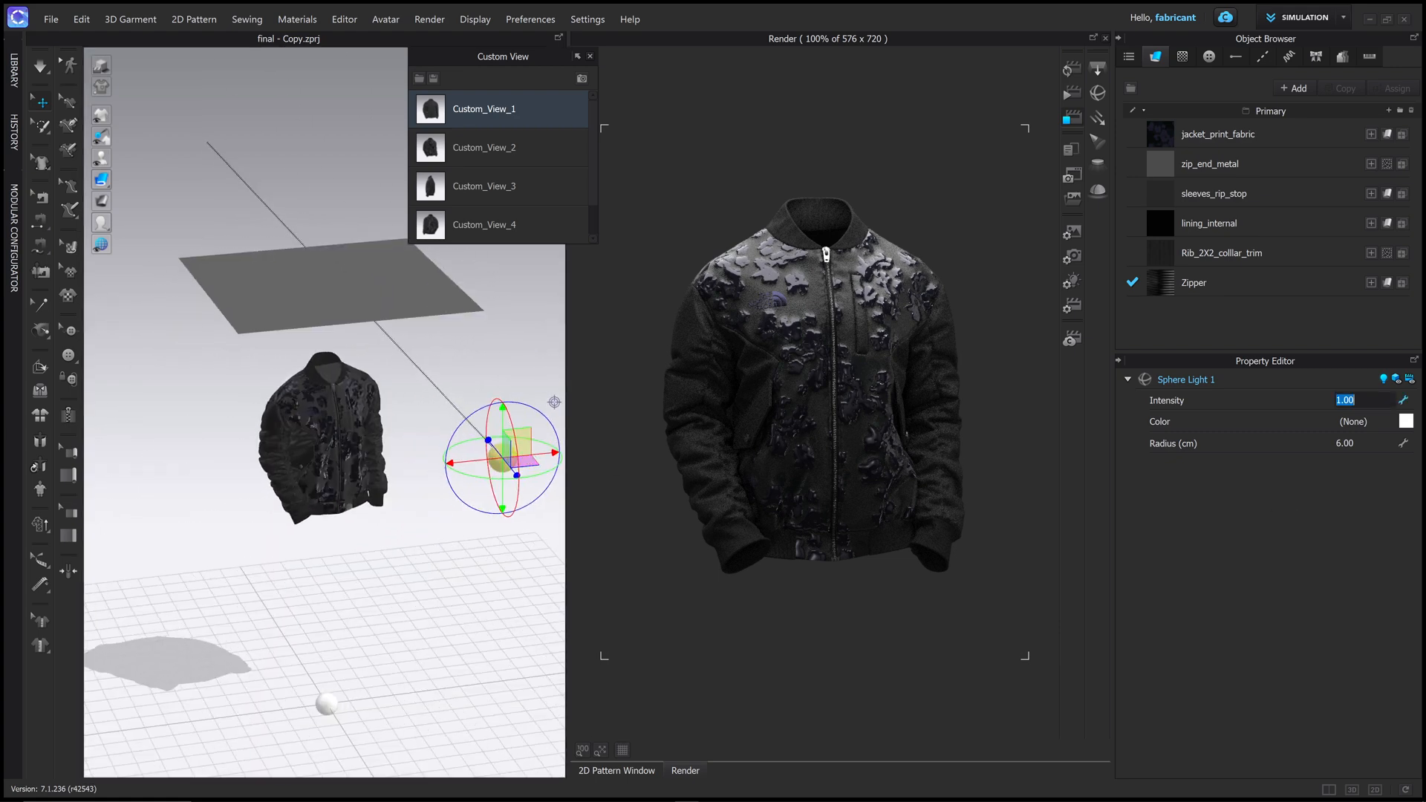
pyautogui.write('5.00')
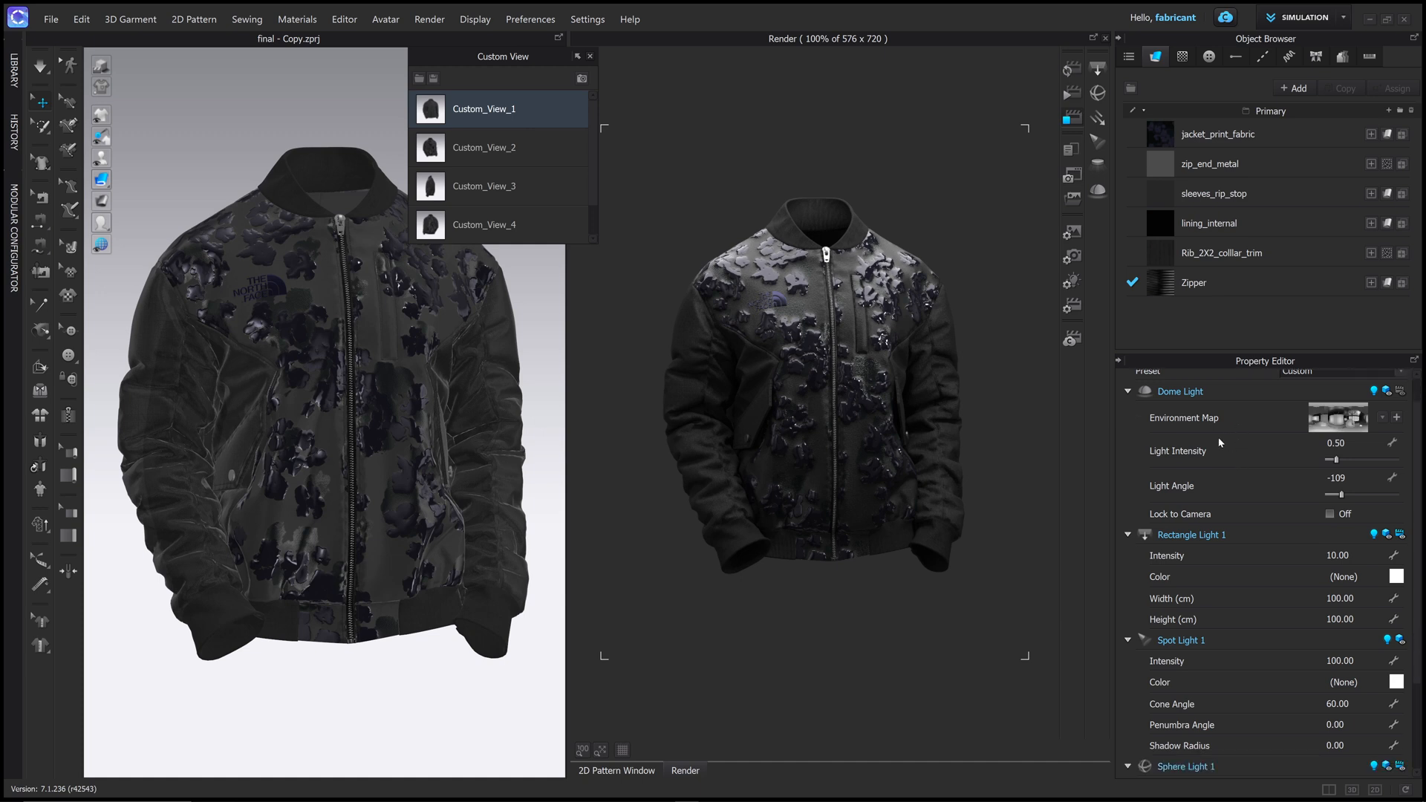
pyautogui.moveTo(684, 311)
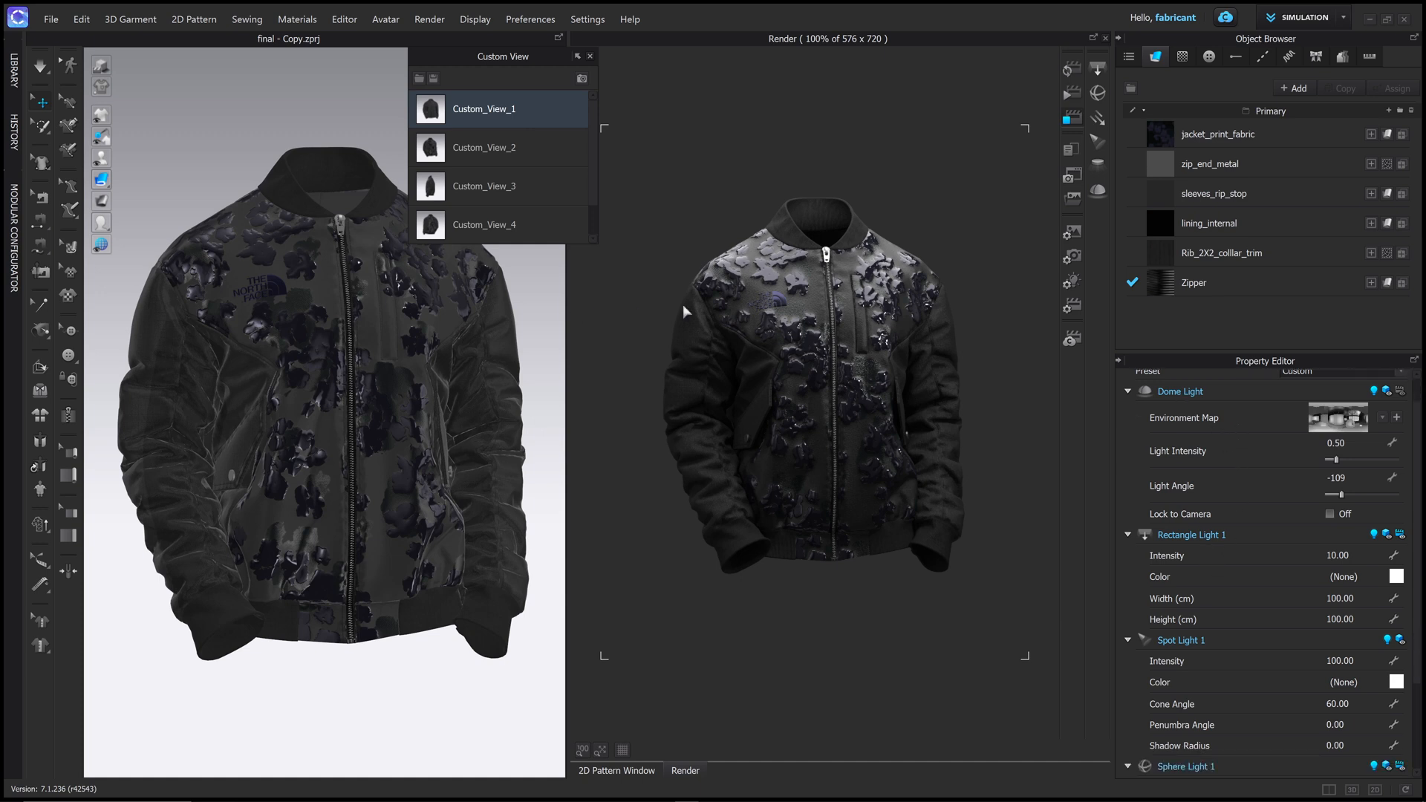
pyautogui.scroll(-3)
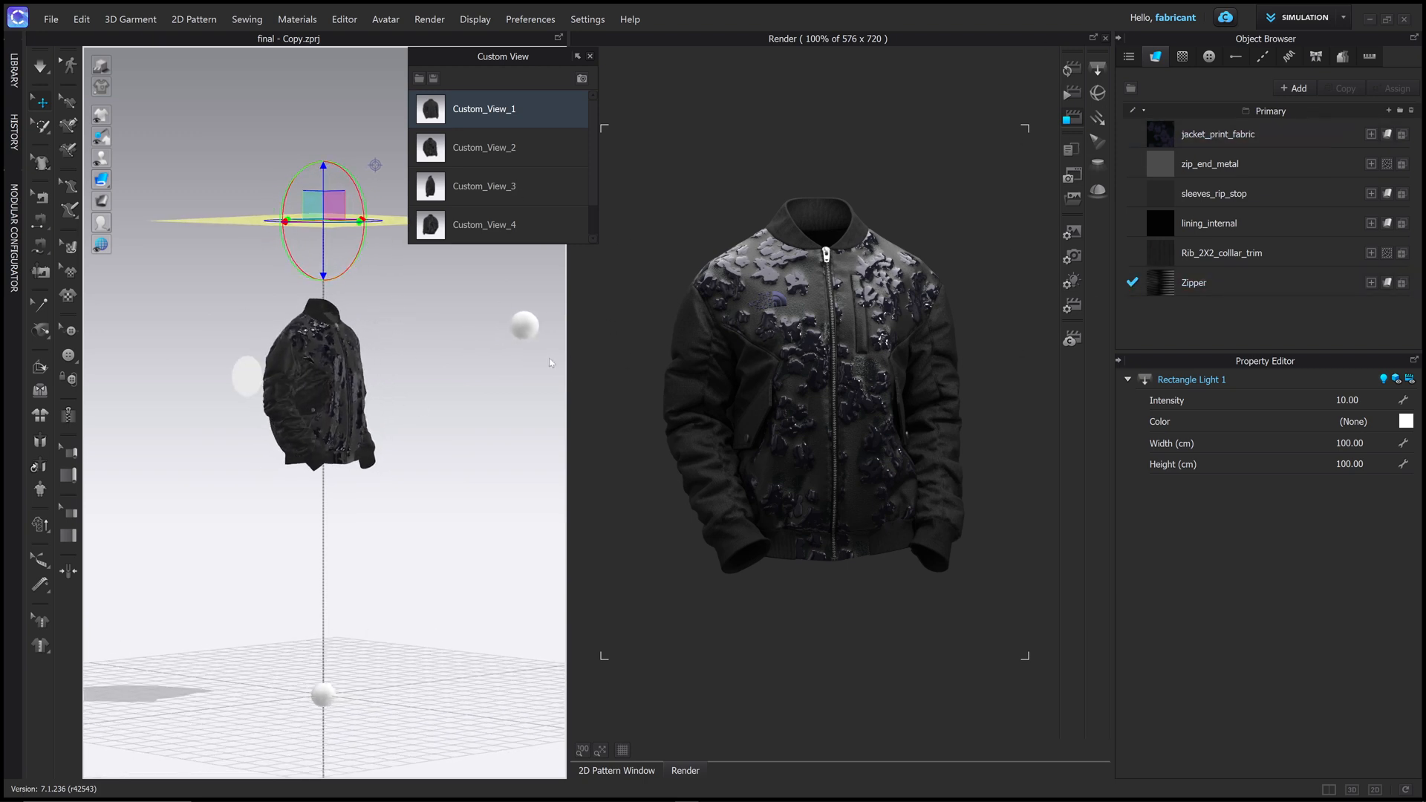
# Review the render, image and camera properties, and switch to the saved view Custom_View_5.
pyautogui.click(1071, 307)
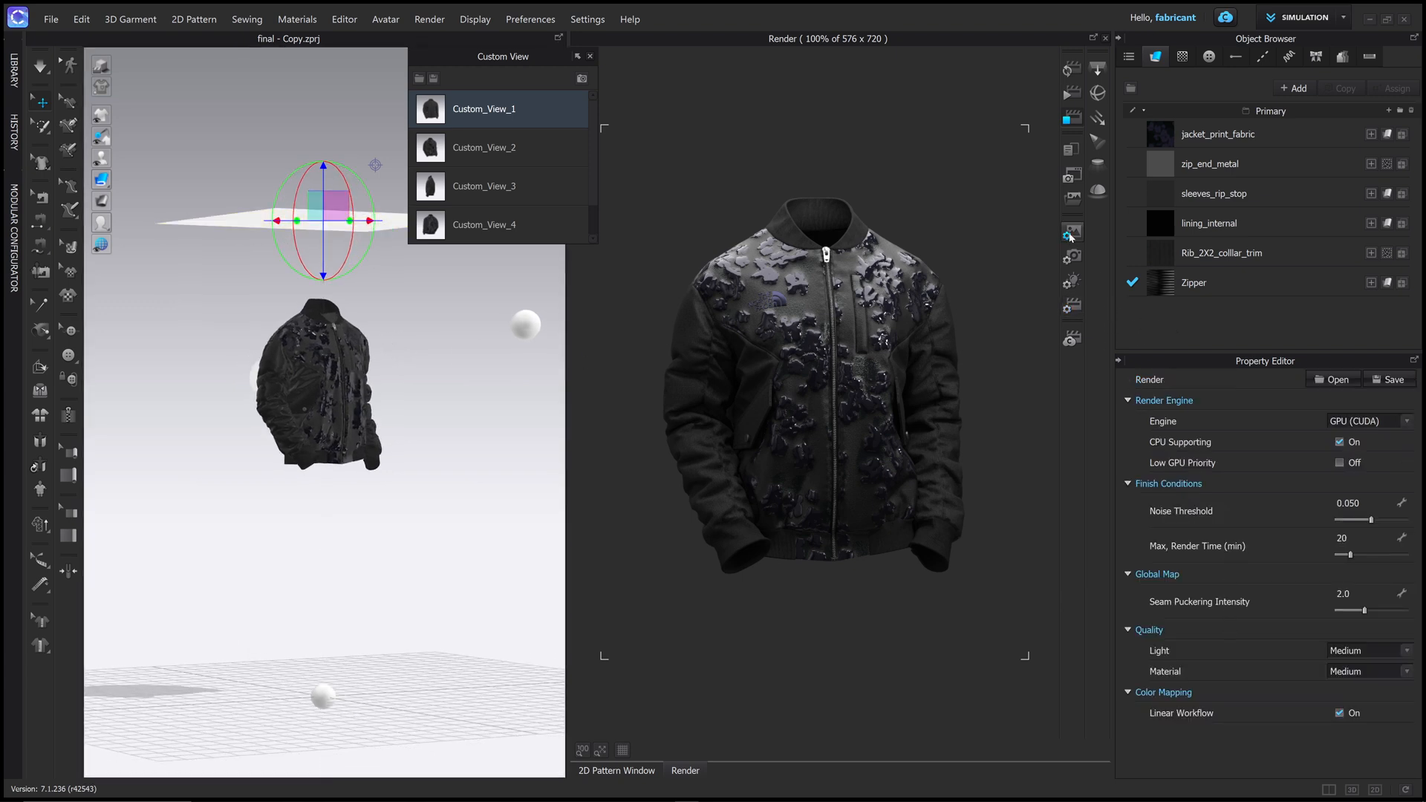
pyautogui.click(1071, 232)
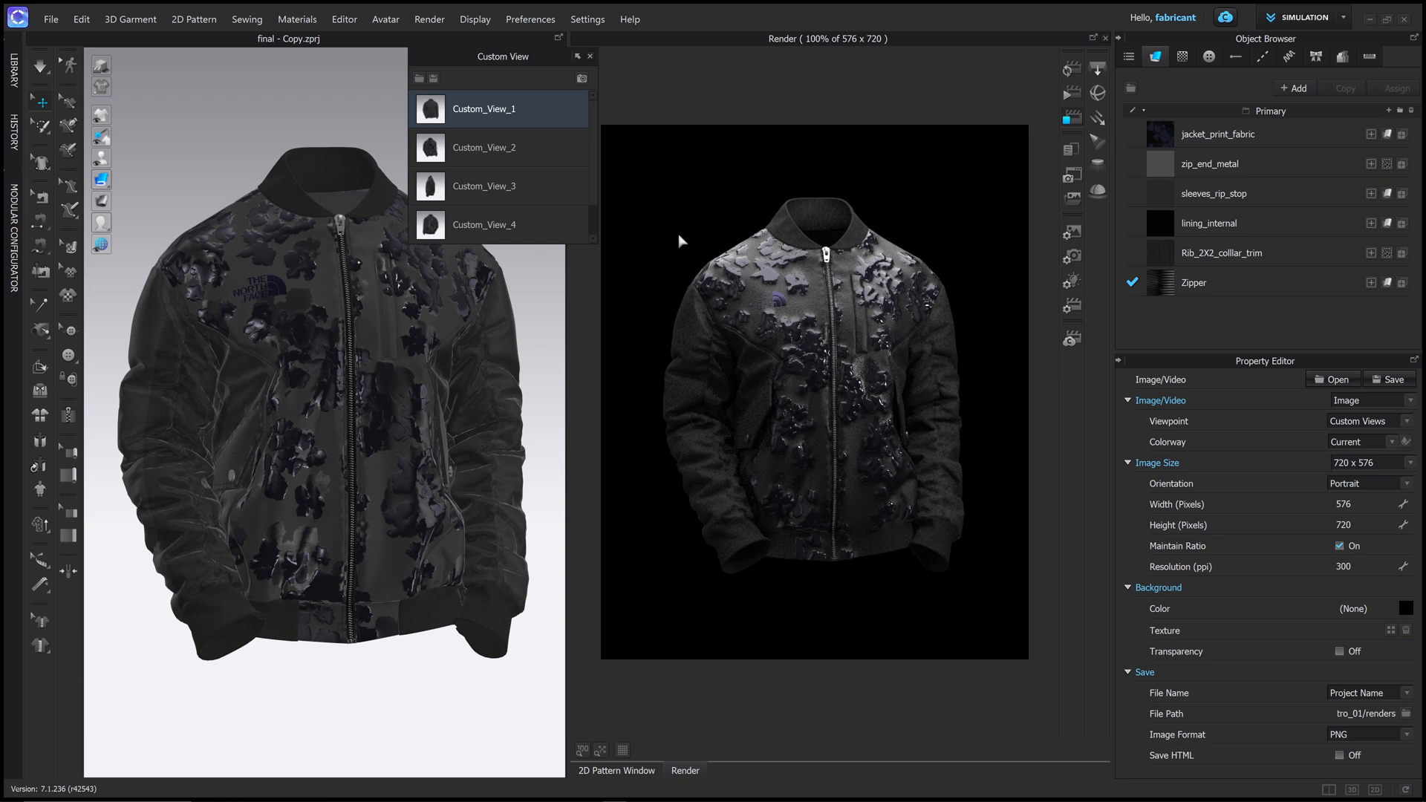
pyautogui.moveTo(294, 162)
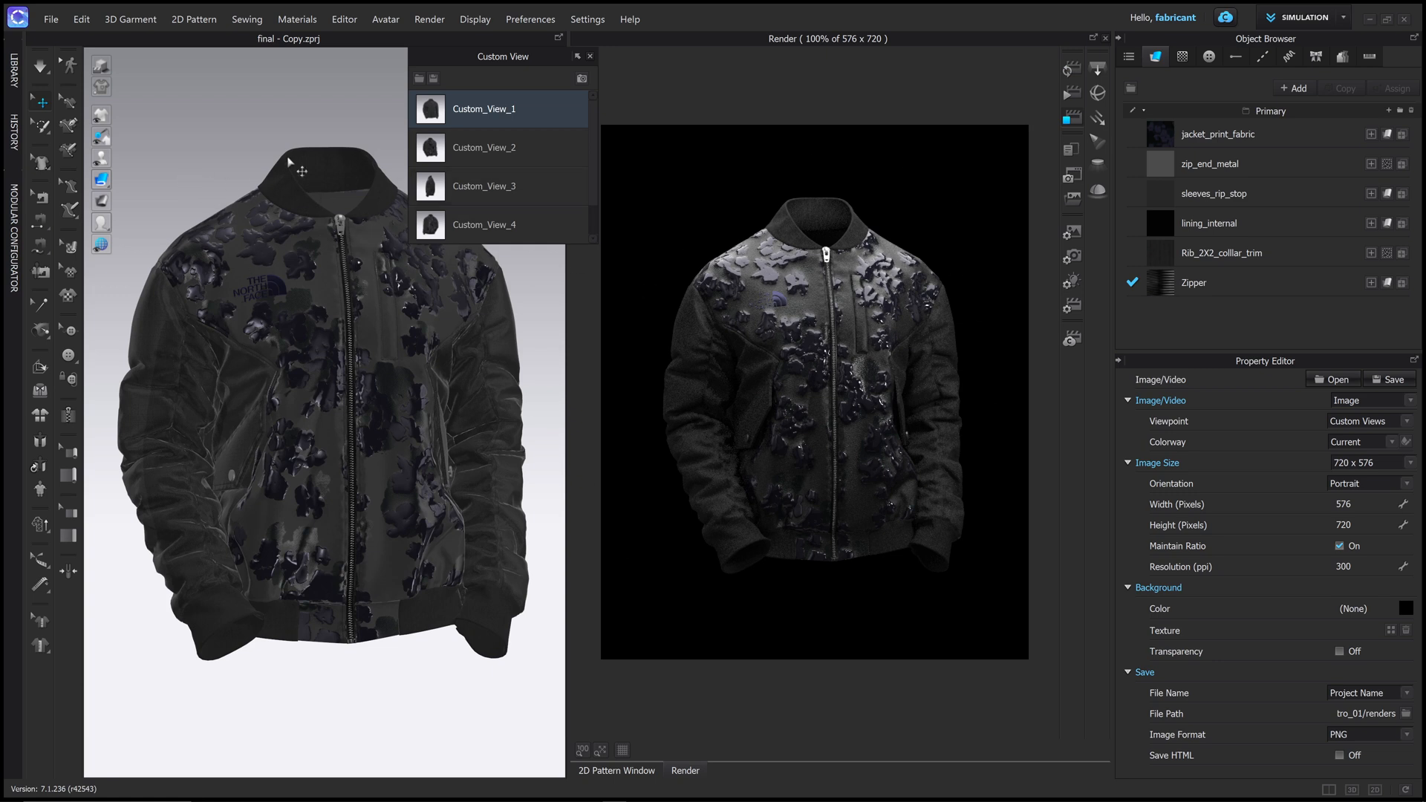
pyautogui.moveTo(355, 386)
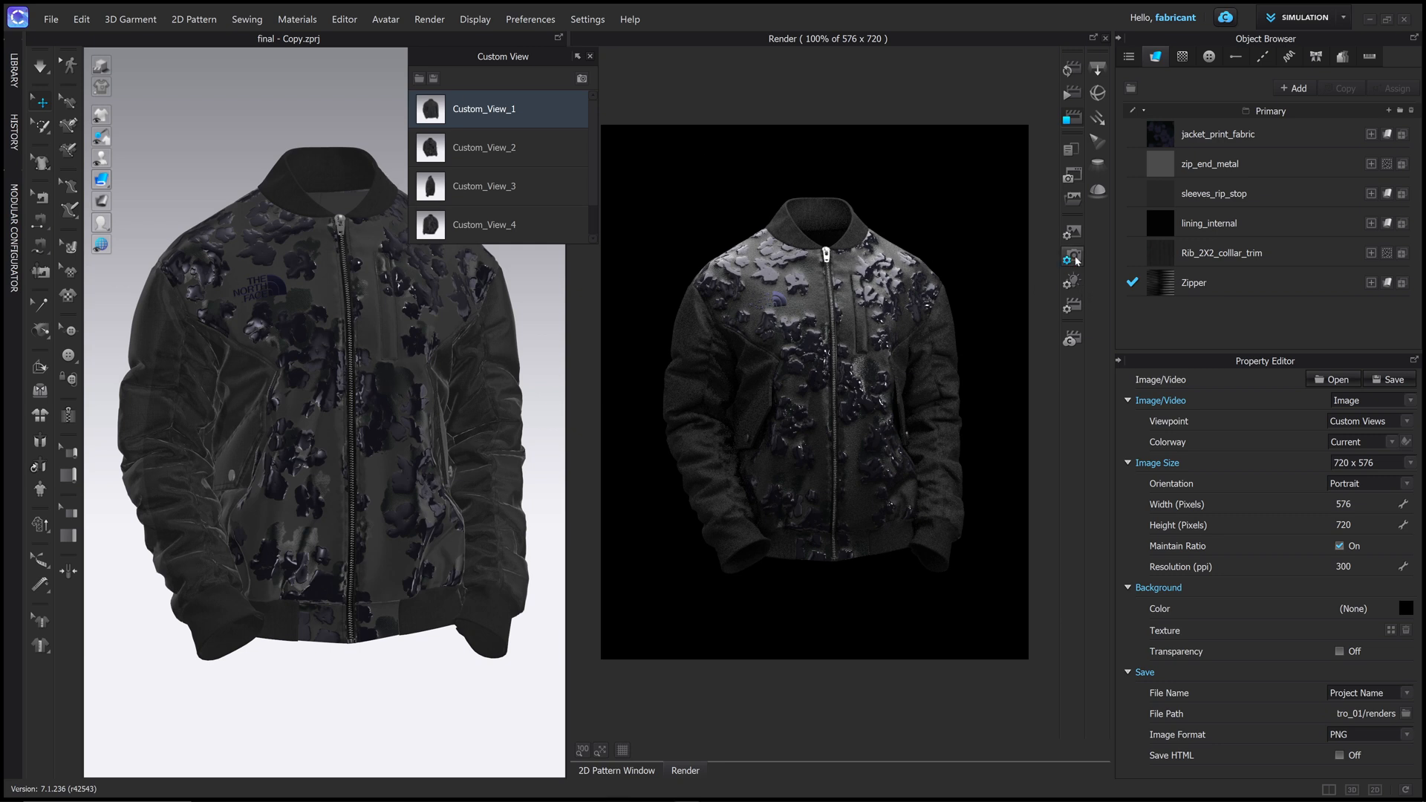
pyautogui.click(1071, 257)
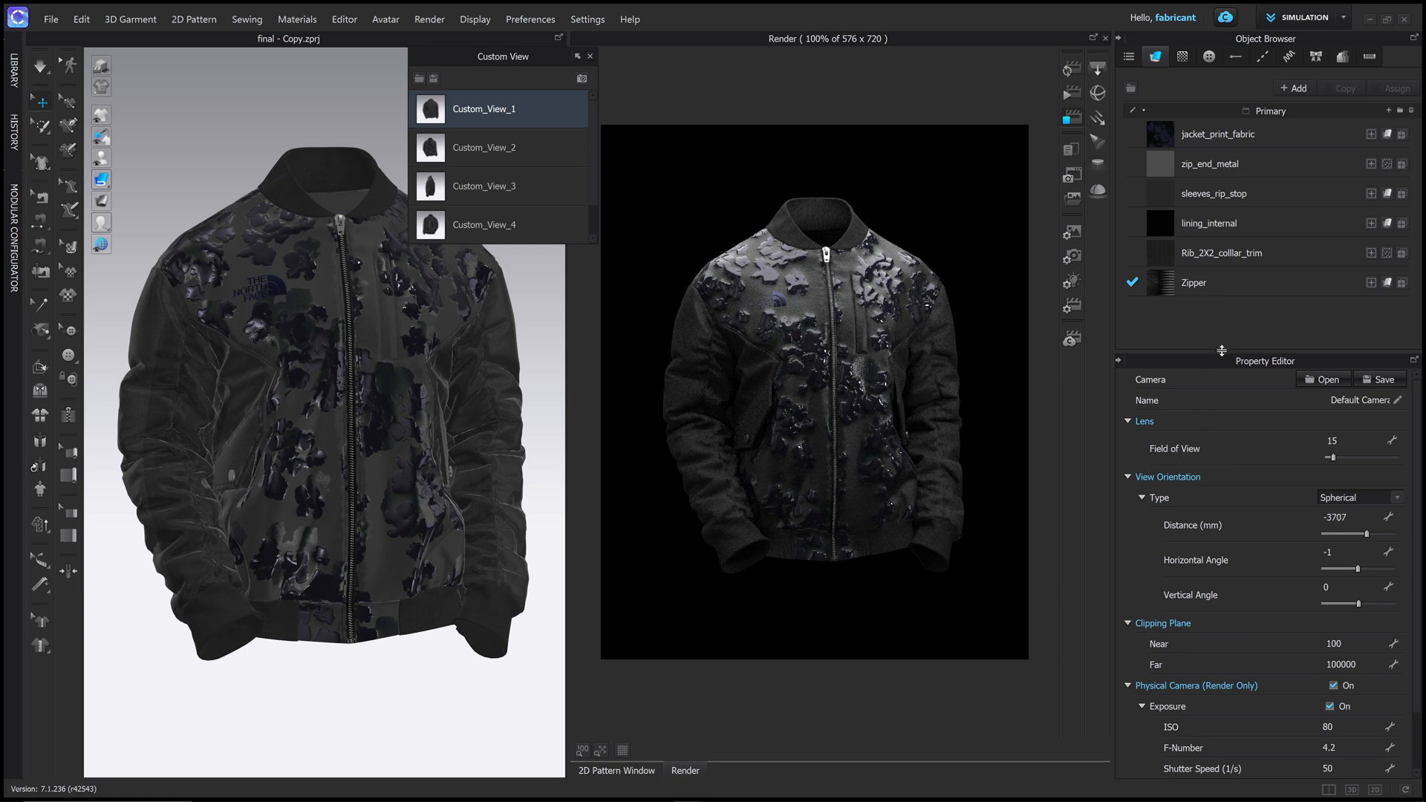
pyautogui.scroll(-3)
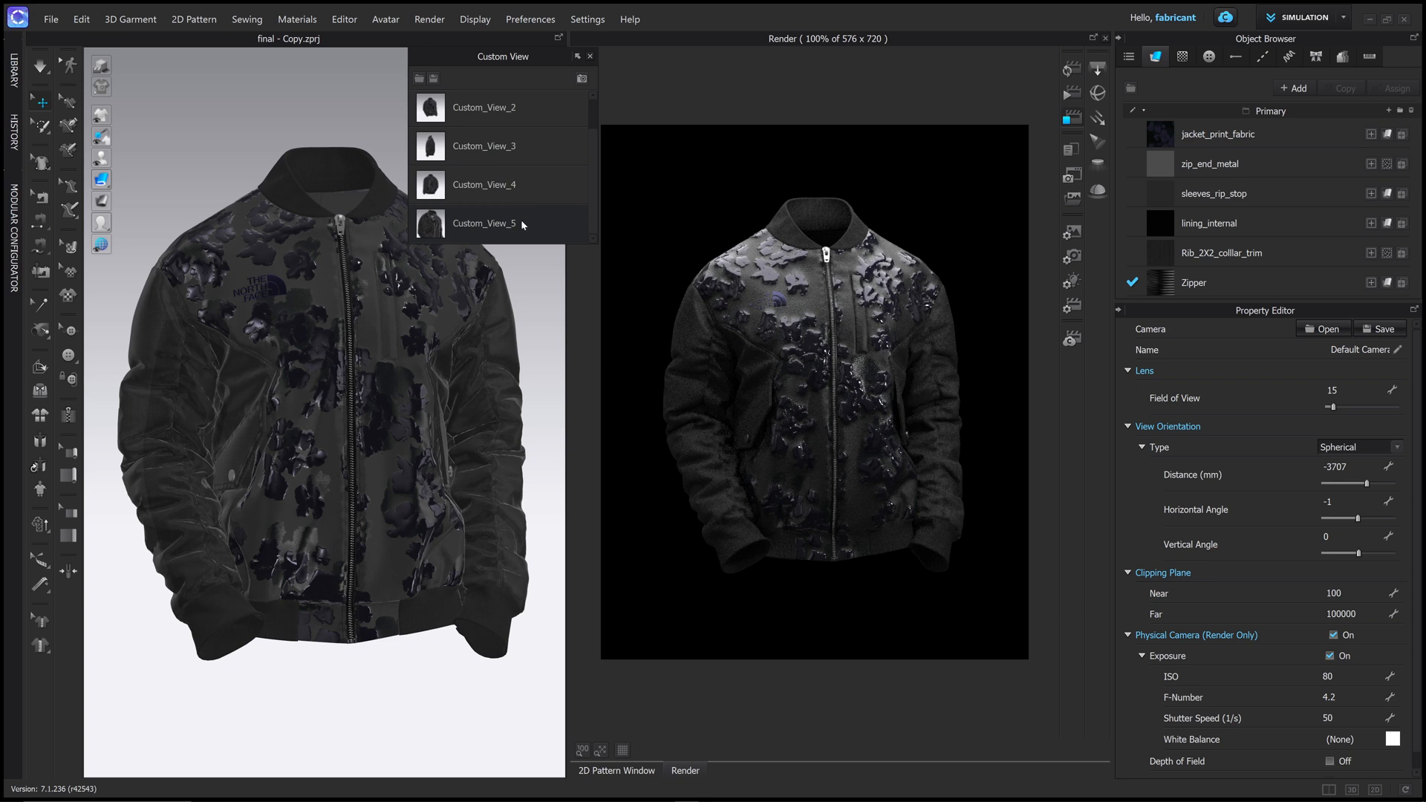
pyautogui.click(483, 224)
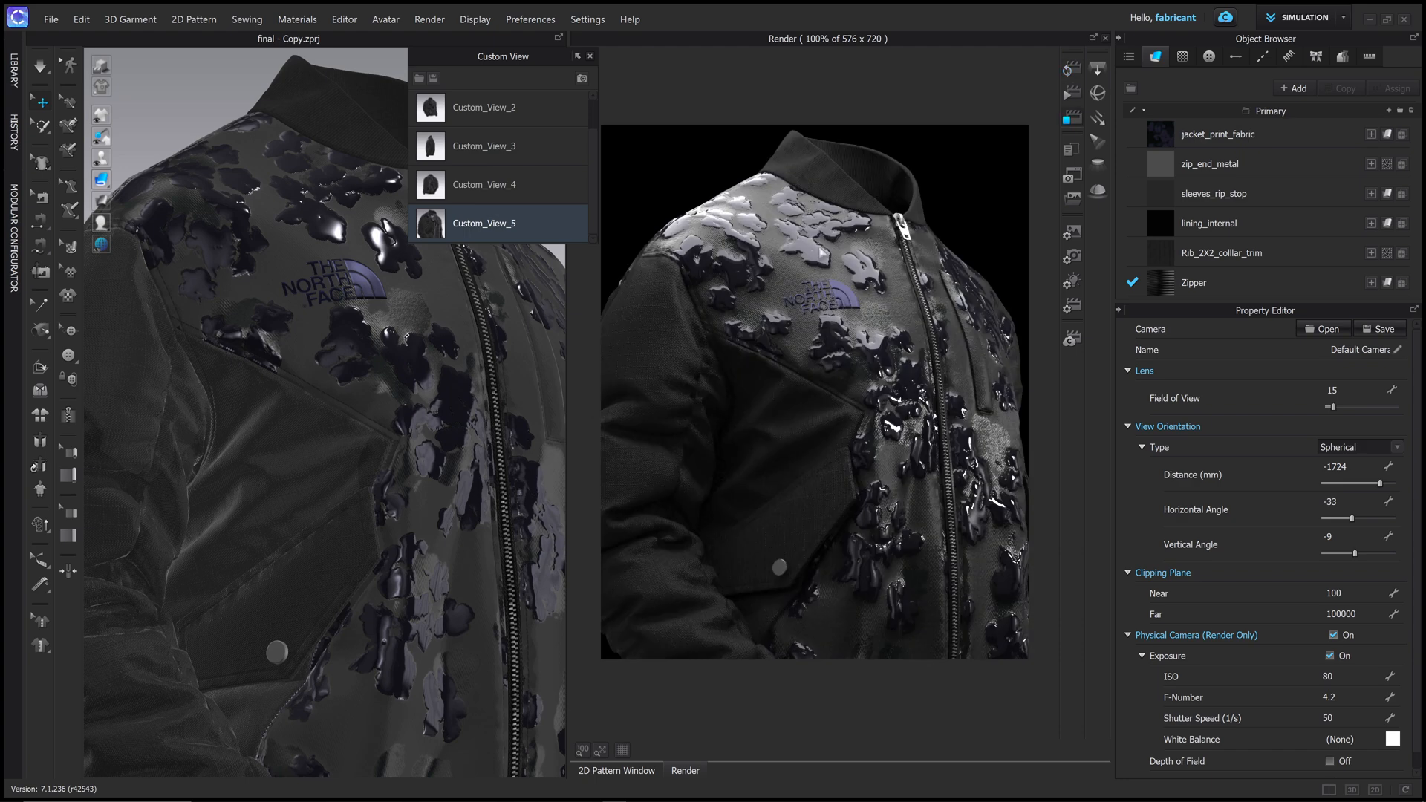
pyautogui.moveTo(780, 93)
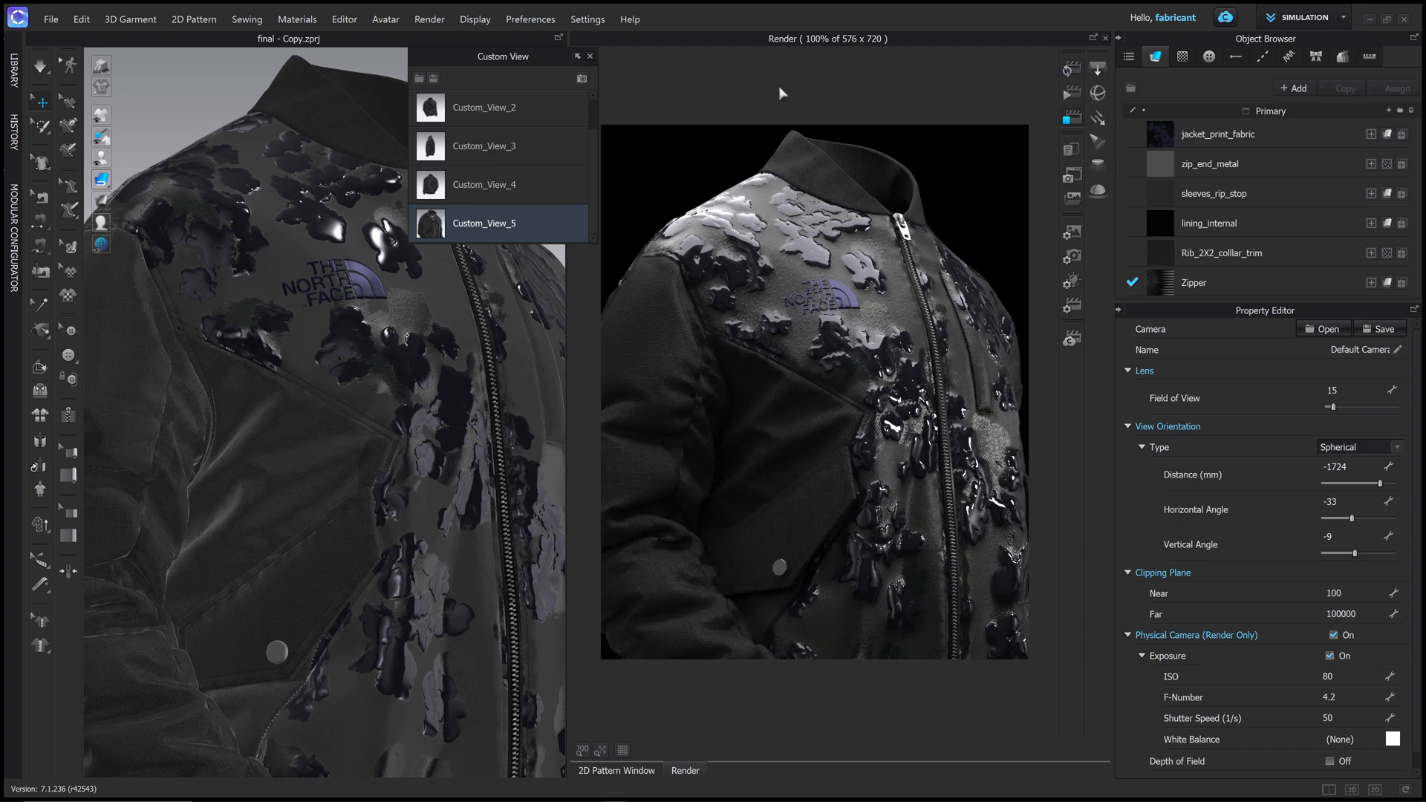
pyautogui.moveTo(765, 163)
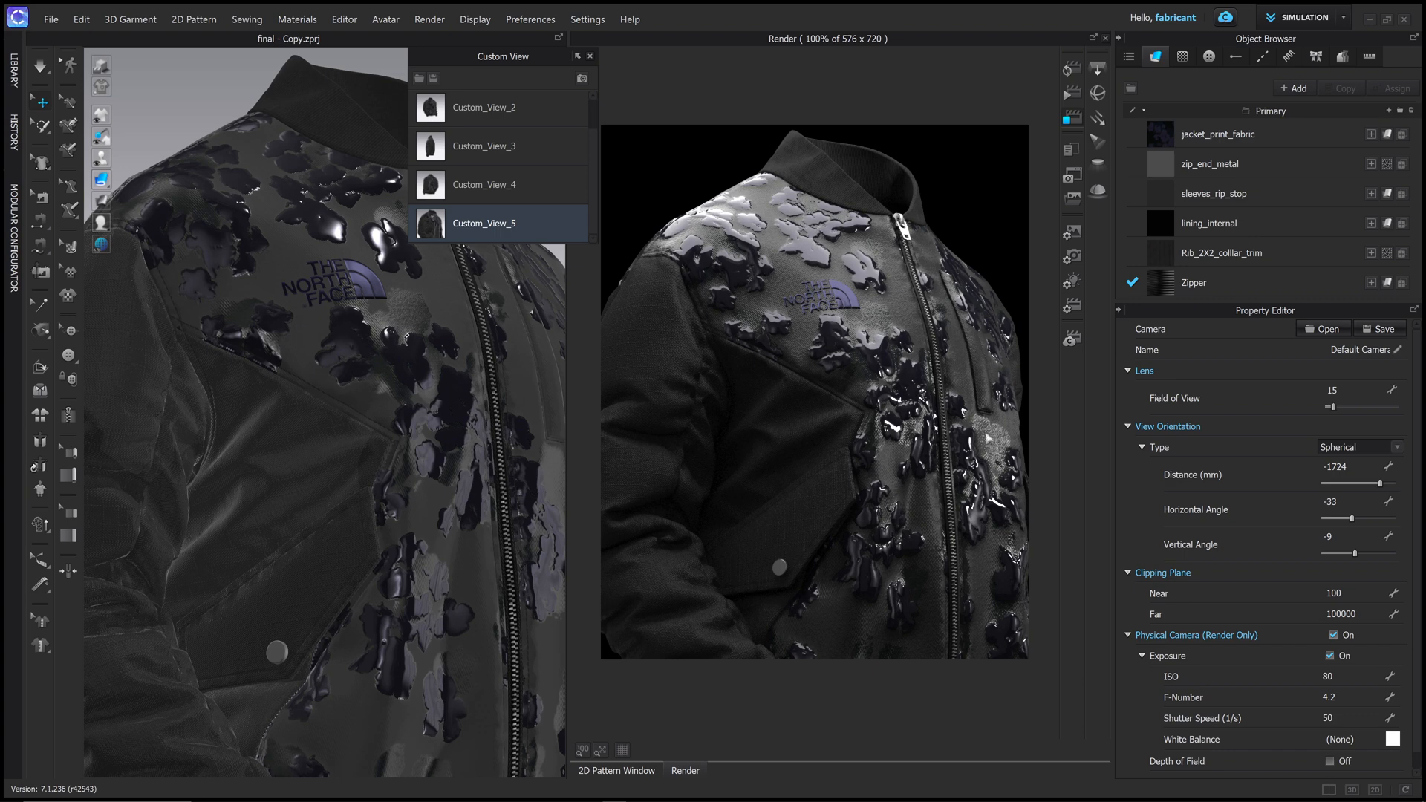
pyautogui.moveTo(1249, 525)
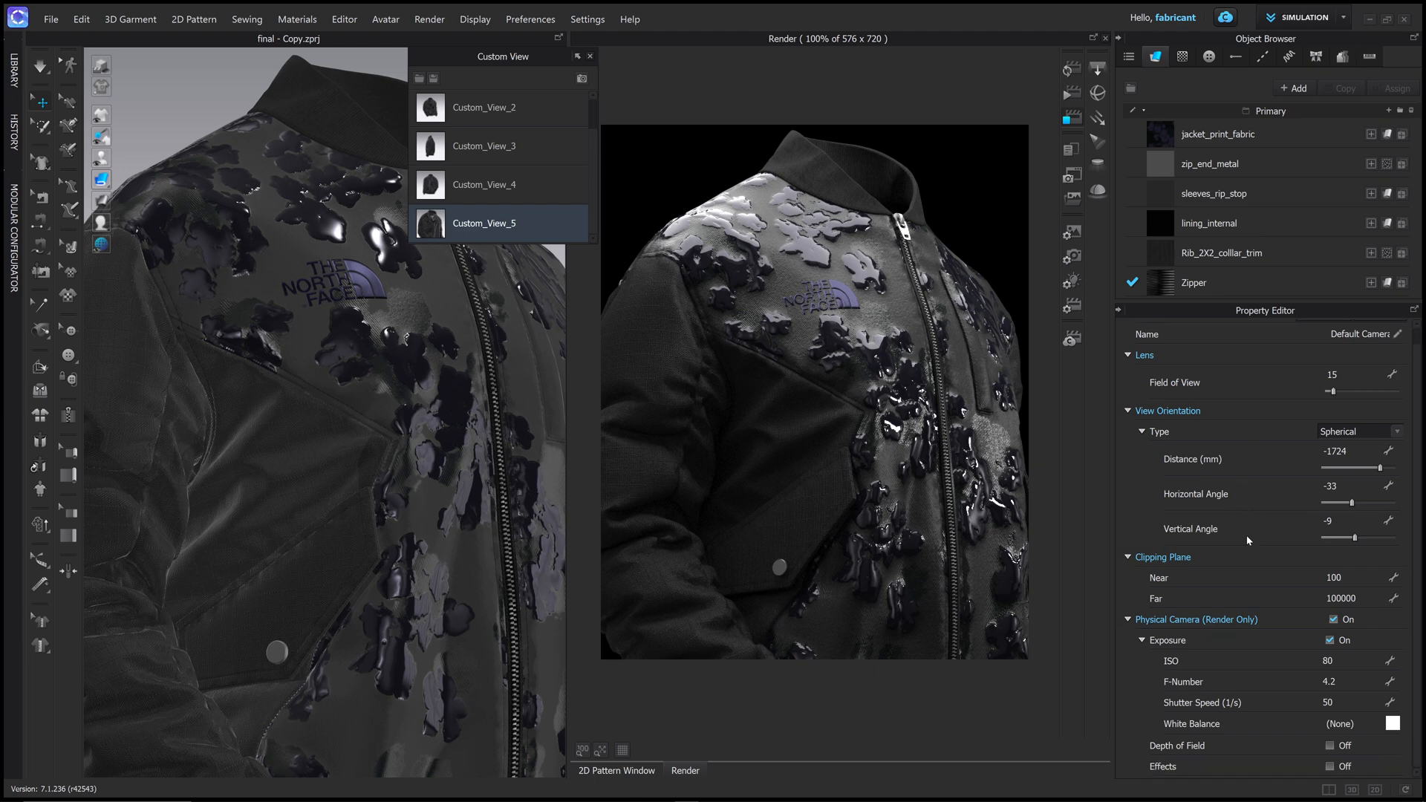
pyautogui.moveTo(1217, 627)
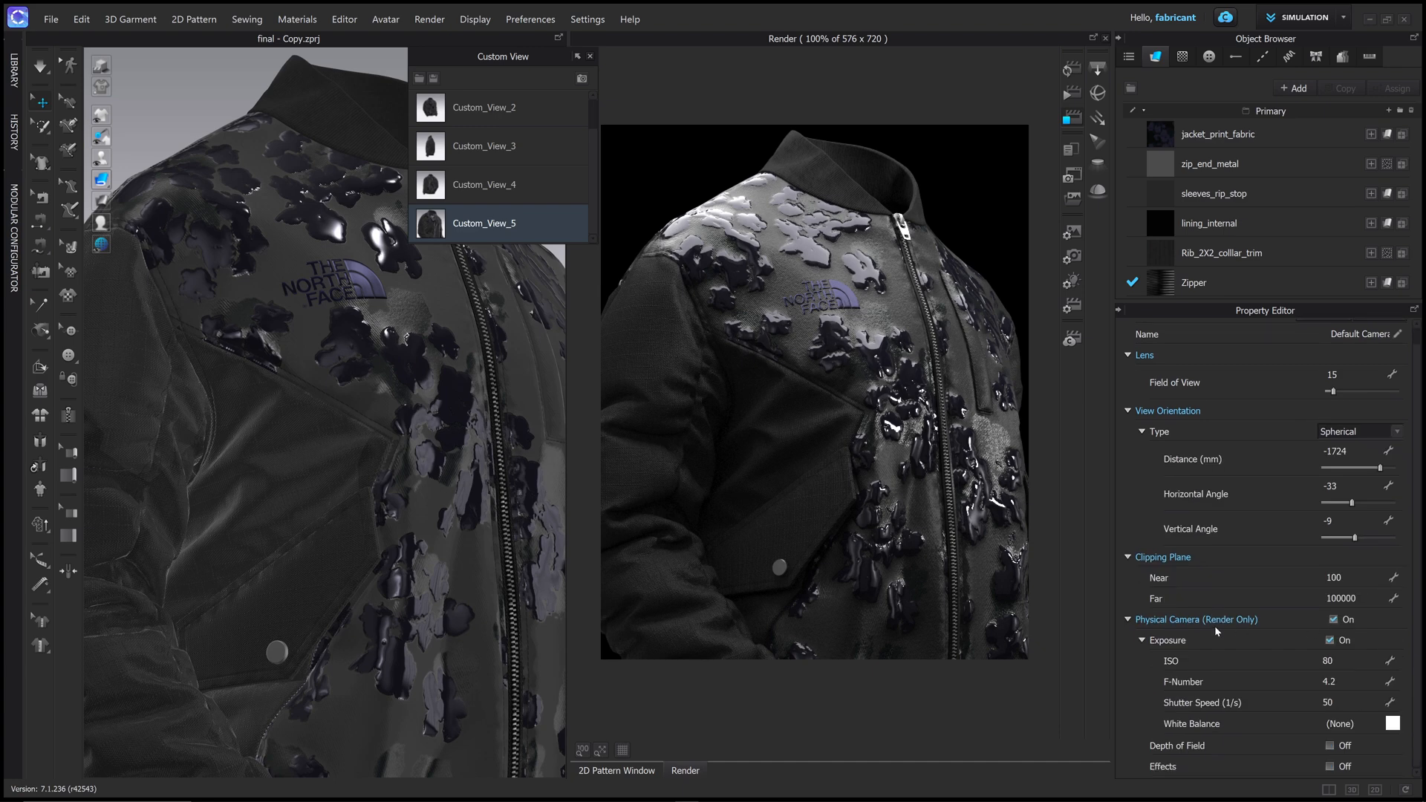
pyautogui.moveTo(1325, 757)
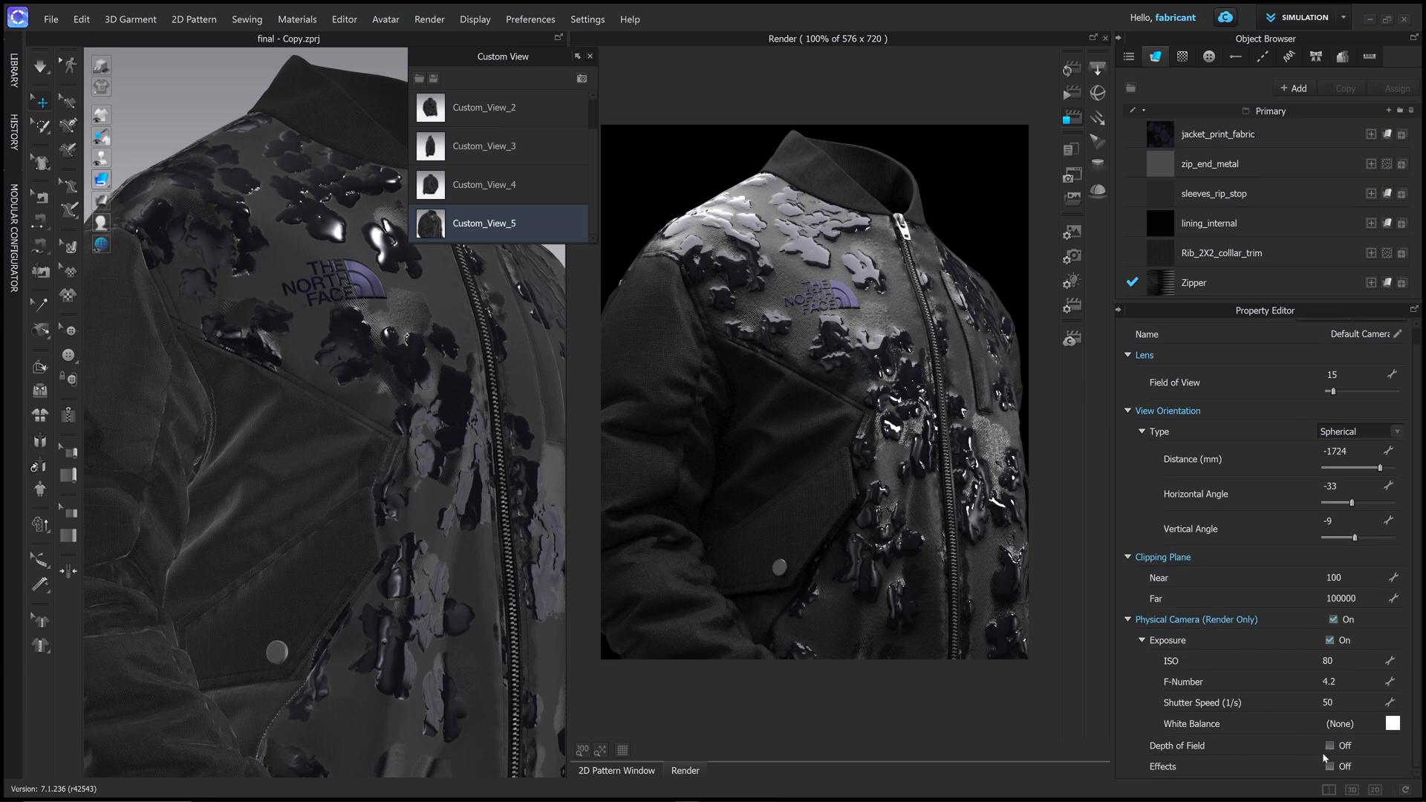
# Enable camera depth of field with focus by left click, and refresh the render.
pyautogui.click(1332, 746)
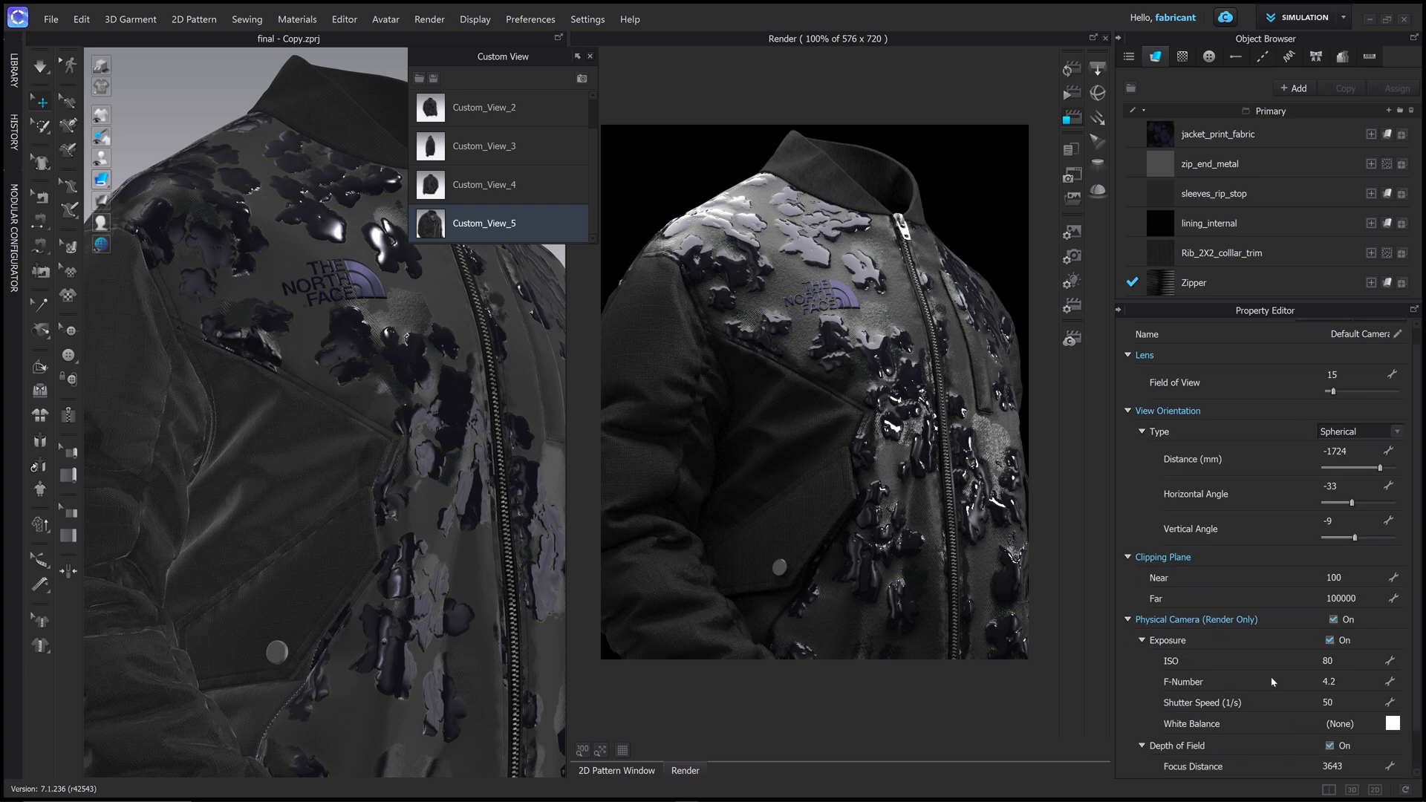
pyautogui.scroll(-3)
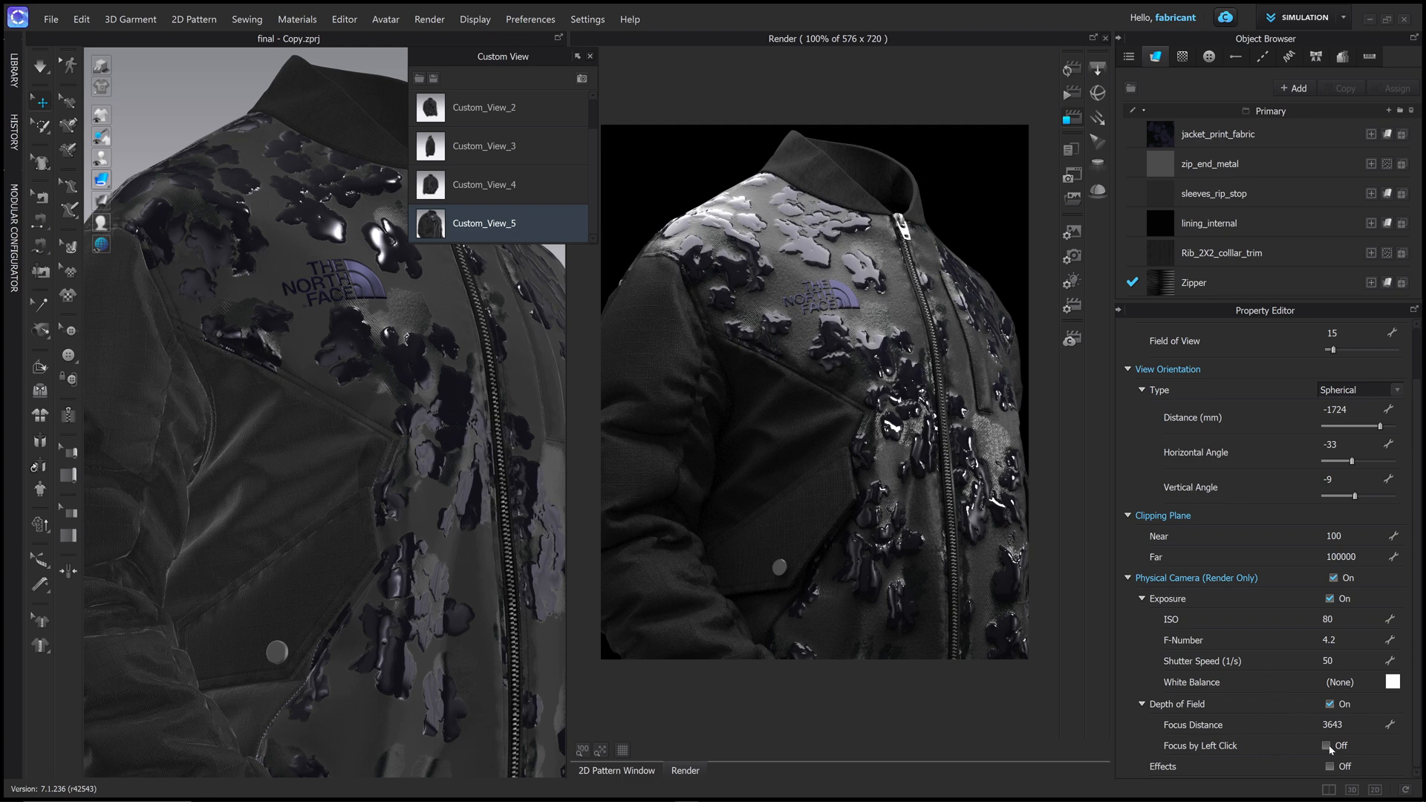
pyautogui.click(1327, 746)
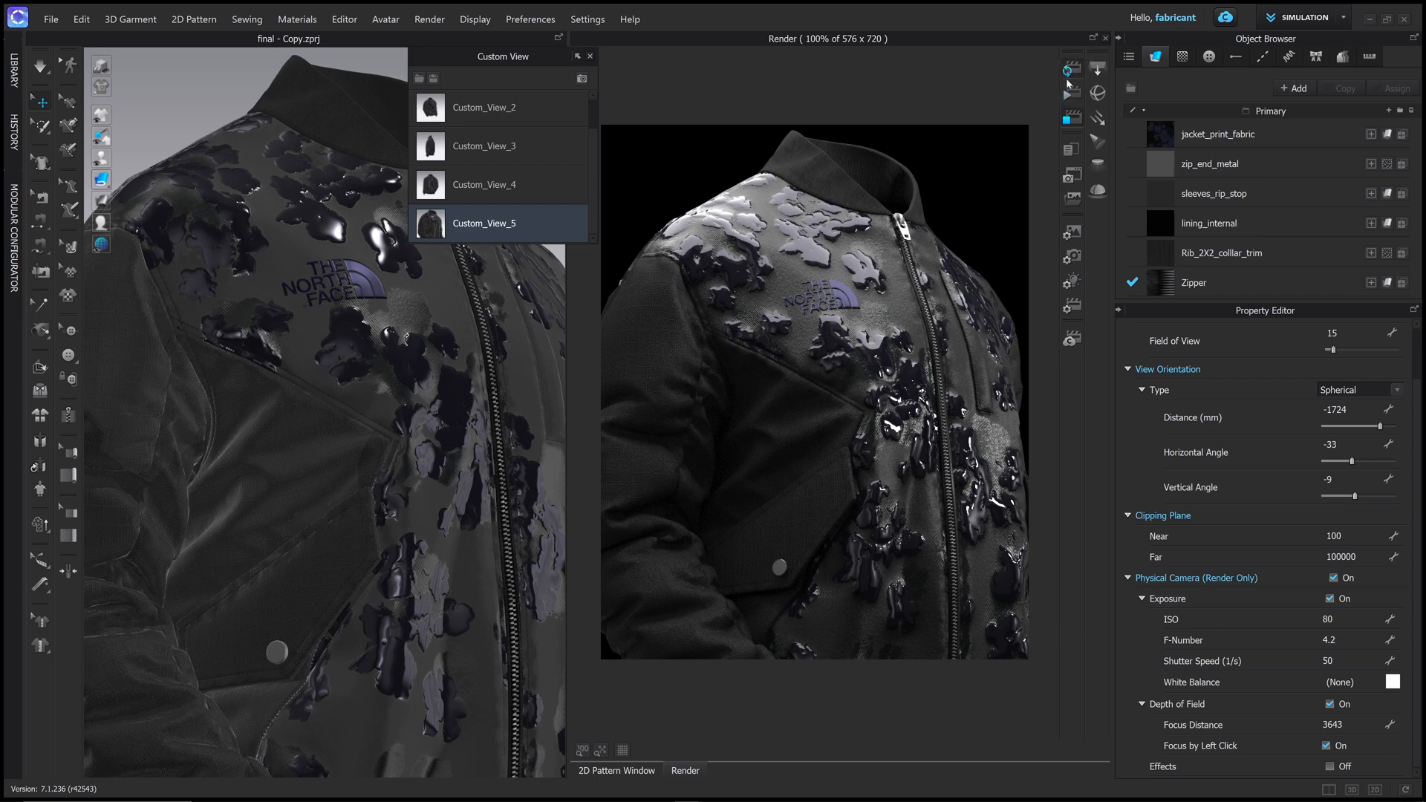
pyautogui.click(1071, 69)
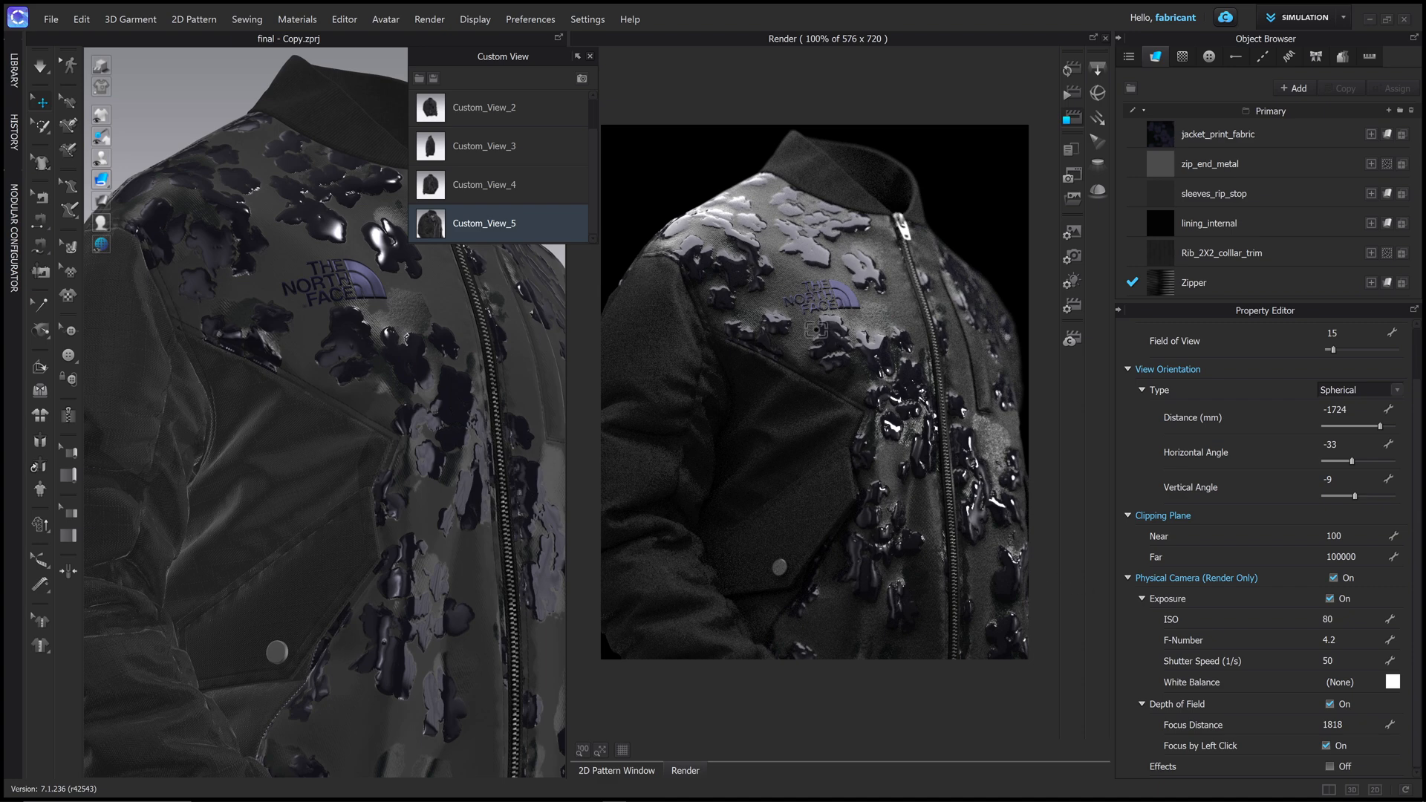
pyautogui.moveTo(1305, 717)
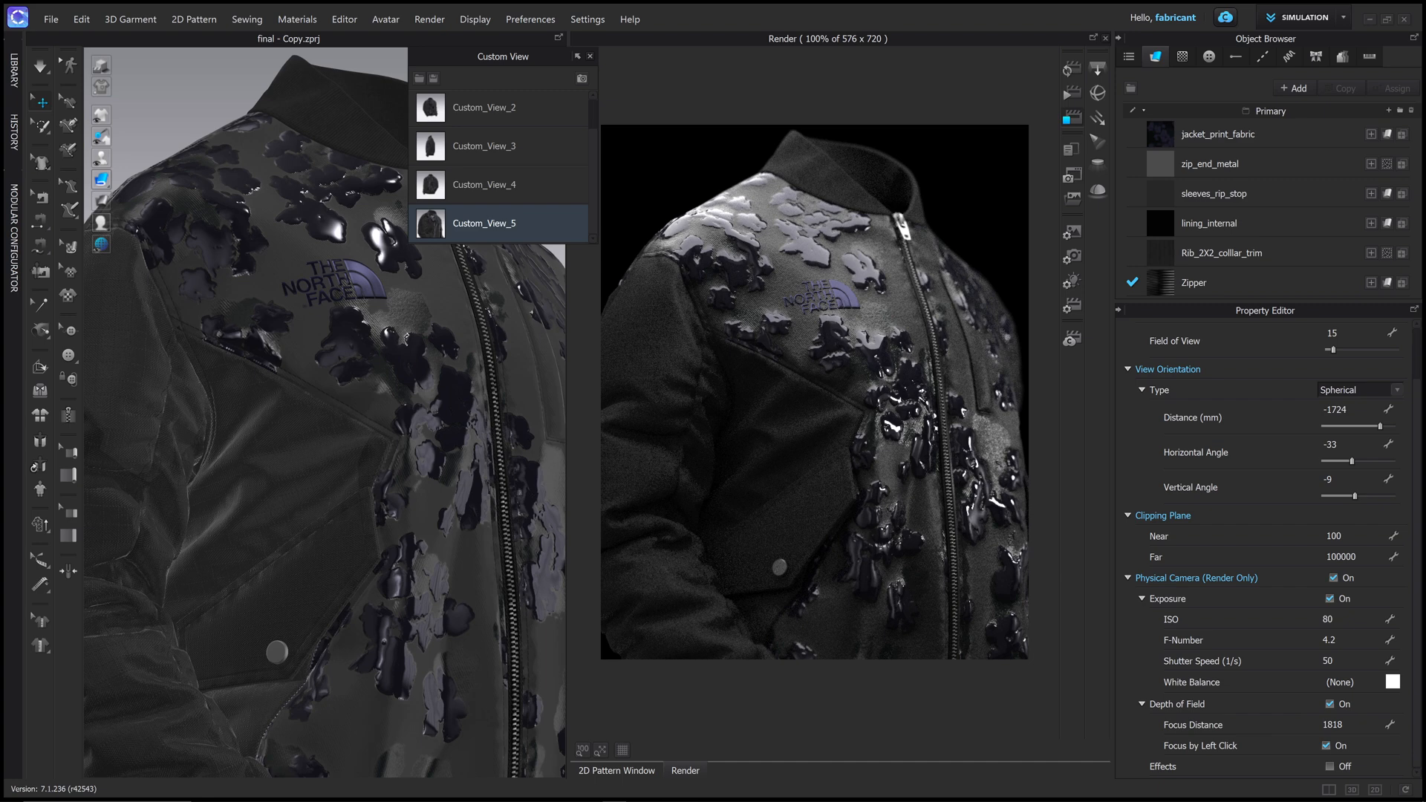
pyautogui.moveTo(1241, 635)
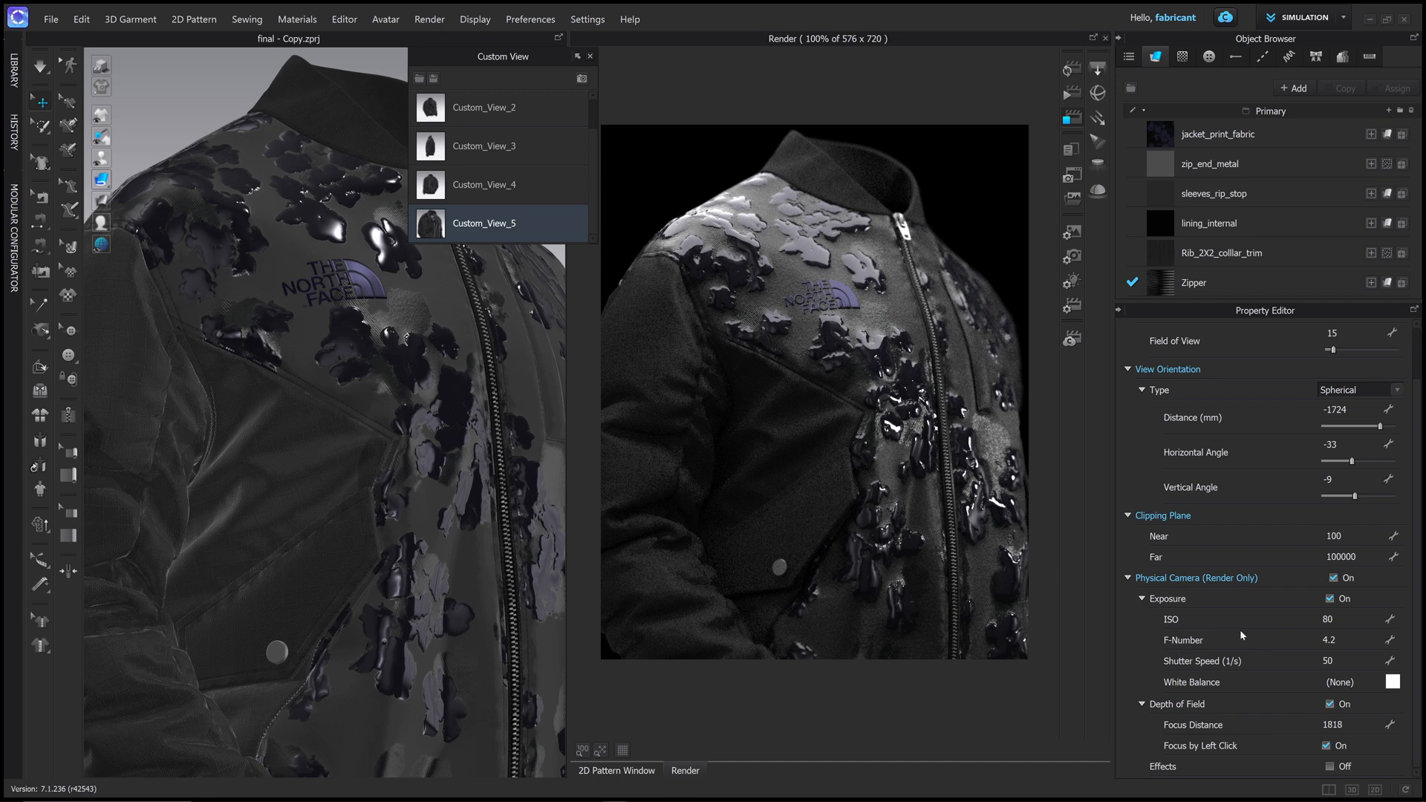
pyautogui.moveTo(1261, 629)
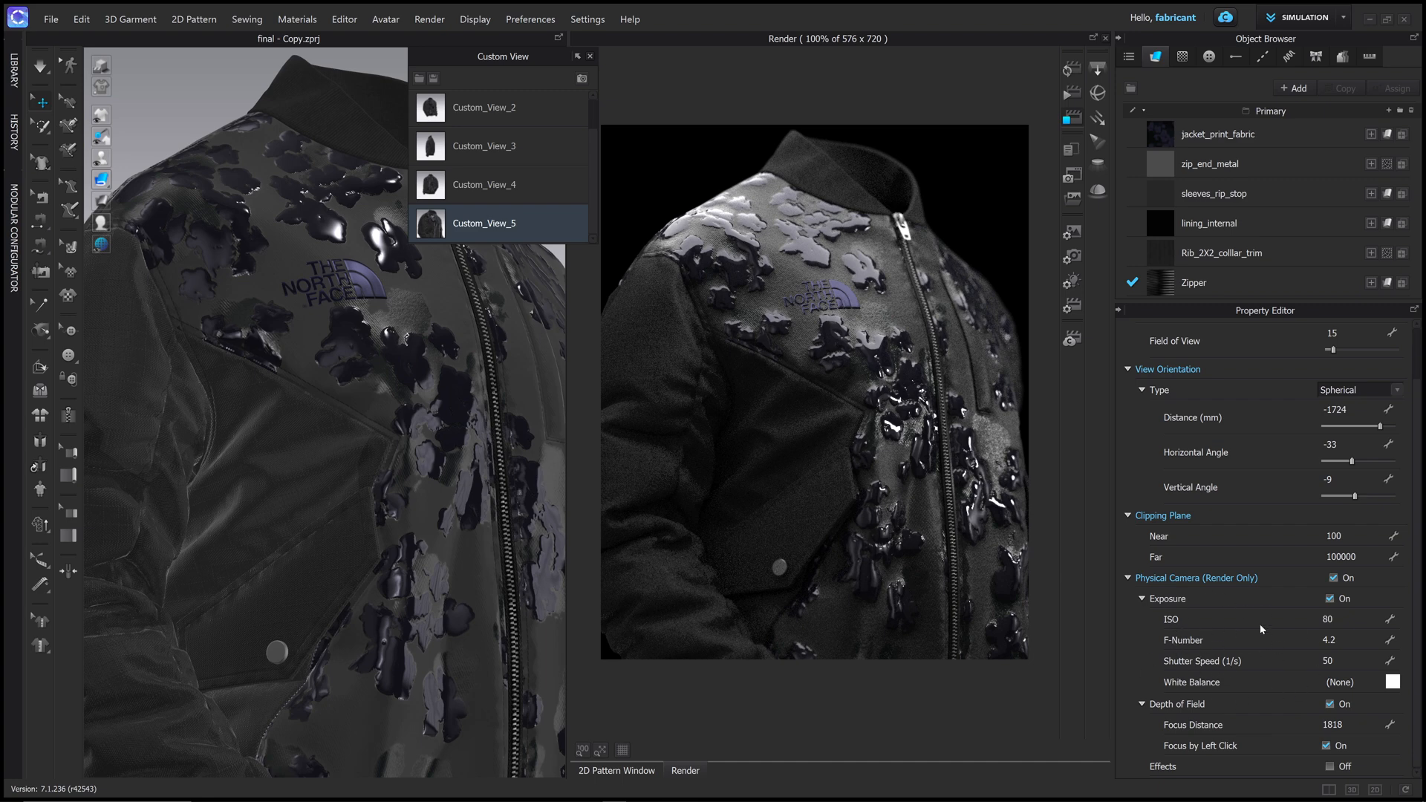
pyautogui.moveTo(1280, 740)
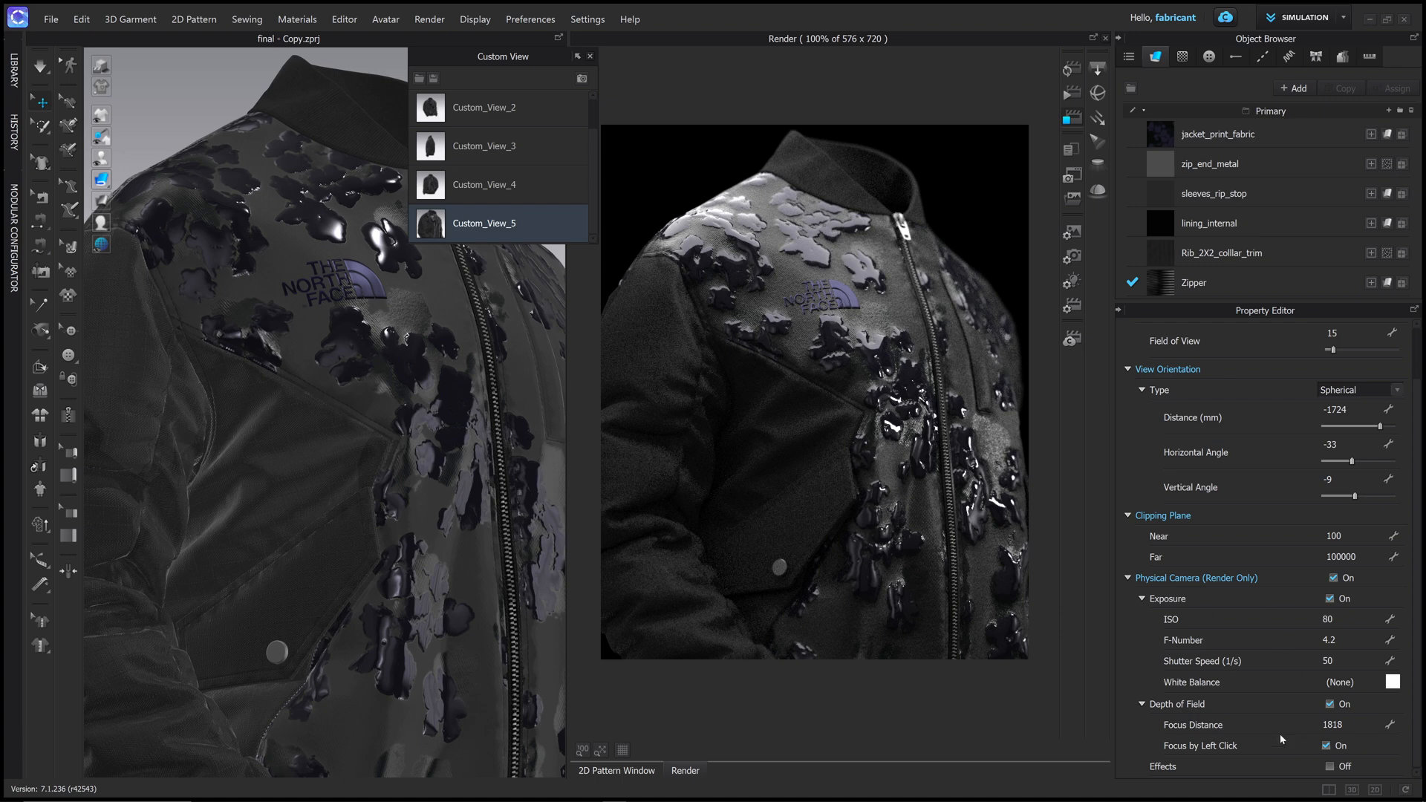
pyautogui.moveTo(1282, 740)
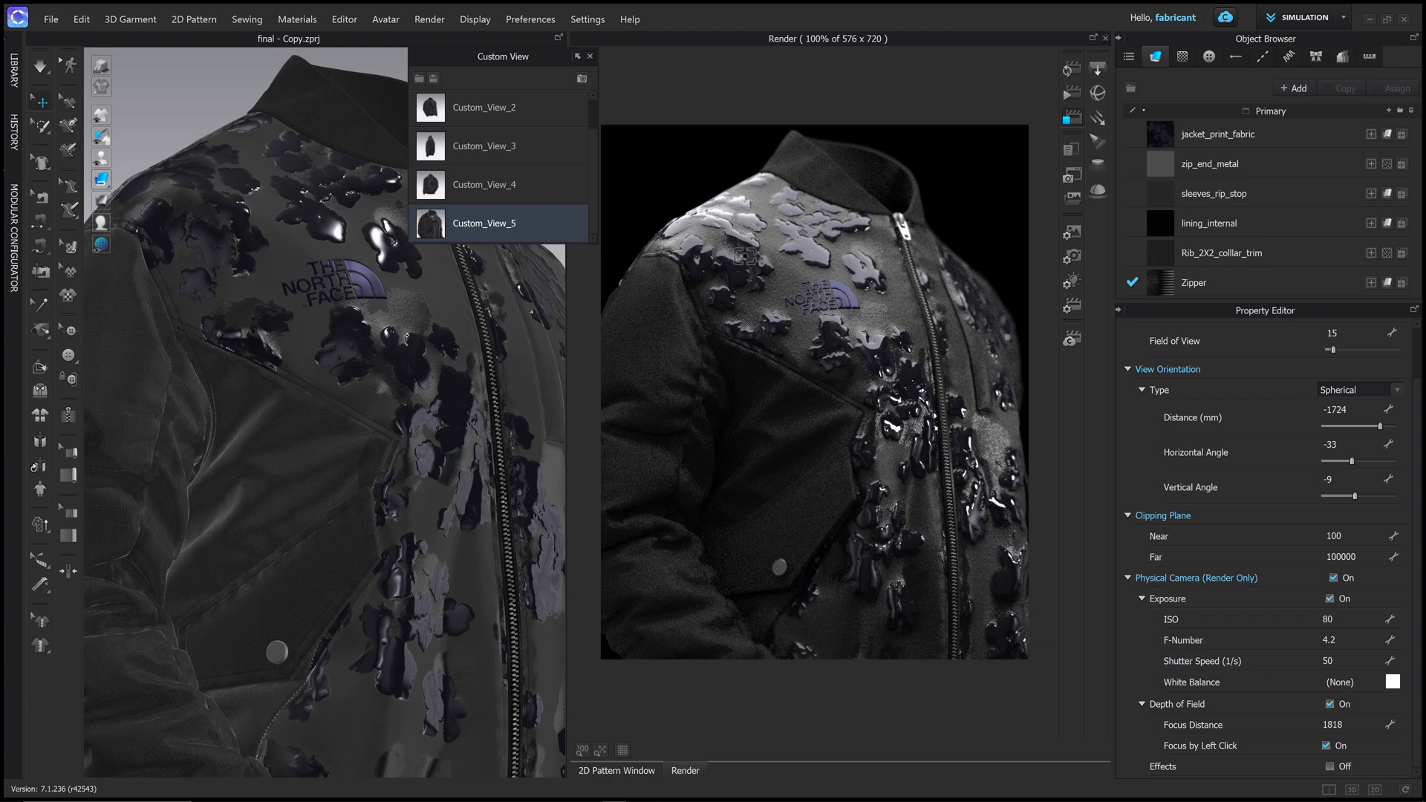
# Set the image output to the current view at A4 size (210 × 297 mm).
pyautogui.click(1071, 232)
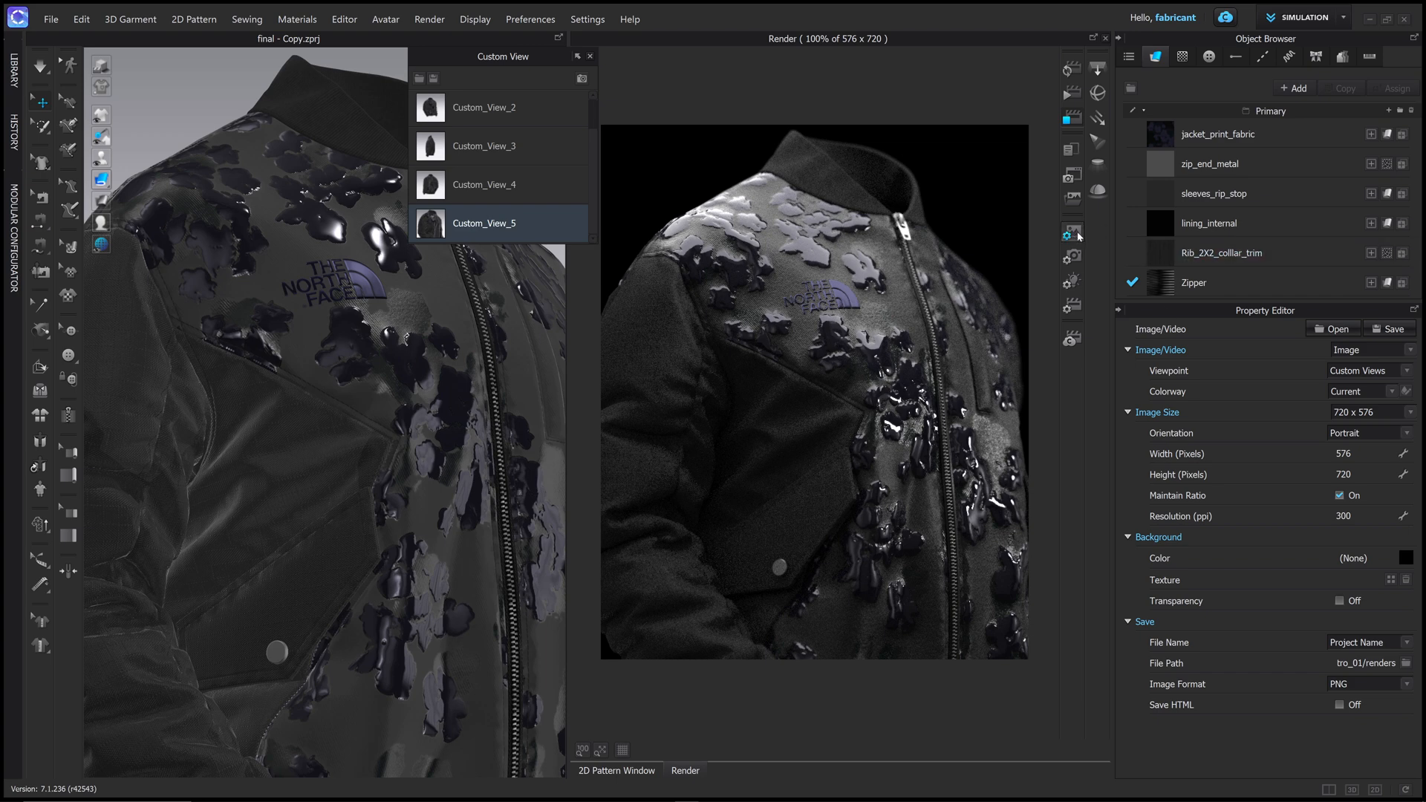
pyautogui.moveTo(1213, 404)
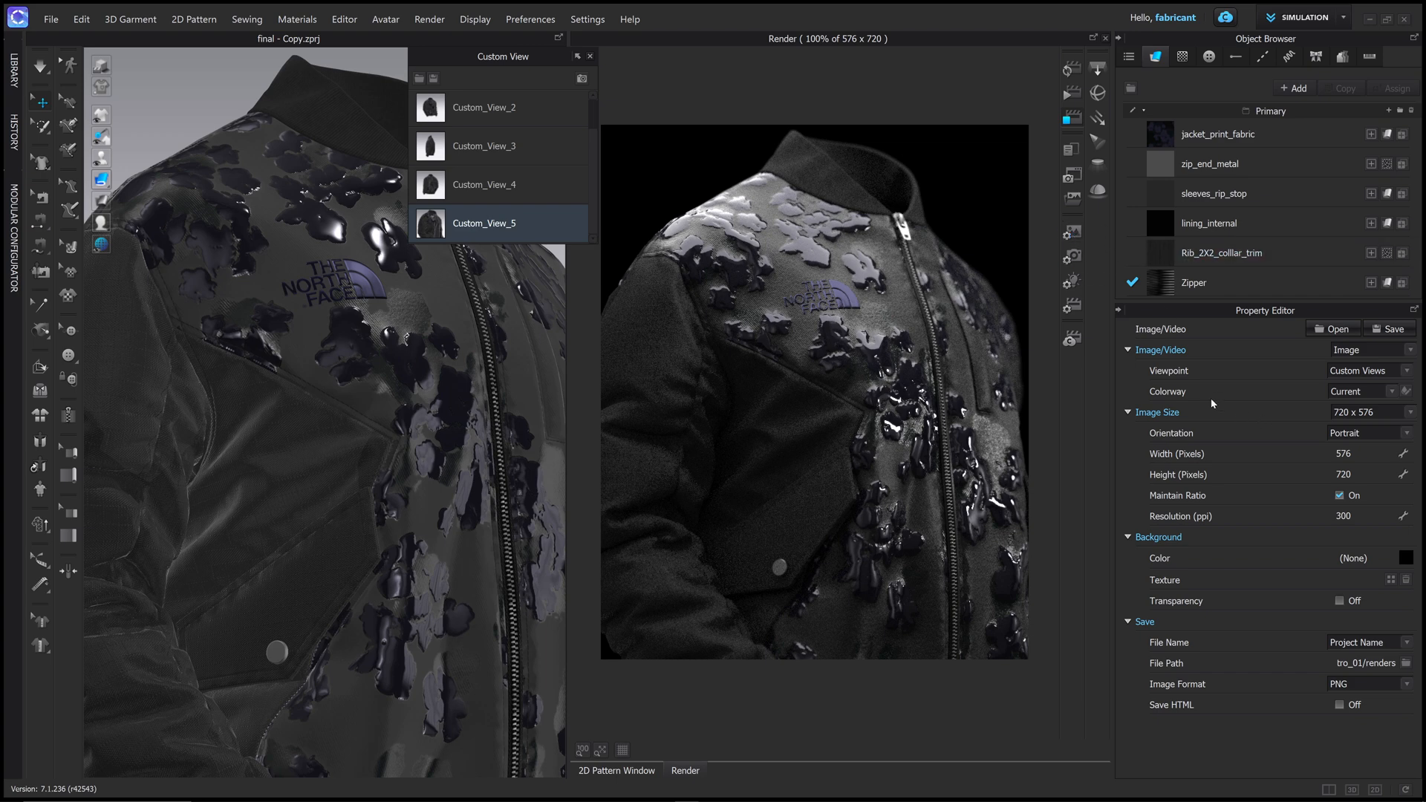
pyautogui.moveTo(1156, 360)
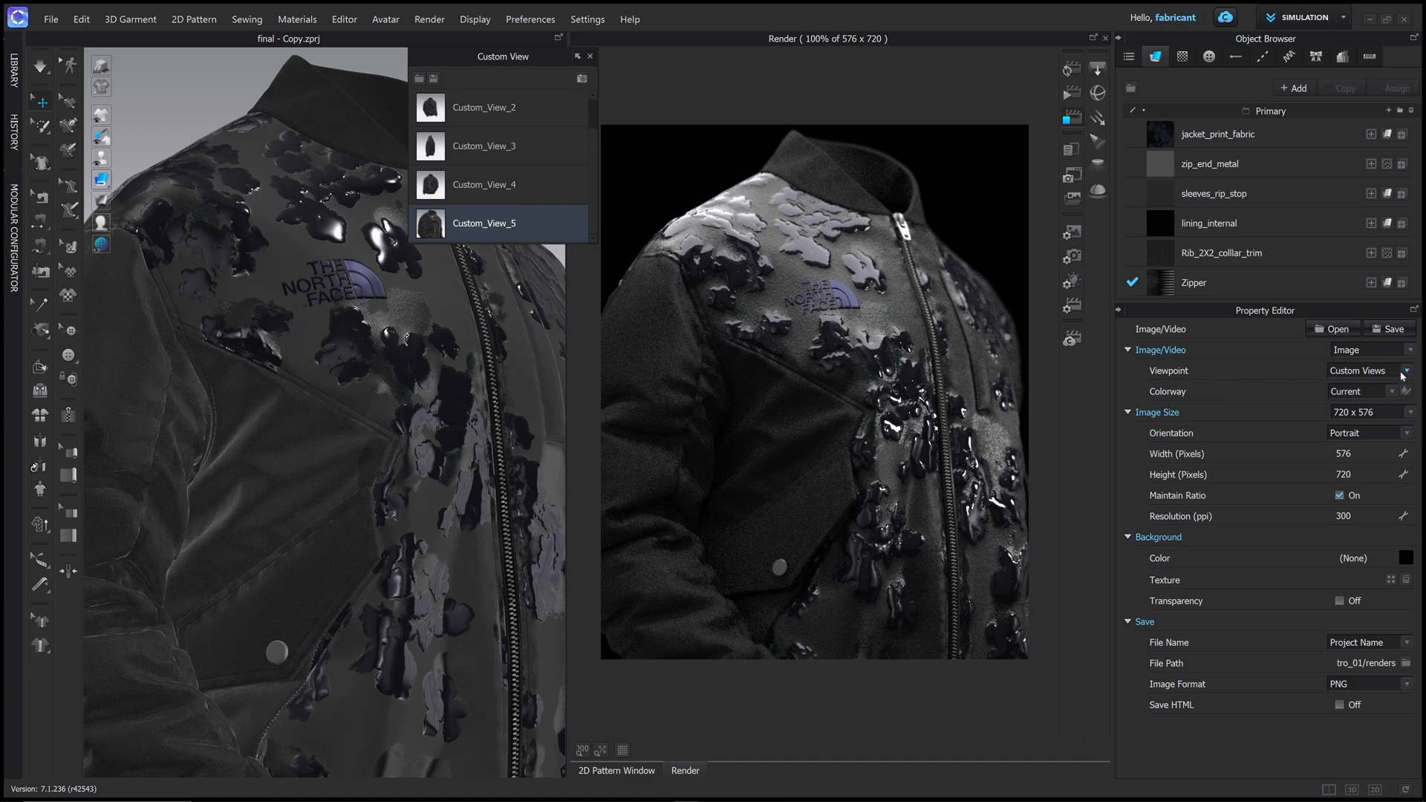
pyautogui.click(1407, 370)
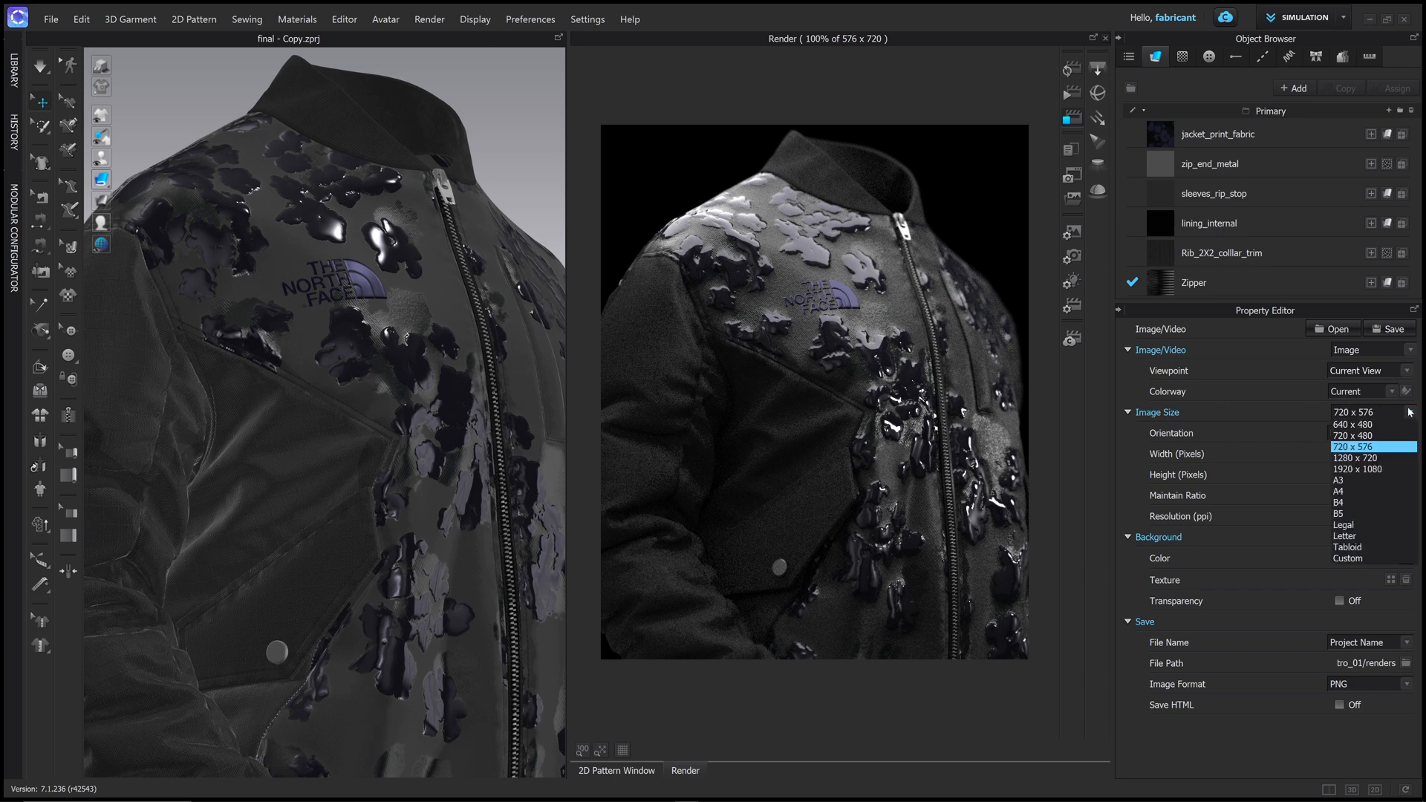
pyautogui.click(1339, 476)
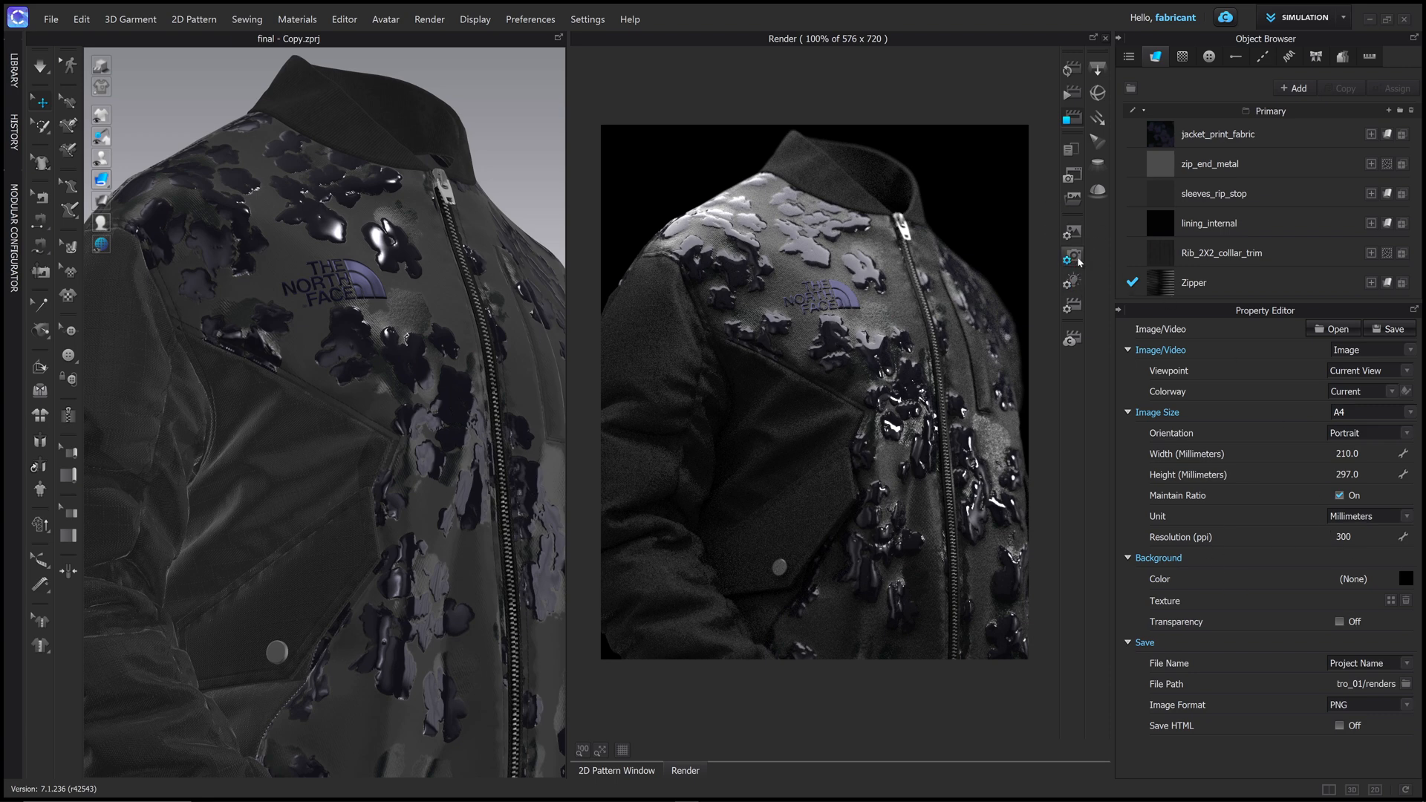
pyautogui.moveTo(1077, 307)
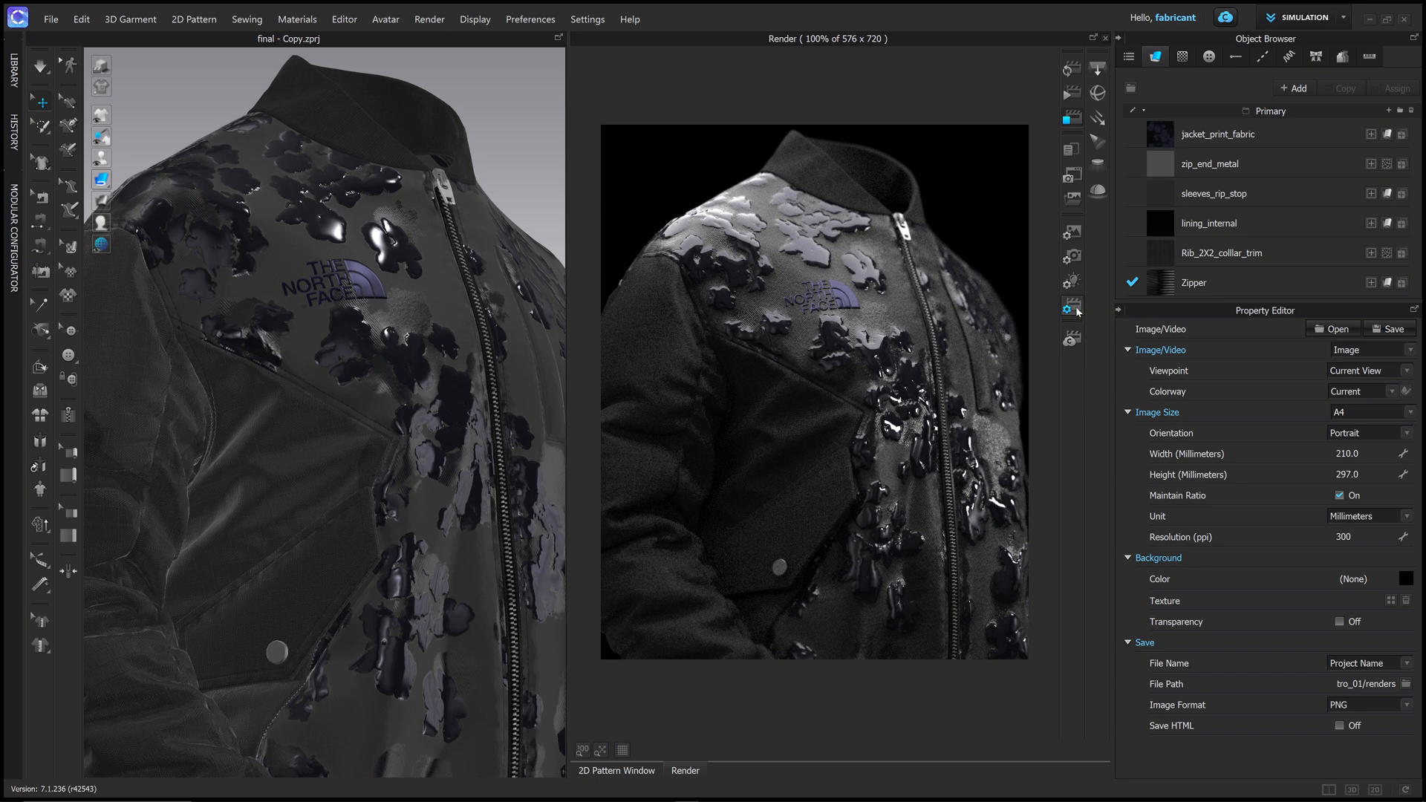
# Cap the maximum render time at 1 minute and keep the GPU (CUDA) engine.
pyautogui.click(1071, 305)
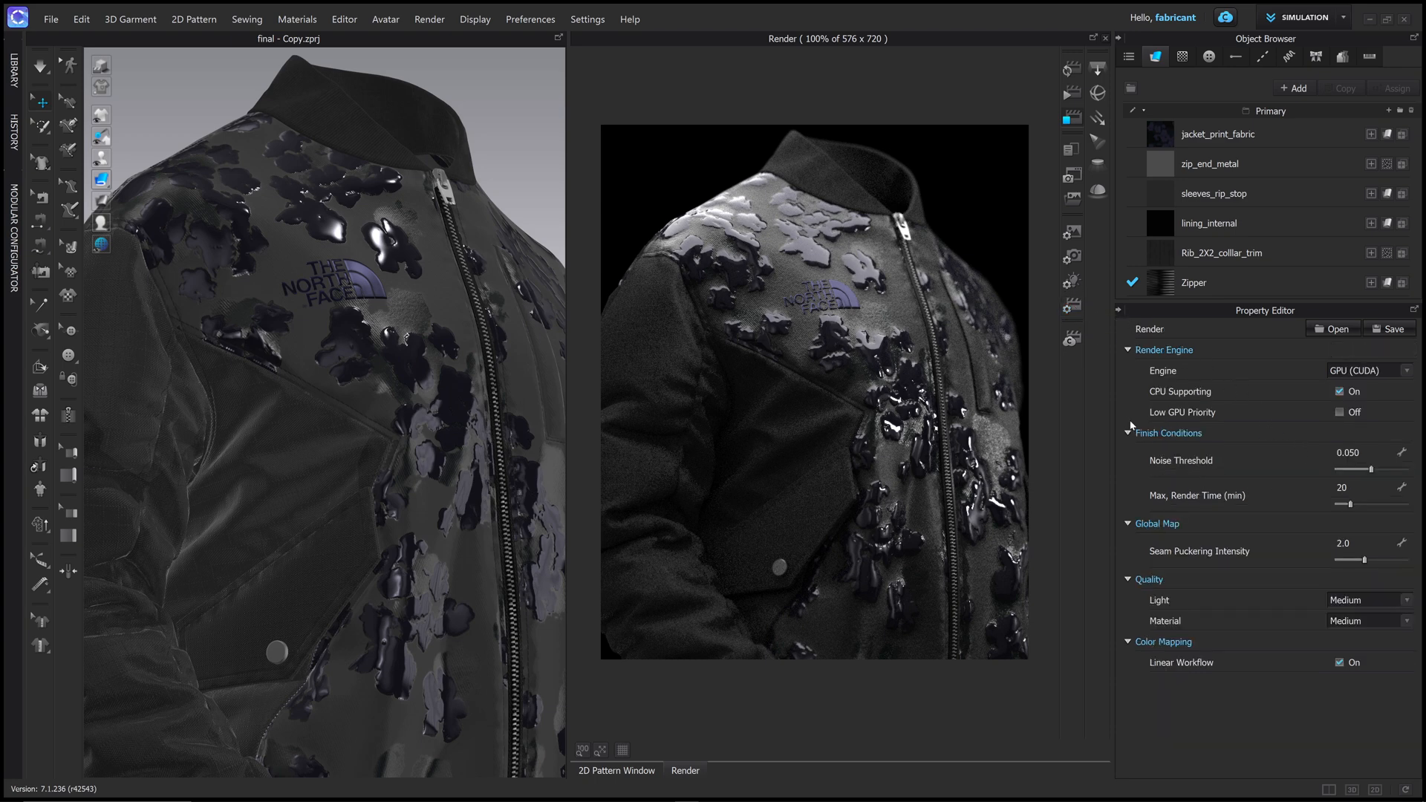
pyautogui.moveTo(1320, 486)
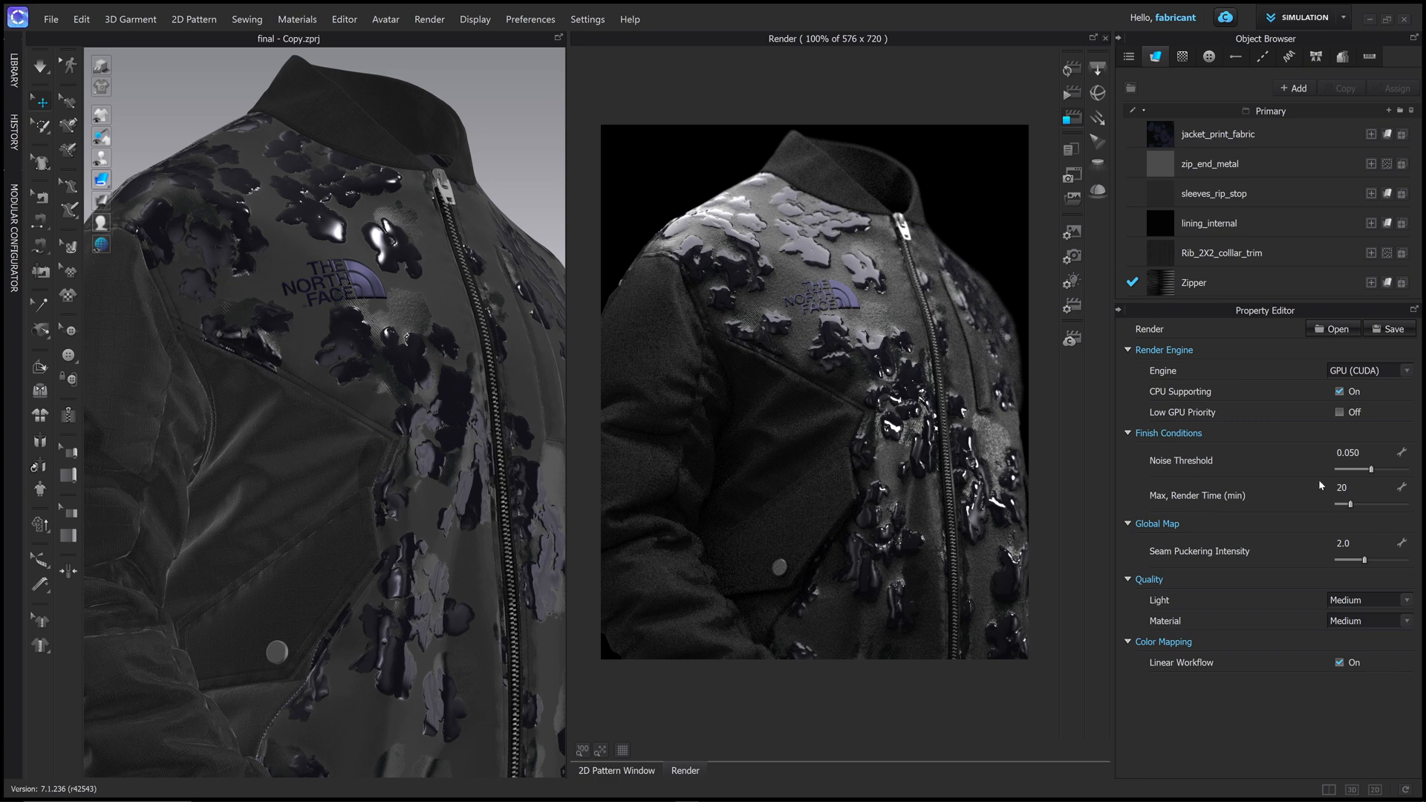
pyautogui.moveTo(1155, 498)
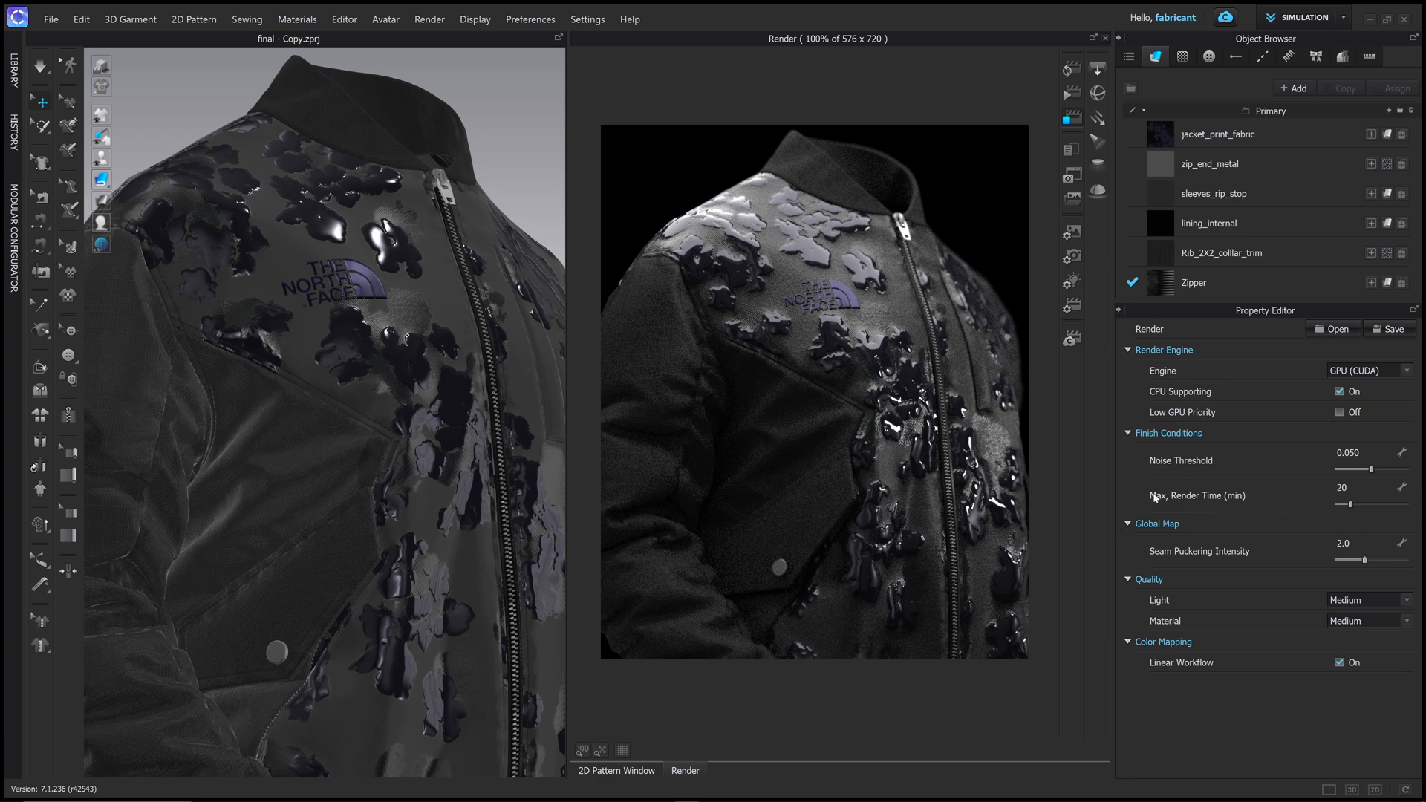
pyautogui.moveTo(348, 446)
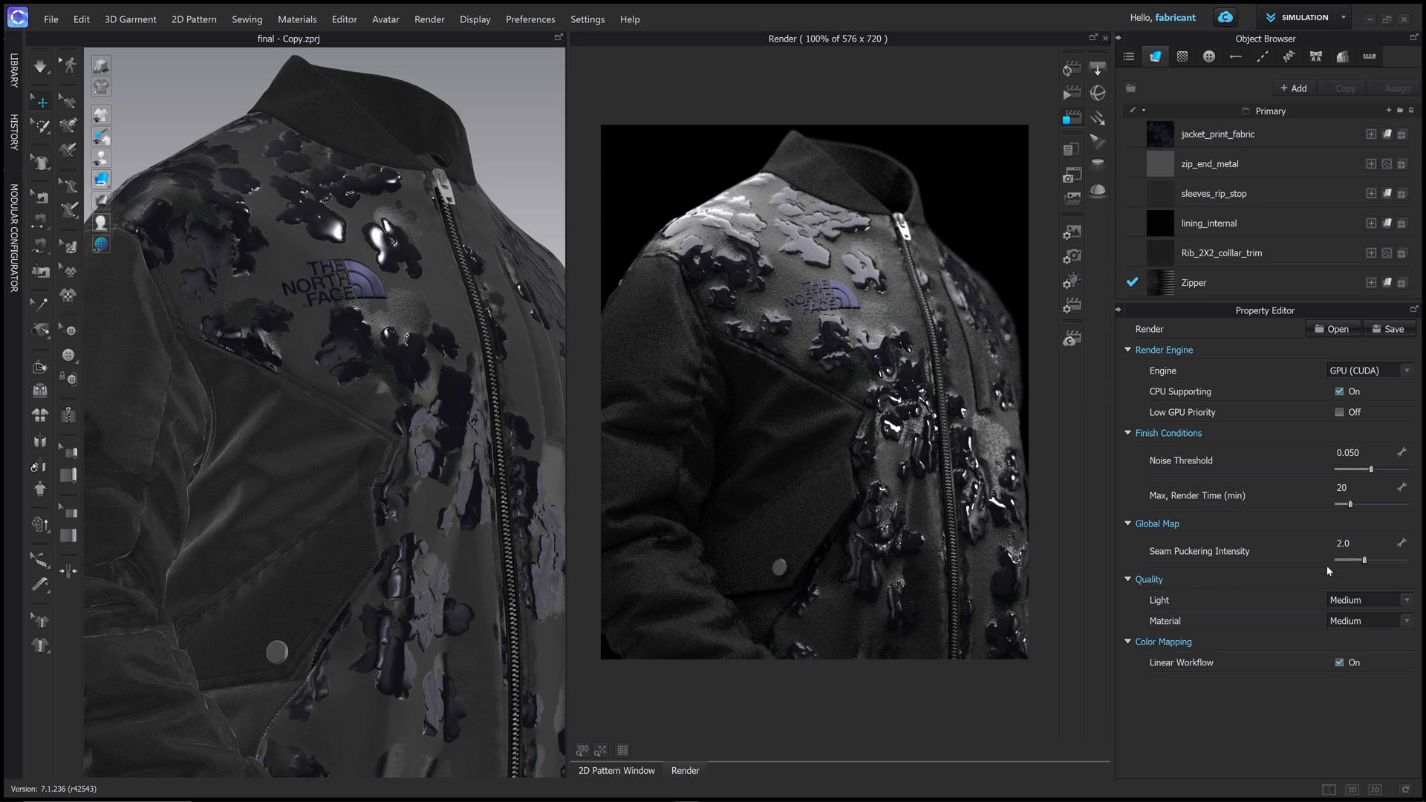
pyautogui.moveTo(1306, 495)
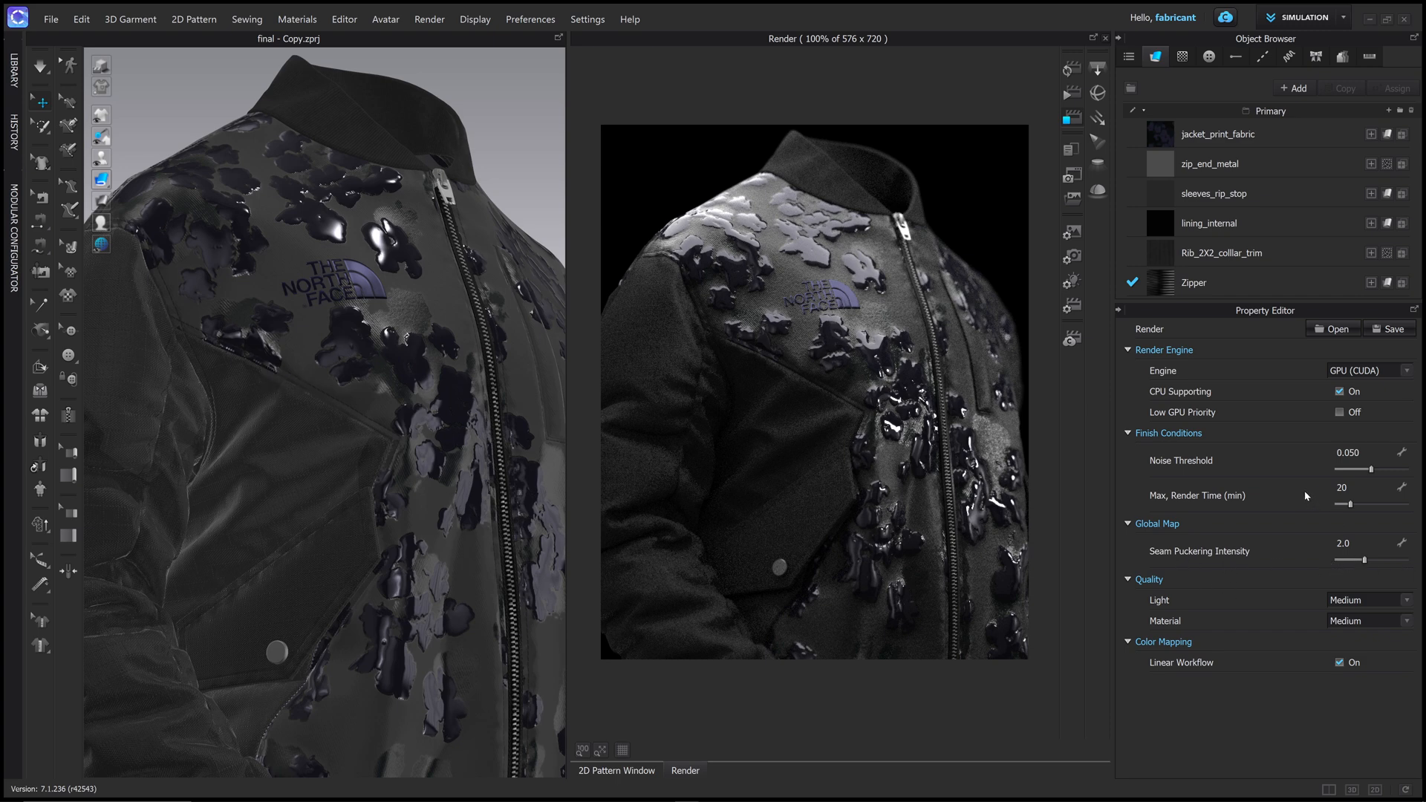
pyautogui.moveTo(1245, 544)
pyautogui.write('1')
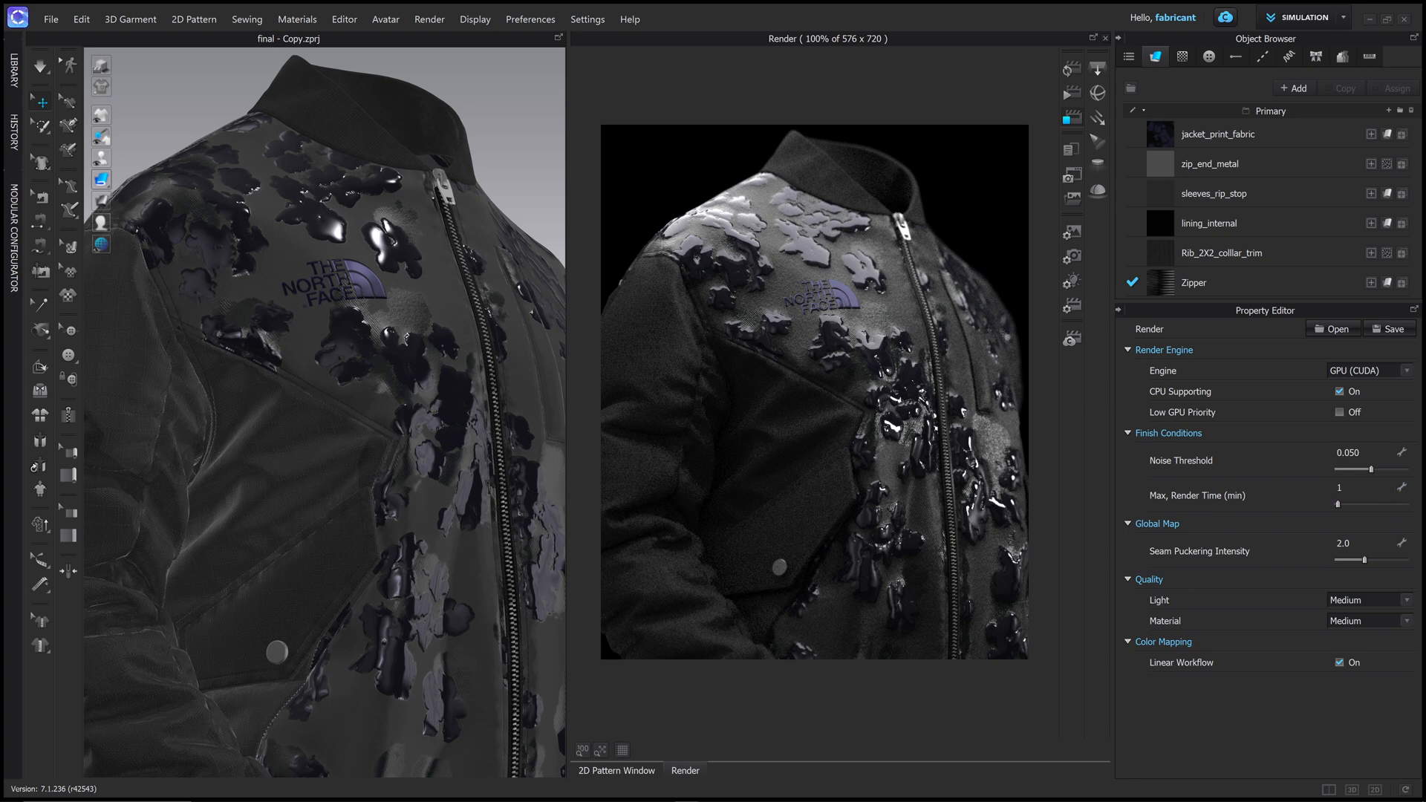
pyautogui.tripleClick(1356, 453)
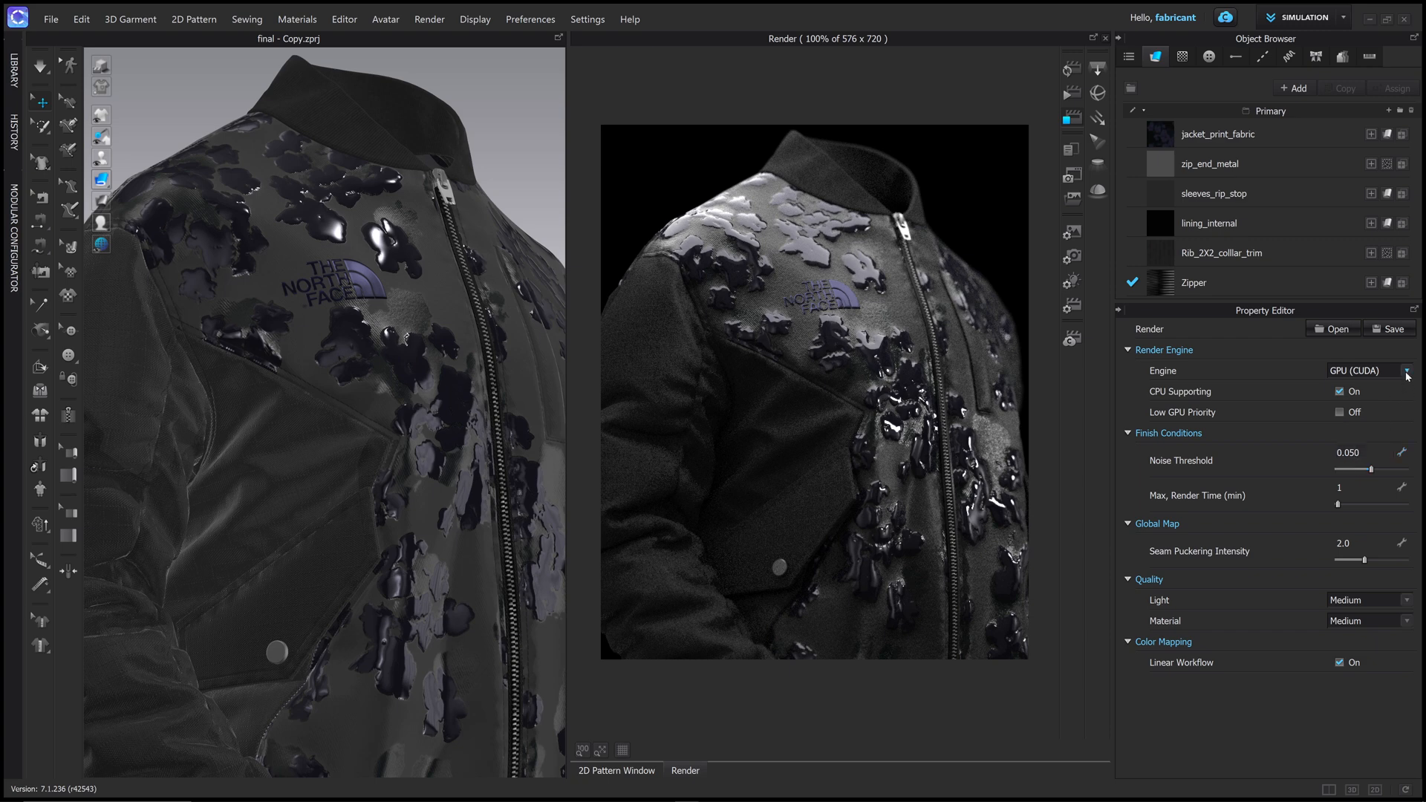
pyautogui.click(1405, 372)
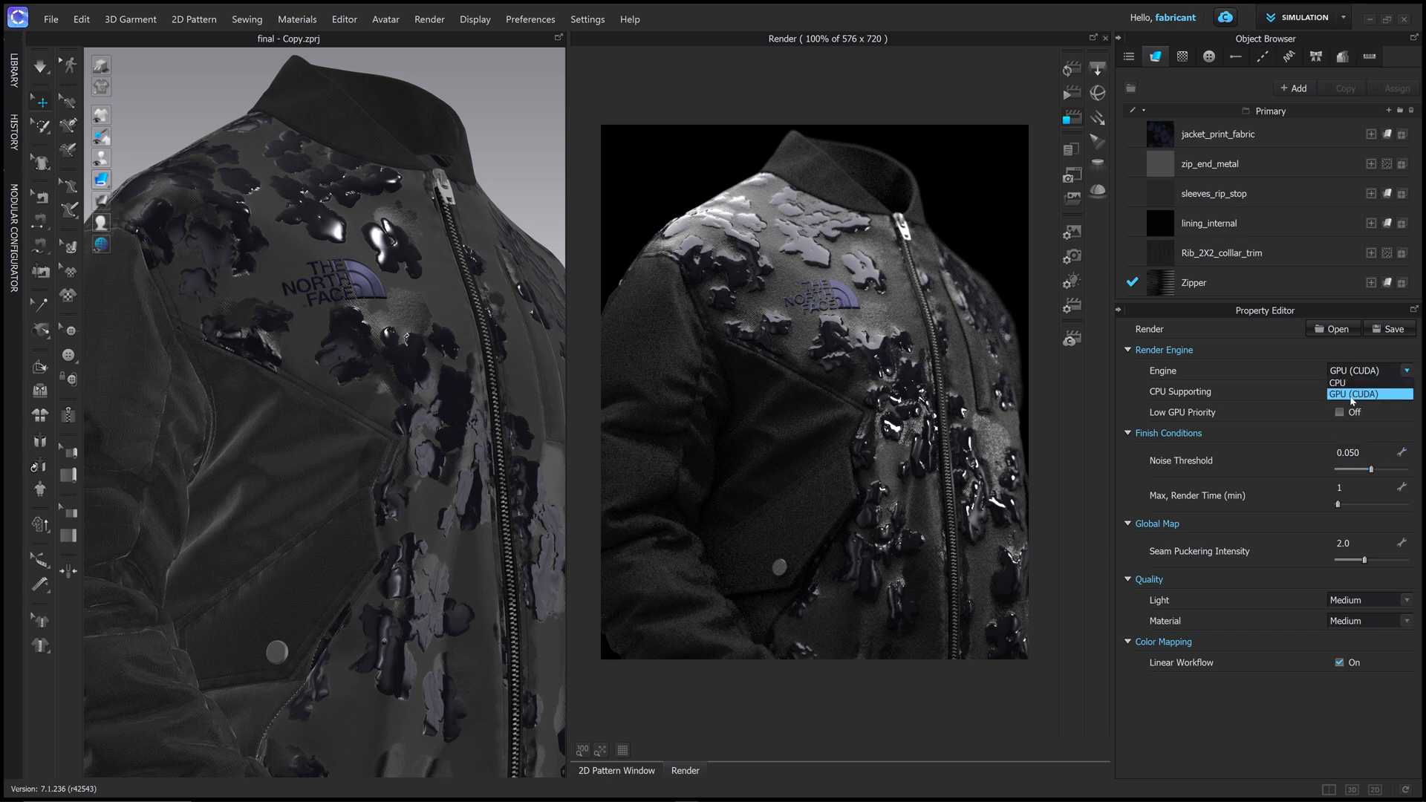
pyautogui.click(1354, 394)
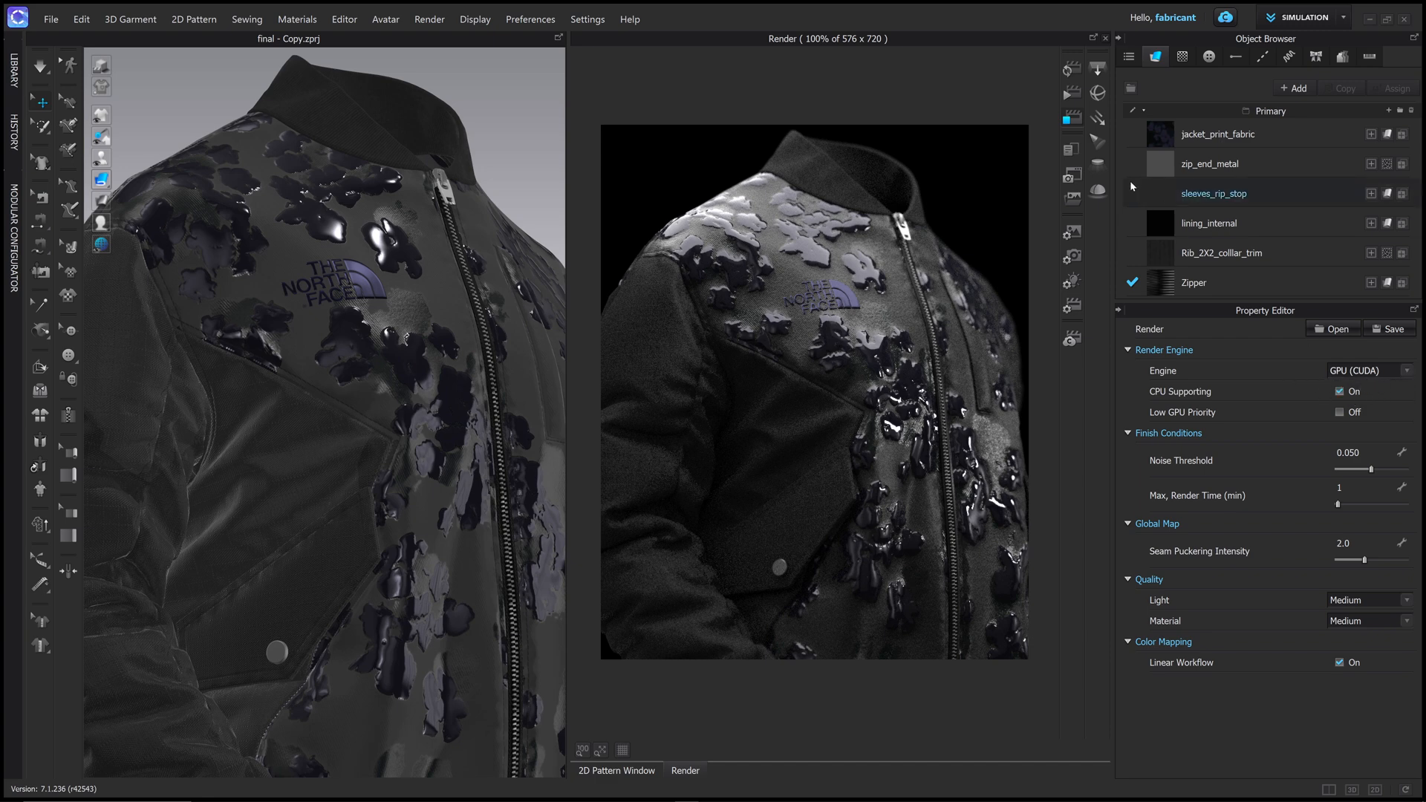
pyautogui.moveTo(1070, 94)
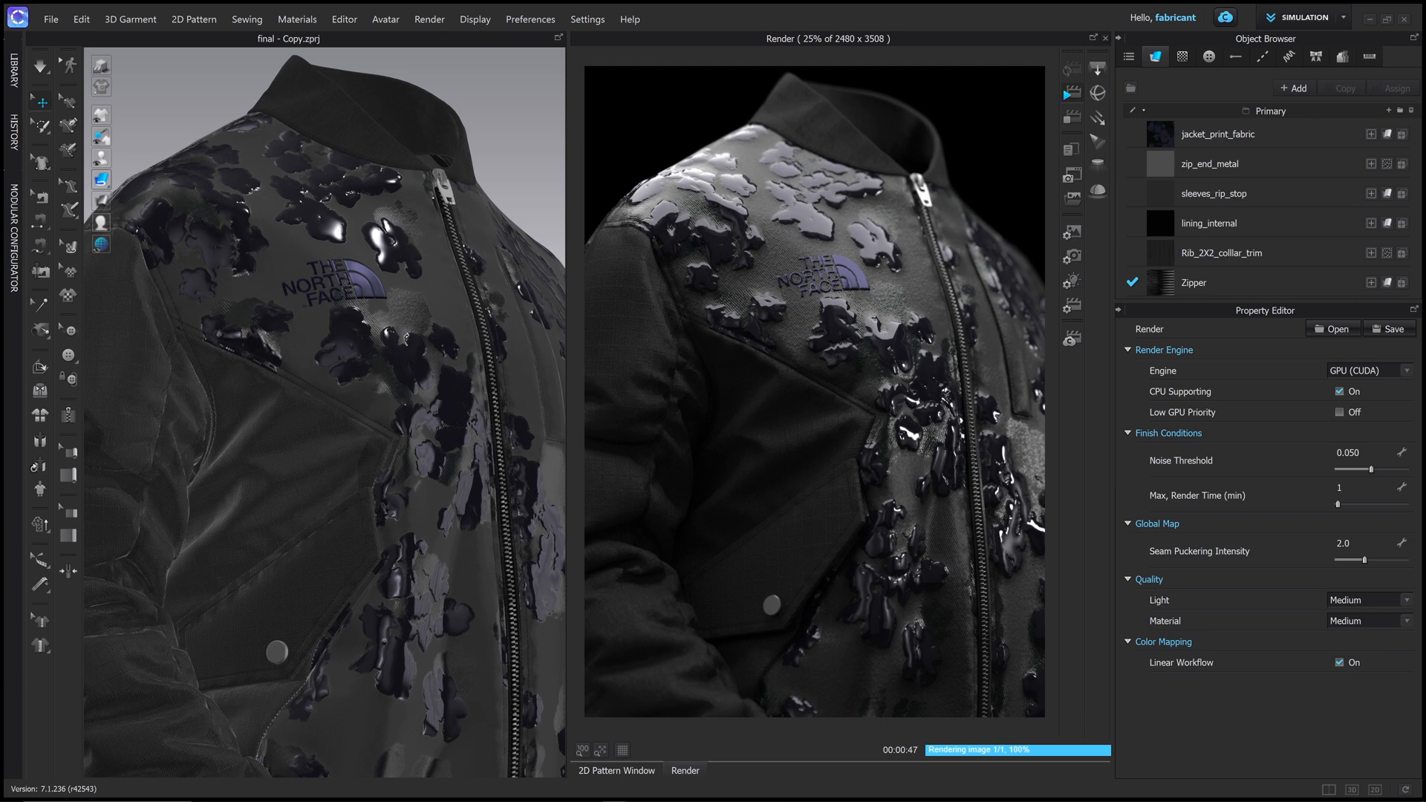
# Save the 2480 × 3508 render image and close the saved confirmation.
pyautogui.click(1389, 328)
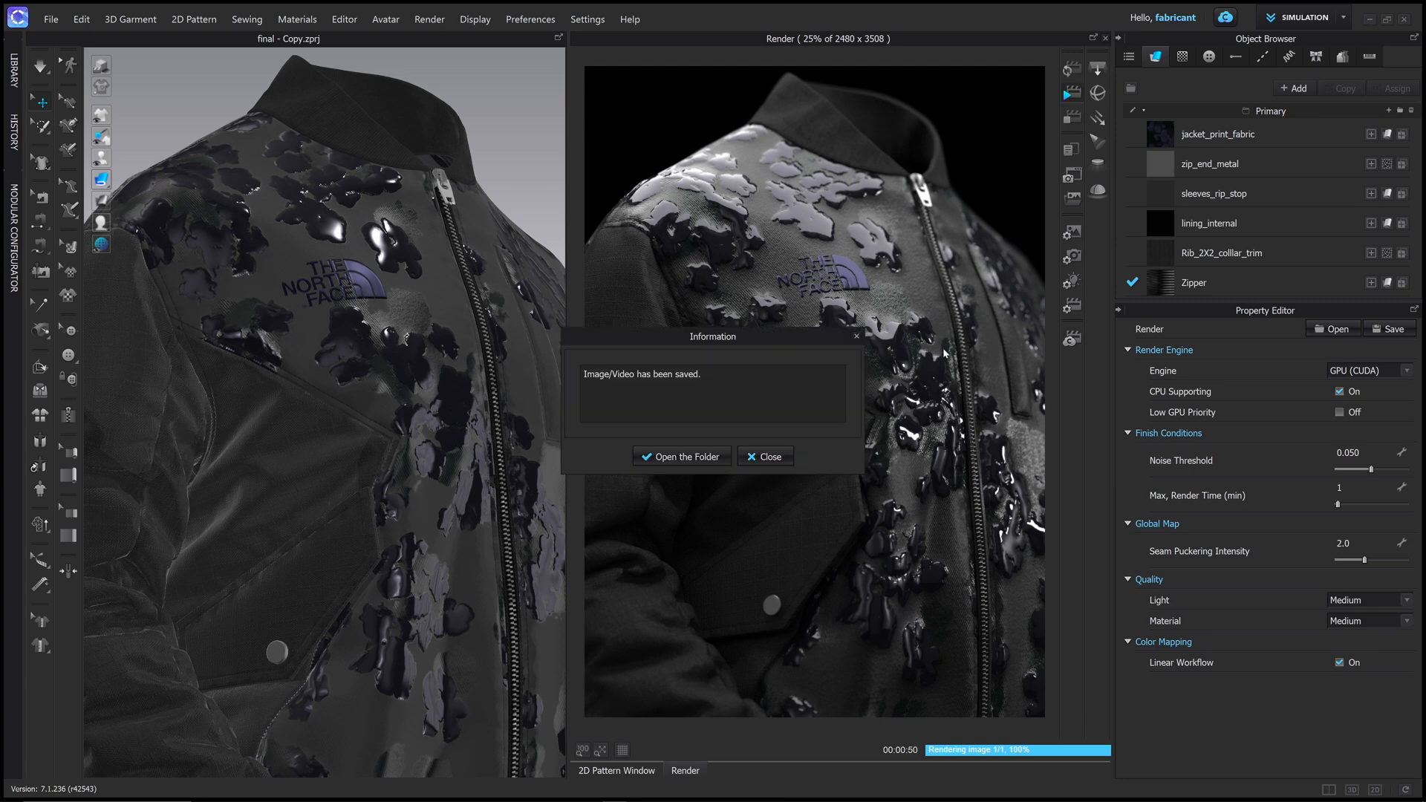
pyautogui.moveTo(640, 384)
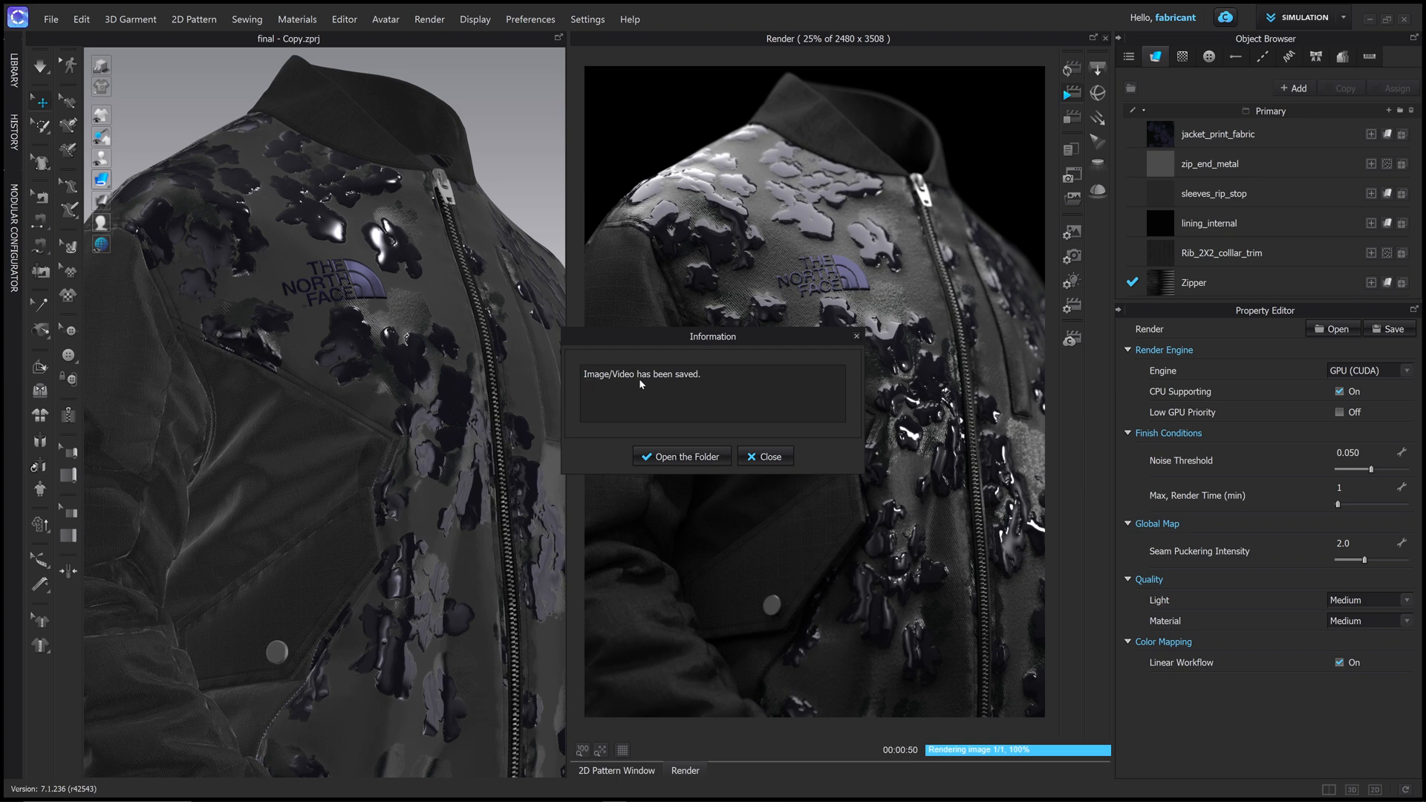
pyautogui.click(765, 457)
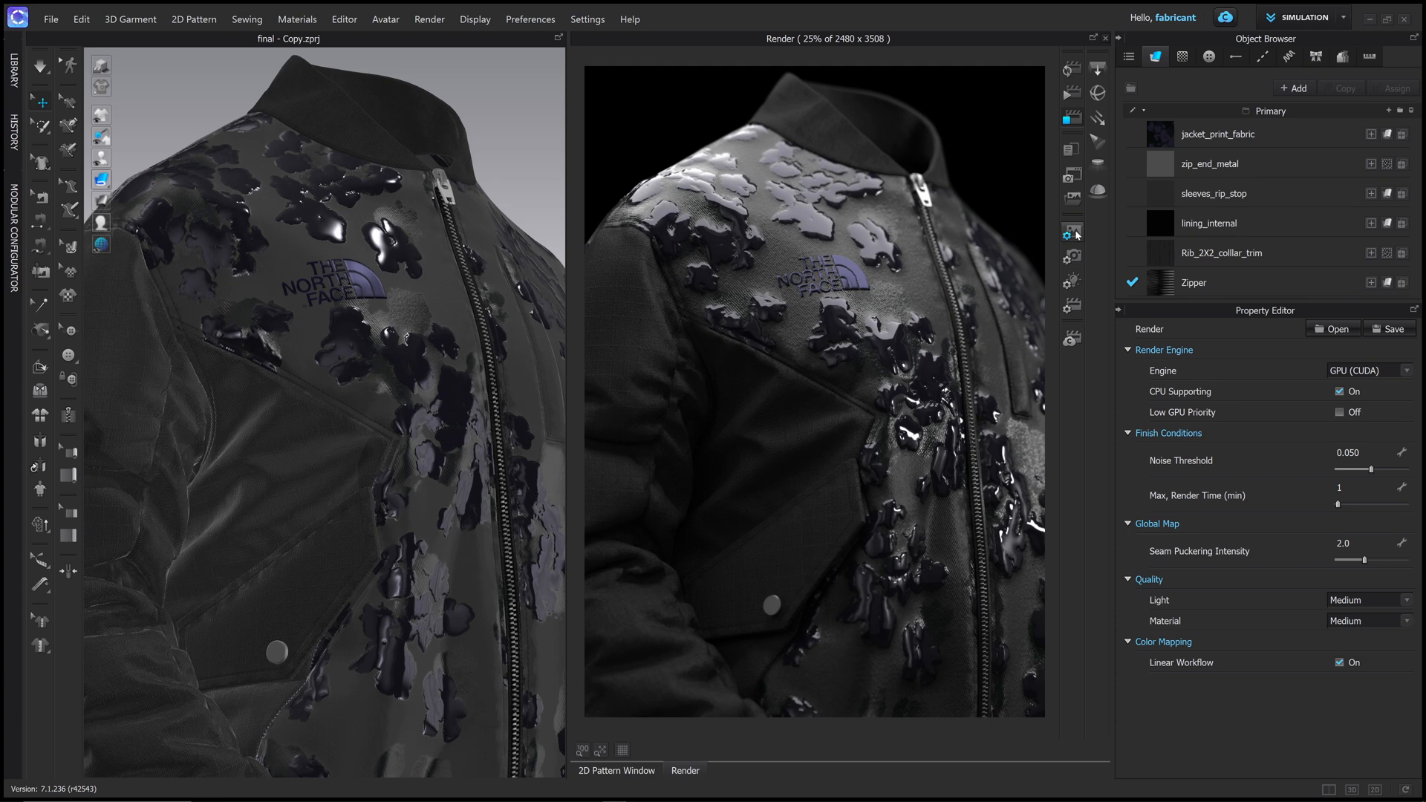
pyautogui.click(1072, 252)
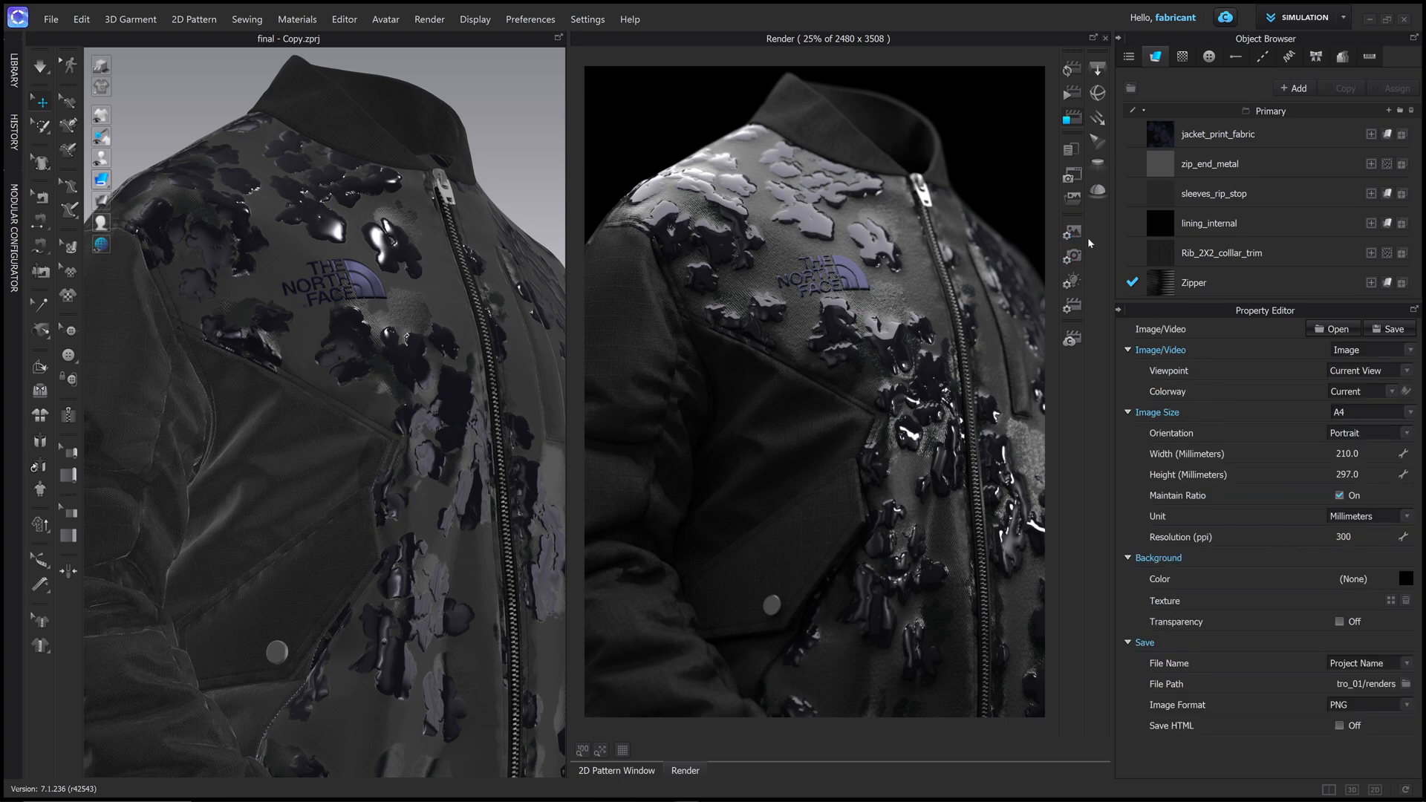
pyautogui.moveTo(1162, 691)
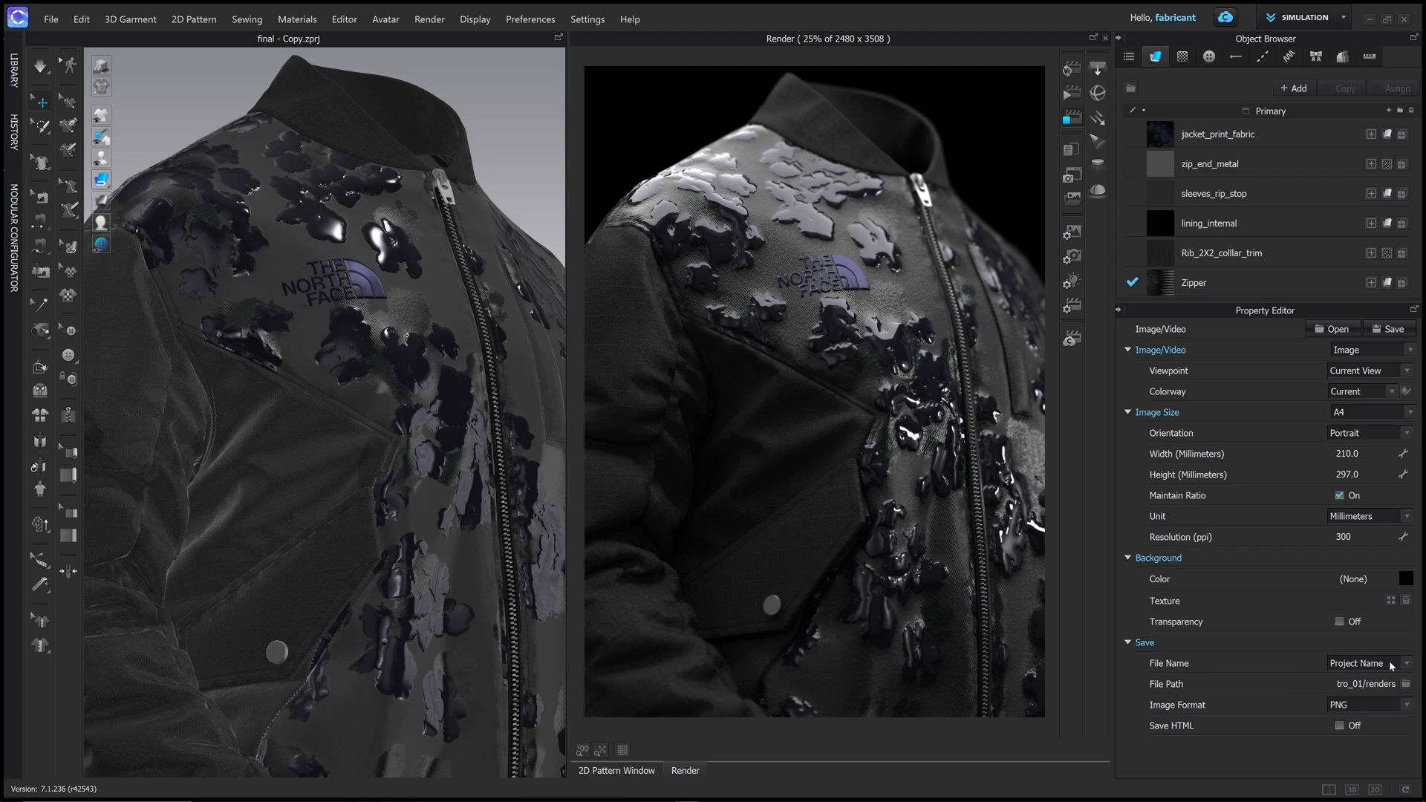
pyautogui.moveTo(1309, 686)
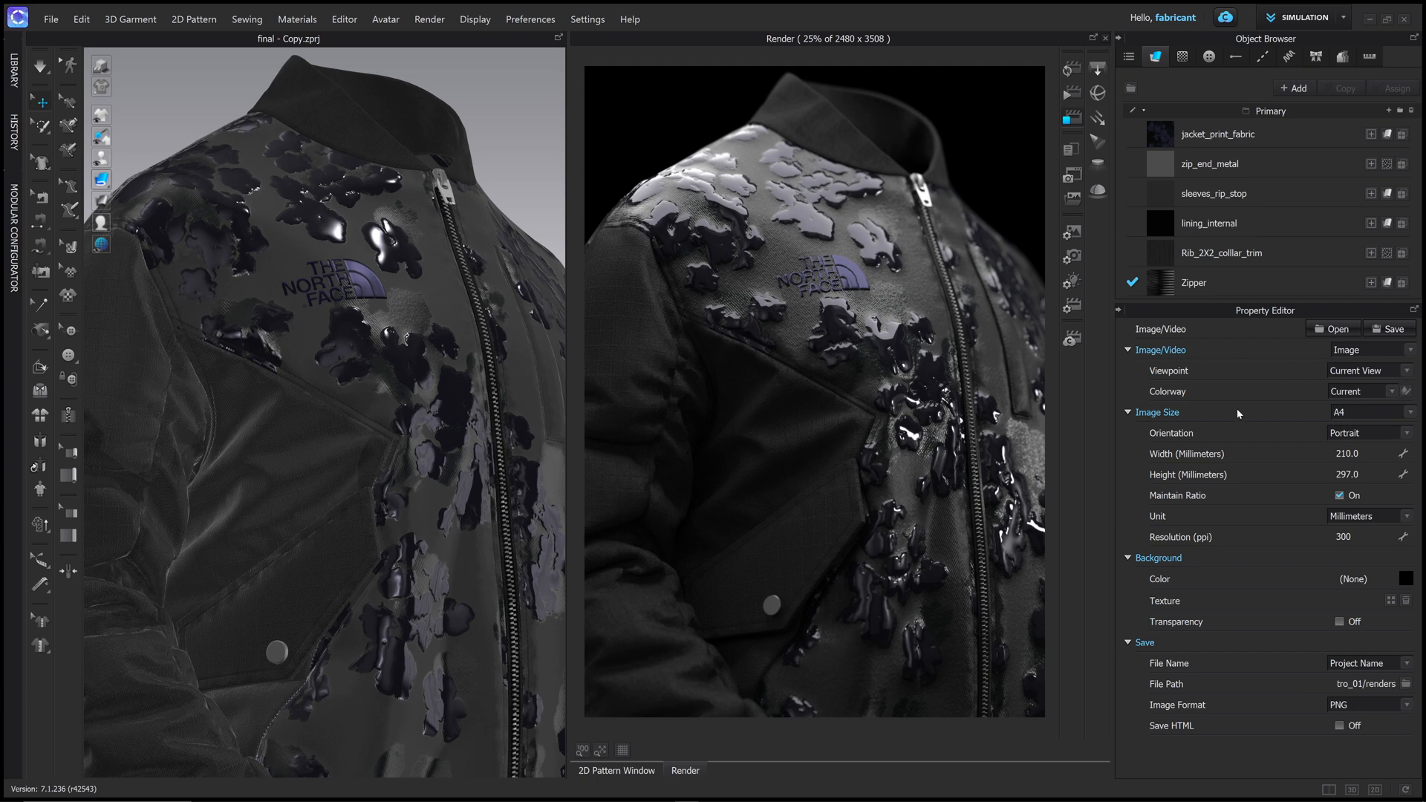
pyautogui.moveTo(1401, 486)
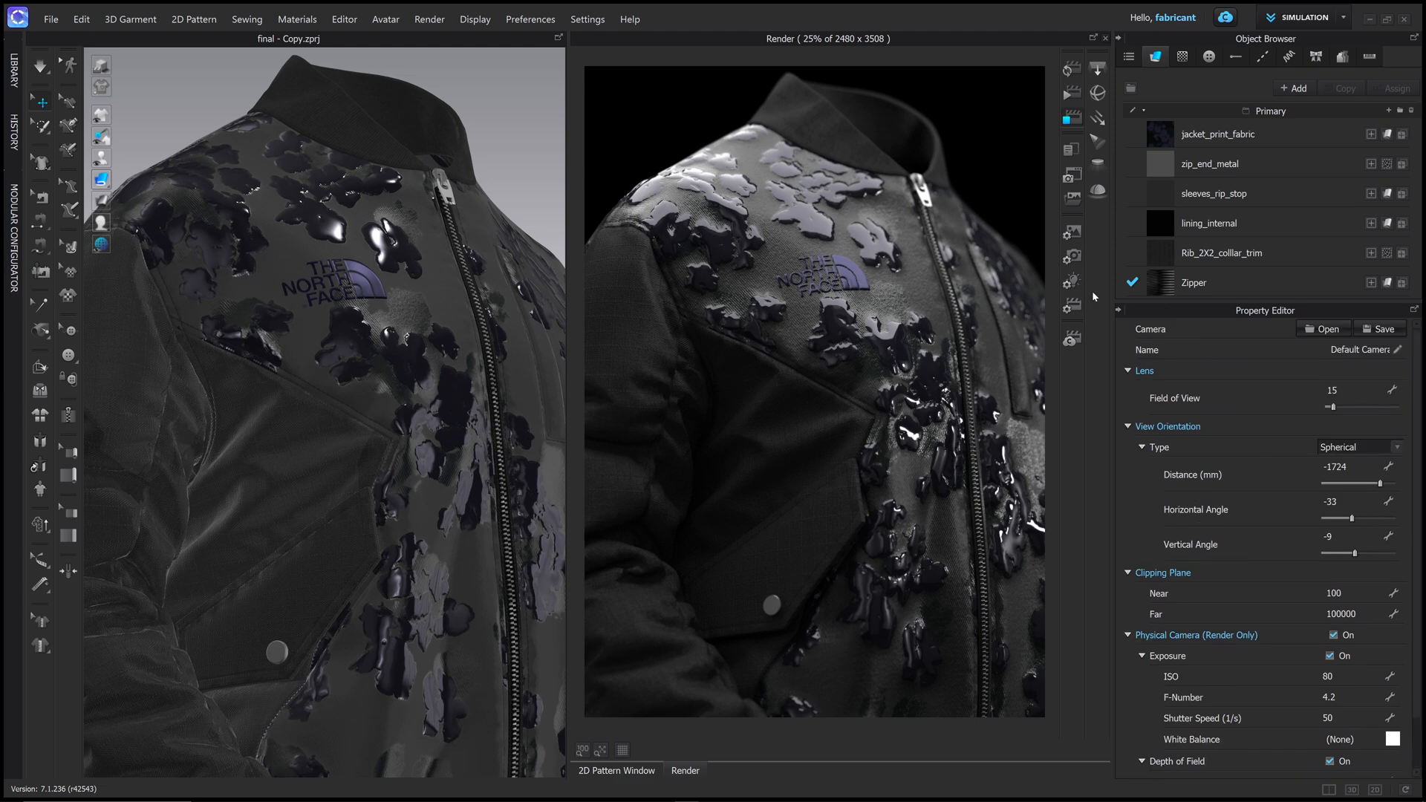
pyautogui.click(1073, 283)
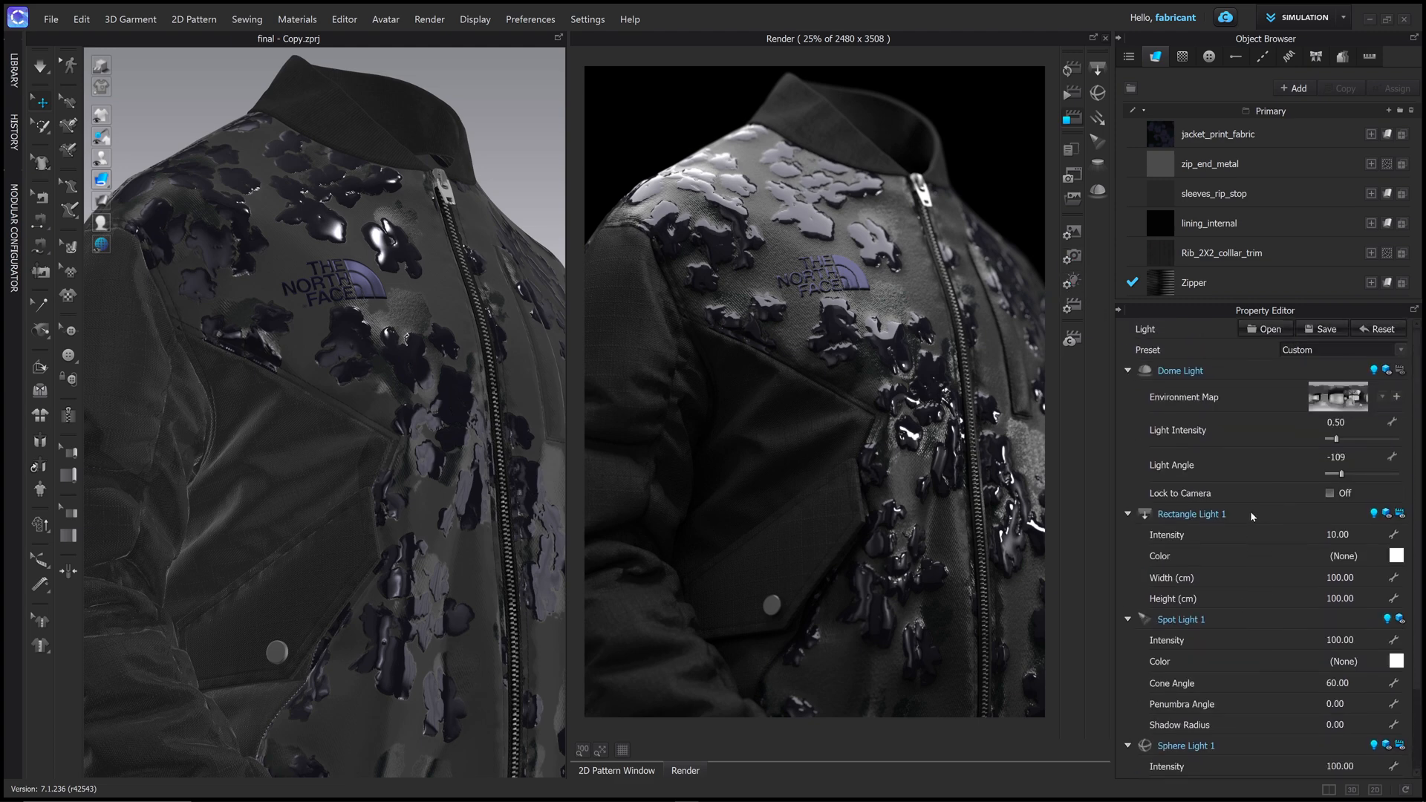
pyautogui.moveTo(1107, 208)
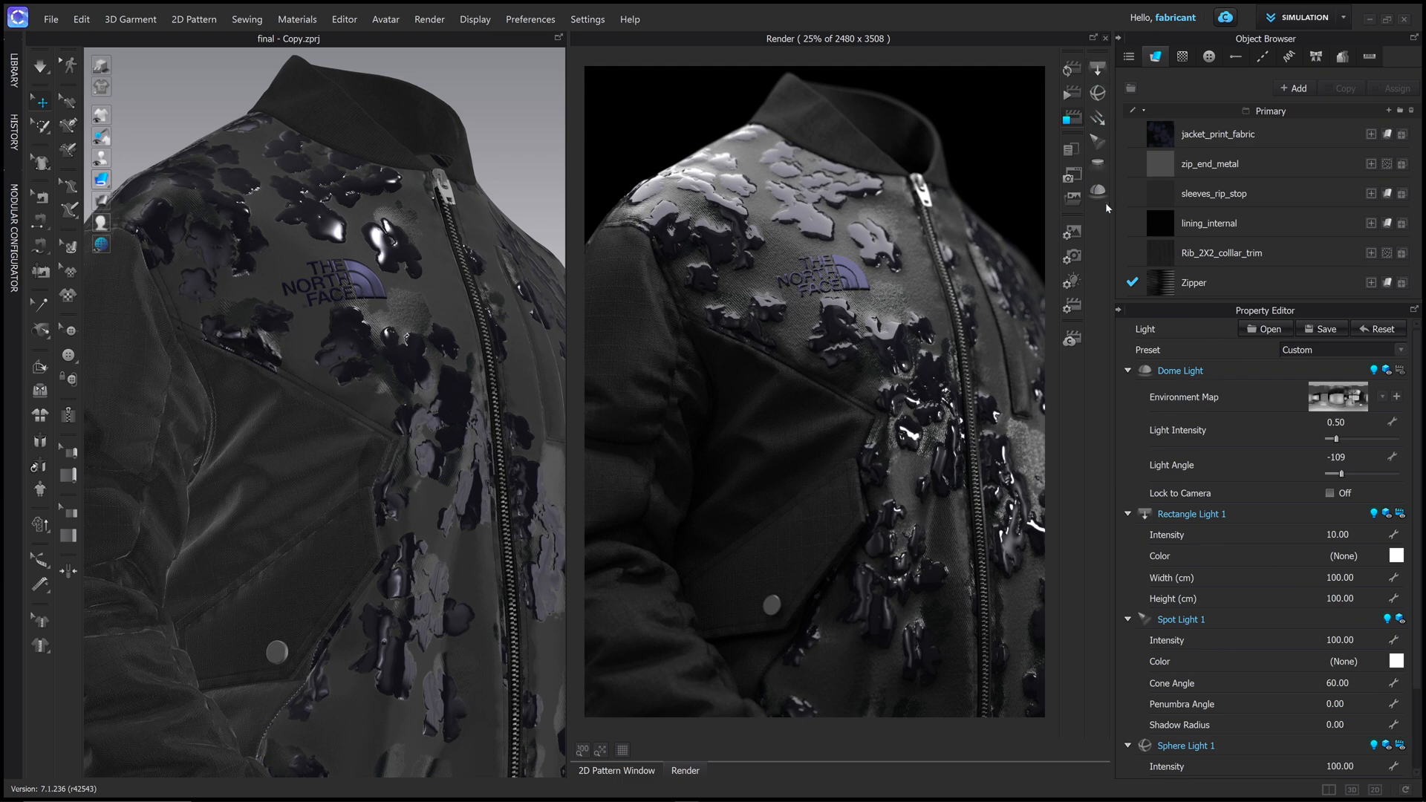
pyautogui.click(1072, 305)
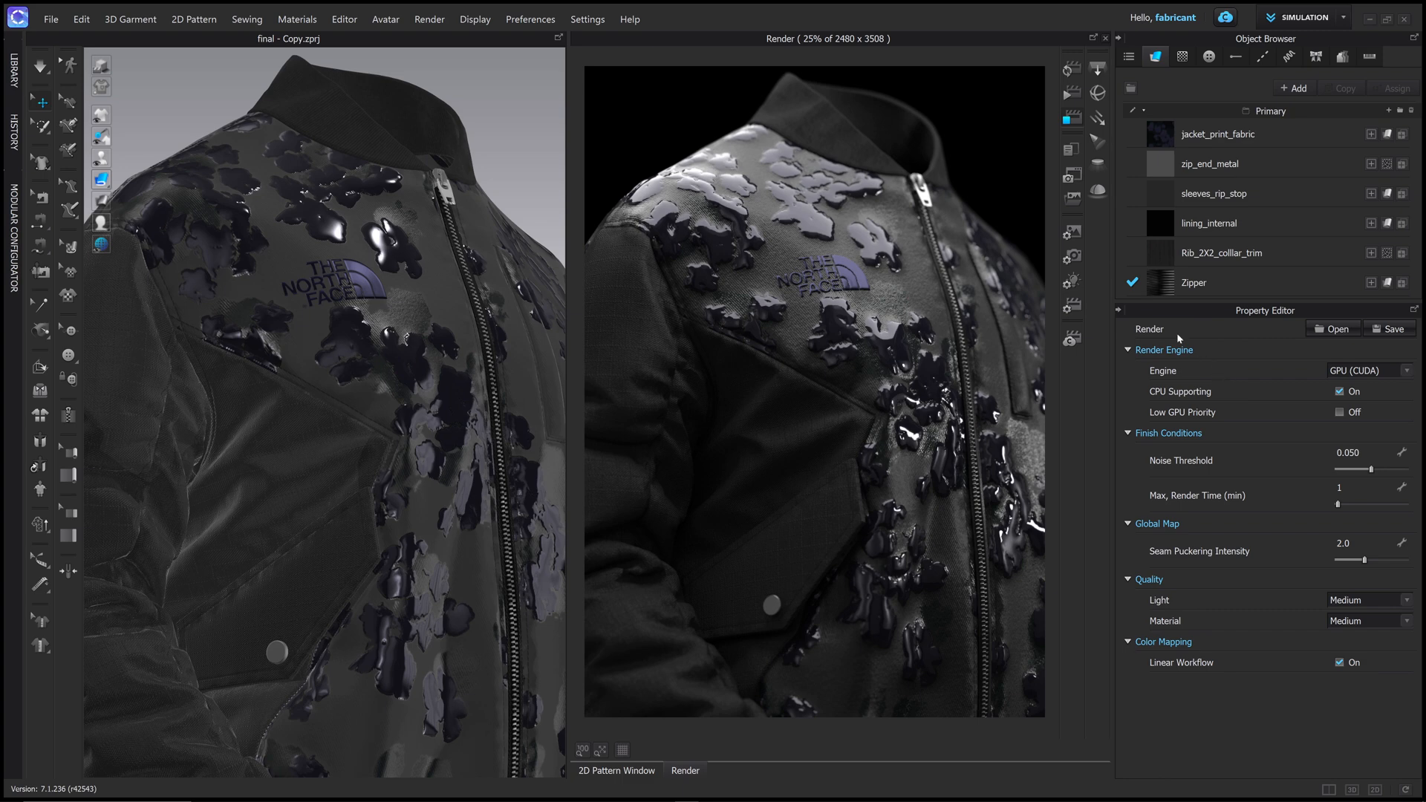
pyautogui.moveTo(1216, 351)
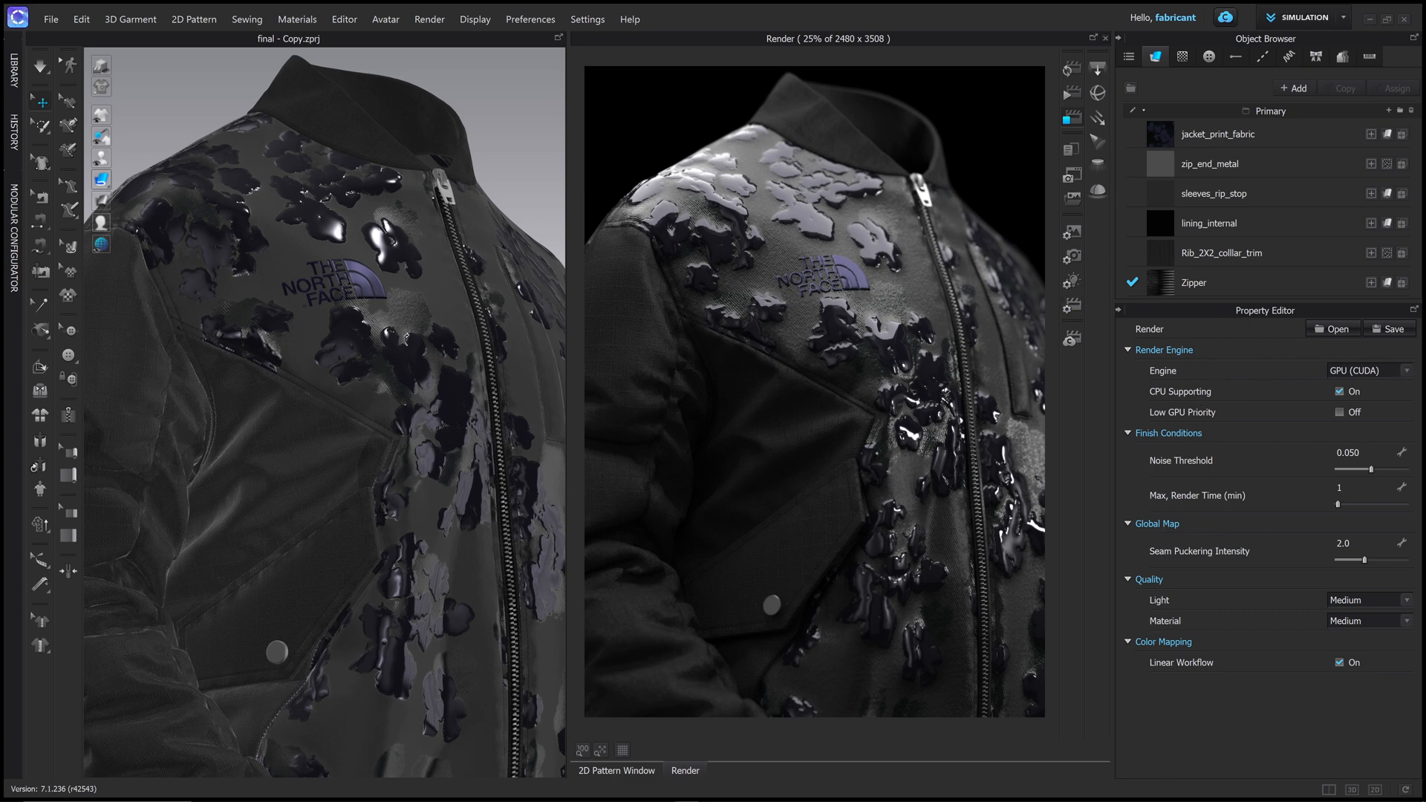
pyautogui.moveTo(1227, 449)
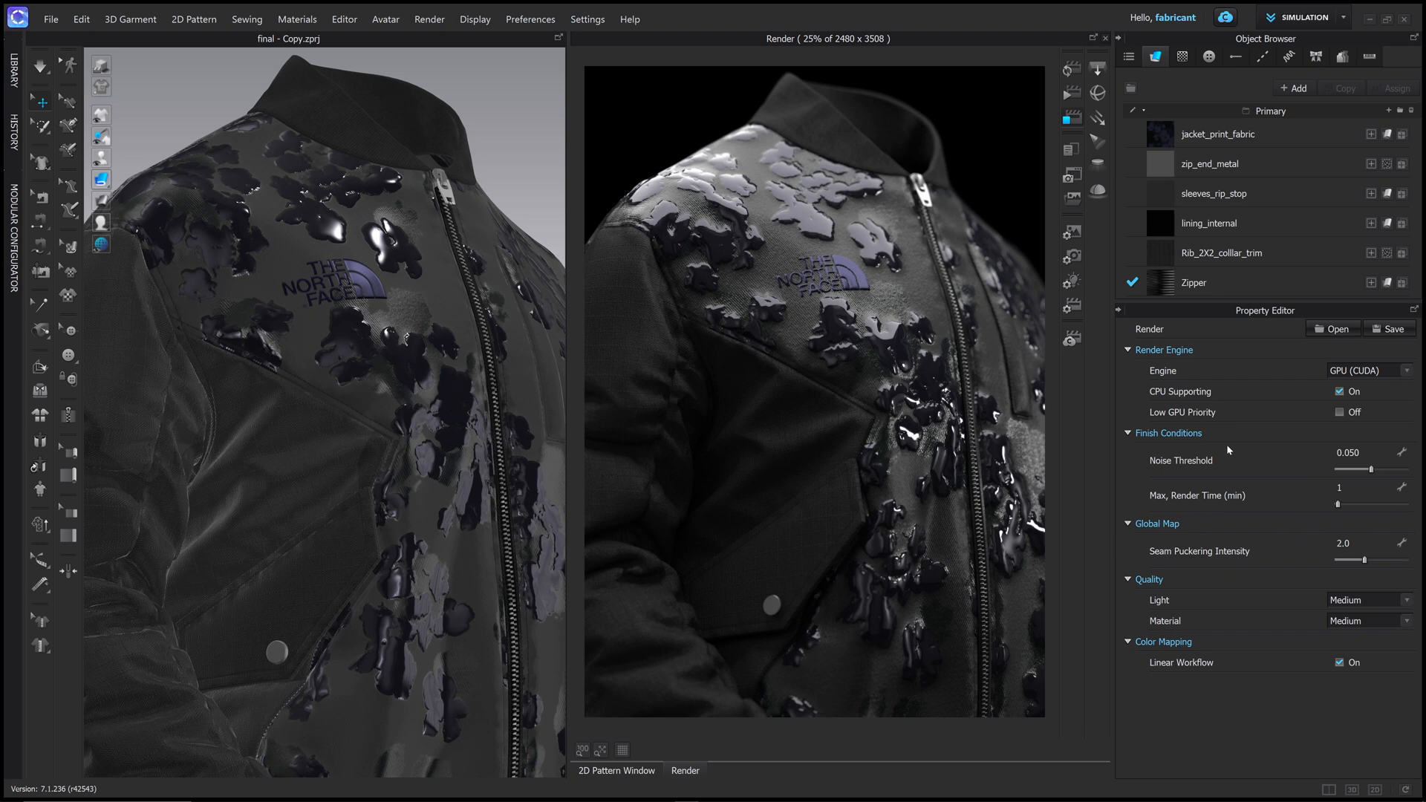
pyautogui.moveTo(1204, 453)
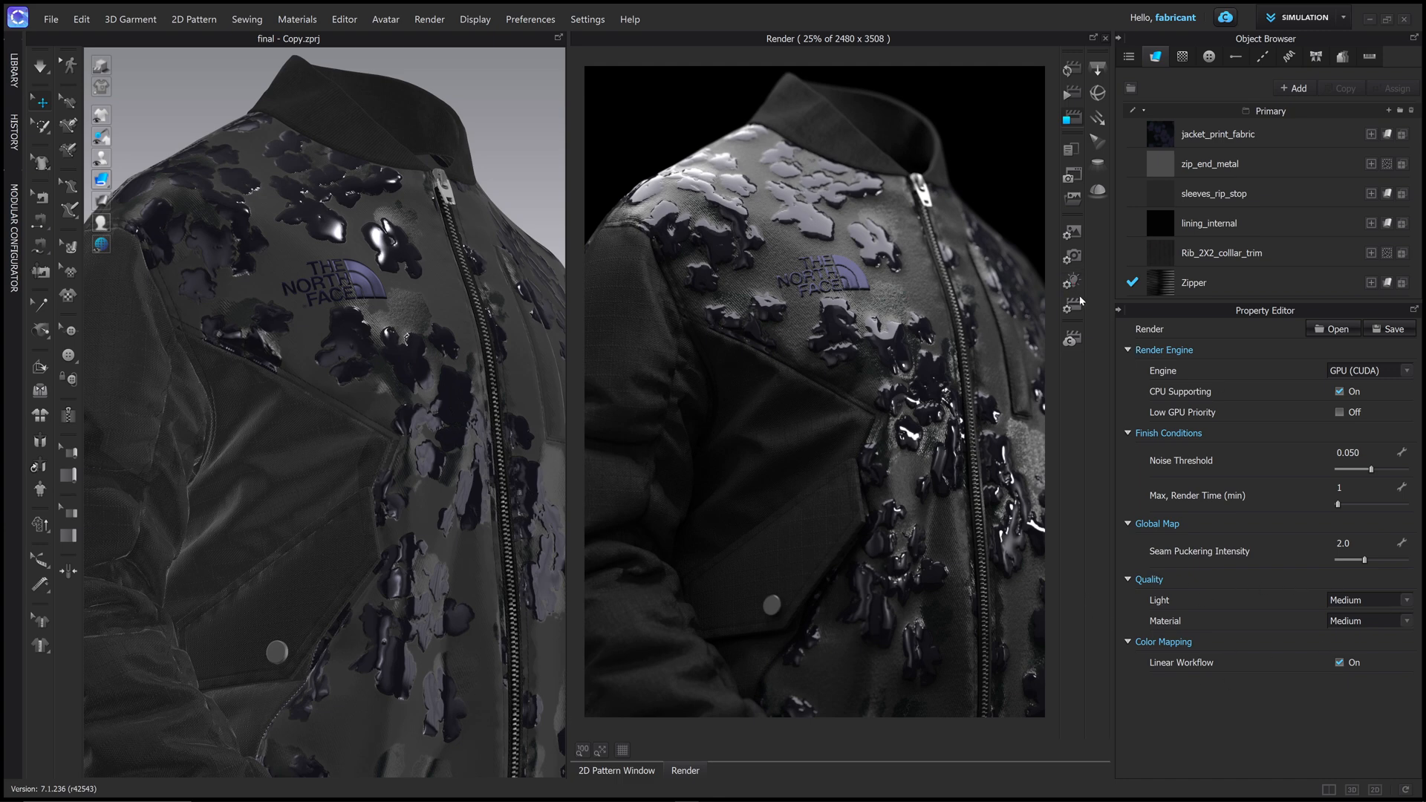
pyautogui.moveTo(1077, 115)
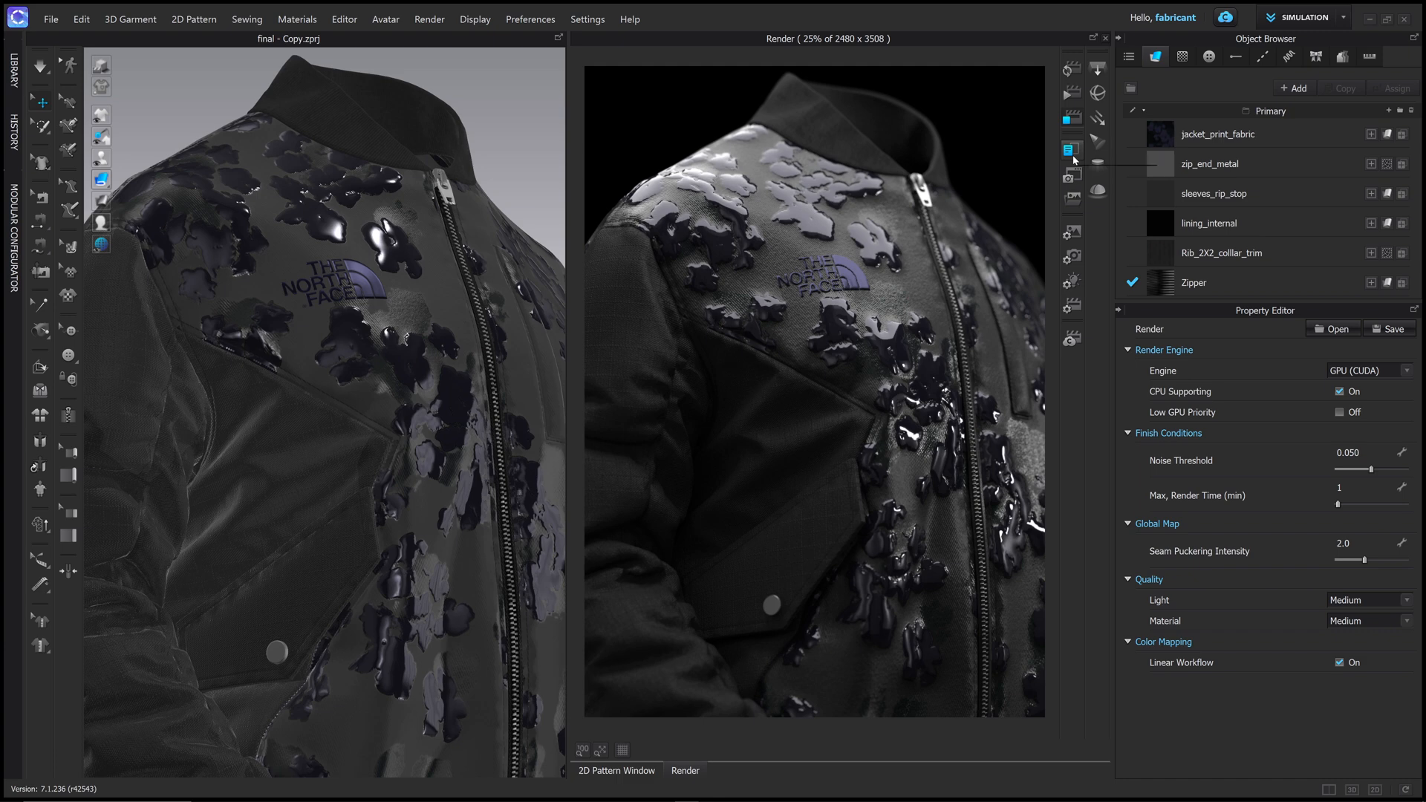
pyautogui.moveTo(1071, 149)
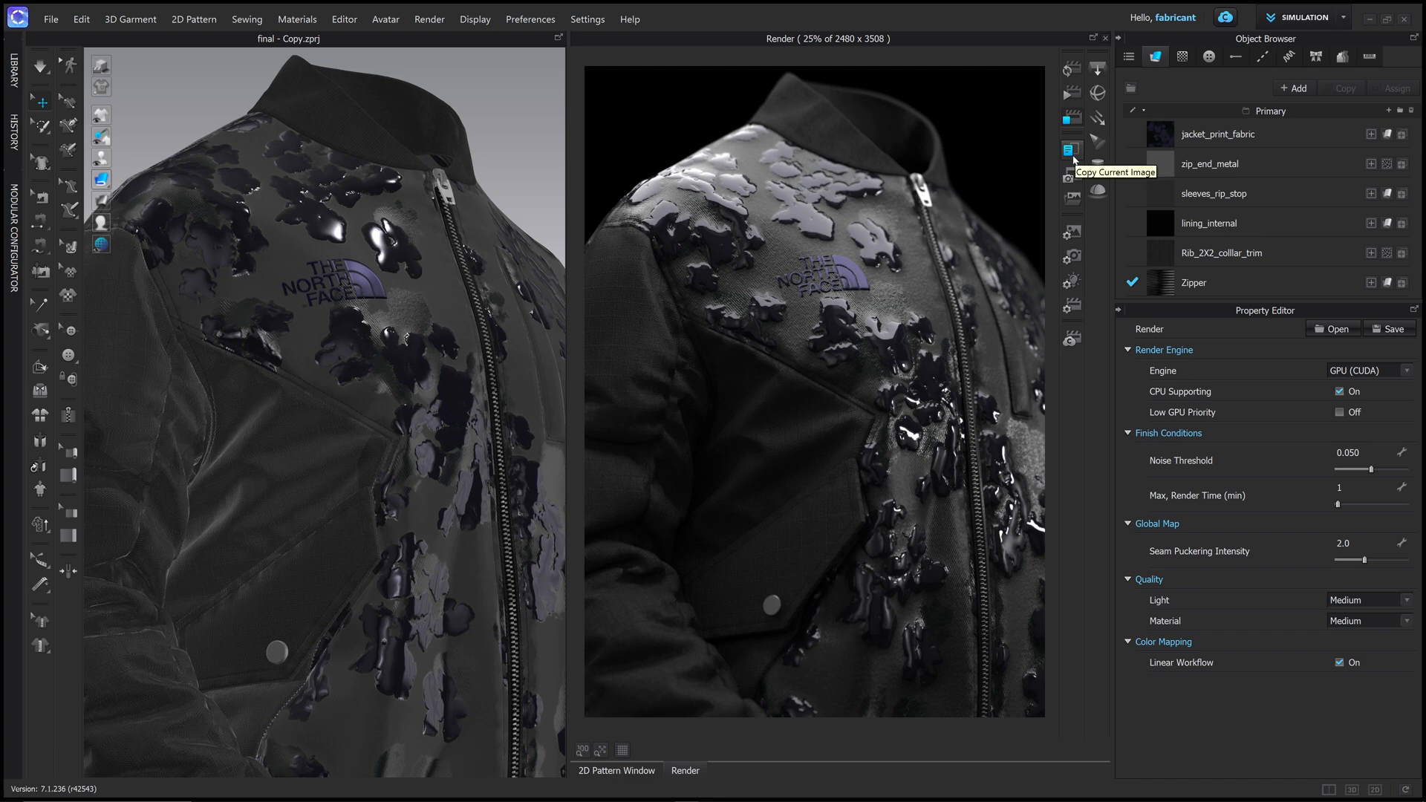
pyautogui.moveTo(1194, 223)
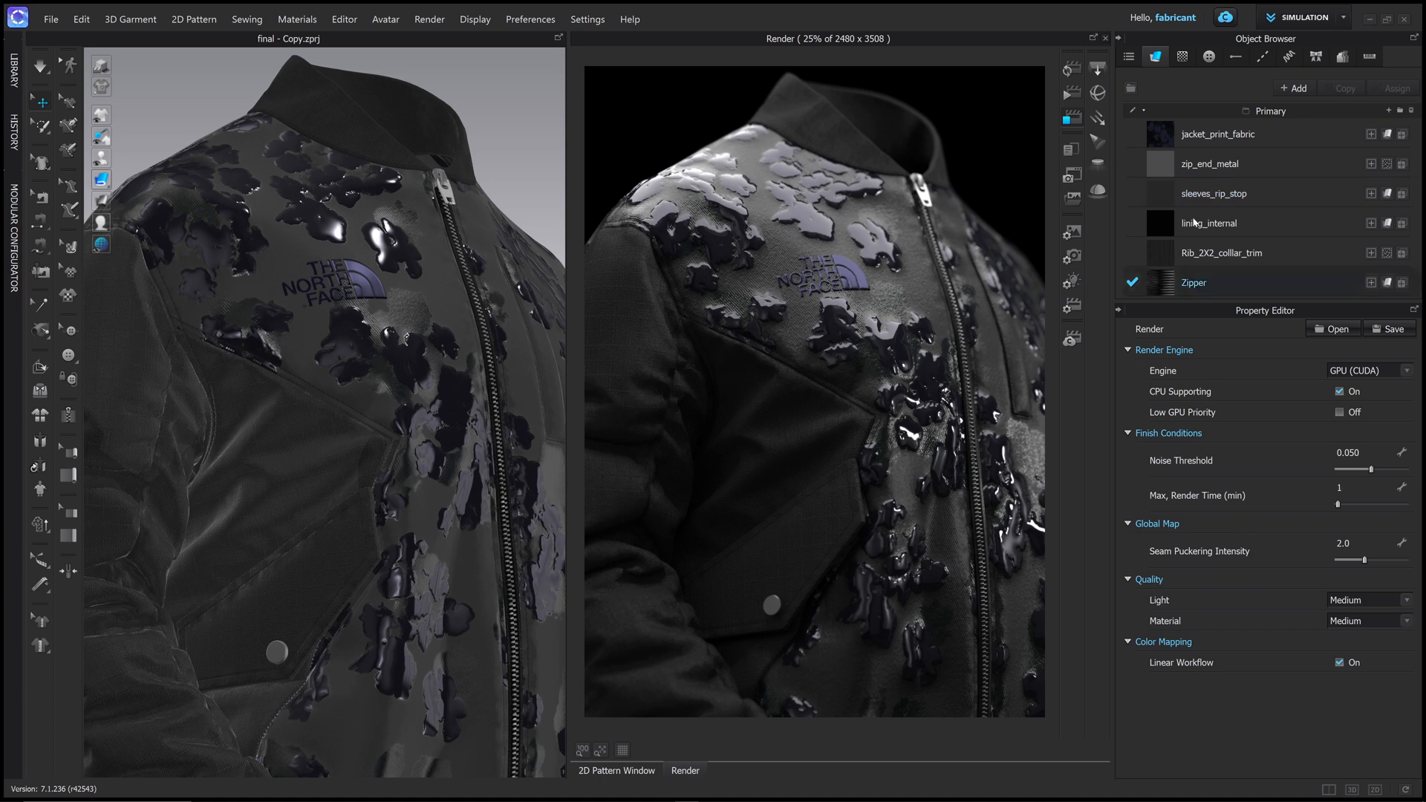